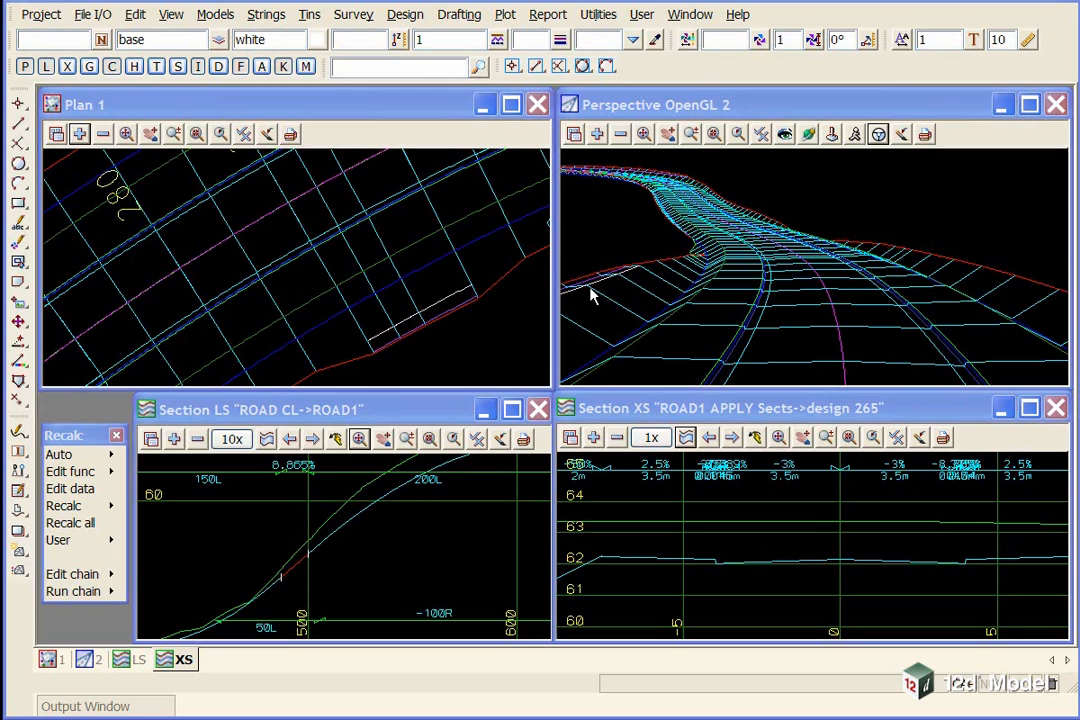
{"action": "mouse_move", "coordinate": [518, 343]}
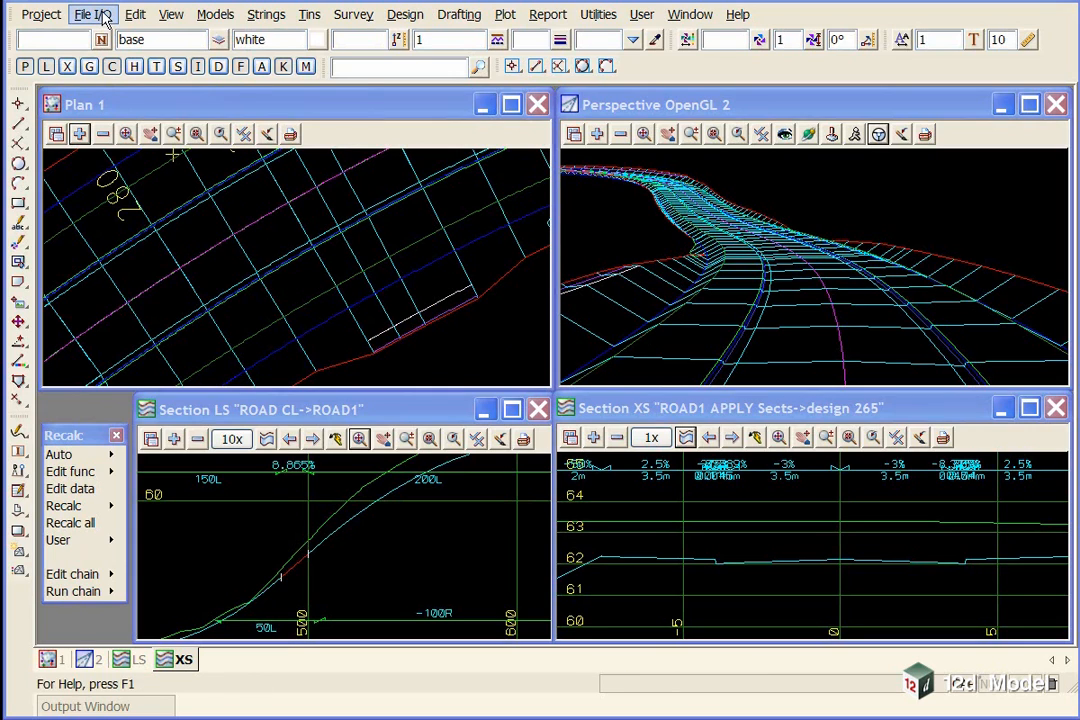
Start the 12da/4da data reader and browse up to the getting started basic folder
{"action": "left_click", "coordinate": [93, 14]}
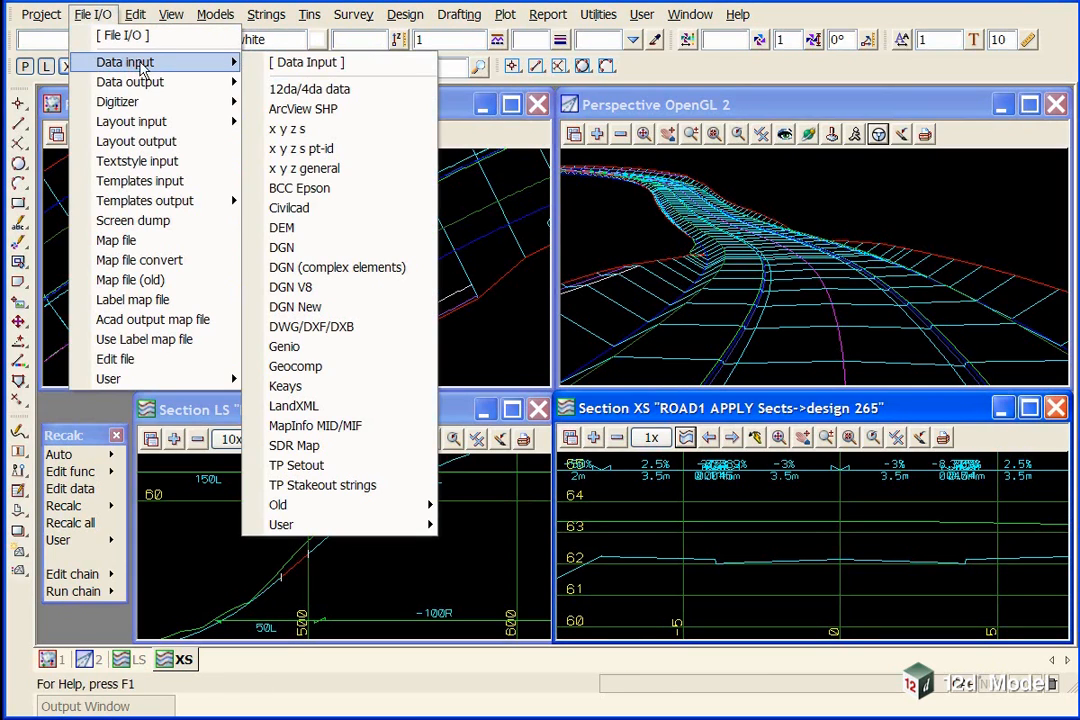
{"action": "left_click", "coordinate": [309, 89]}
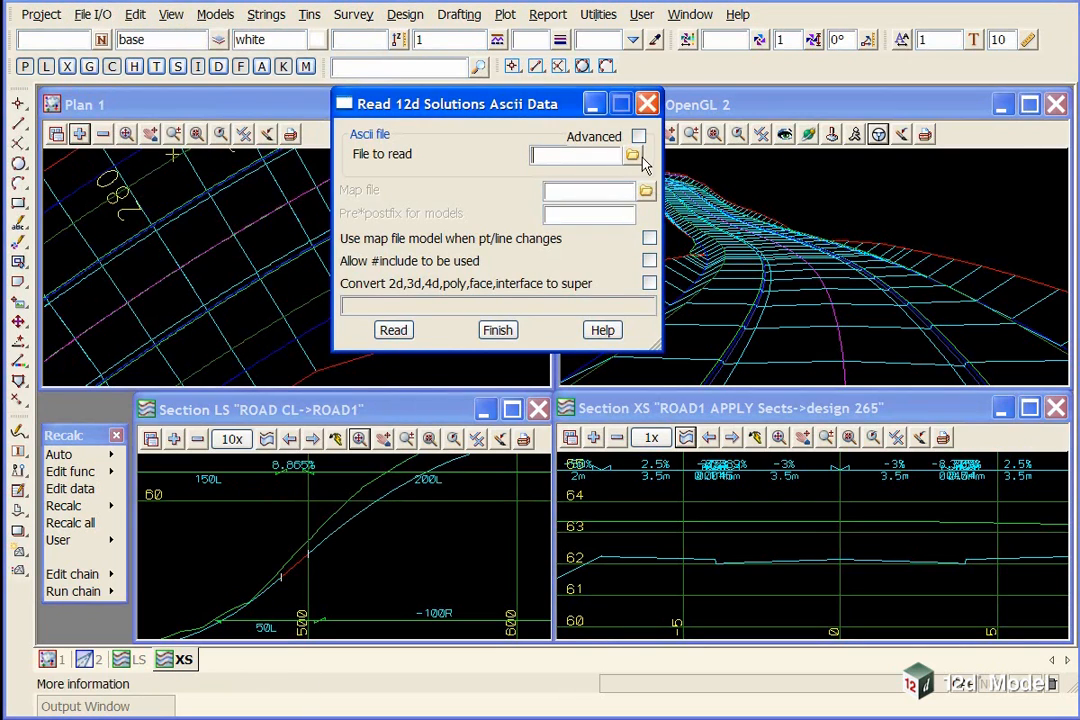
{"action": "left_click", "coordinate": [632, 154]}
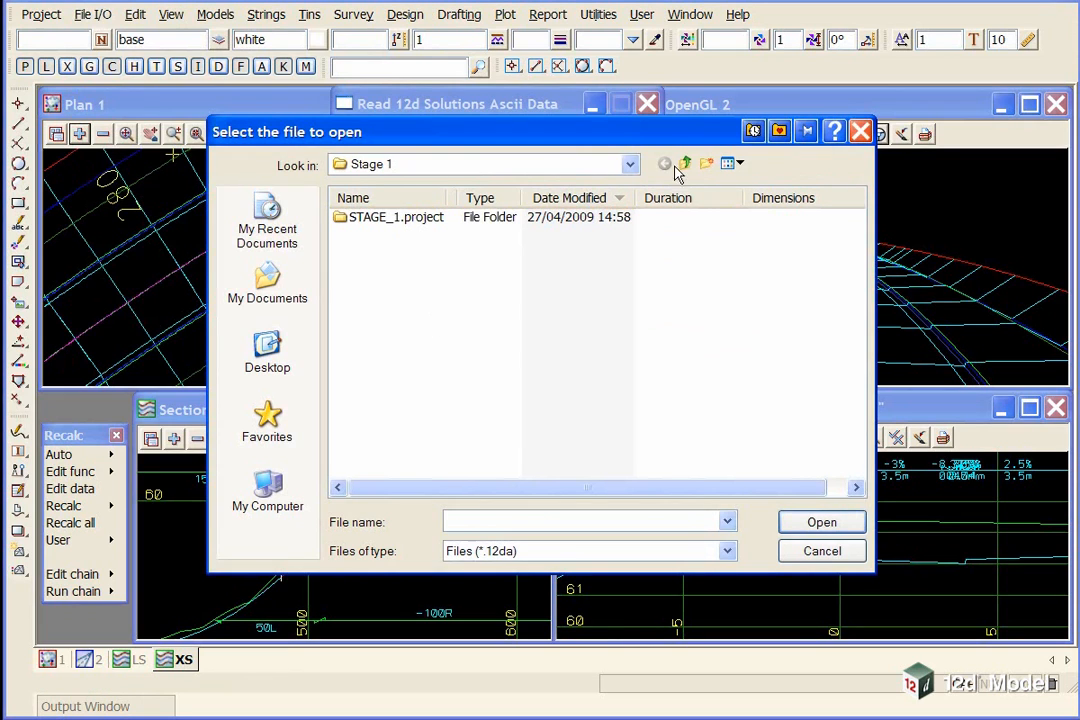
{"action": "left_click", "coordinate": [684, 163]}
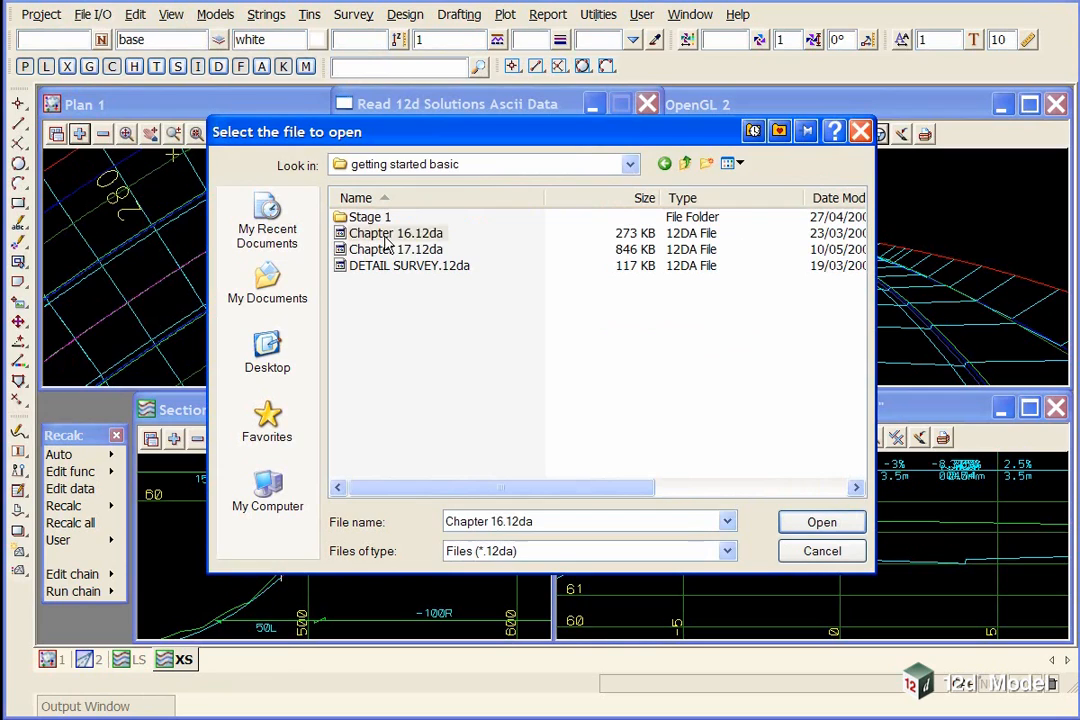
Read Chapter 16.12da into the project and finish the reader
{"action": "left_click", "coordinate": [395, 233]}
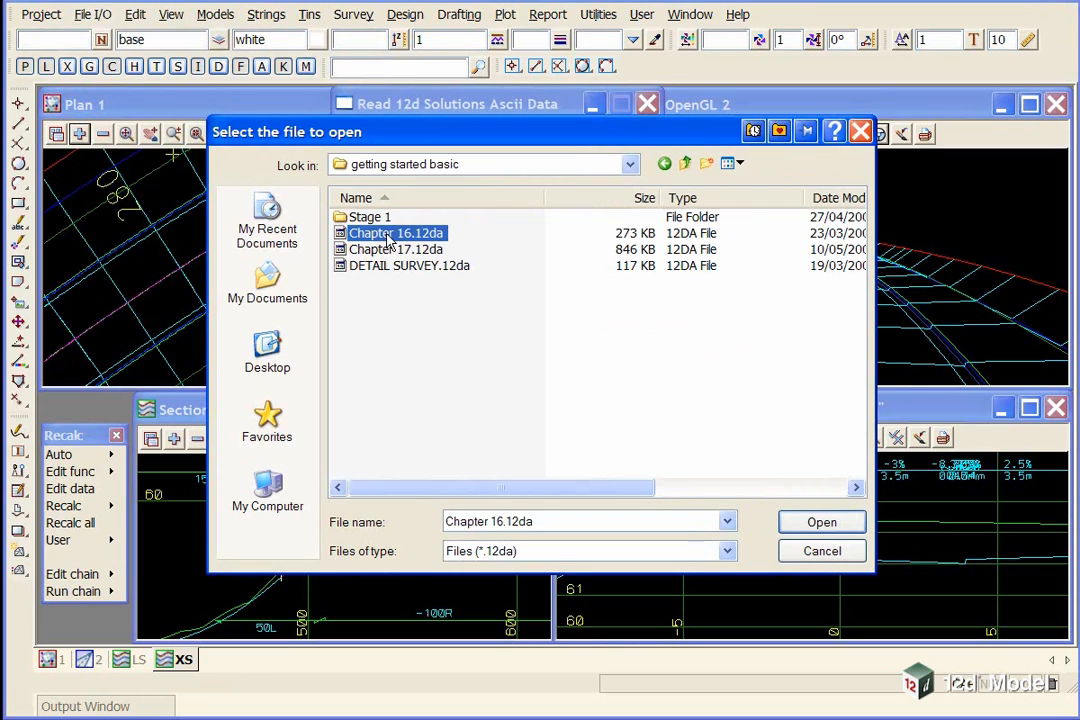
{"action": "mouse_move", "coordinate": [390, 233]}
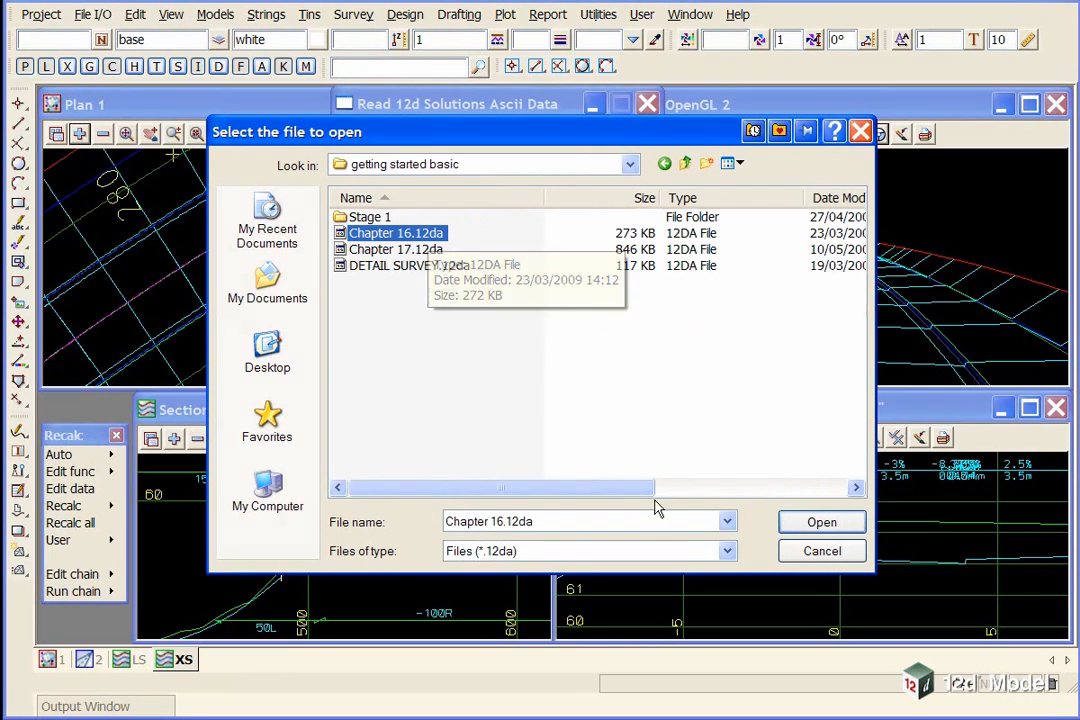
{"action": "left_click", "coordinate": [821, 521]}
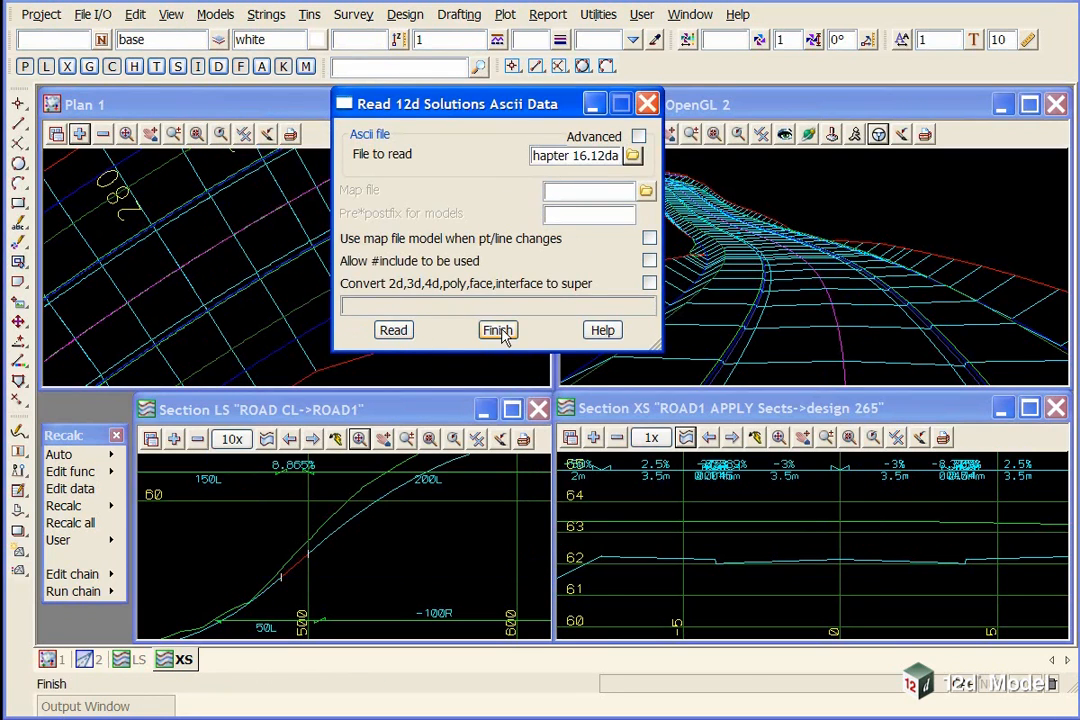
{"action": "left_click", "coordinate": [497, 330]}
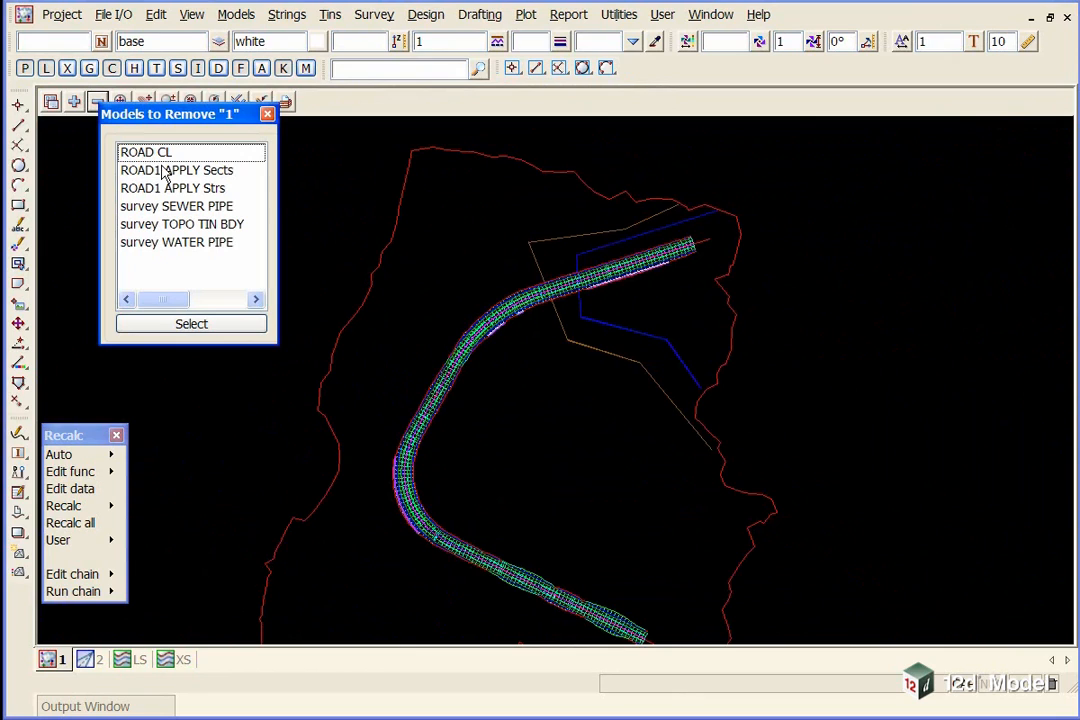
{"action": "mouse_move", "coordinate": [215, 198]}
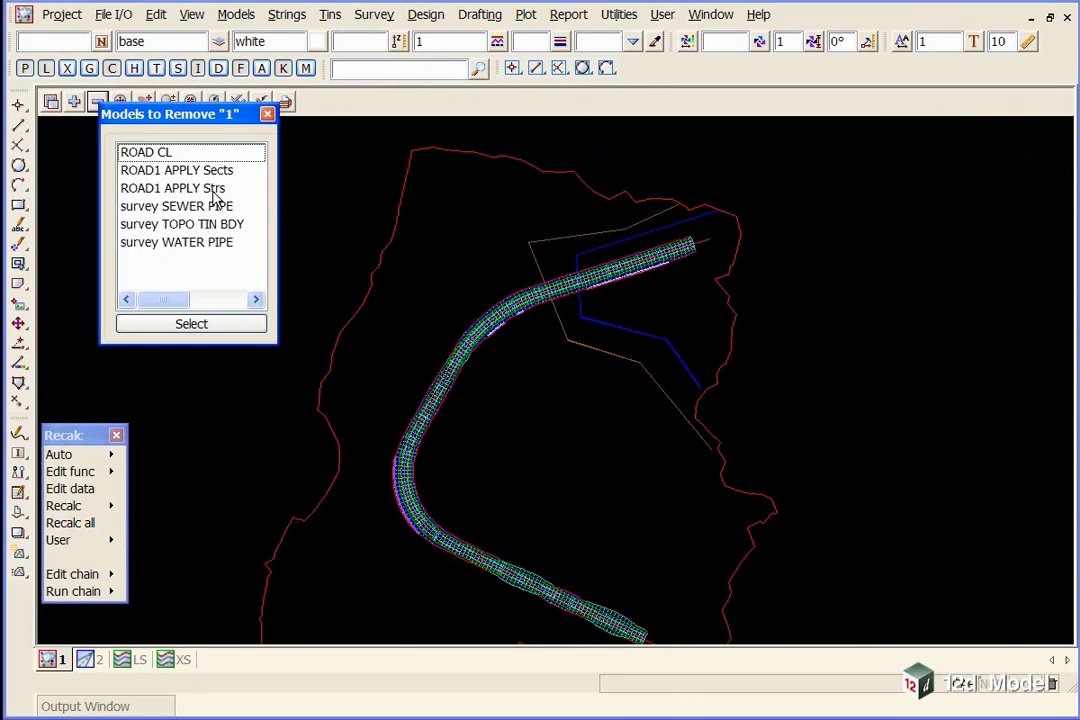
Remove the survey SEWER PIPE and survey WATER PIPE models from Plan 1 and fit the whole site
{"action": "left_click", "coordinate": [176, 206]}
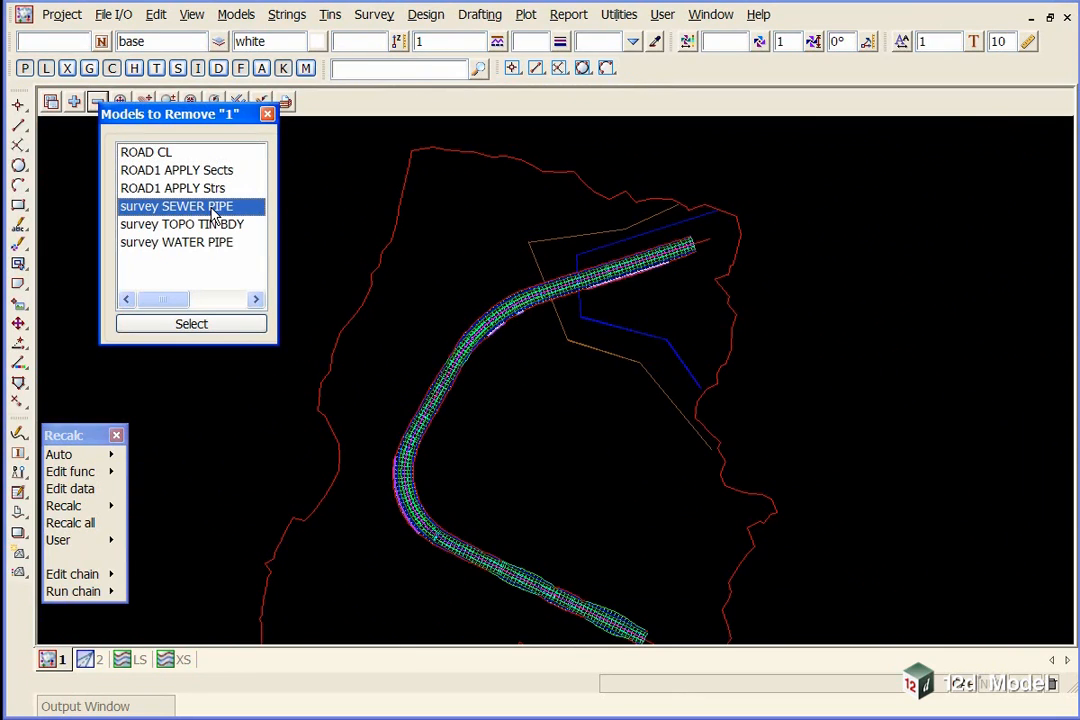
{"action": "left_click", "coordinate": [176, 242]}
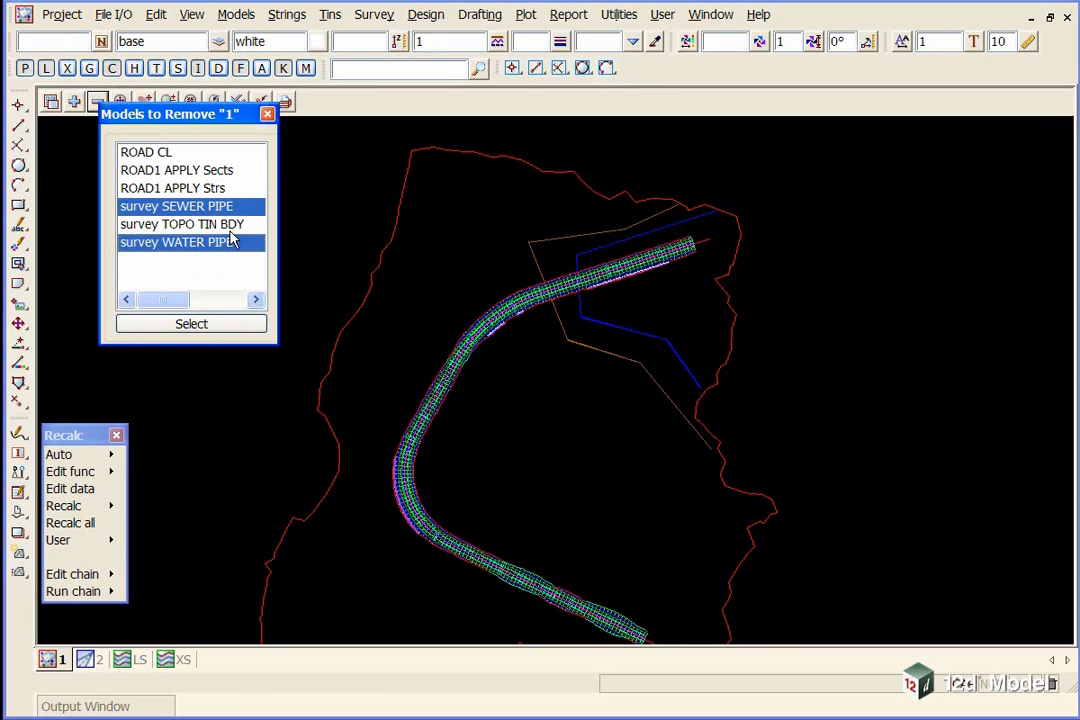
{"action": "left_click", "coordinate": [191, 324]}
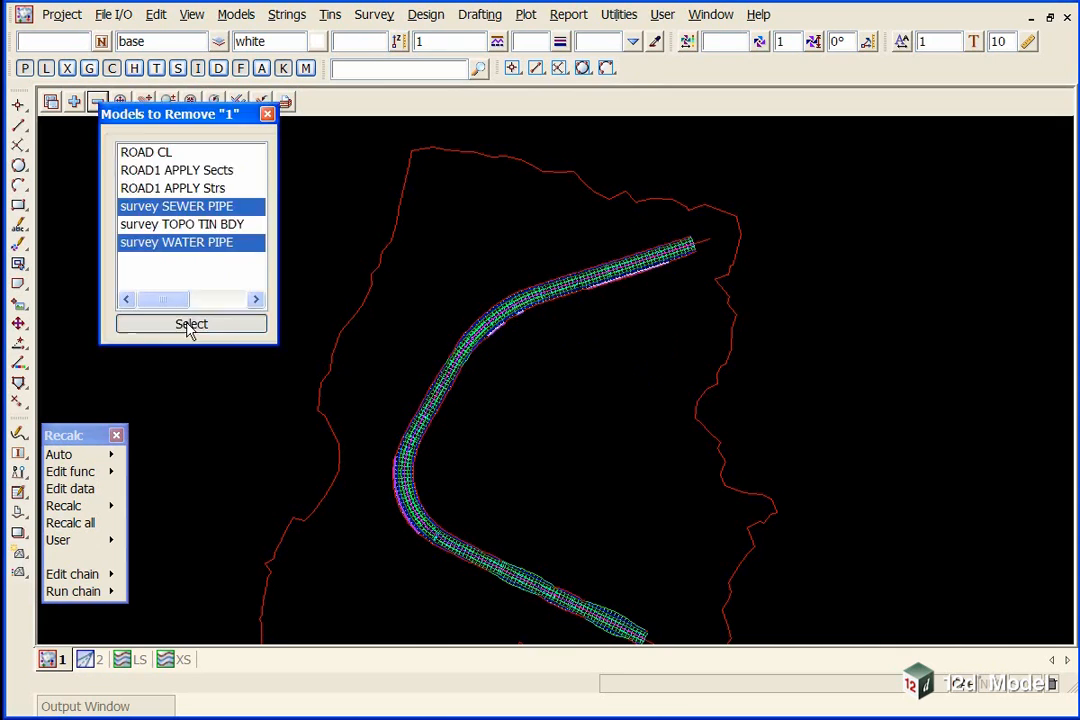
{"action": "left_click", "coordinate": [190, 323]}
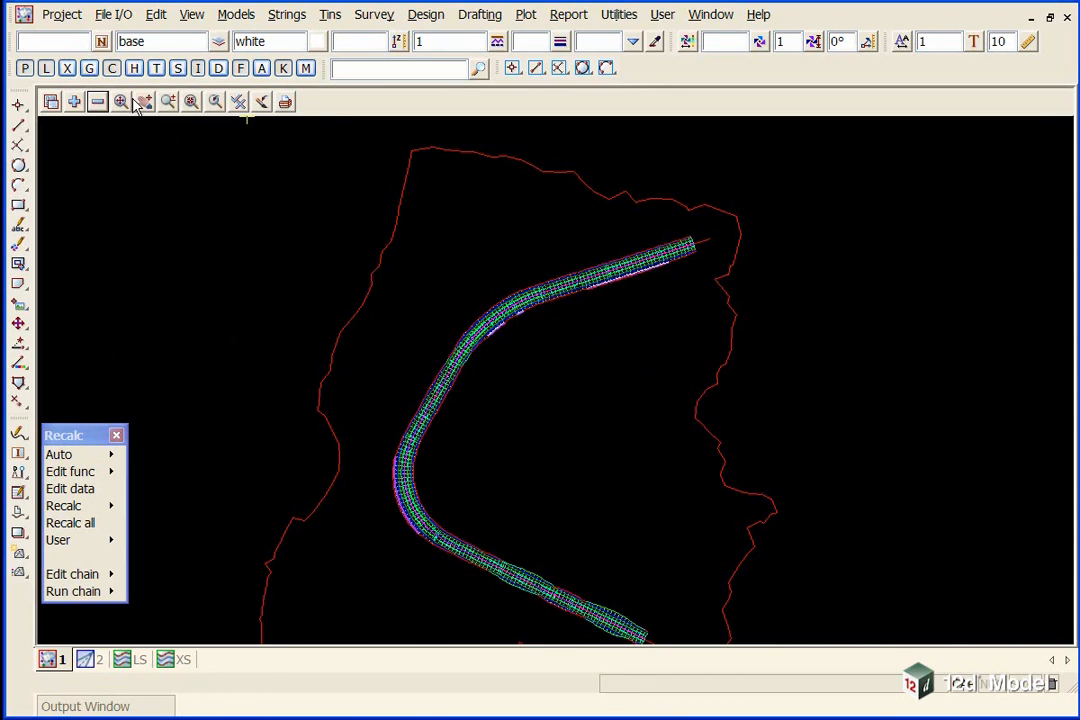
{"action": "left_click", "coordinate": [120, 101]}
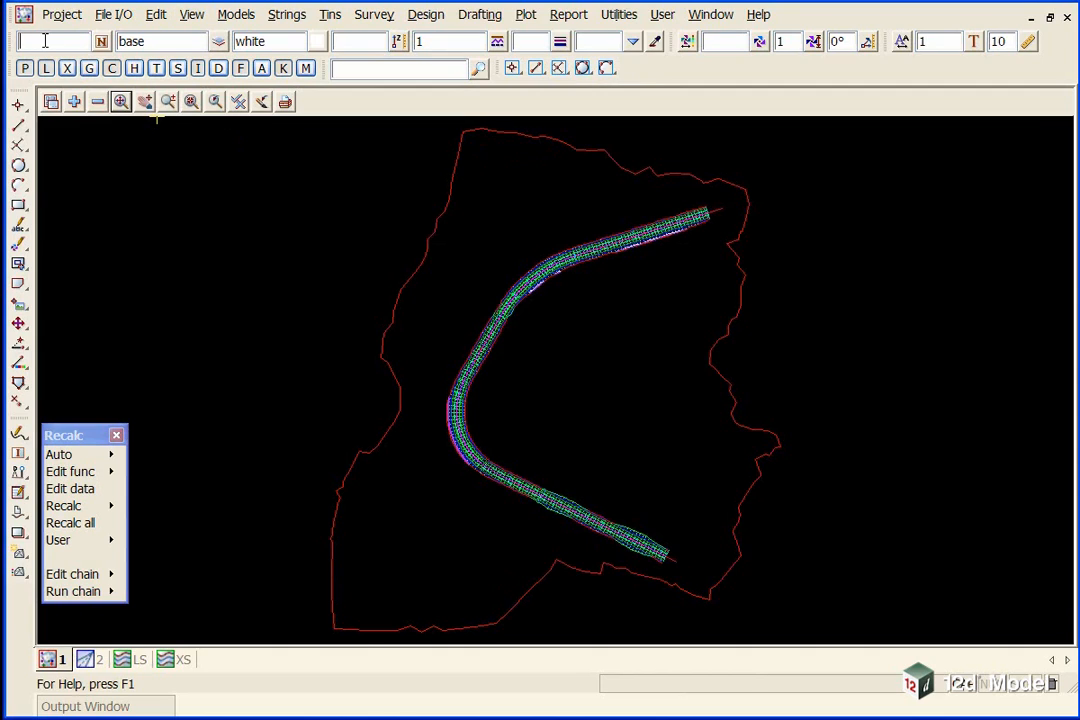
Set new strings to the FOOTING EDGE name in model BUILDING PAD with colour red
{"action": "type", "text": "FO"}
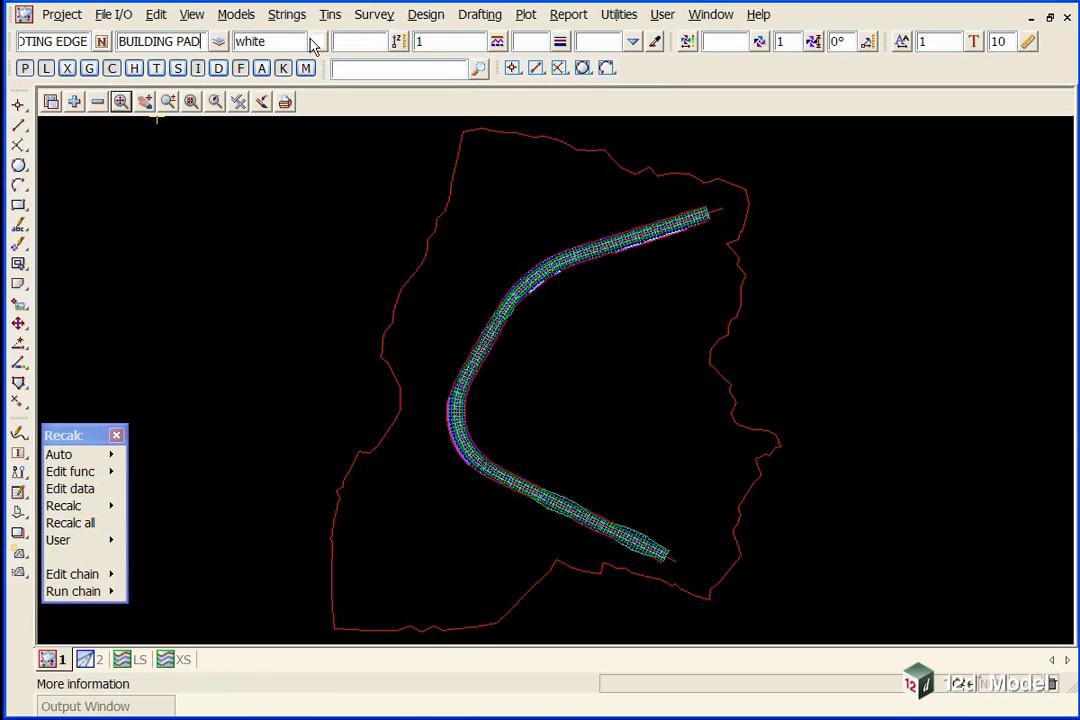
{"action": "left_click", "coordinate": [318, 41]}
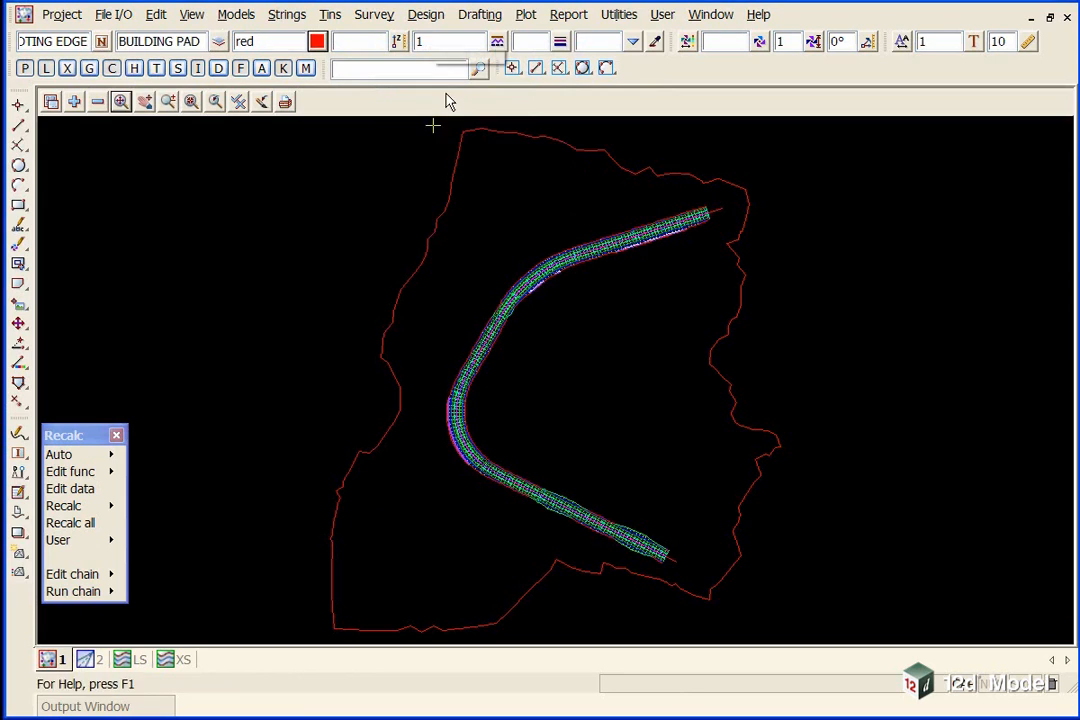
{"action": "mouse_move", "coordinate": [463, 147]}
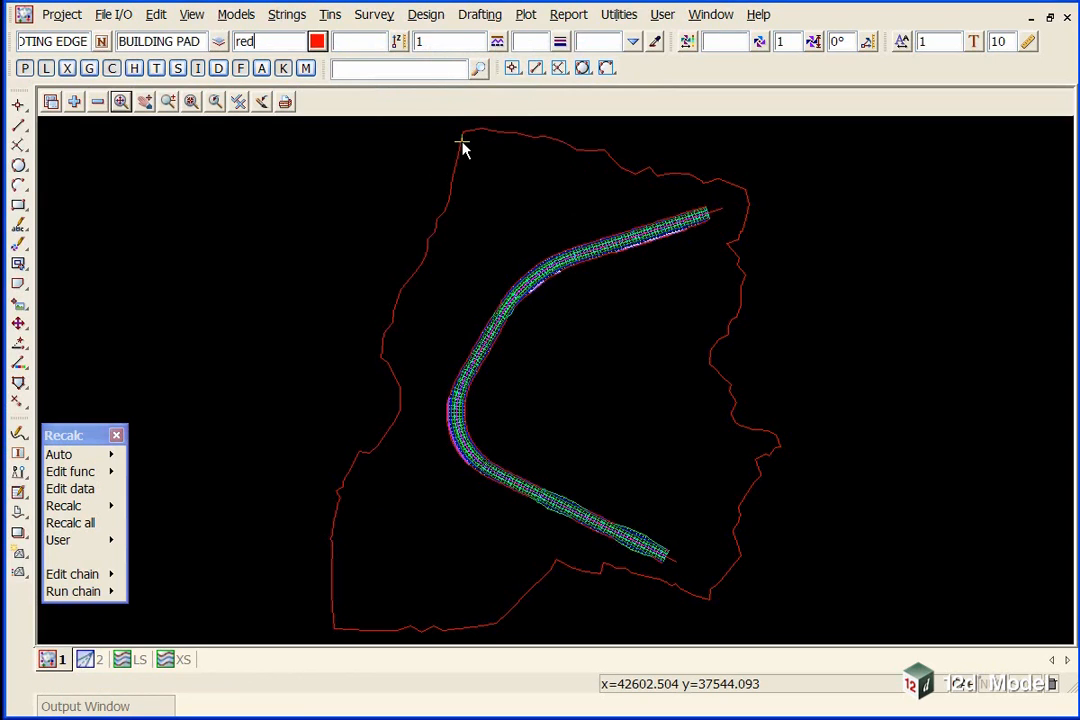
{"action": "mouse_move", "coordinate": [258, 217]}
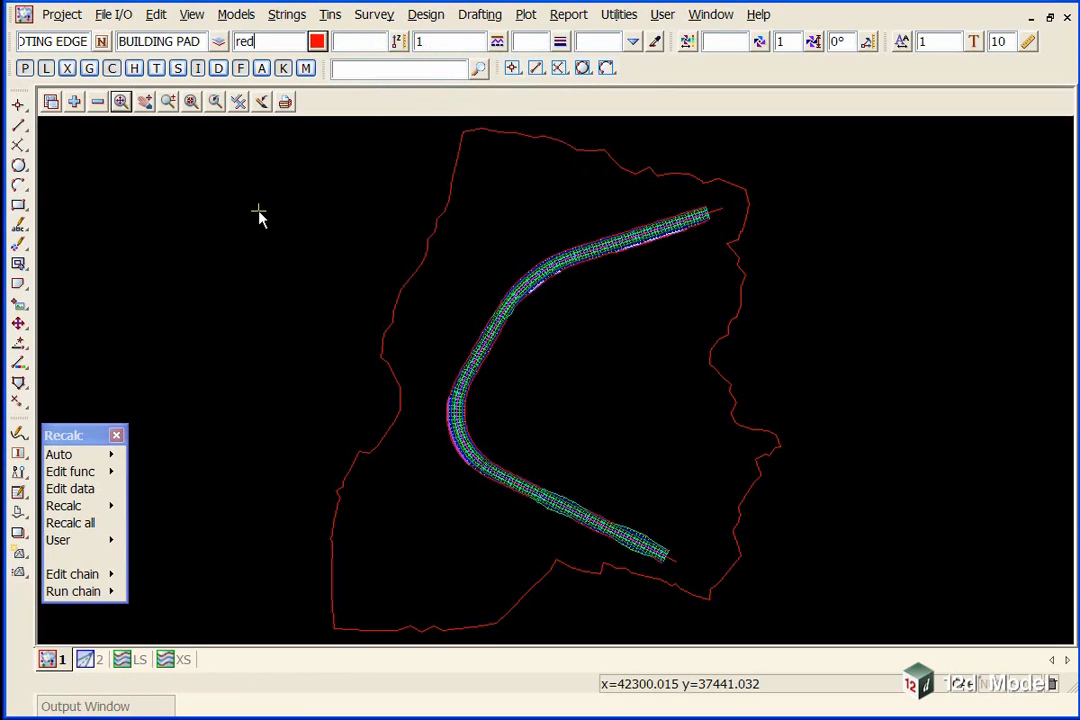
{"action": "mouse_move", "coordinate": [180, 191]}
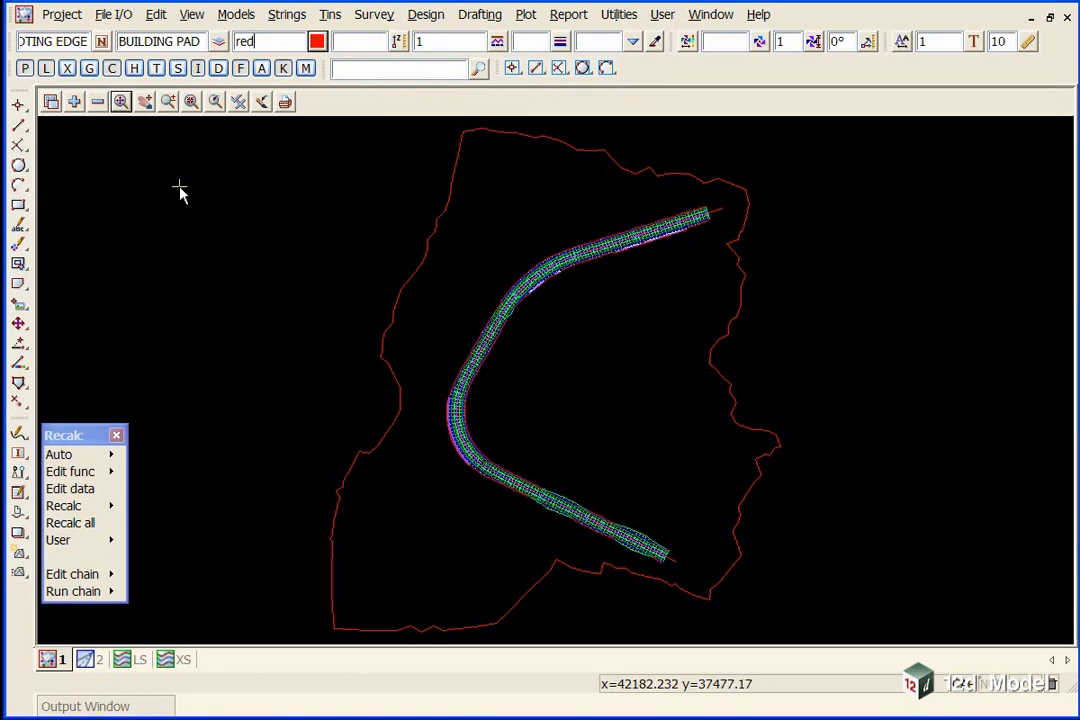
{"action": "mouse_move", "coordinate": [18, 124]}
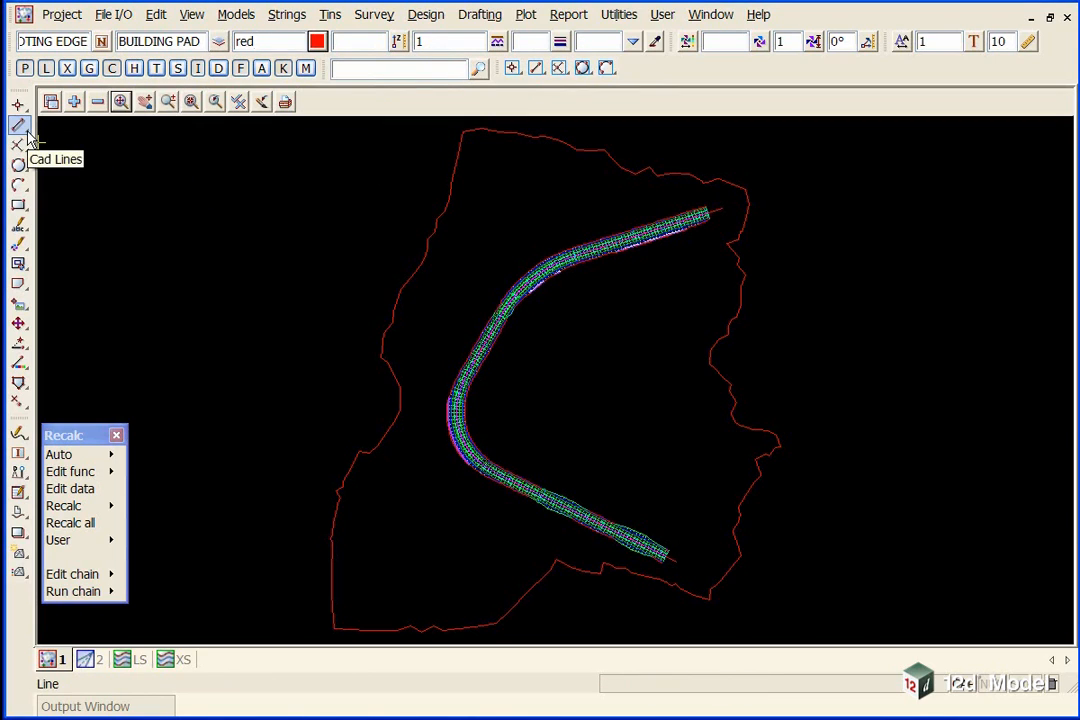
Start a traverse string from point 42570, 36970
{"action": "left_click", "coordinate": [18, 125]}
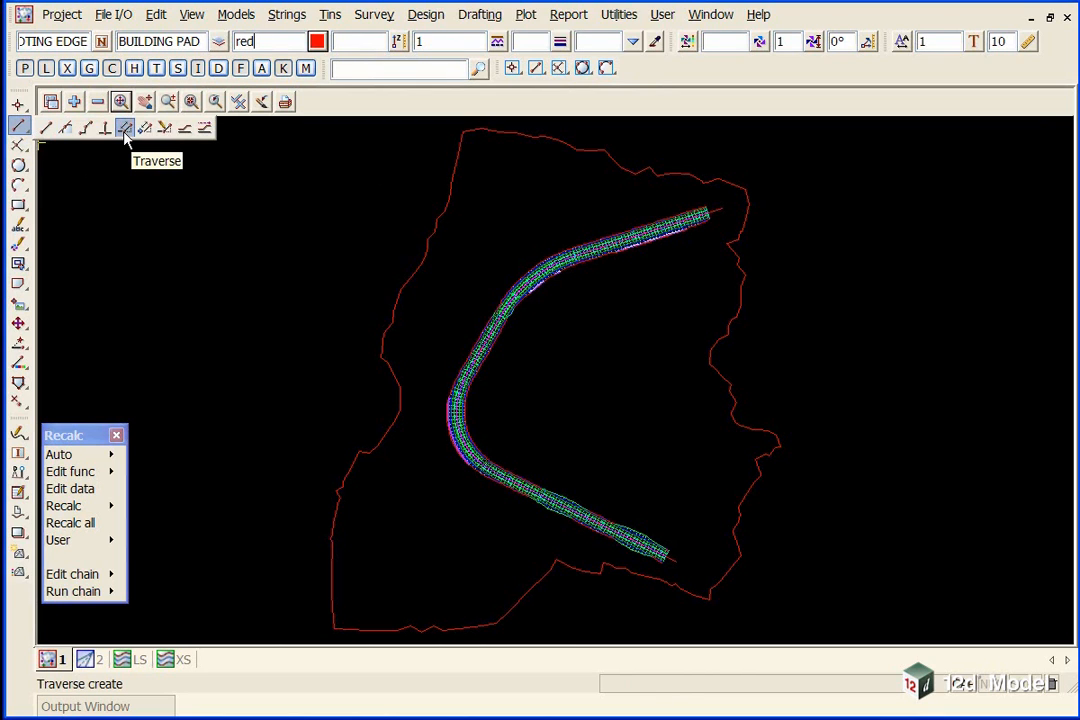
{"action": "left_click", "coordinate": [124, 127]}
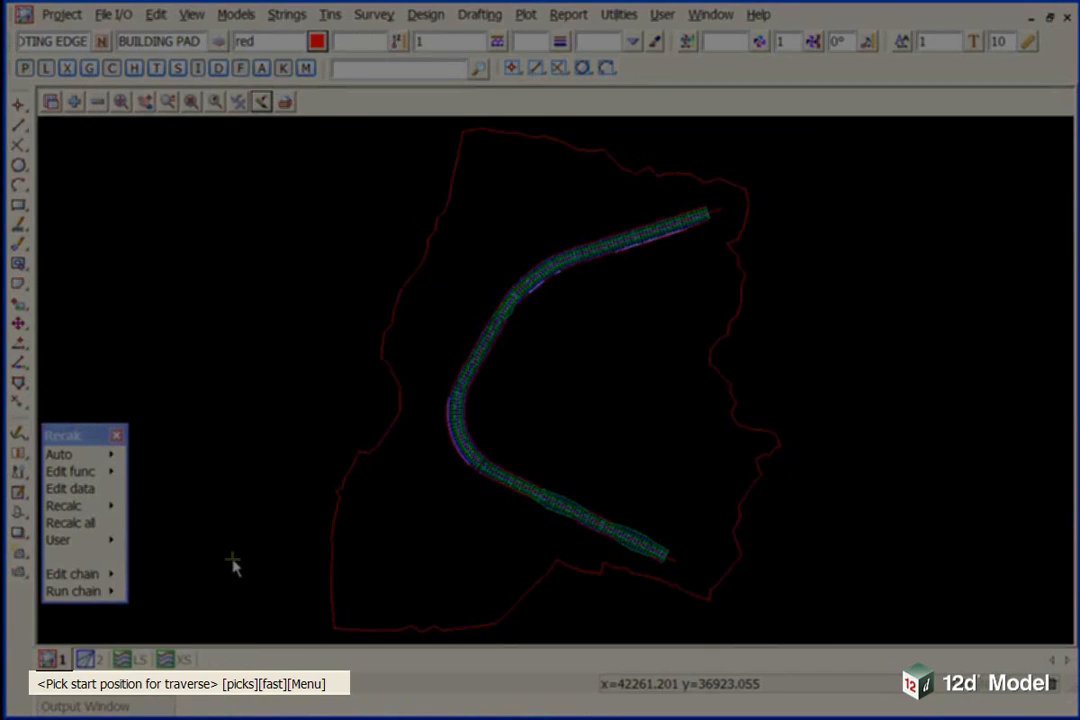
{"action": "mouse_move", "coordinate": [185, 600]}
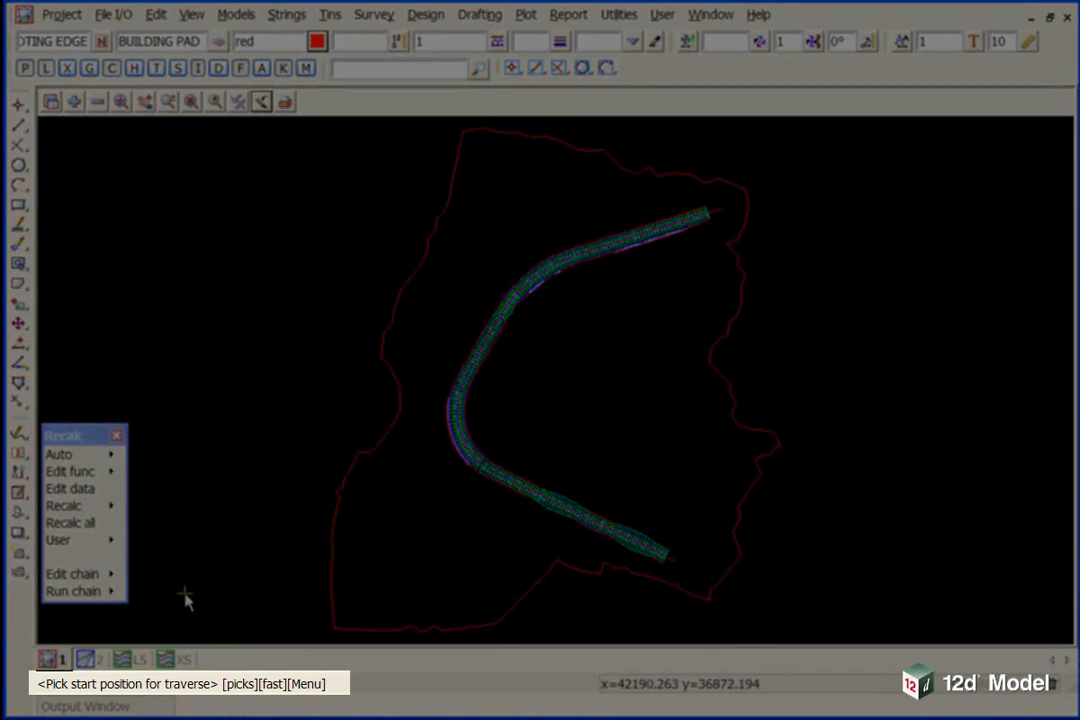
{"action": "mouse_move", "coordinate": [196, 588]}
{"action": "type", "text": "42"}
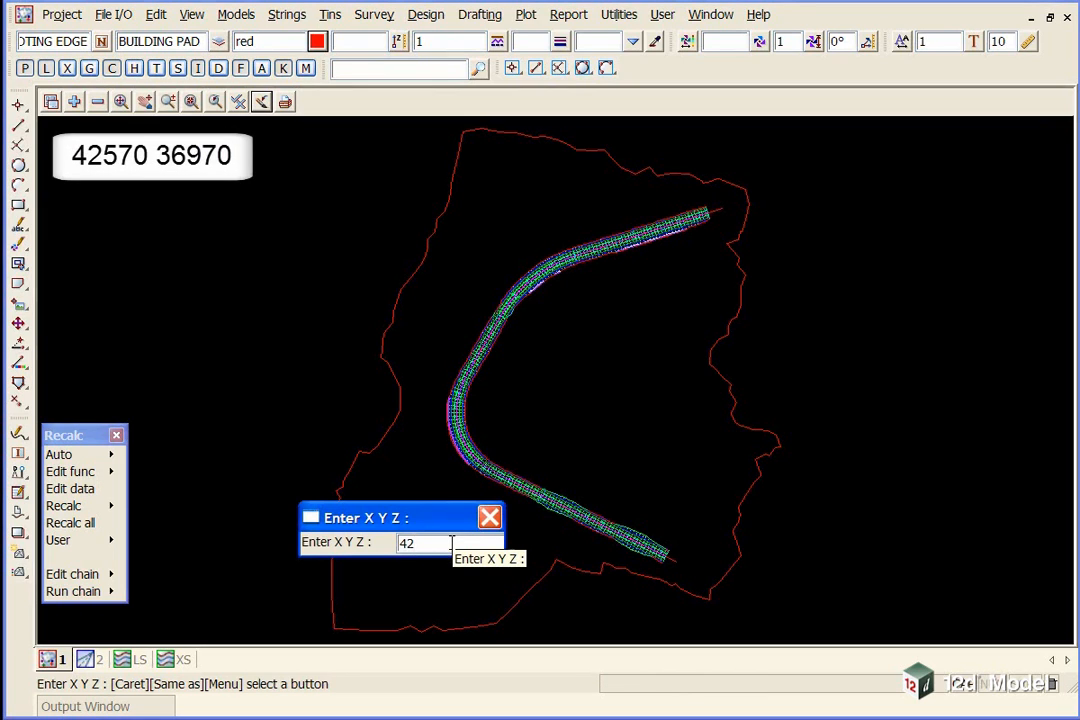
{"action": "type", "text": "570"}
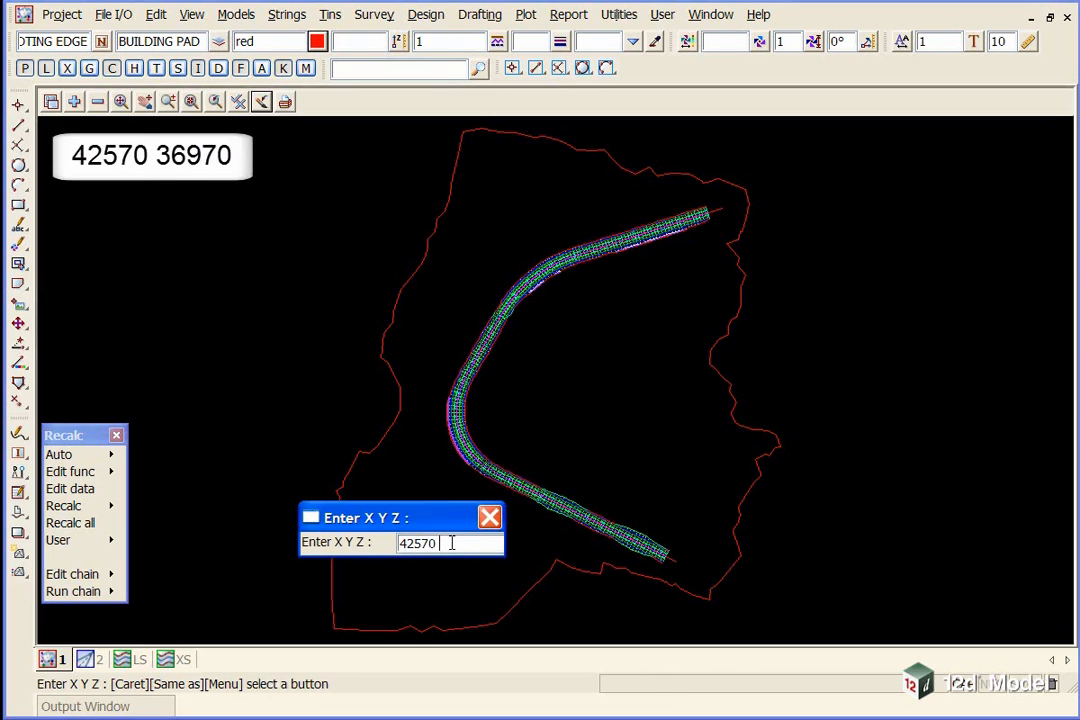
{"action": "type", "text": "369"}
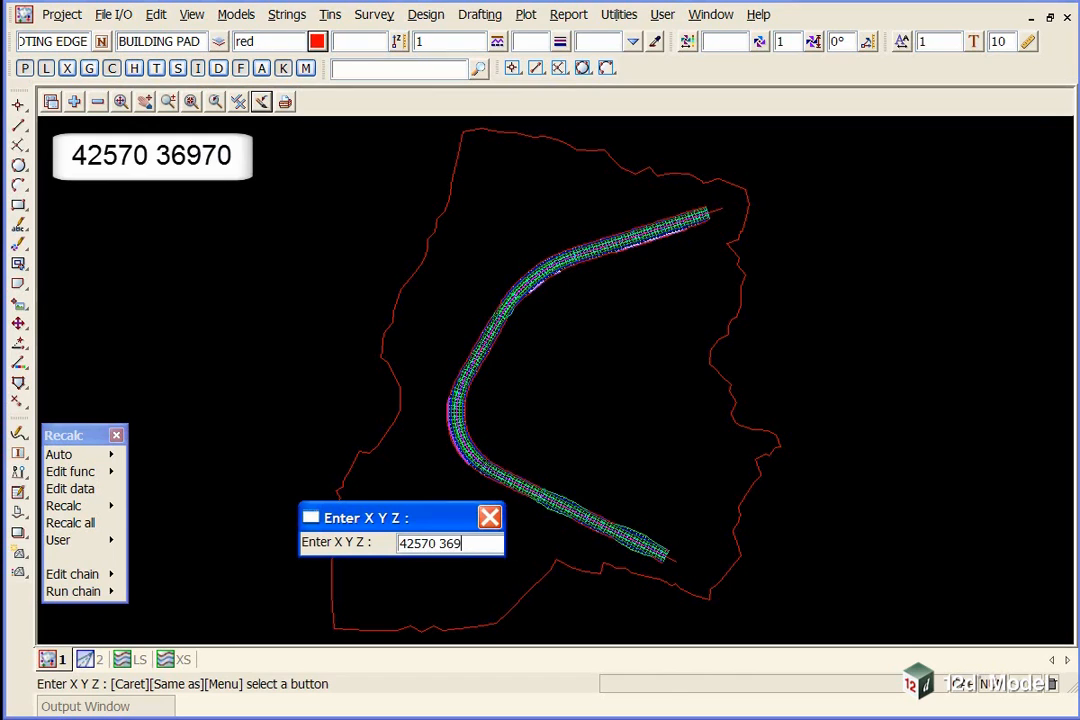
{"action": "type", "text": "70"}
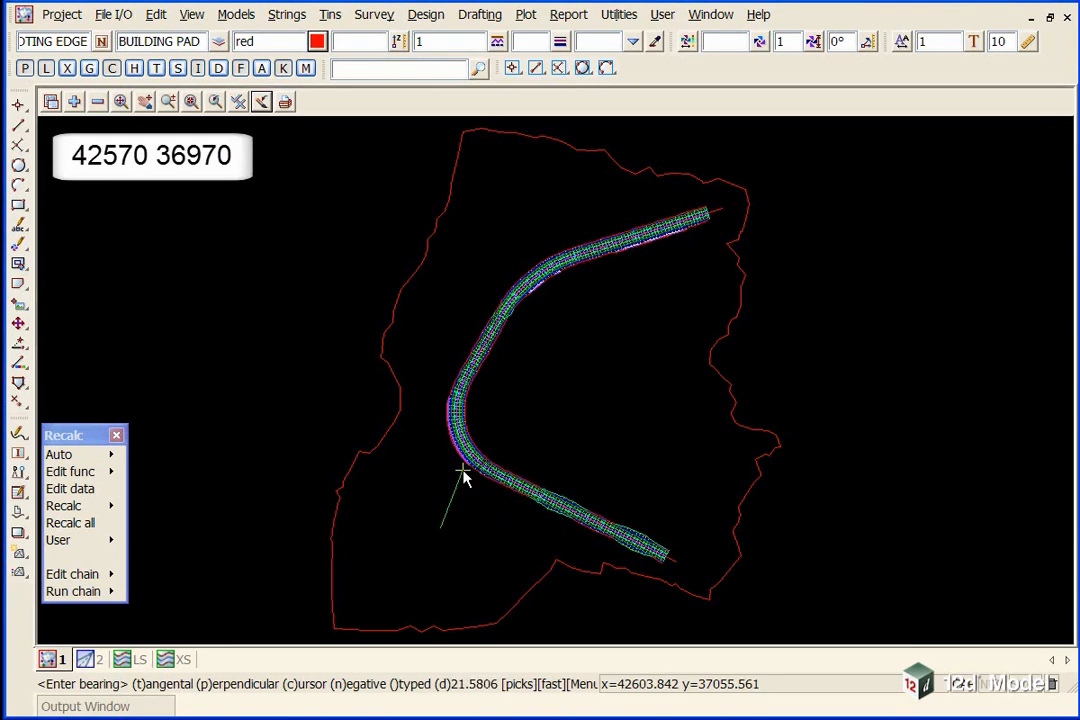
{"action": "mouse_move", "coordinate": [430, 580]}
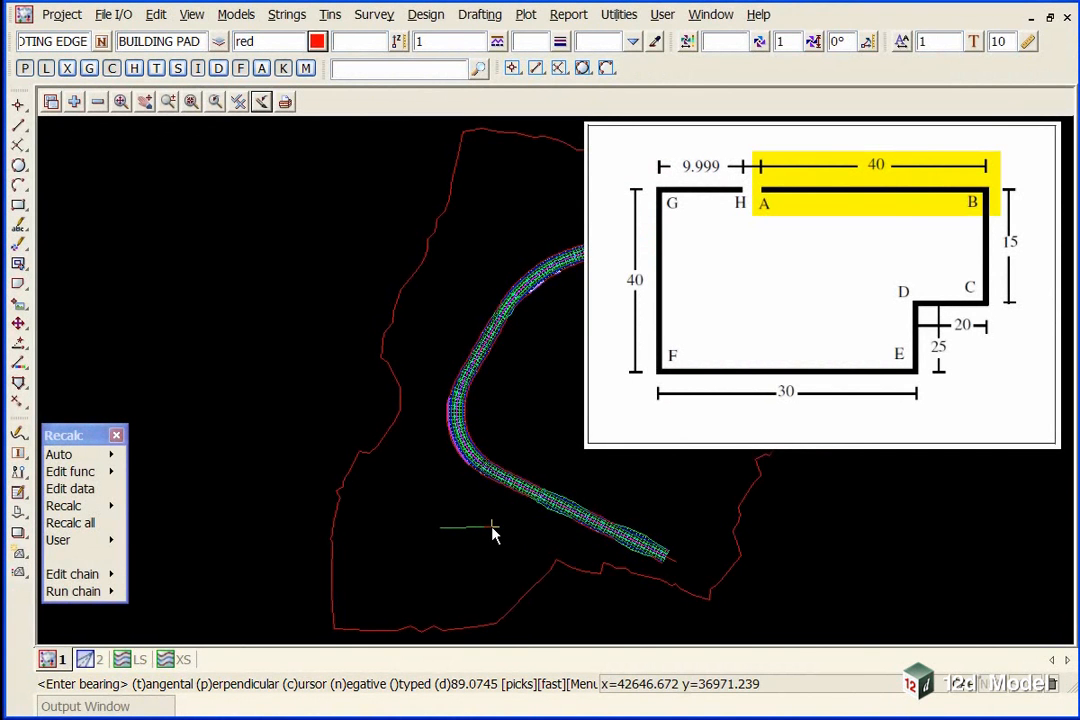
Traverse the first pad sides: bearing 90 for 40, 180 for 15, 270 for 20
{"action": "type", "text": "90"}
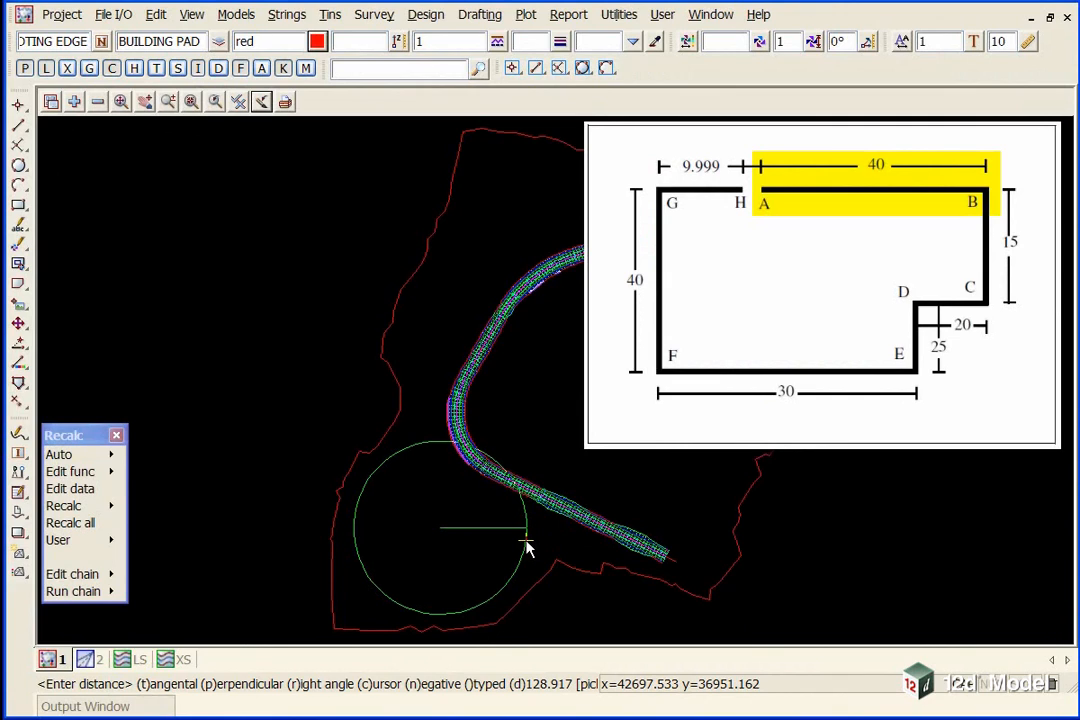
{"action": "type", "text": "40"}
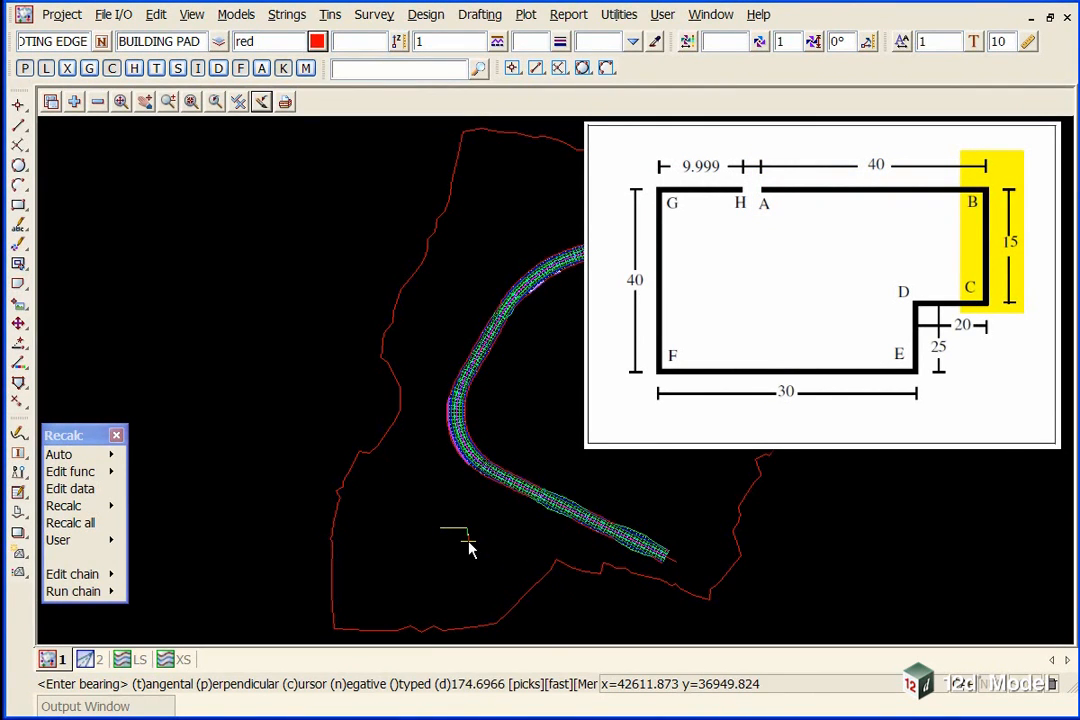
{"action": "mouse_move", "coordinate": [495, 550]}
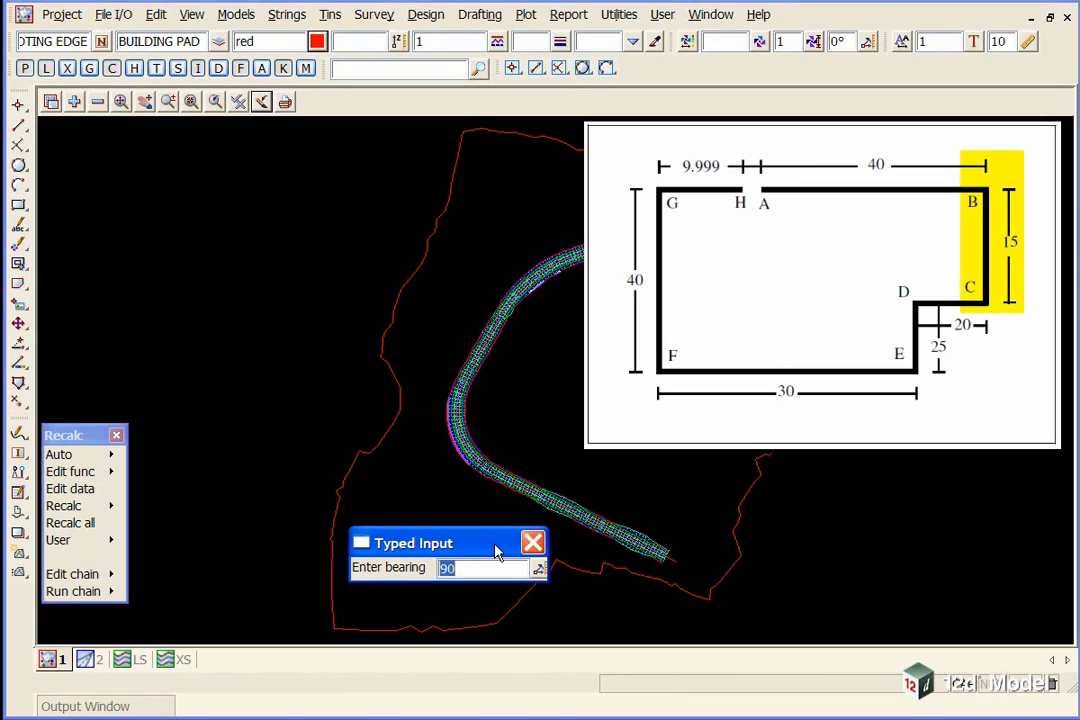
{"action": "type", "text": "180"}
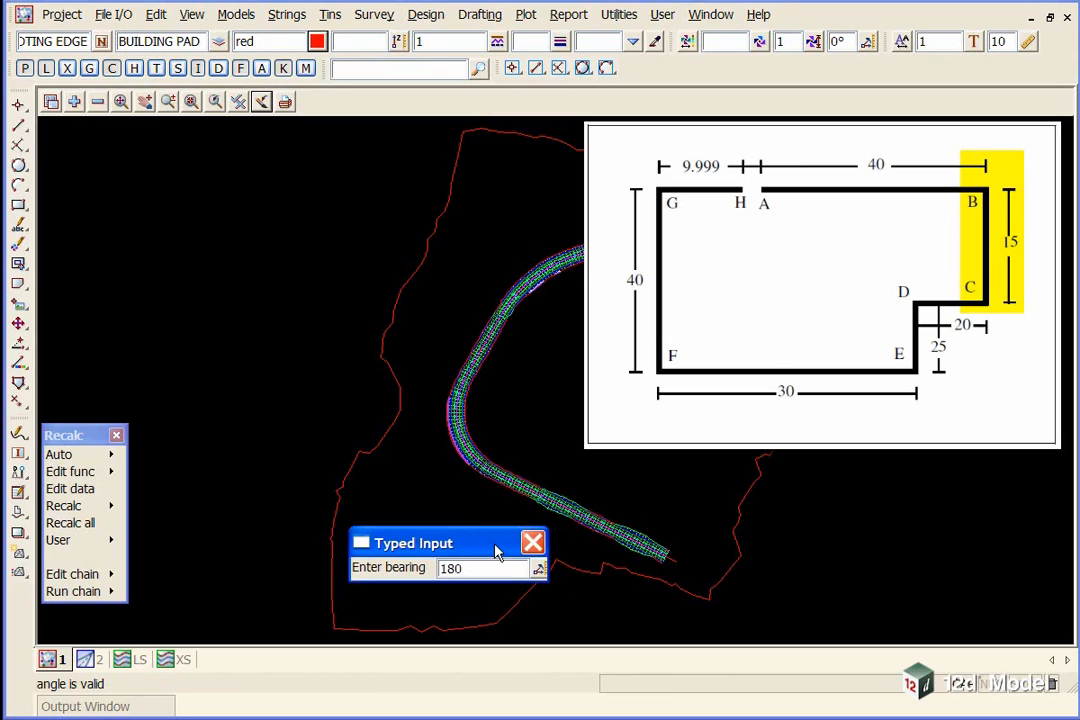
{"action": "left_click", "coordinate": [533, 542]}
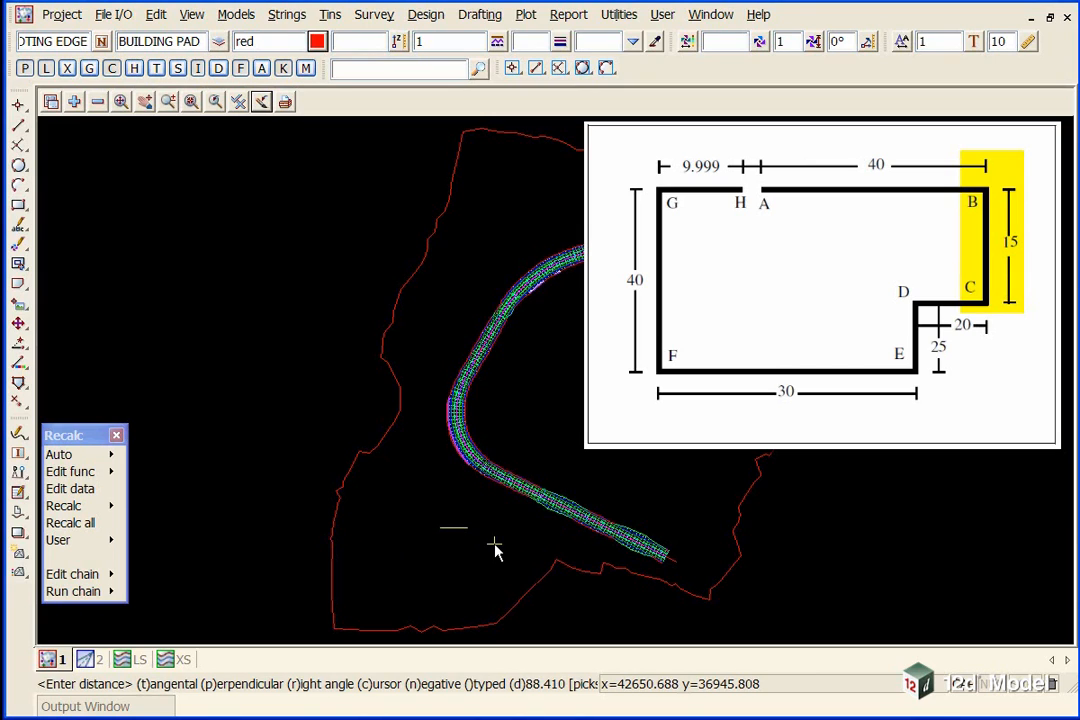
{"action": "type", "text": "15"}
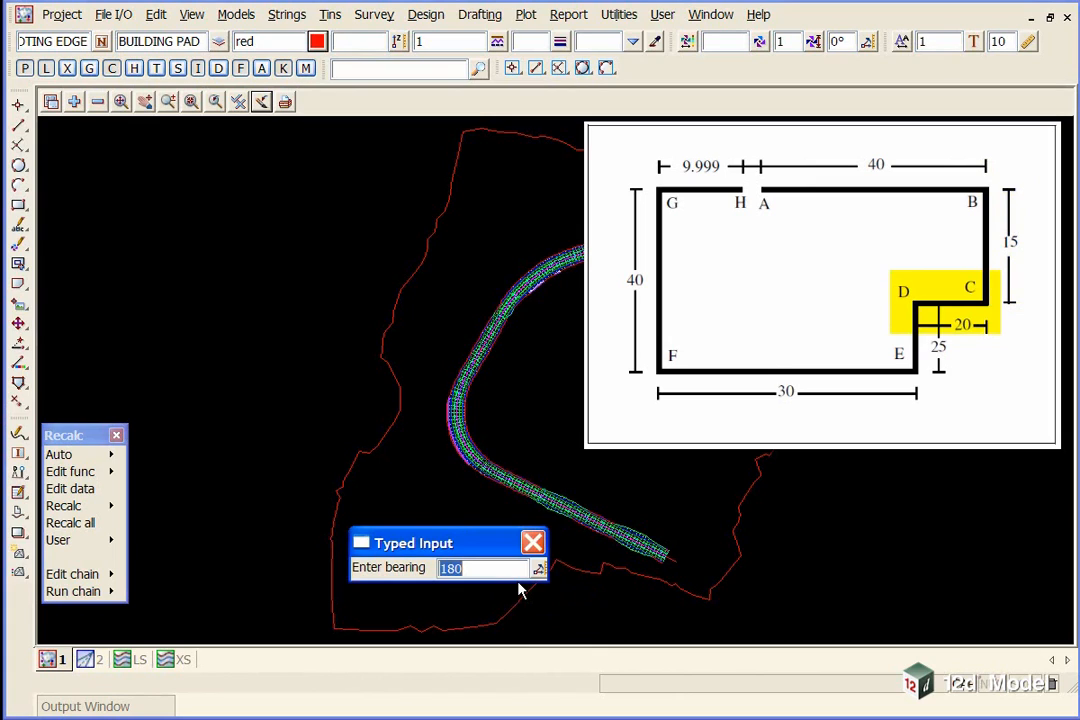
{"action": "type", "text": "270"}
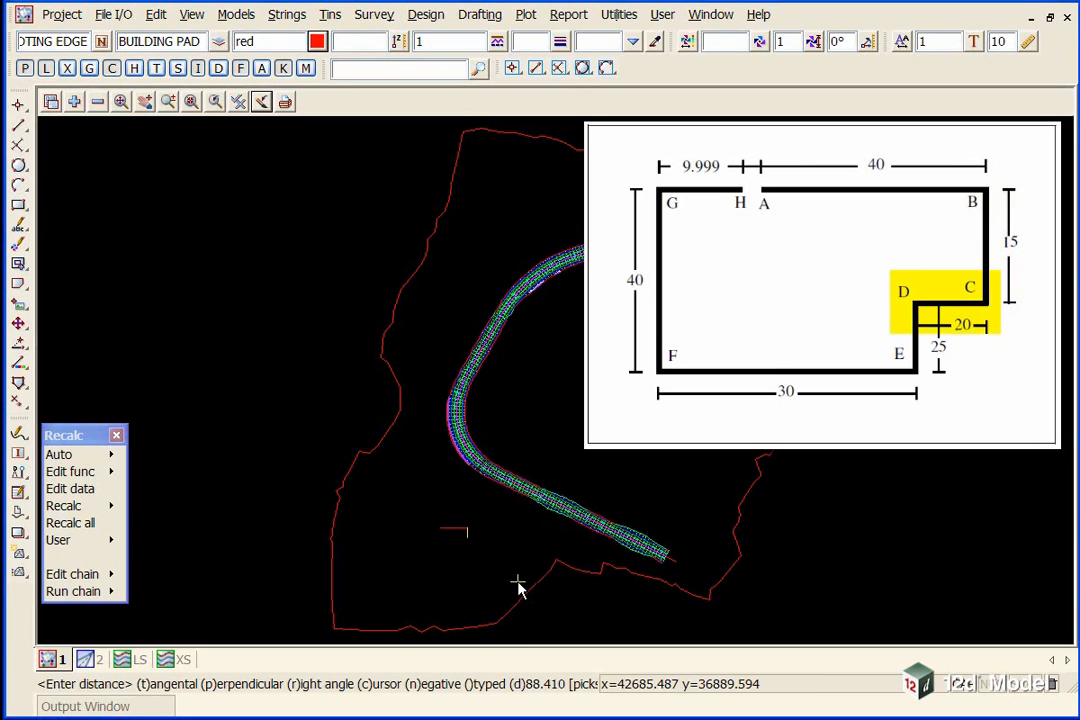
{"action": "type", "text": "20"}
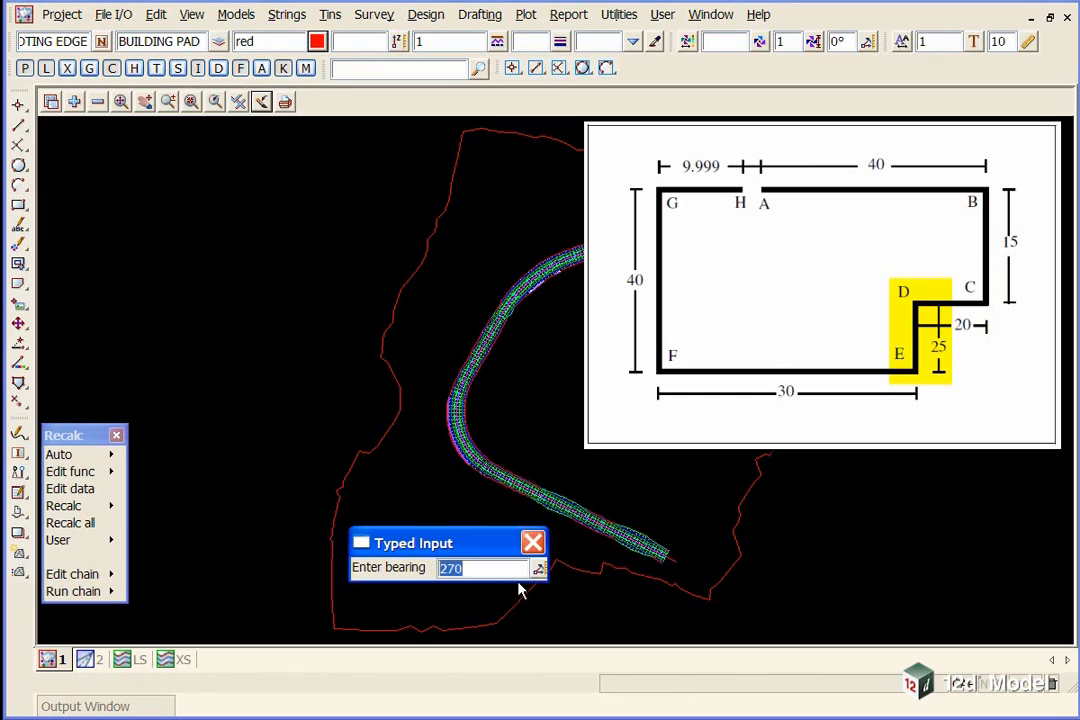
Continue the L-shaped pad with bearing 180 for 25, then bearings 270 and 360 to close it
{"action": "type", "text": "180"}
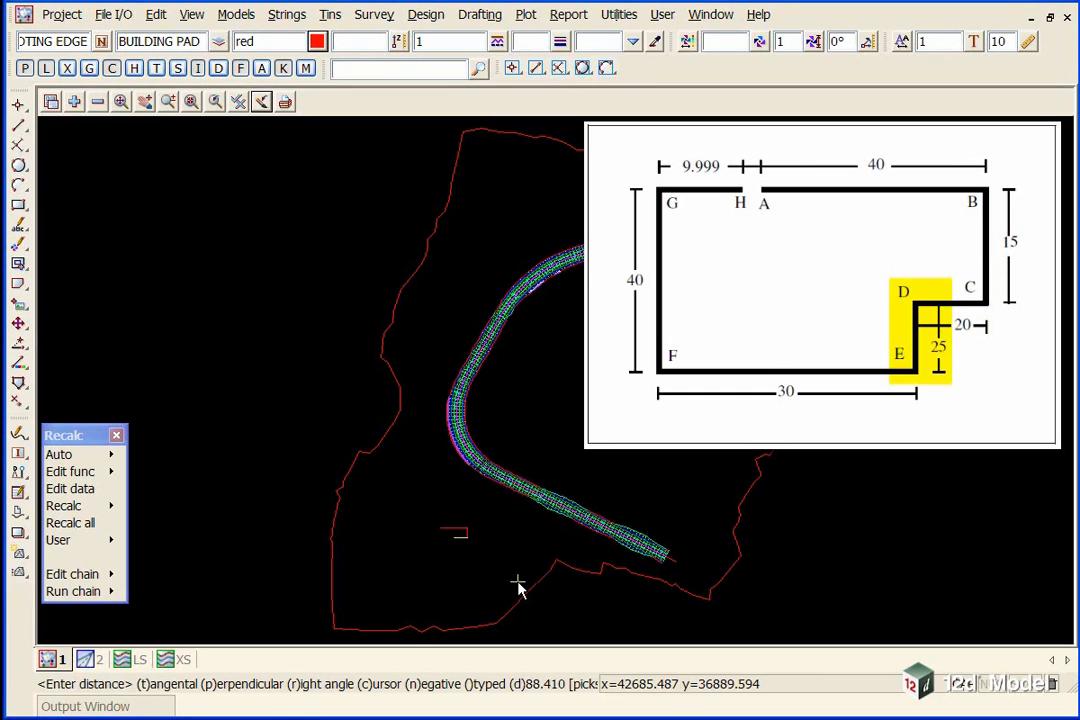
{"action": "type", "text": "25"}
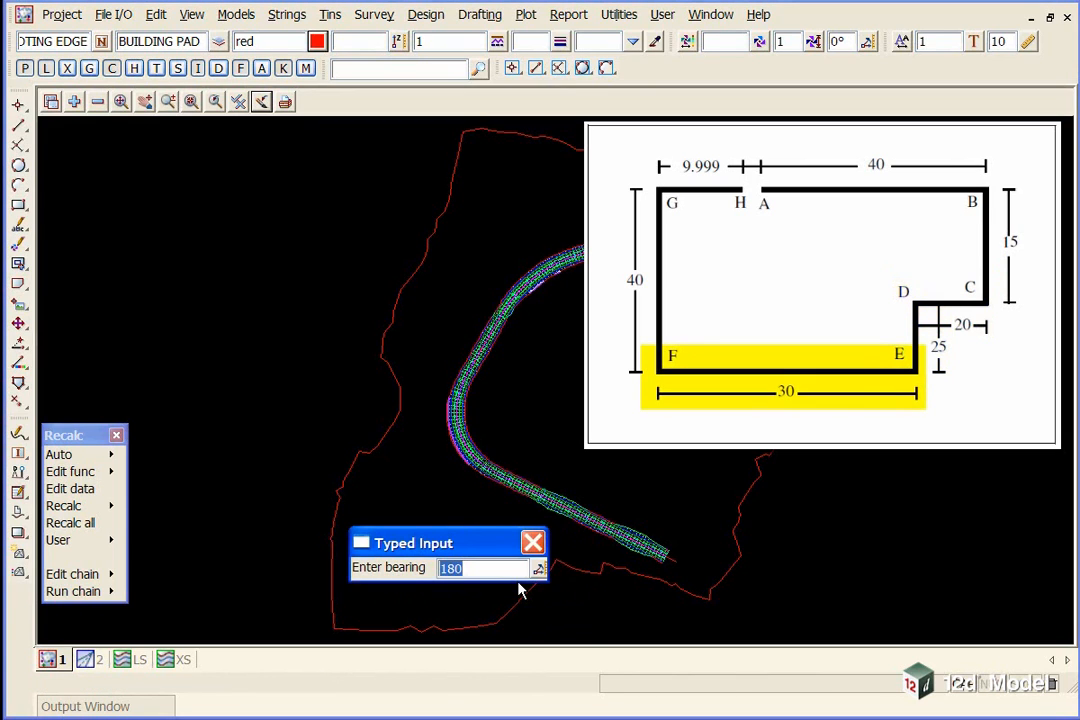
{"action": "type", "text": "270"}
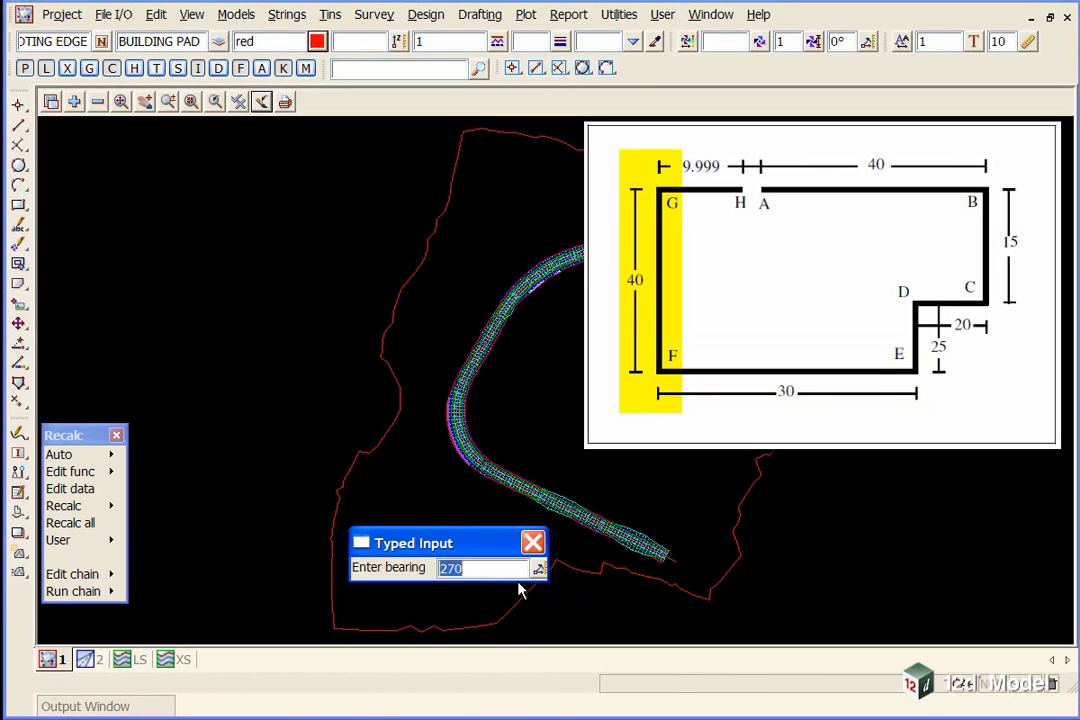
{"action": "type", "text": "360"}
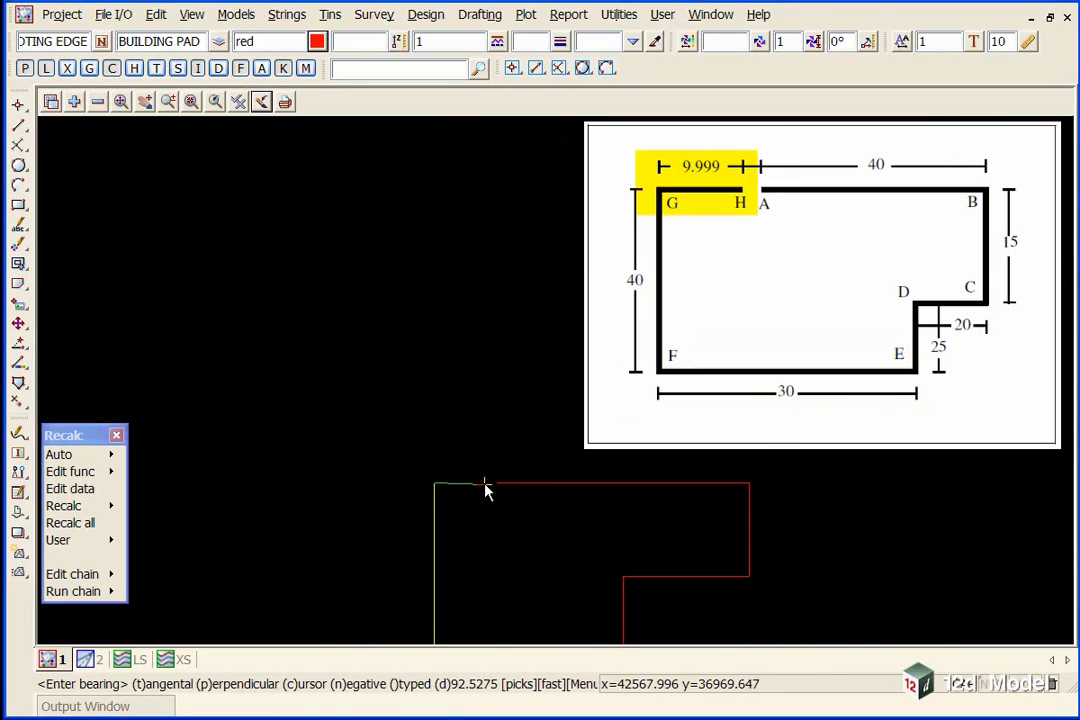
{"action": "mouse_move", "coordinate": [490, 490]}
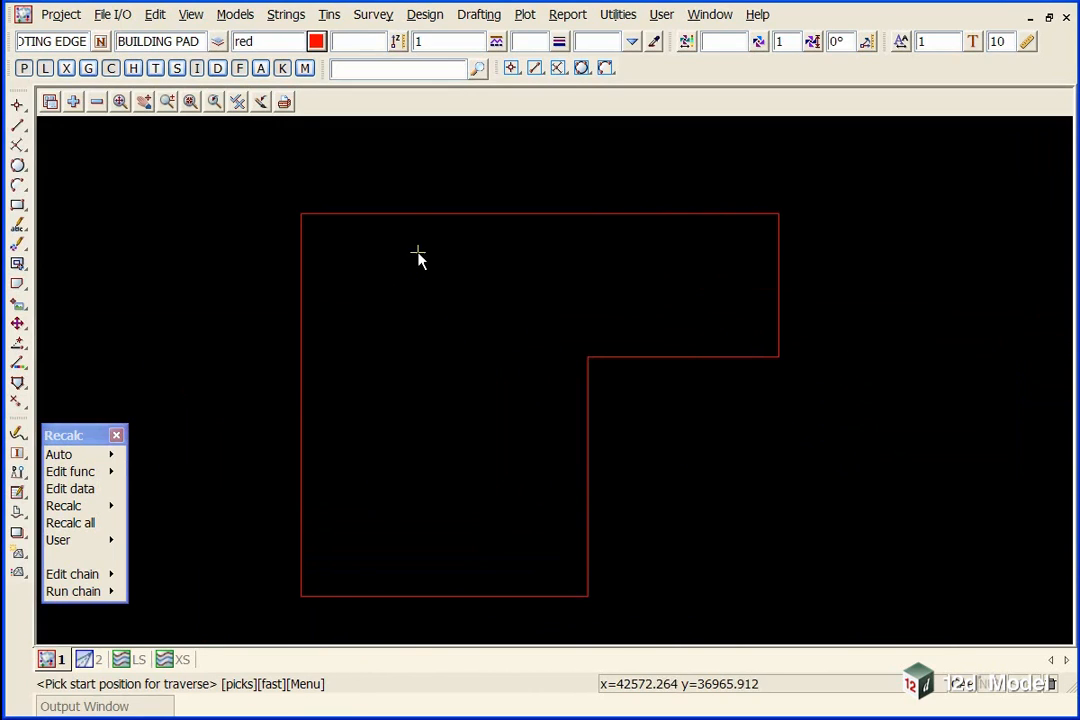
{"action": "mouse_move", "coordinate": [303, 288]}
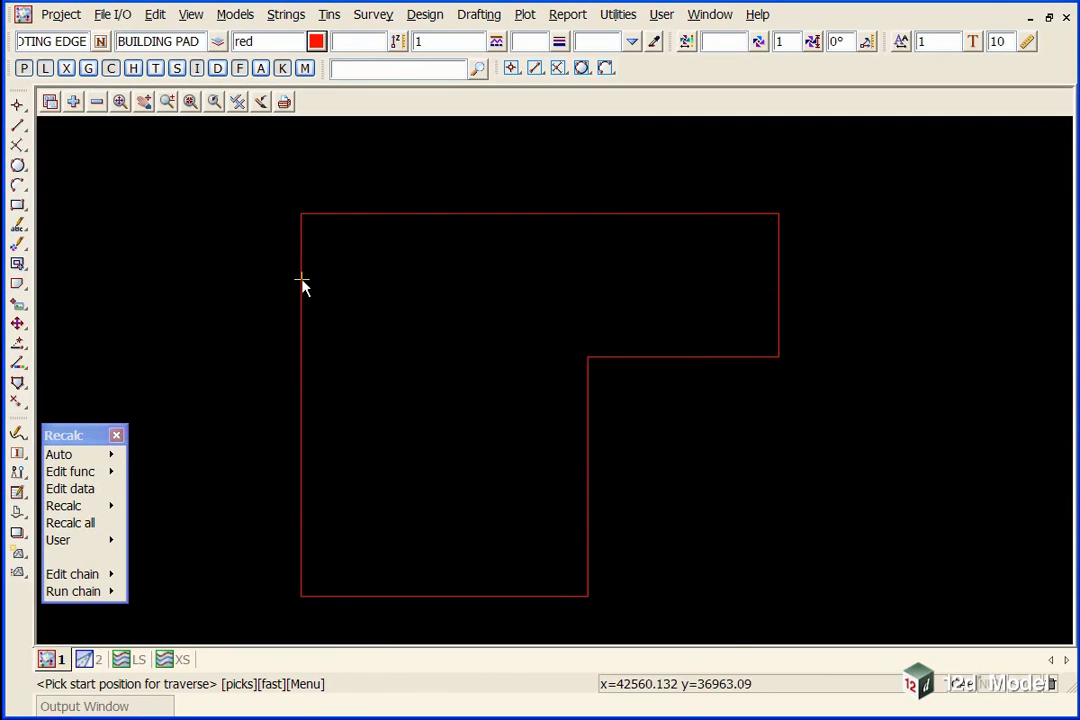
{"action": "mouse_move", "coordinate": [314, 250]}
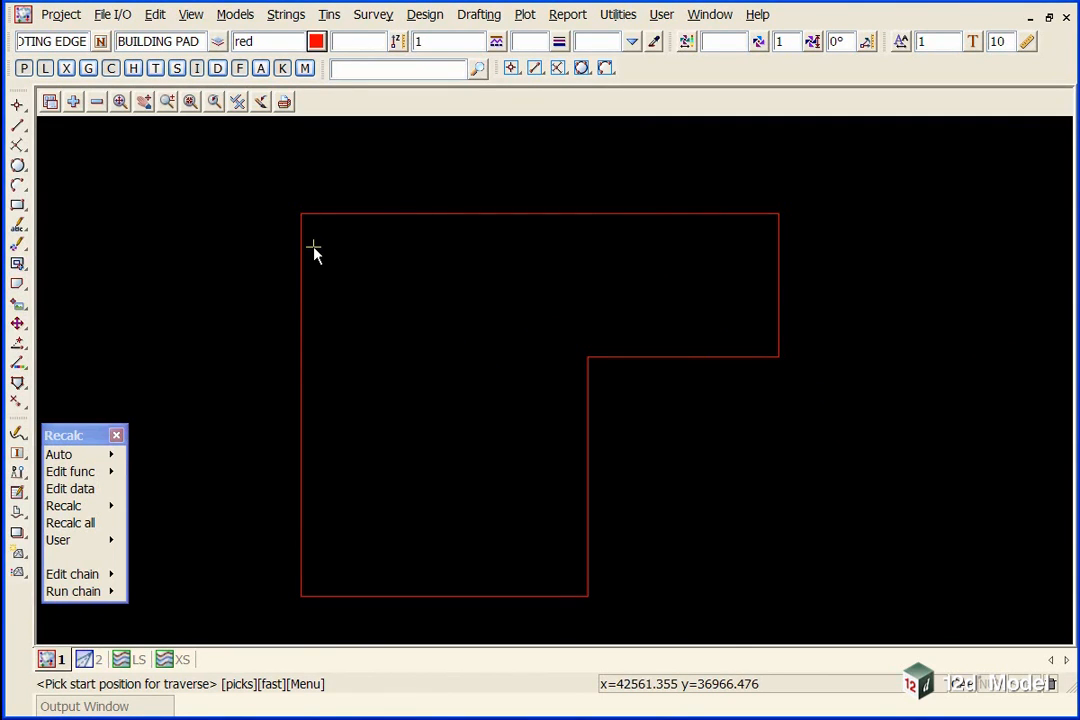
Fillet-join the footing edge corners into one rounded L-shaped outline, then end the join
{"action": "left_click", "coordinate": [18, 385]}
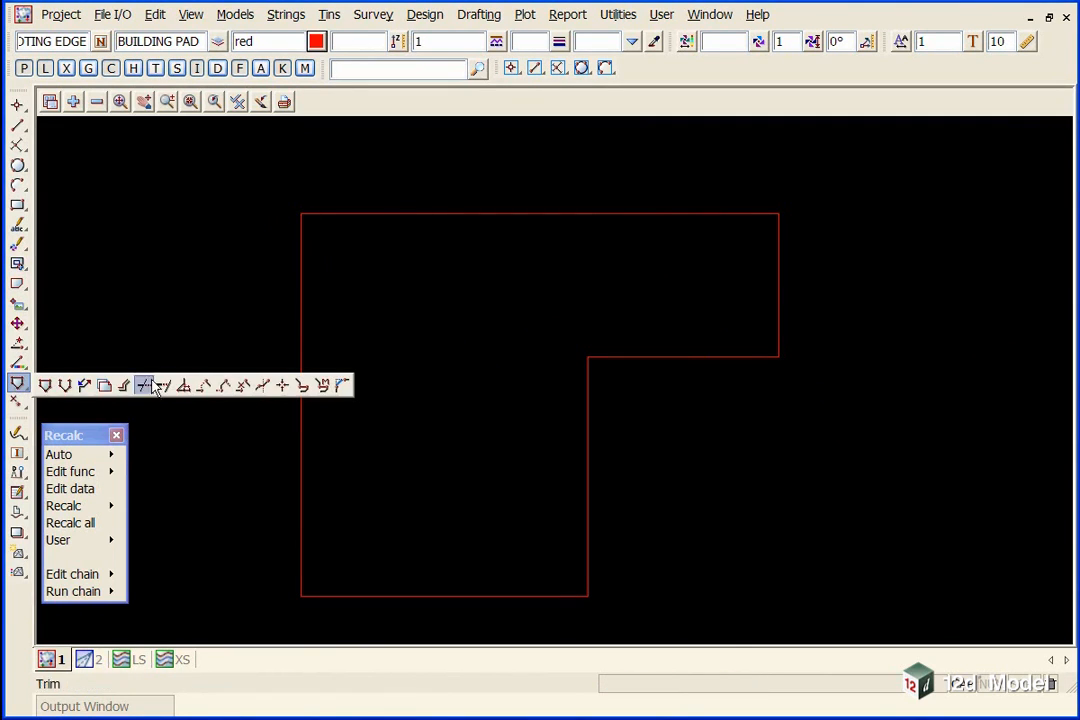
{"action": "mouse_move", "coordinate": [343, 385]}
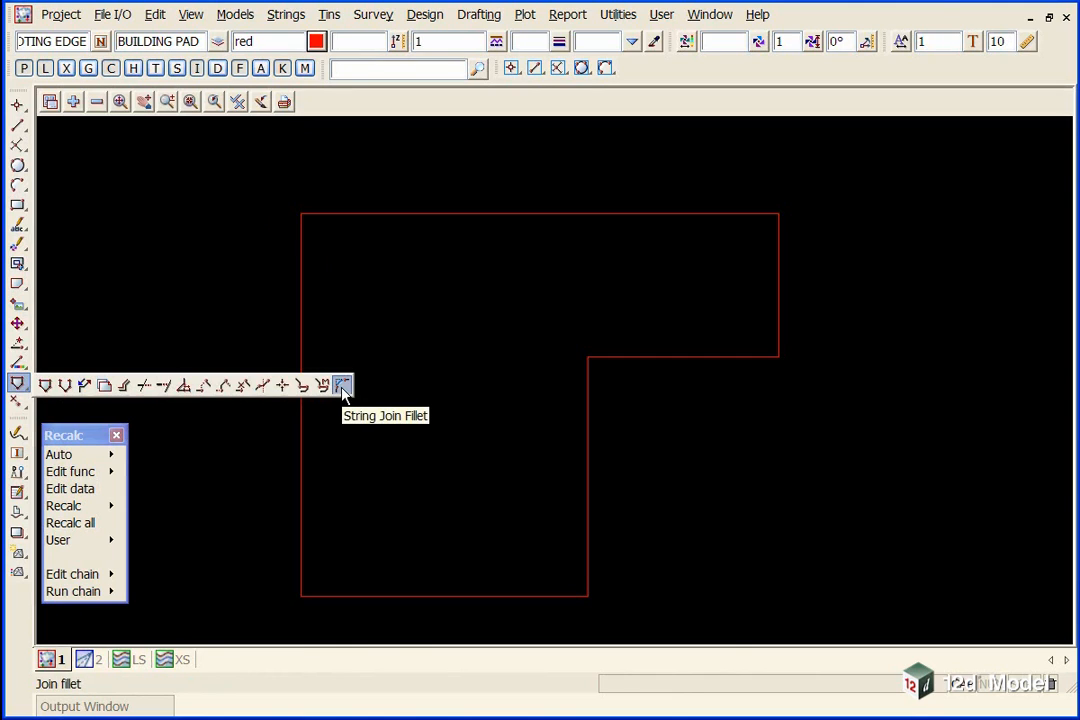
{"action": "left_click", "coordinate": [343, 386]}
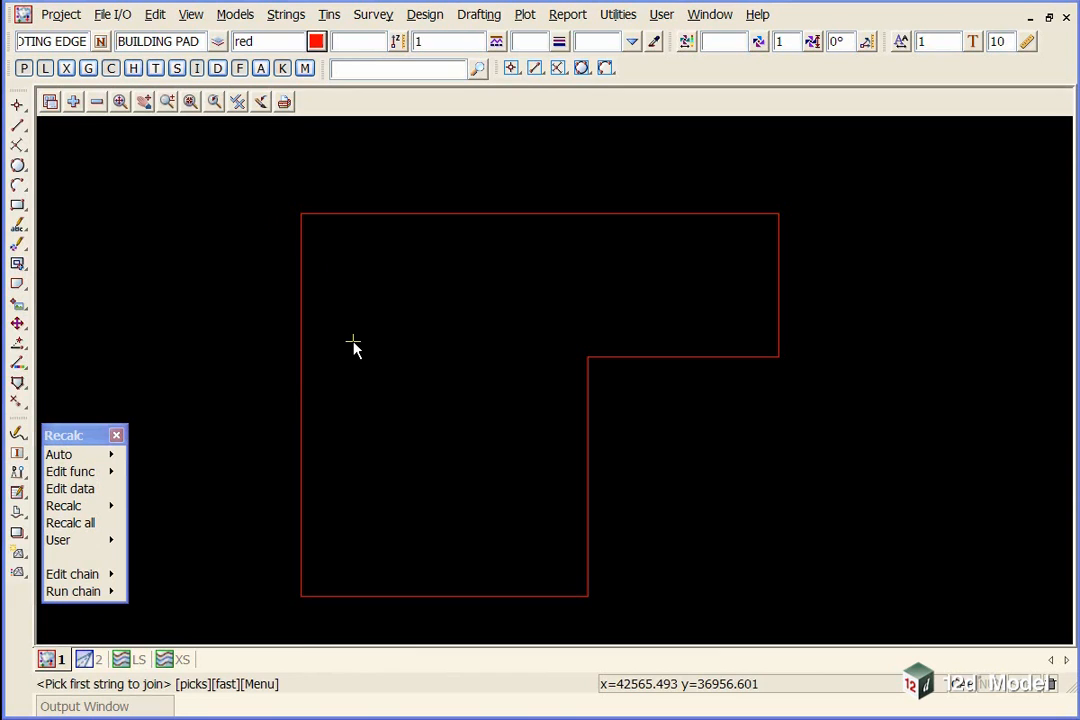
{"action": "mouse_move", "coordinate": [491, 298]}
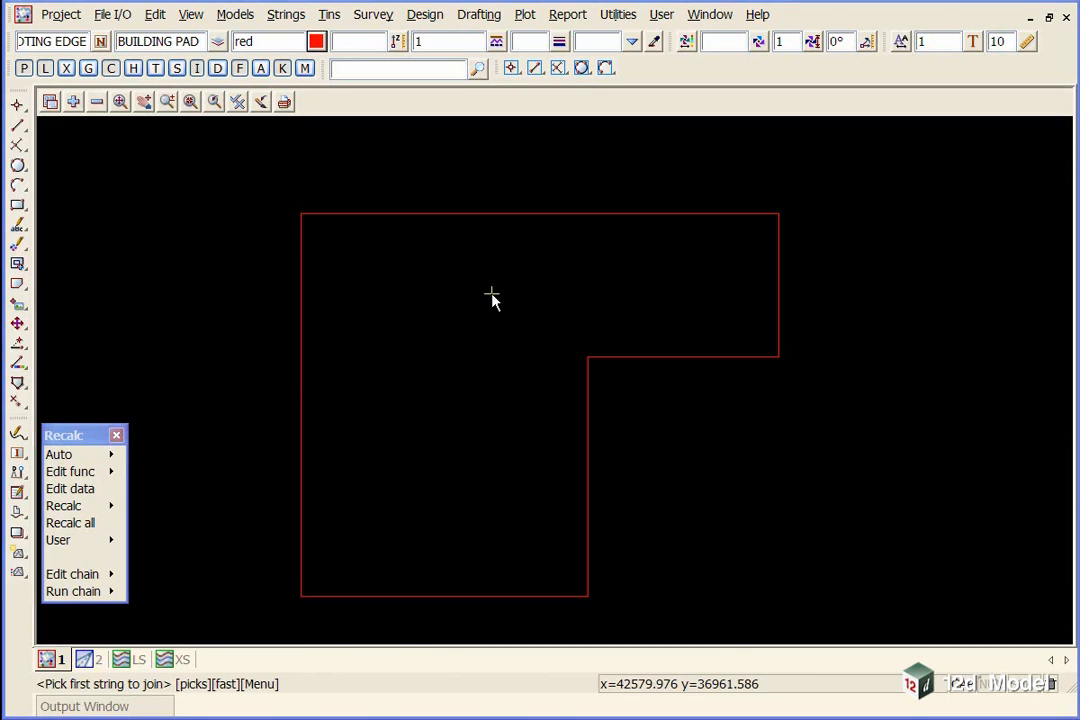
{"action": "mouse_move", "coordinate": [670, 215]}
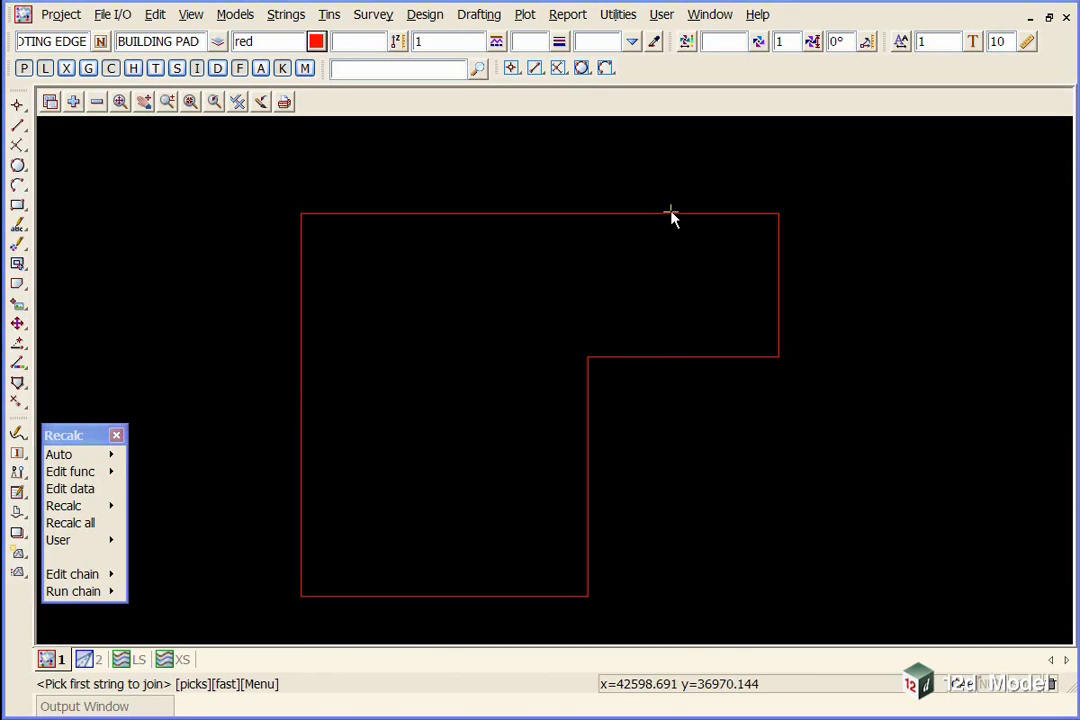
{"action": "mouse_move", "coordinate": [718, 220]}
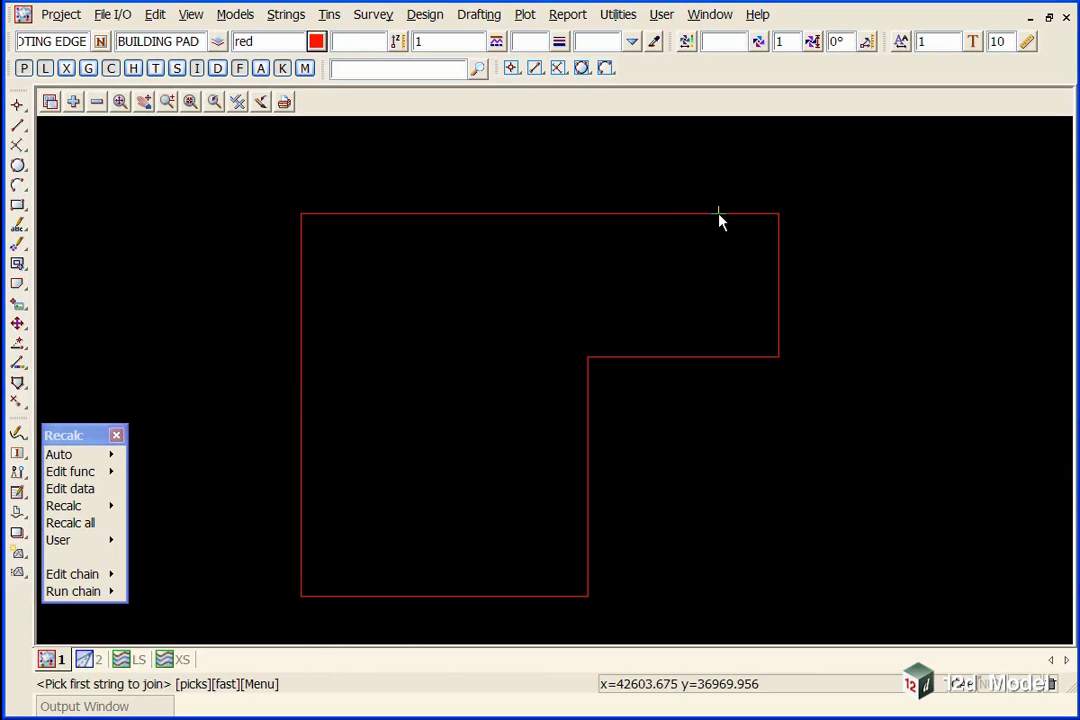
{"action": "left_click", "coordinate": [720, 217]}
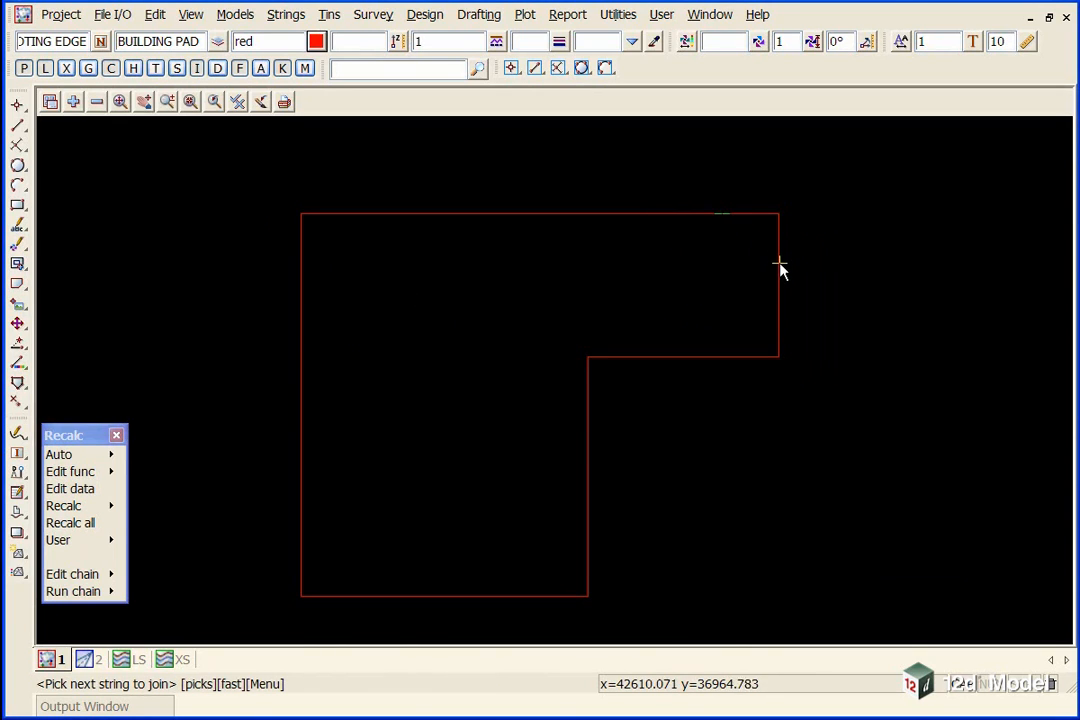
{"action": "left_click", "coordinate": [779, 277]}
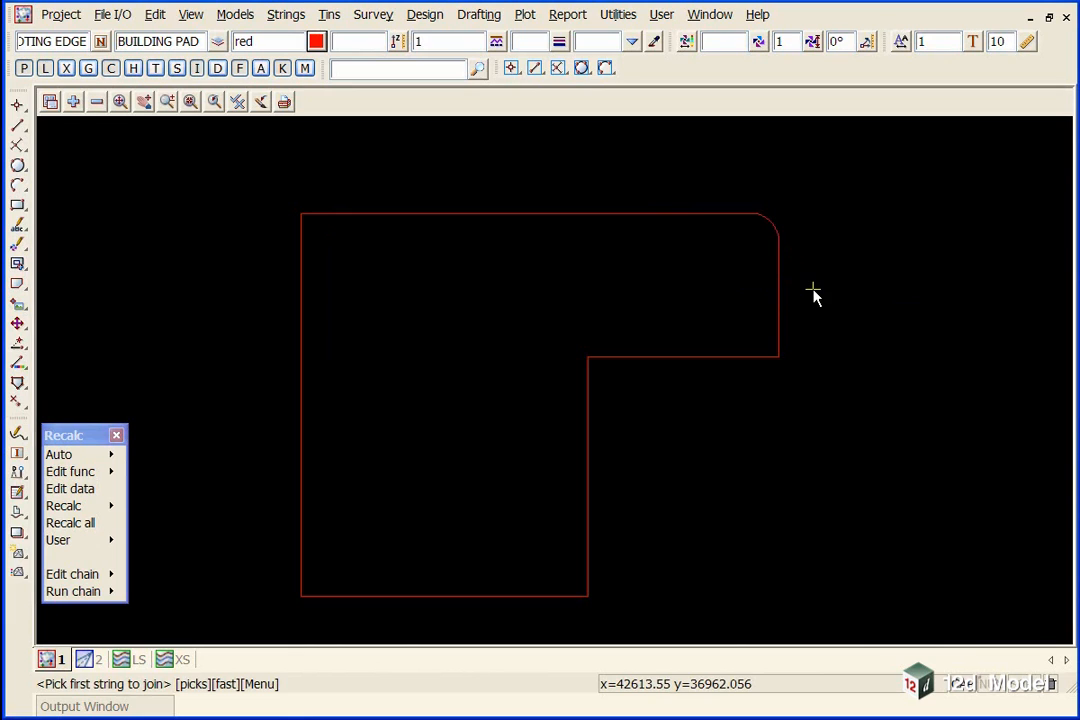
{"action": "left_click", "coordinate": [779, 309]}
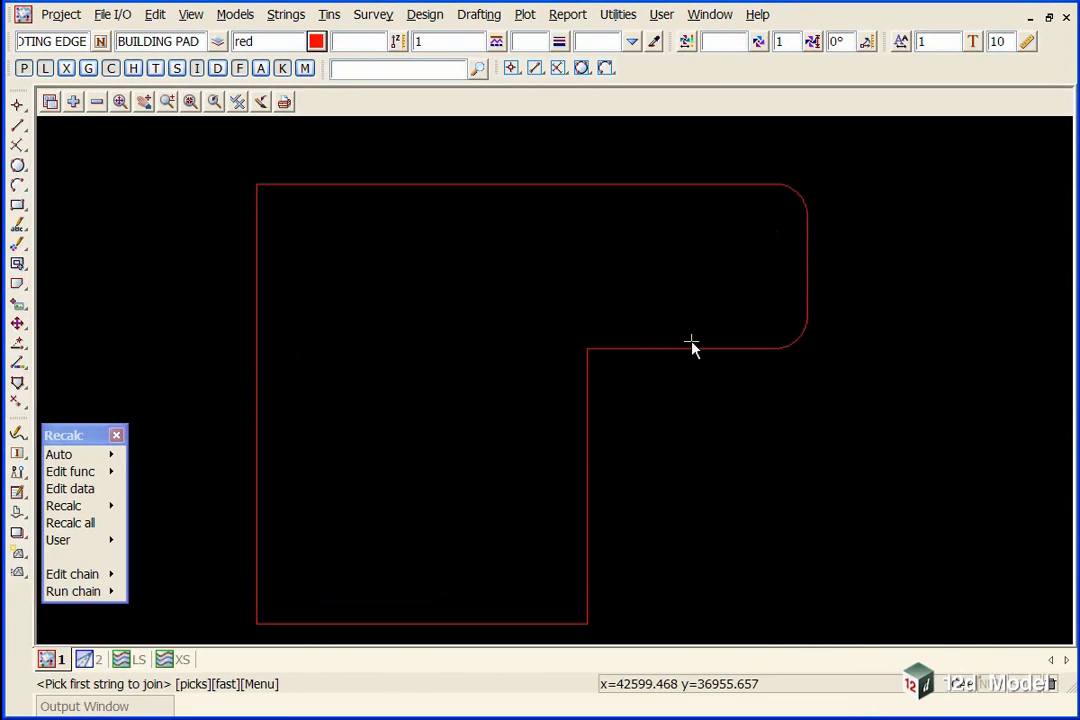
{"action": "left_click", "coordinate": [690, 347]}
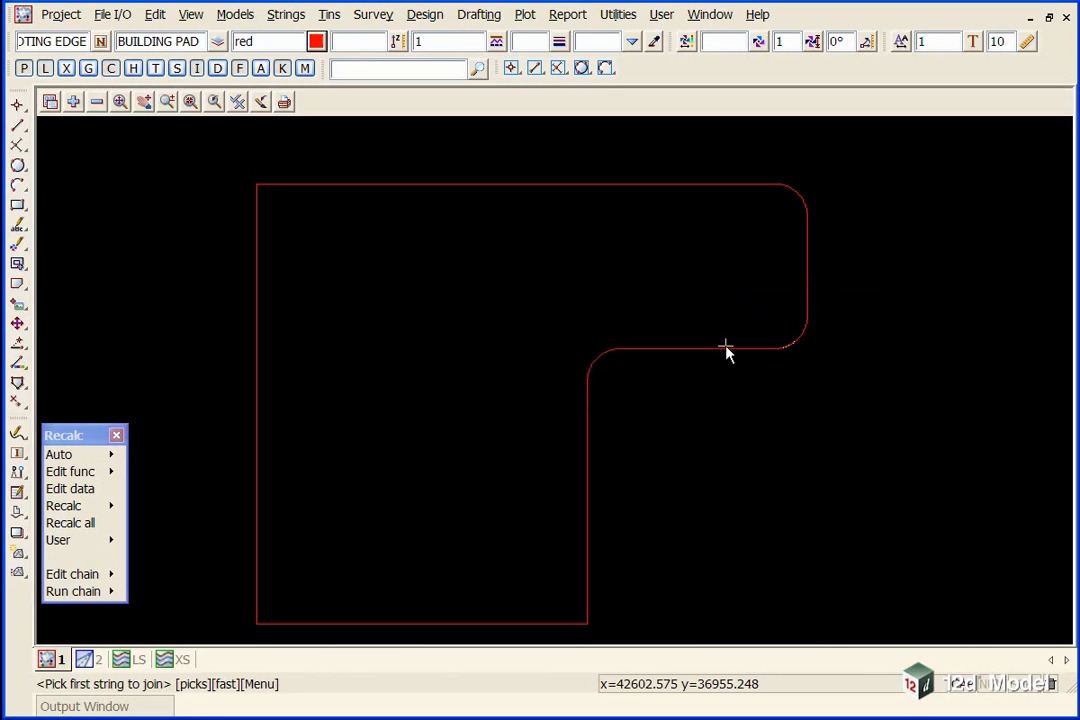
{"action": "mouse_move", "coordinate": [567, 515]}
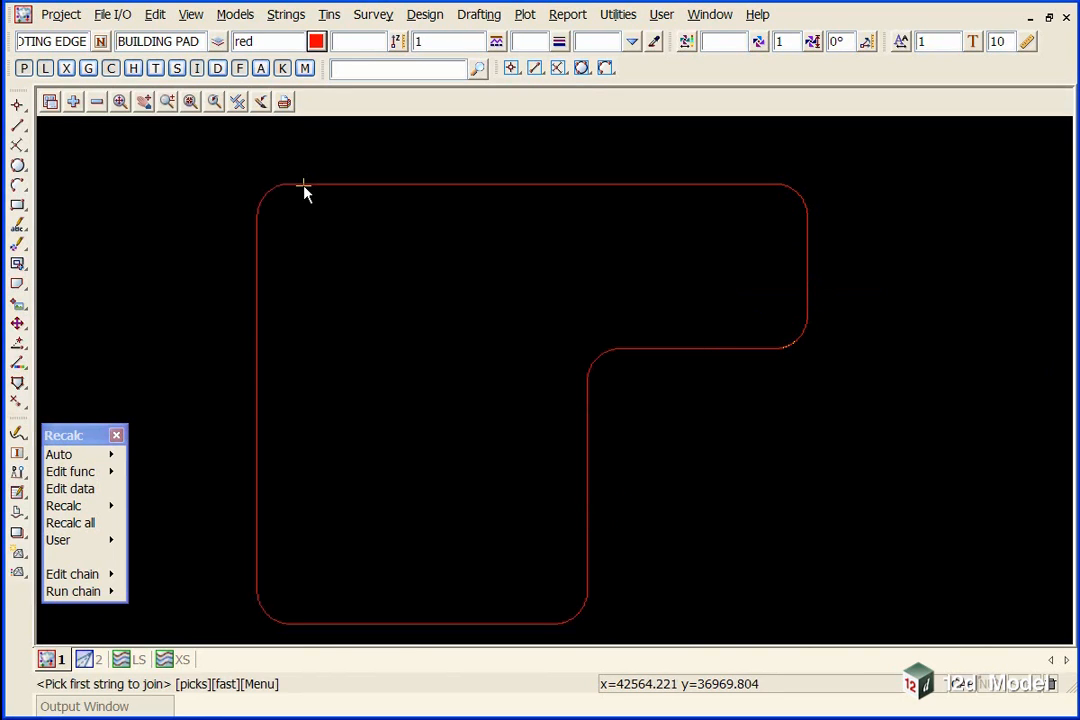
{"action": "mouse_move", "coordinate": [818, 283]}
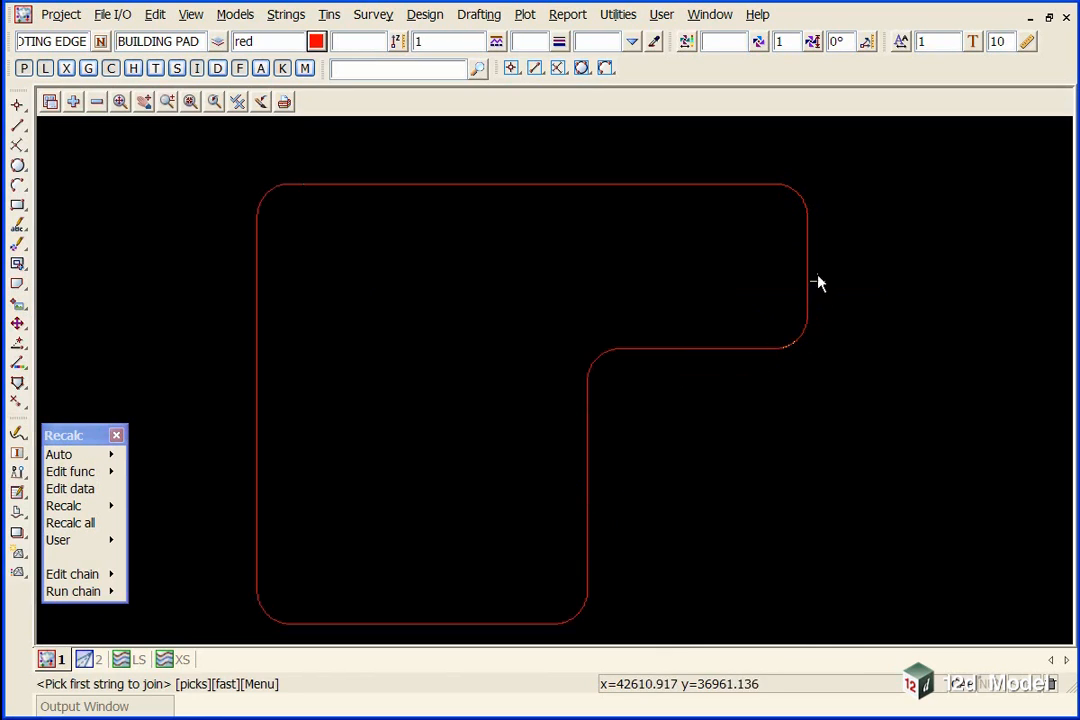
{"action": "mouse_move", "coordinate": [808, 250]}
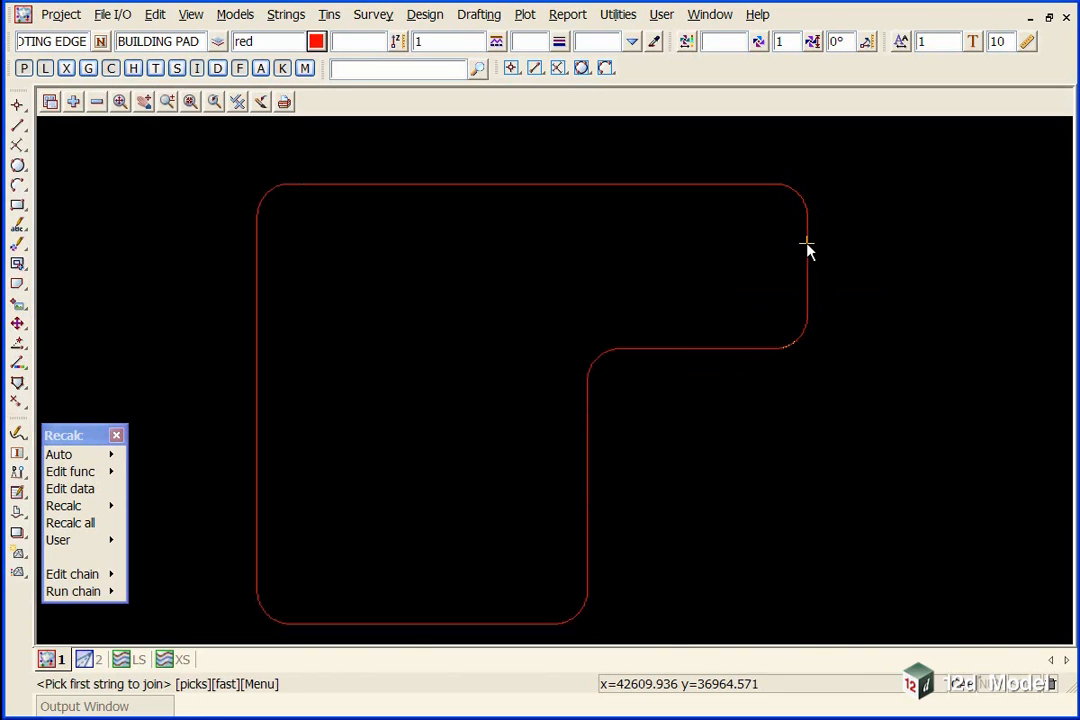
{"action": "mouse_move", "coordinate": [514, 373]}
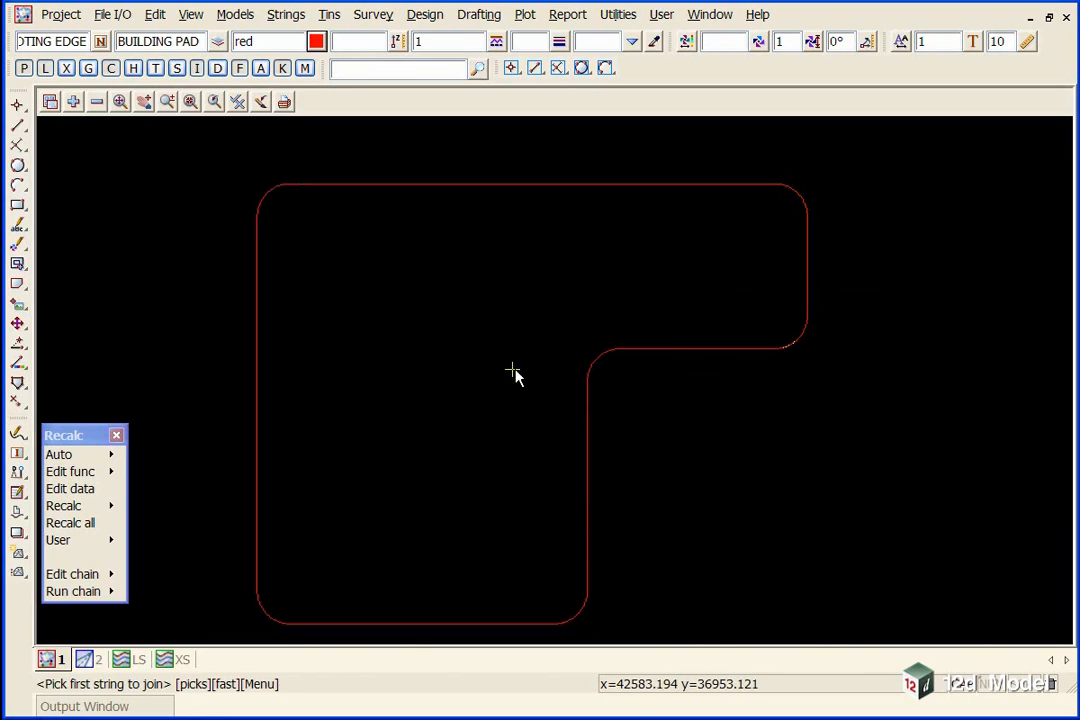
{"action": "mouse_move", "coordinate": [455, 378]}
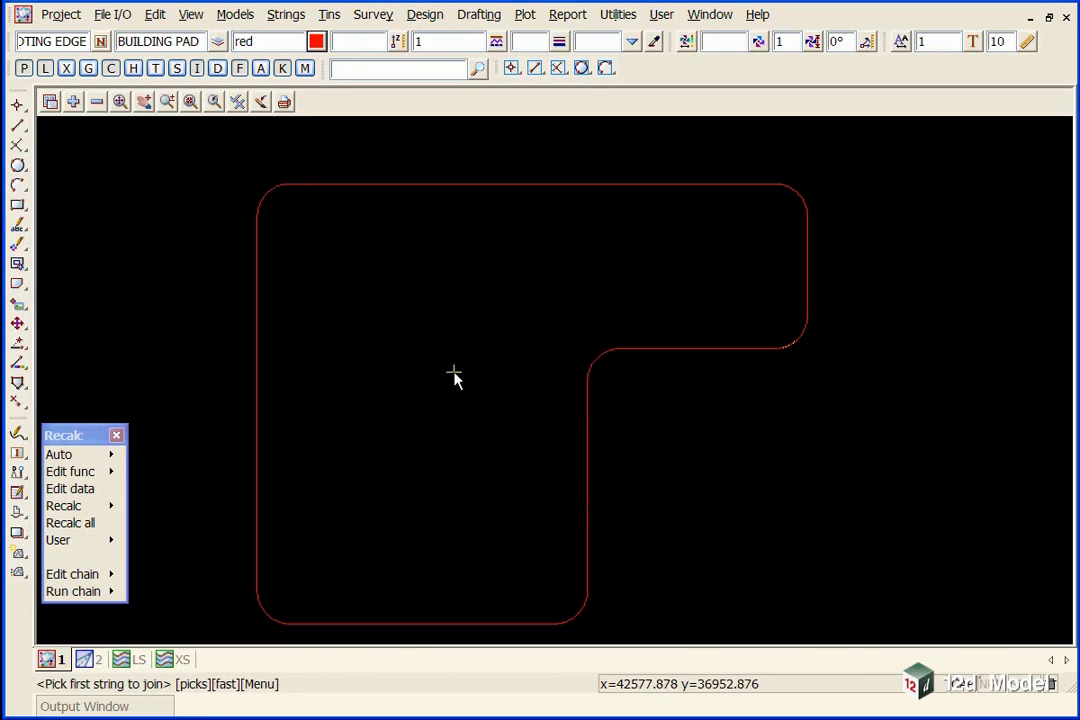
{"action": "left_click", "coordinate": [329, 14]}
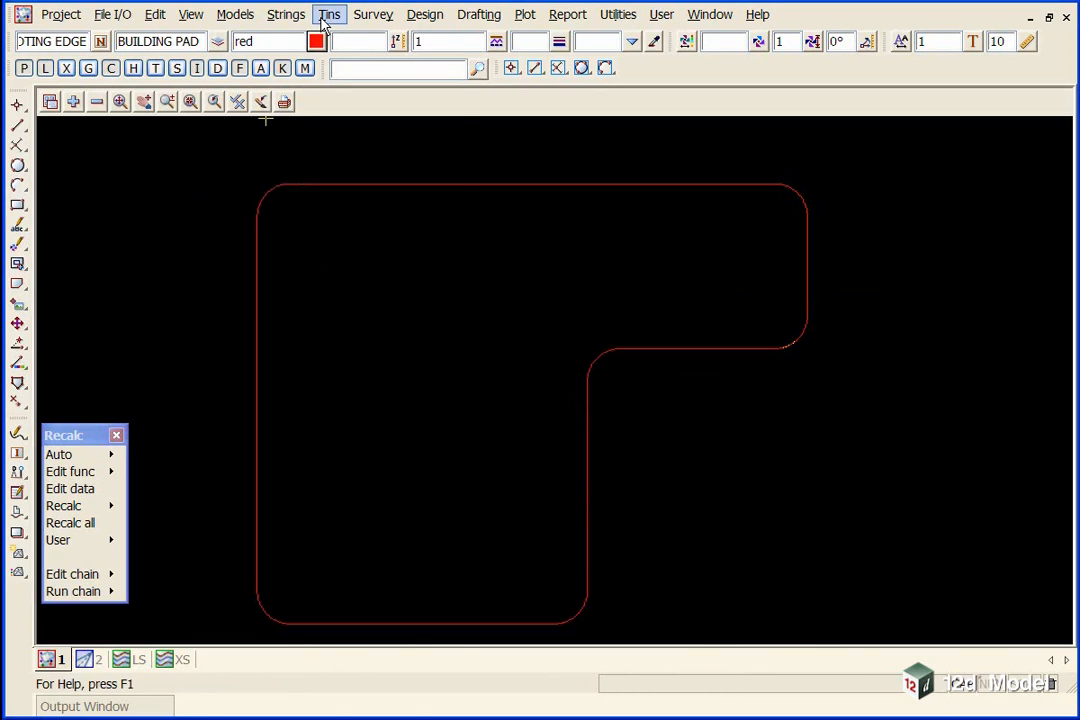
Inquire GROUND tin heights along the footing edge, reading roughly 64.2 to 65.6
{"action": "left_click", "coordinate": [329, 14]}
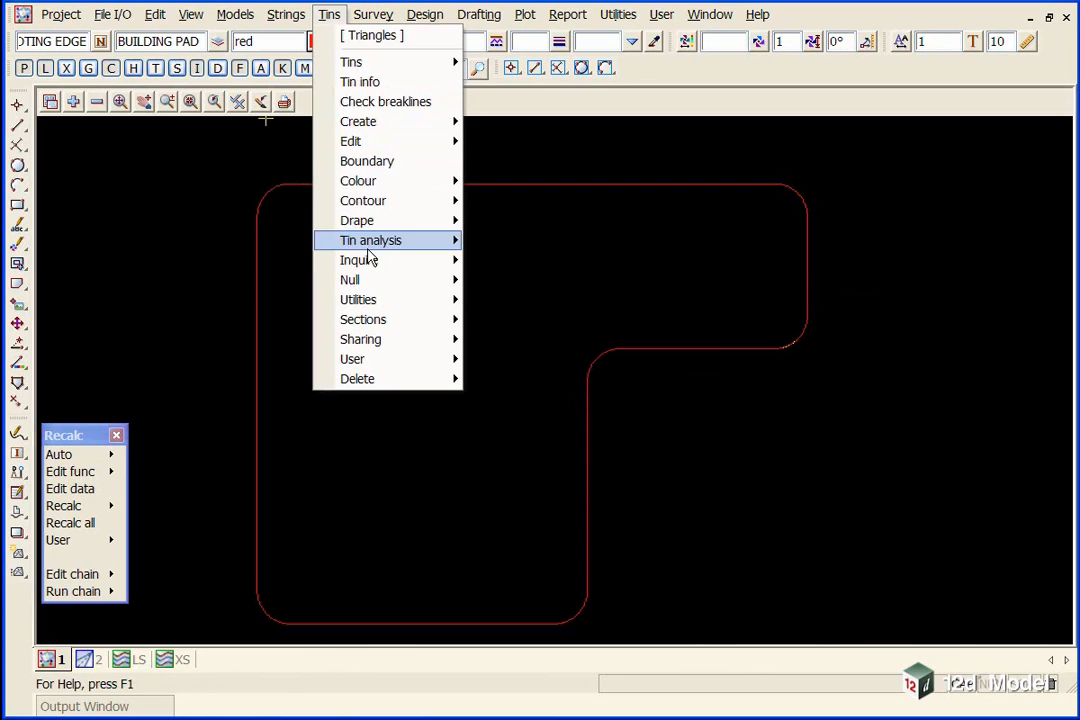
{"action": "mouse_move", "coordinate": [358, 260]}
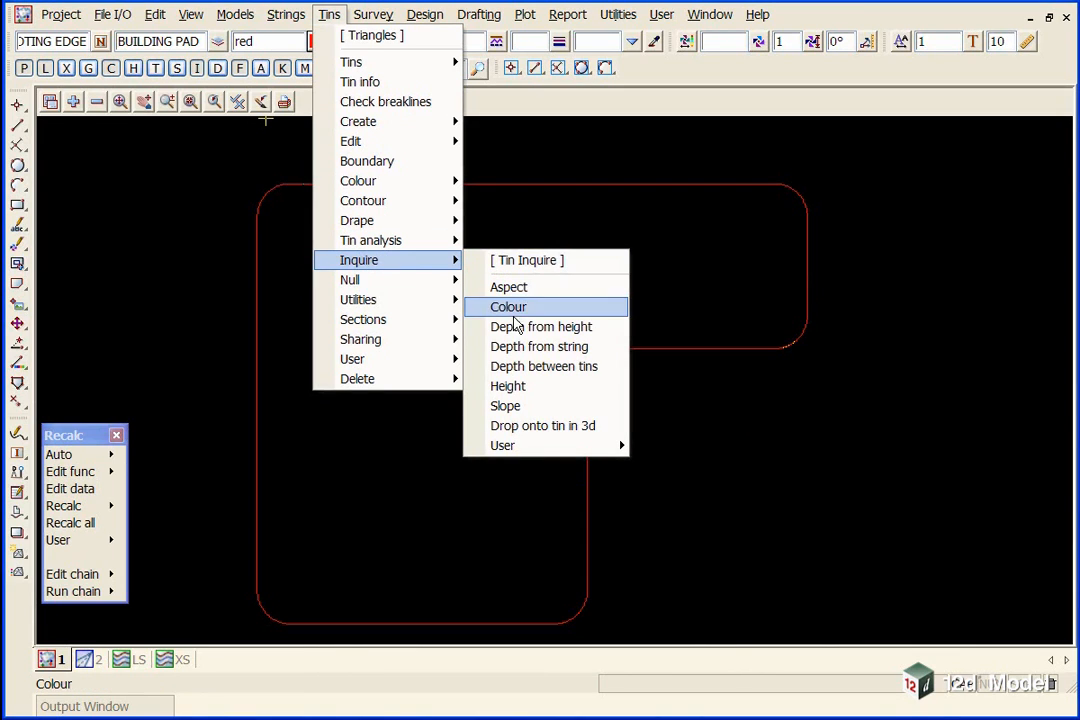
{"action": "left_click", "coordinate": [507, 385]}
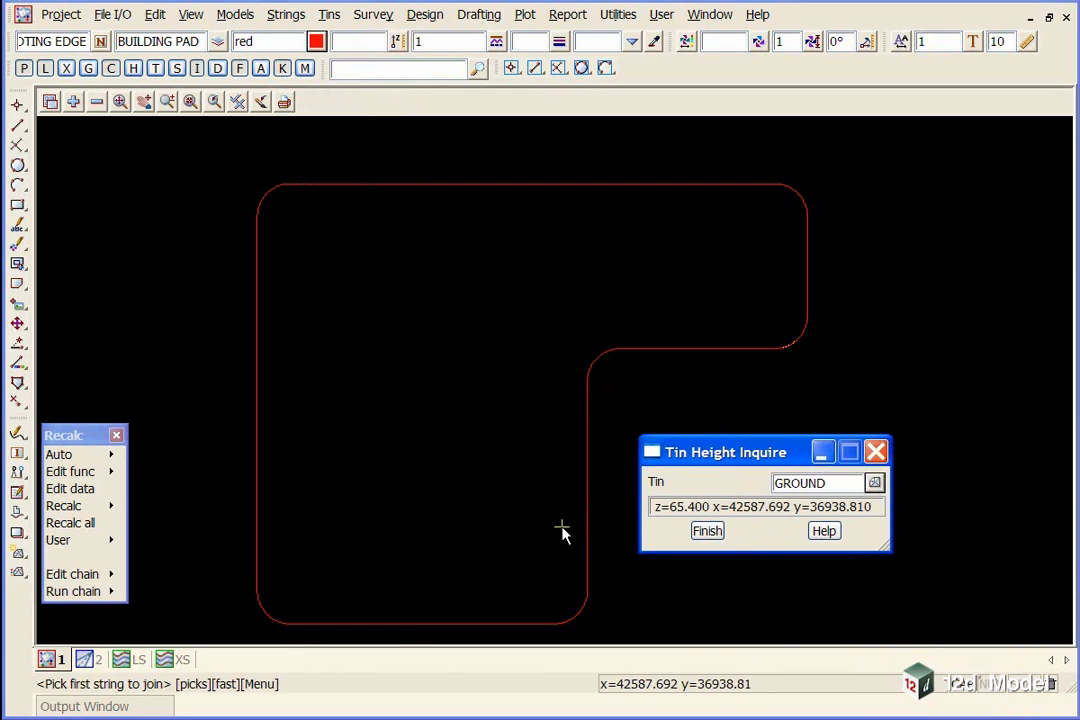
{"action": "mouse_move", "coordinate": [575, 615]}
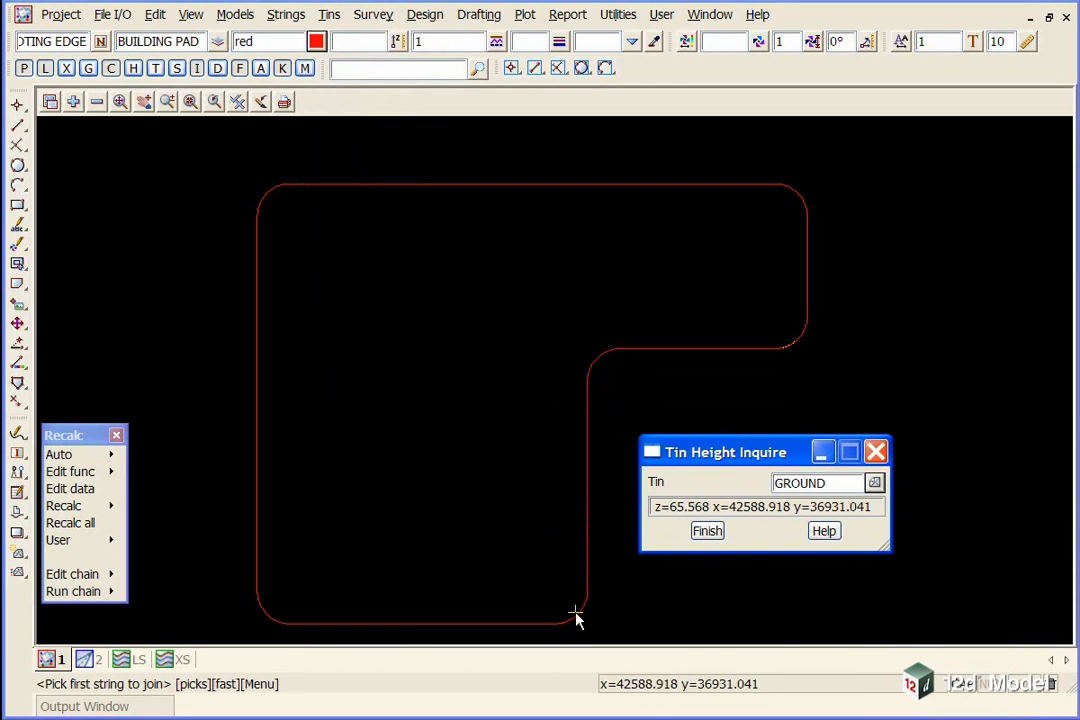
{"action": "mouse_move", "coordinate": [568, 615]}
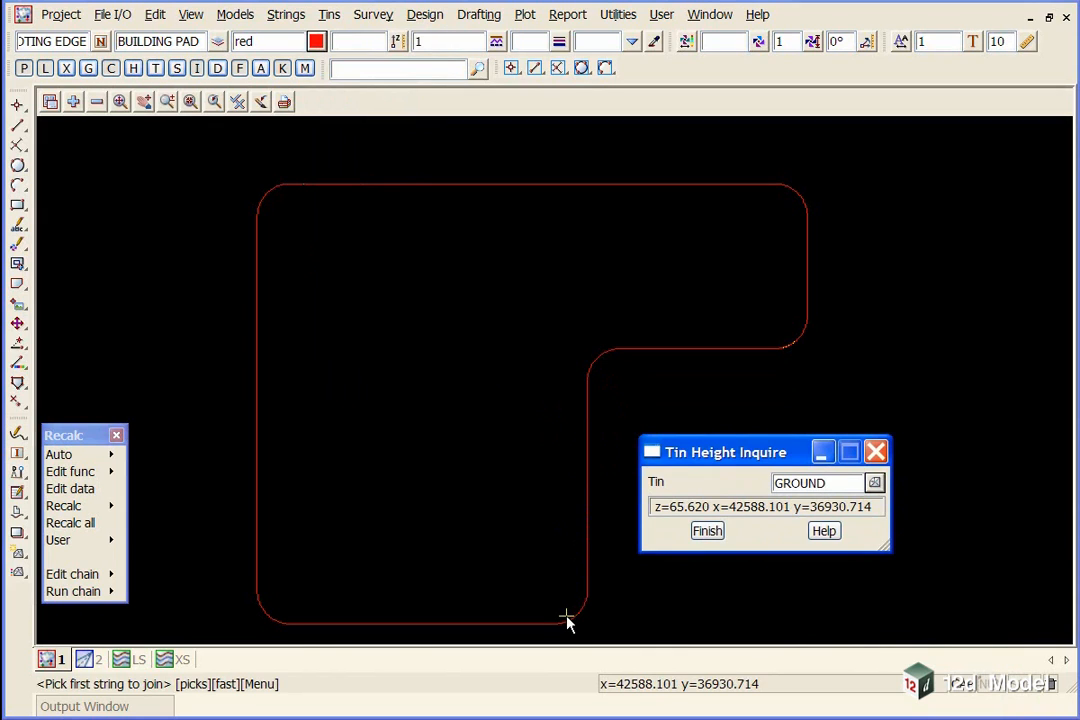
{"action": "mouse_move", "coordinate": [390, 625]}
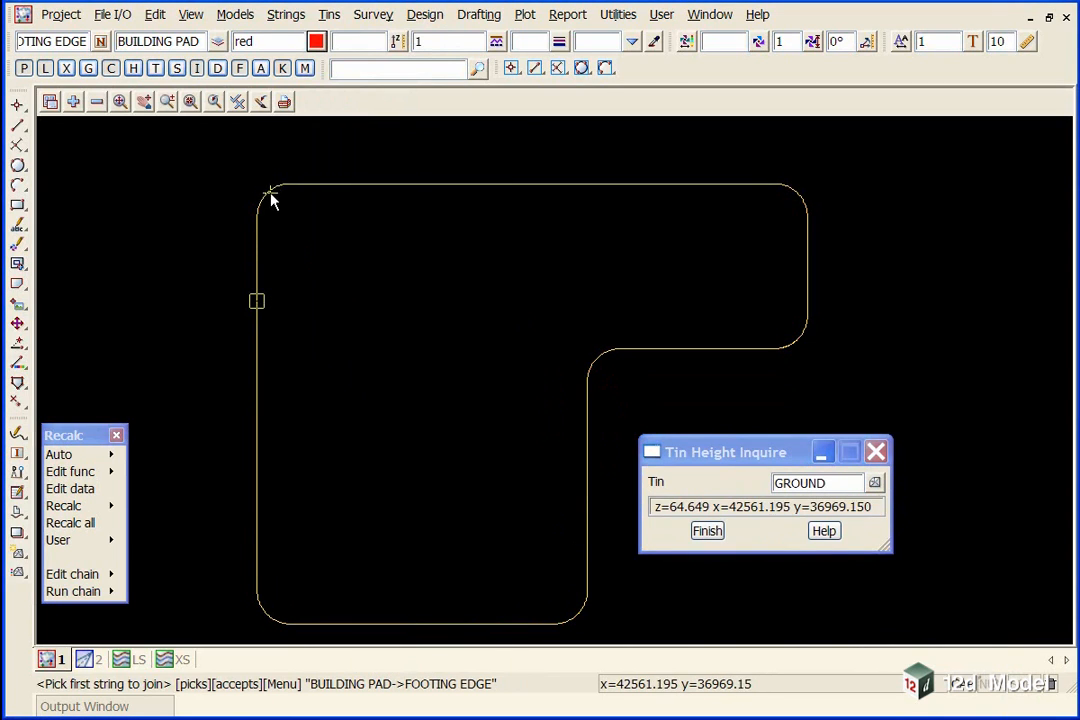
{"action": "mouse_move", "coordinate": [810, 185]}
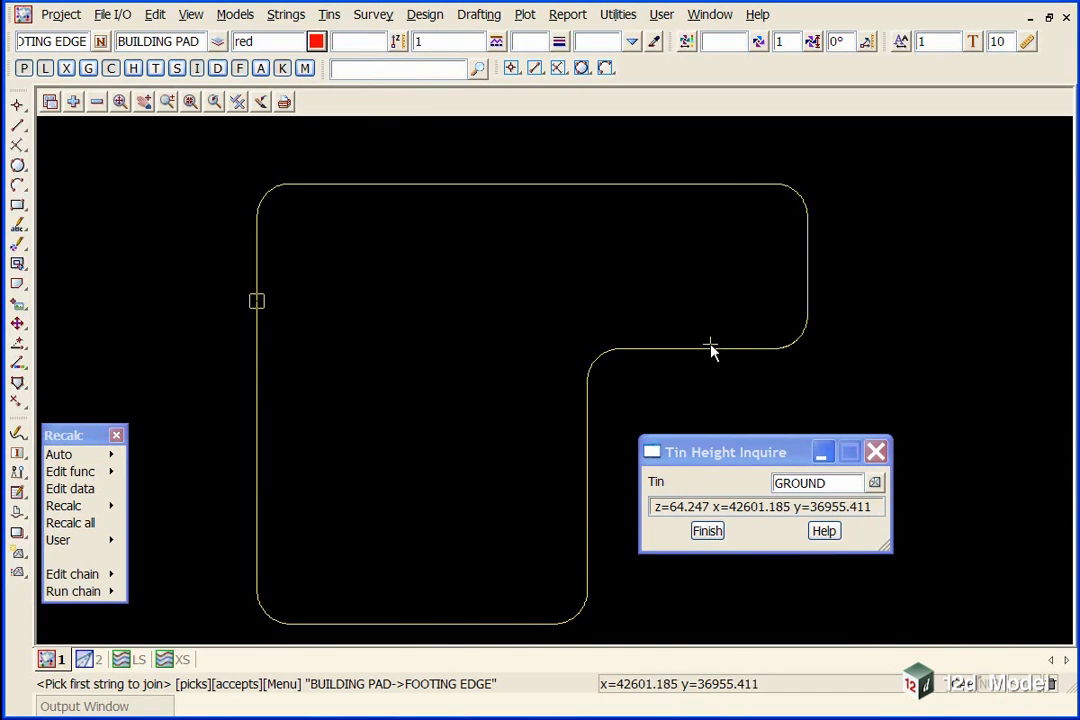
{"action": "mouse_move", "coordinate": [575, 470]}
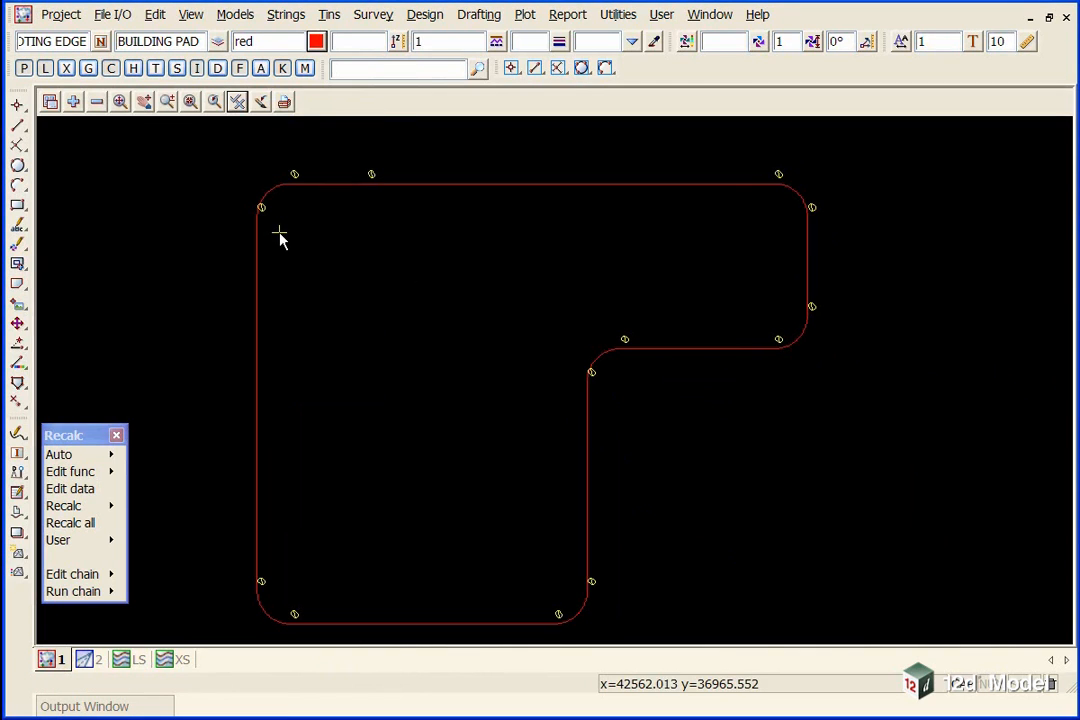
{"action": "mouse_move", "coordinate": [293, 200]}
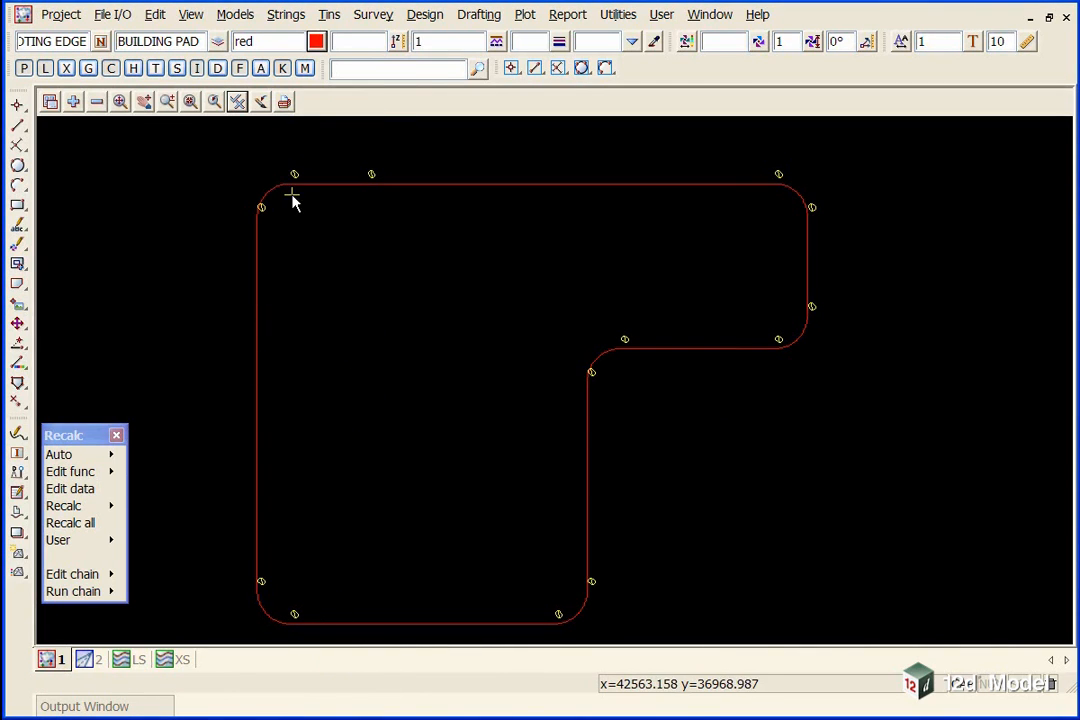
{"action": "mouse_move", "coordinate": [545, 598]}
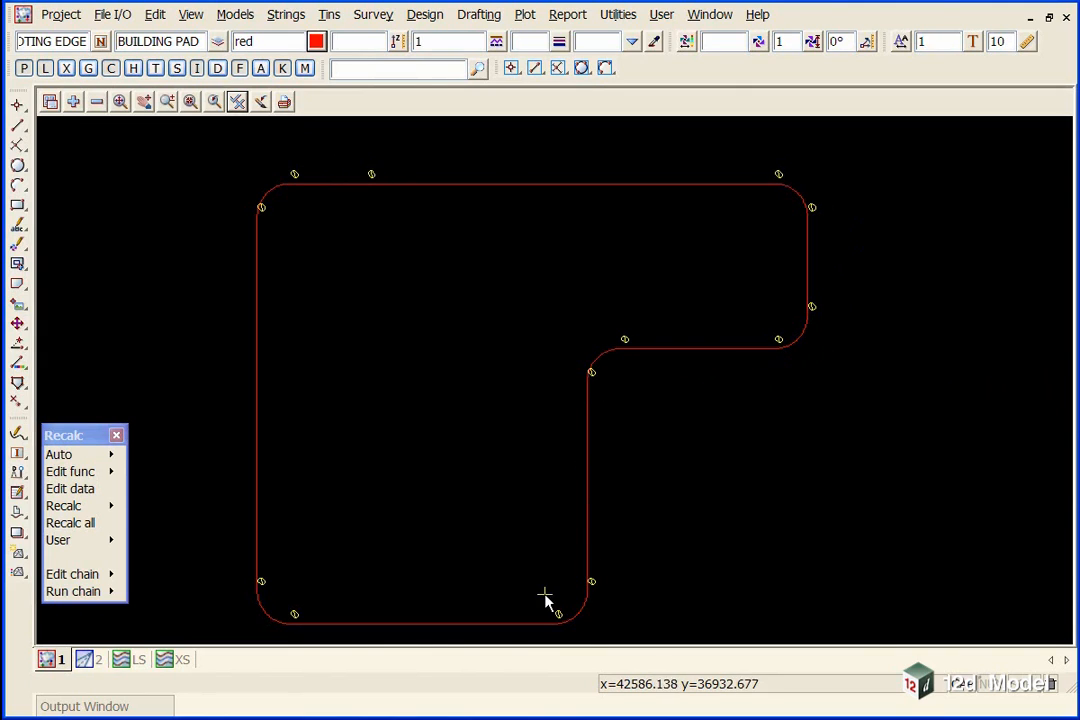
{"action": "mouse_move", "coordinate": [500, 585]}
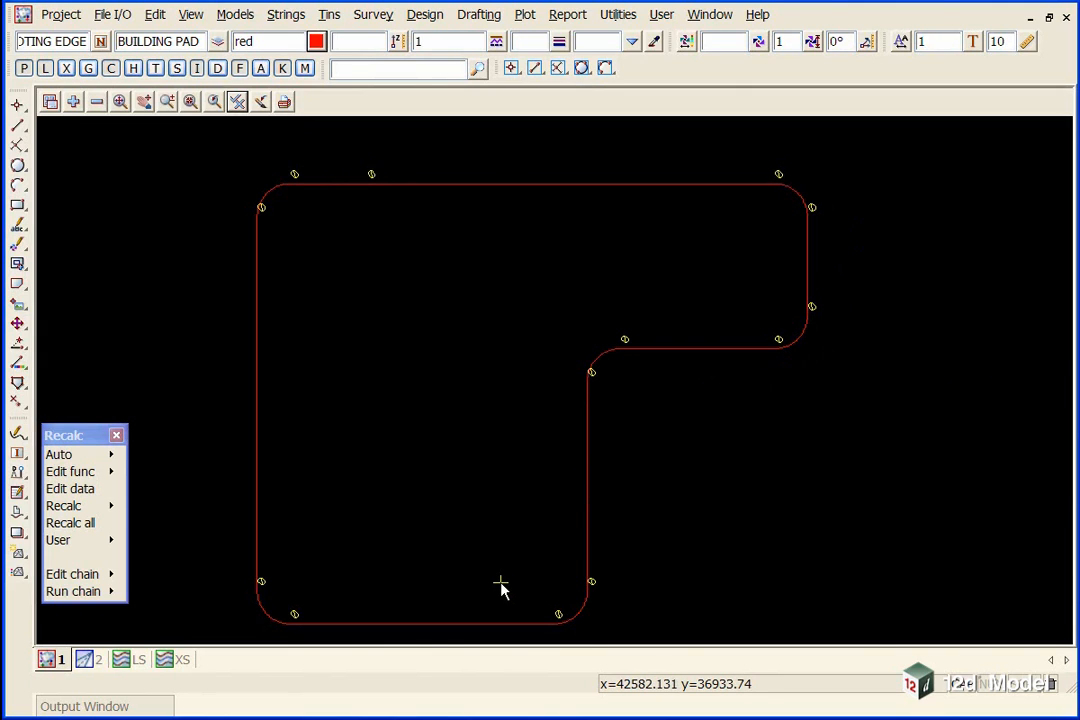
{"action": "mouse_move", "coordinate": [540, 400]}
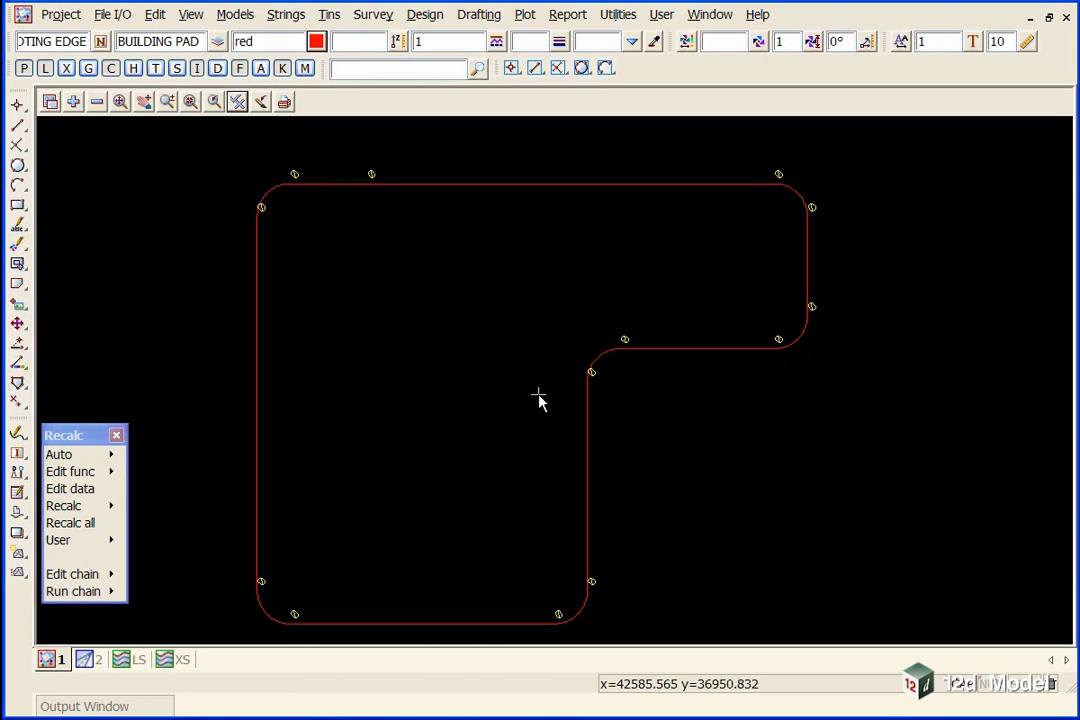
{"action": "mouse_move", "coordinate": [418, 303]}
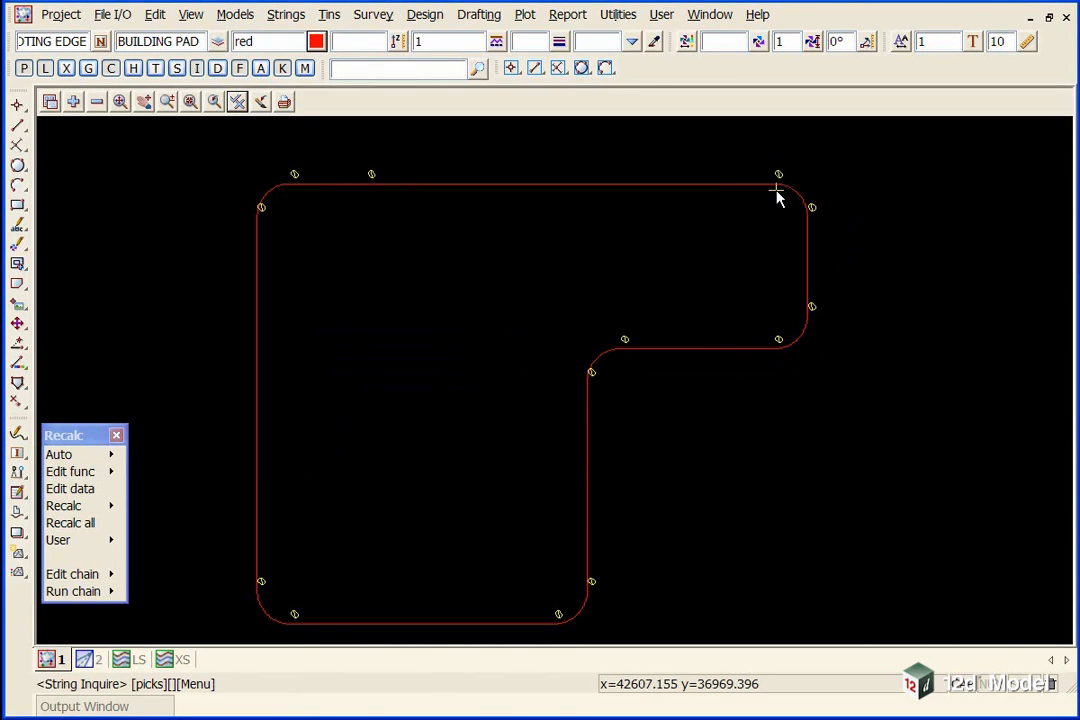
Pick and accept the footing edge string for Super Vertex Height editing
{"action": "left_click", "coordinate": [778, 188]}
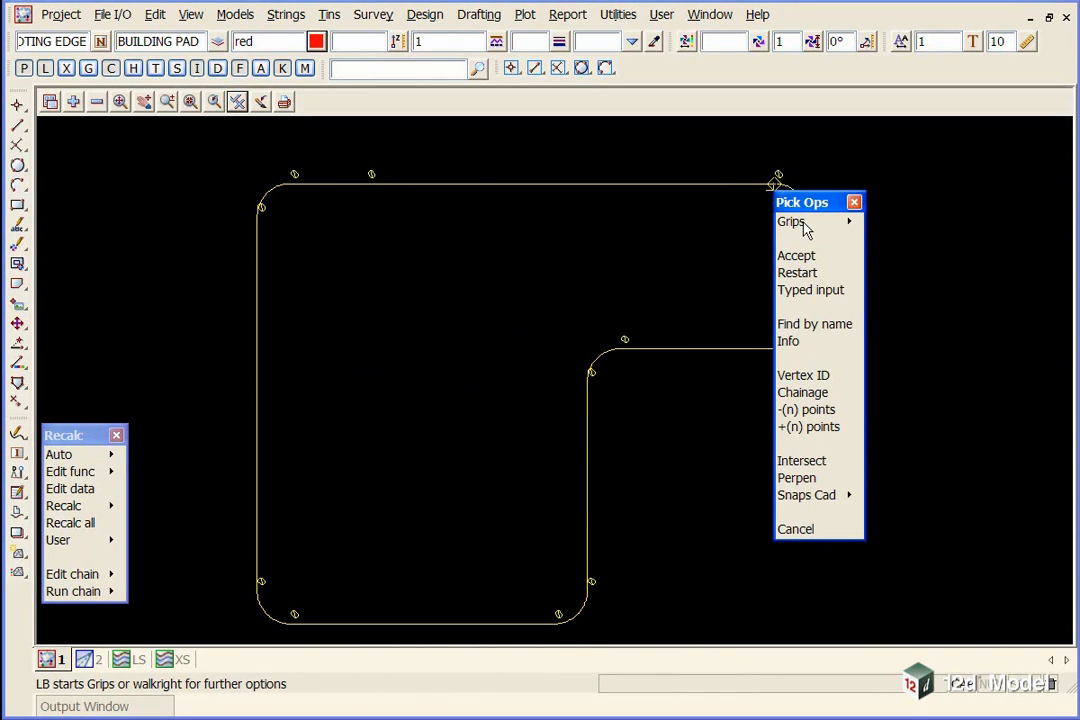
{"action": "left_click", "coordinate": [791, 221]}
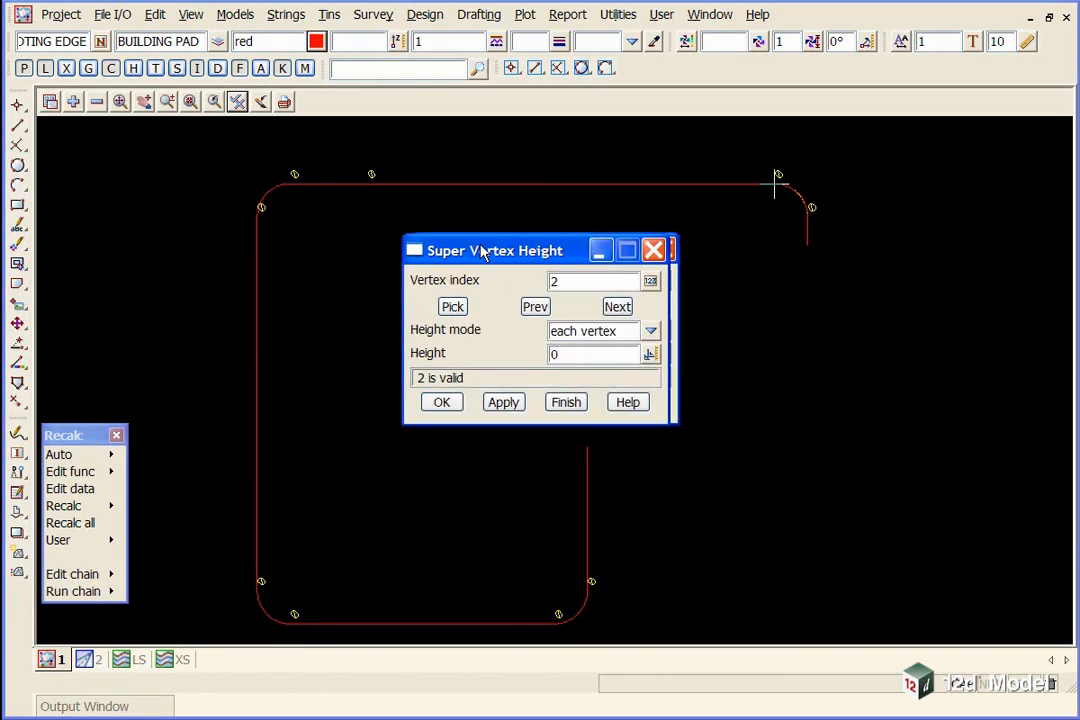
Apply height 65 to the entire footing edge string and finish the height editor
{"action": "left_click_drag", "start_coordinate": [490, 250], "coordinate": [405, 265]}
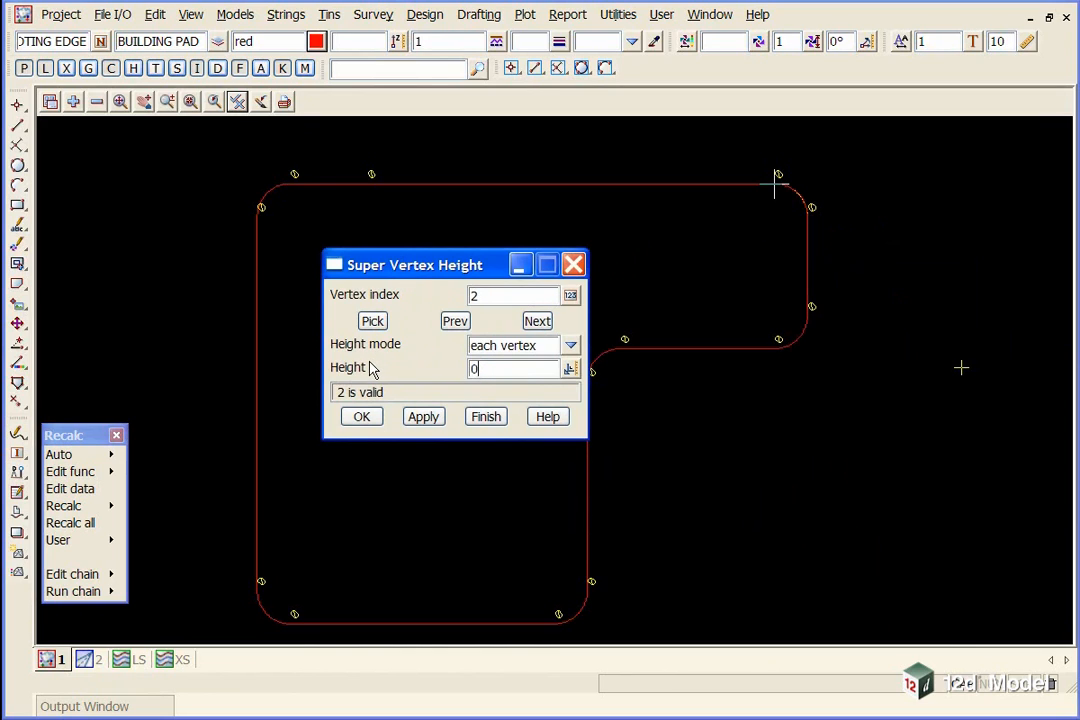
{"action": "mouse_move", "coordinate": [518, 363]}
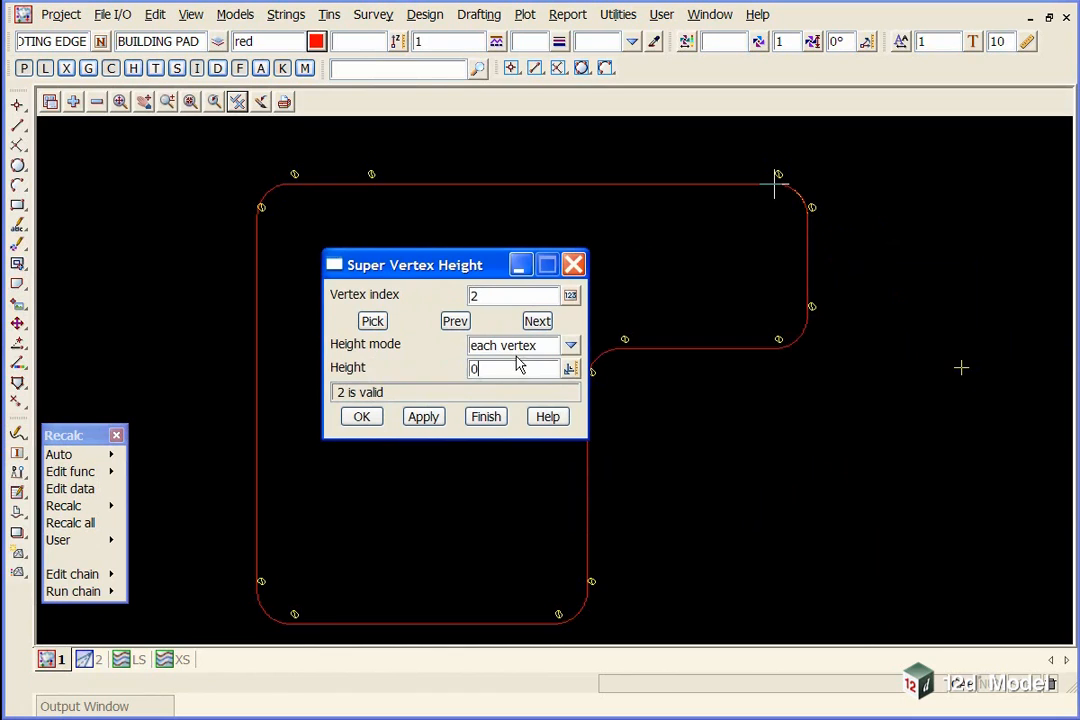
{"action": "left_click", "coordinate": [570, 345]}
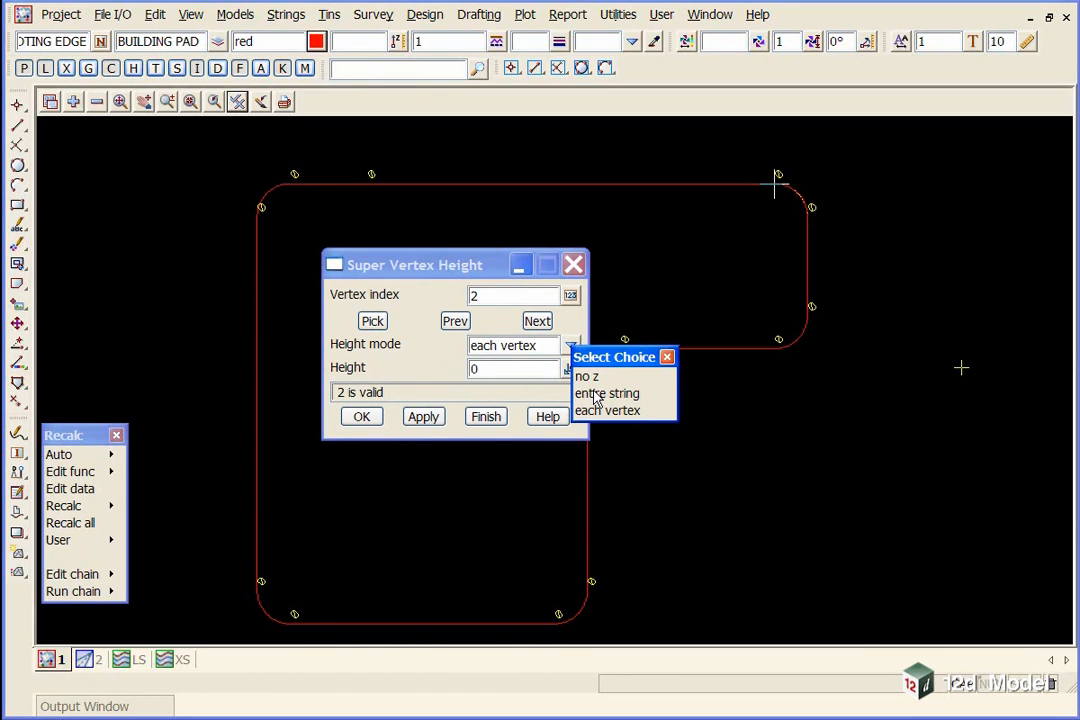
{"action": "left_click", "coordinate": [607, 393]}
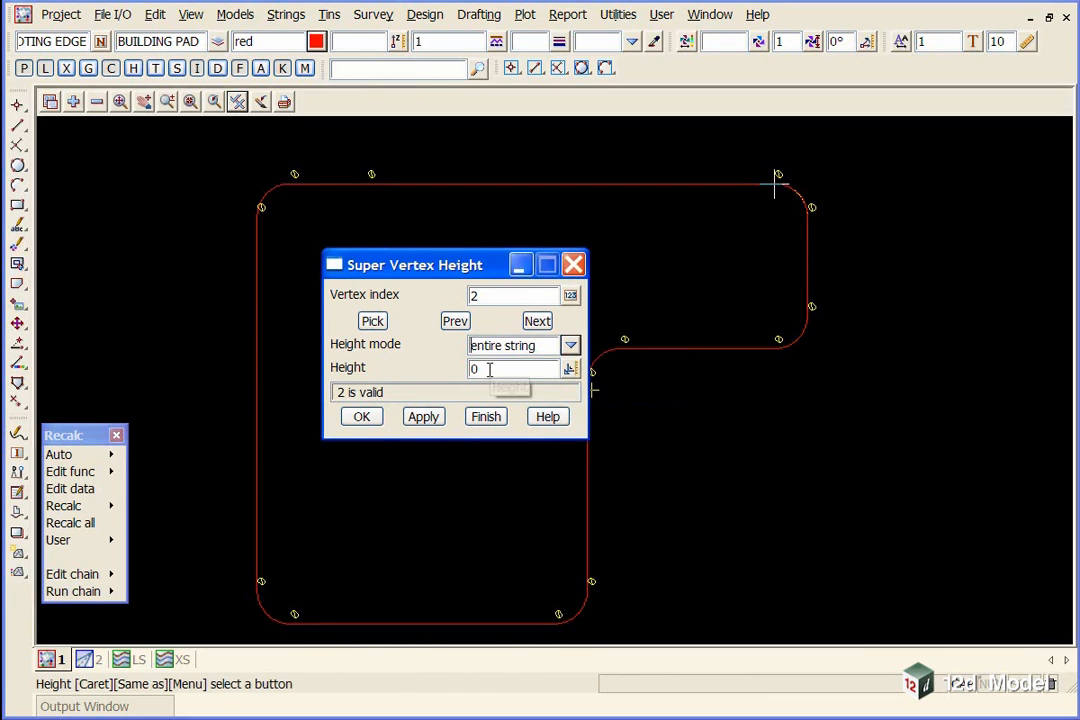
{"action": "type", "text": "65"}
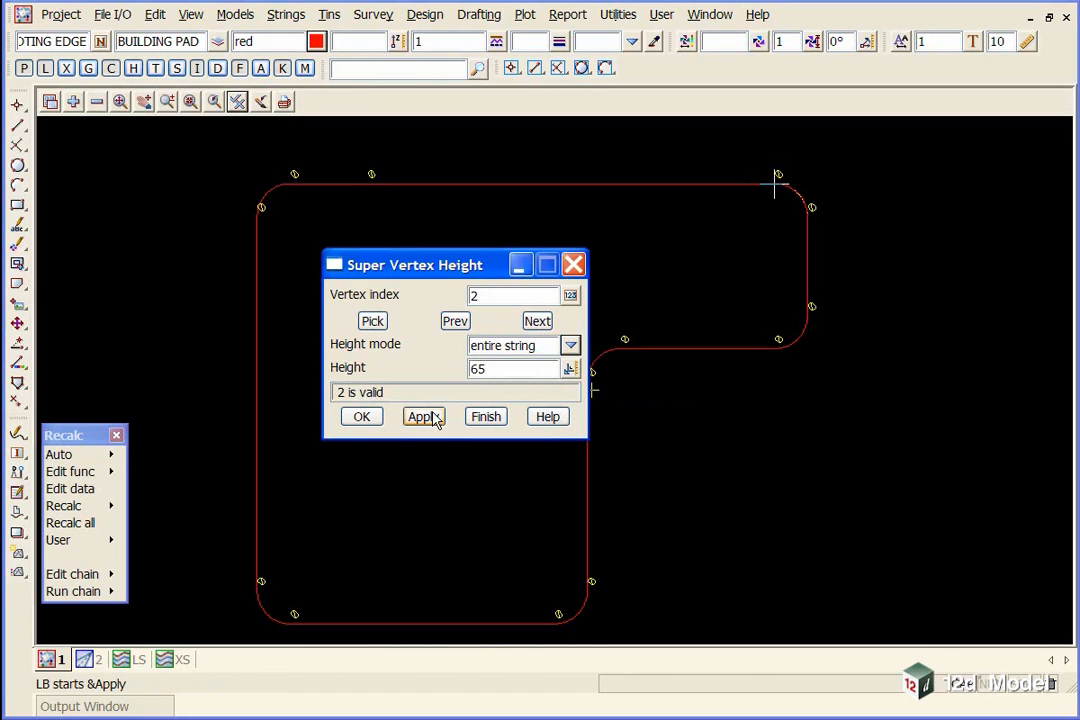
{"action": "left_click", "coordinate": [423, 416]}
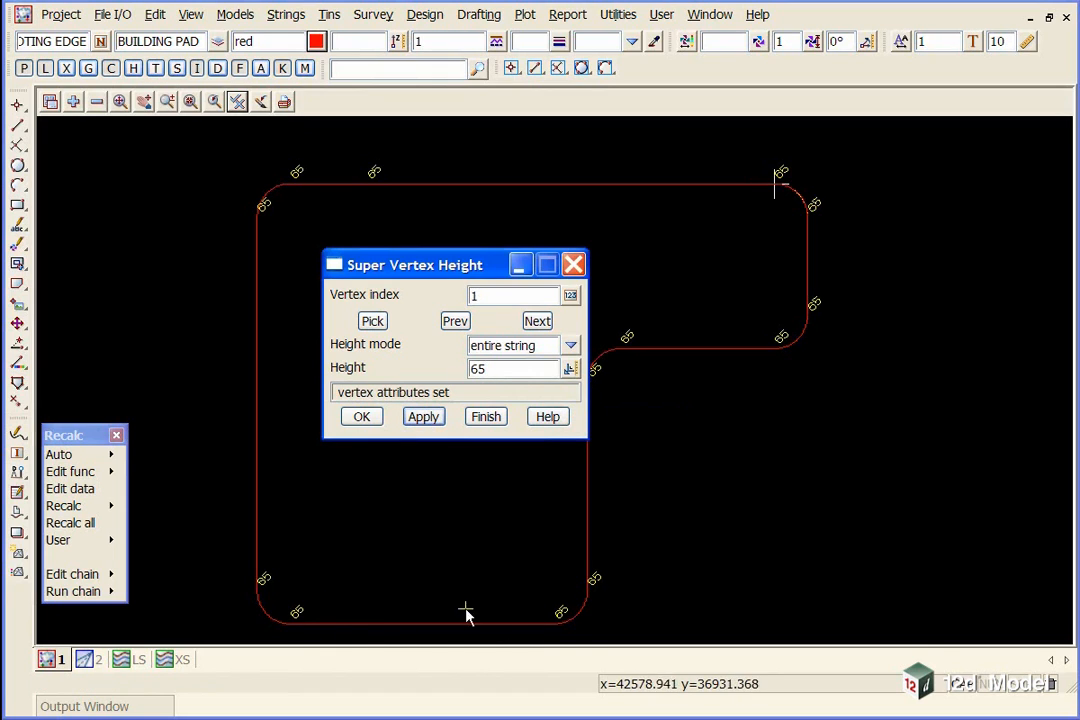
{"action": "mouse_move", "coordinate": [655, 362]}
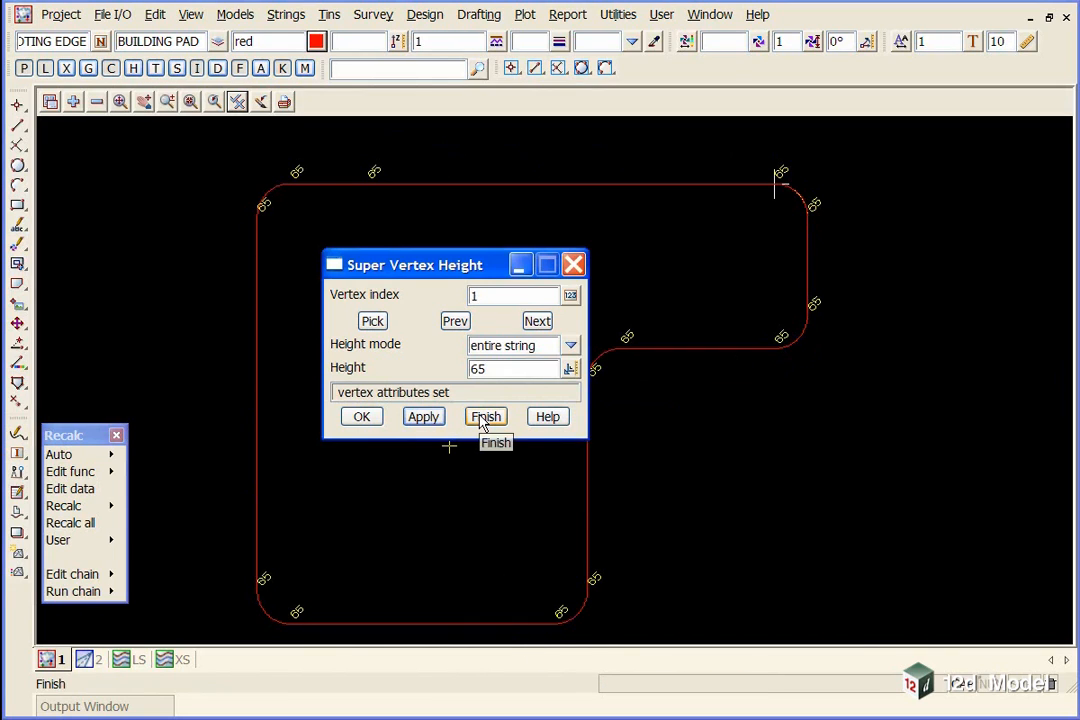
{"action": "left_click", "coordinate": [485, 416]}
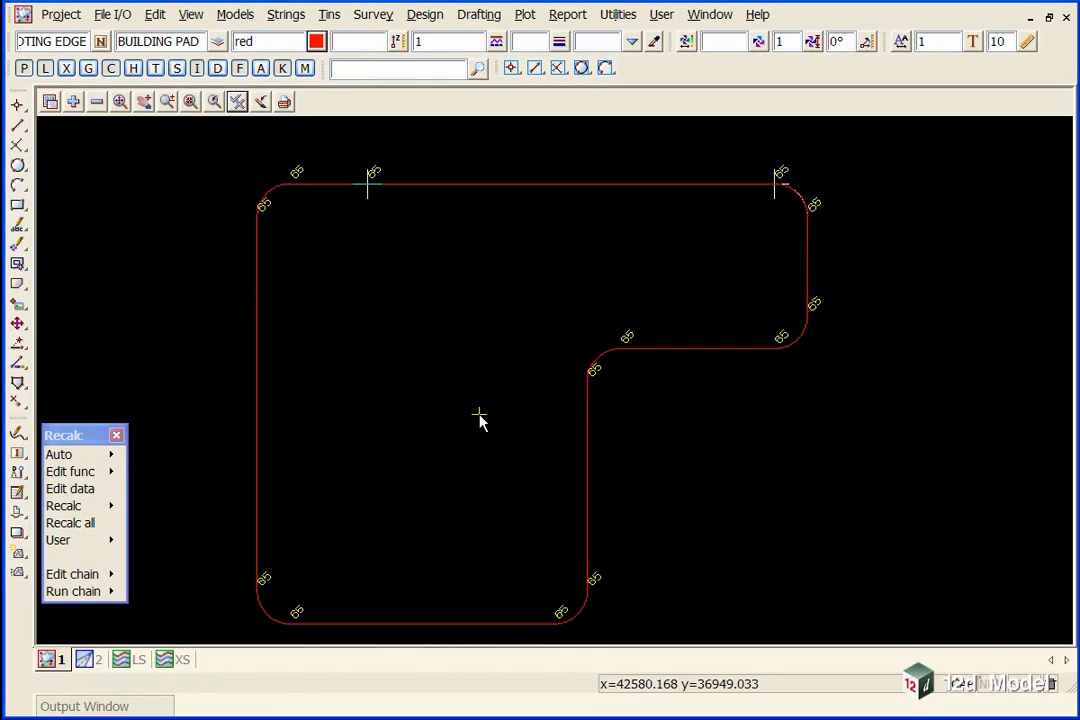
{"action": "mouse_move", "coordinate": [558, 385]}
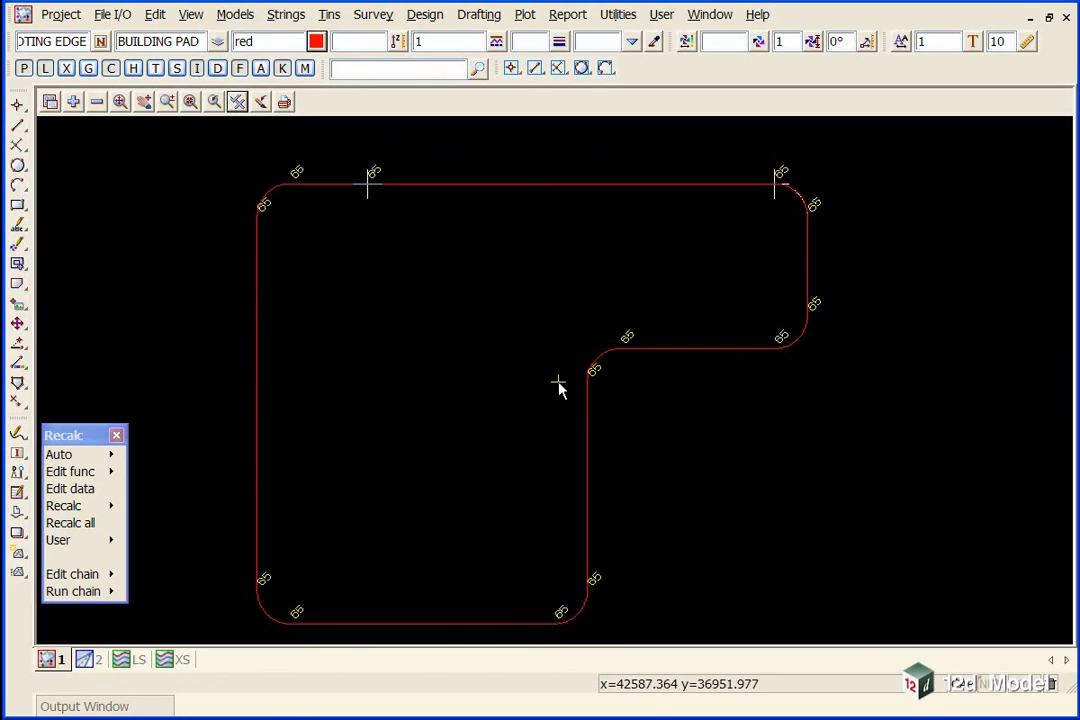
{"action": "mouse_move", "coordinate": [668, 248]}
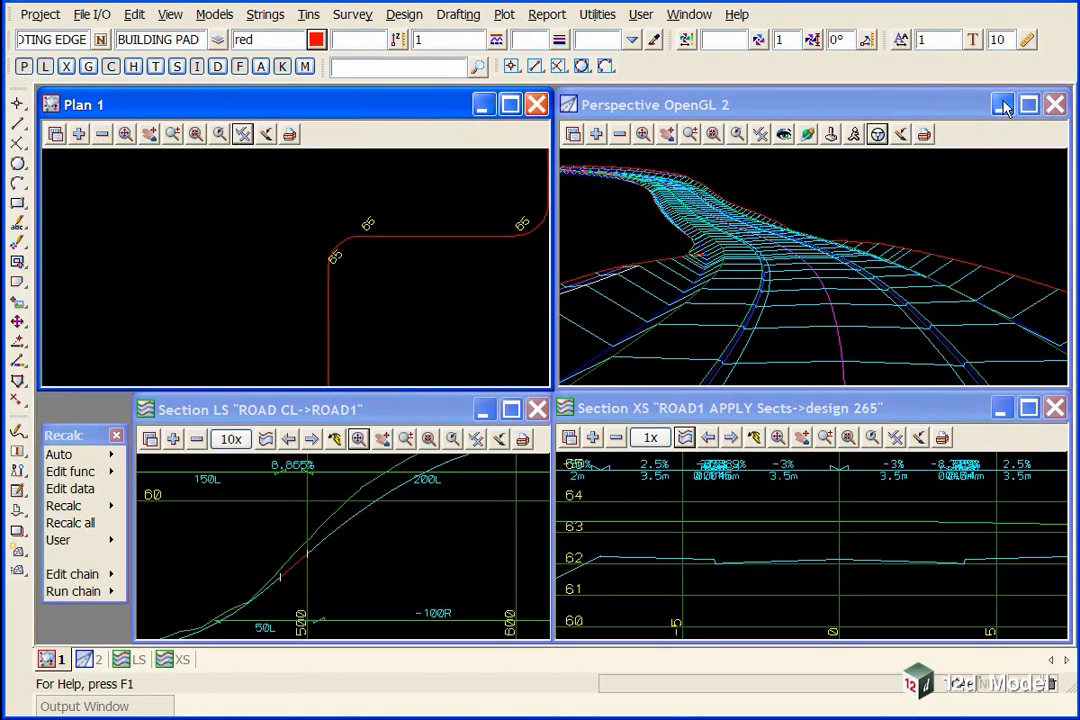
Tile the plan and section views vertically and profile the BUILDING PAD->FOOTING EDGE string
{"action": "left_click", "coordinate": [1003, 104]}
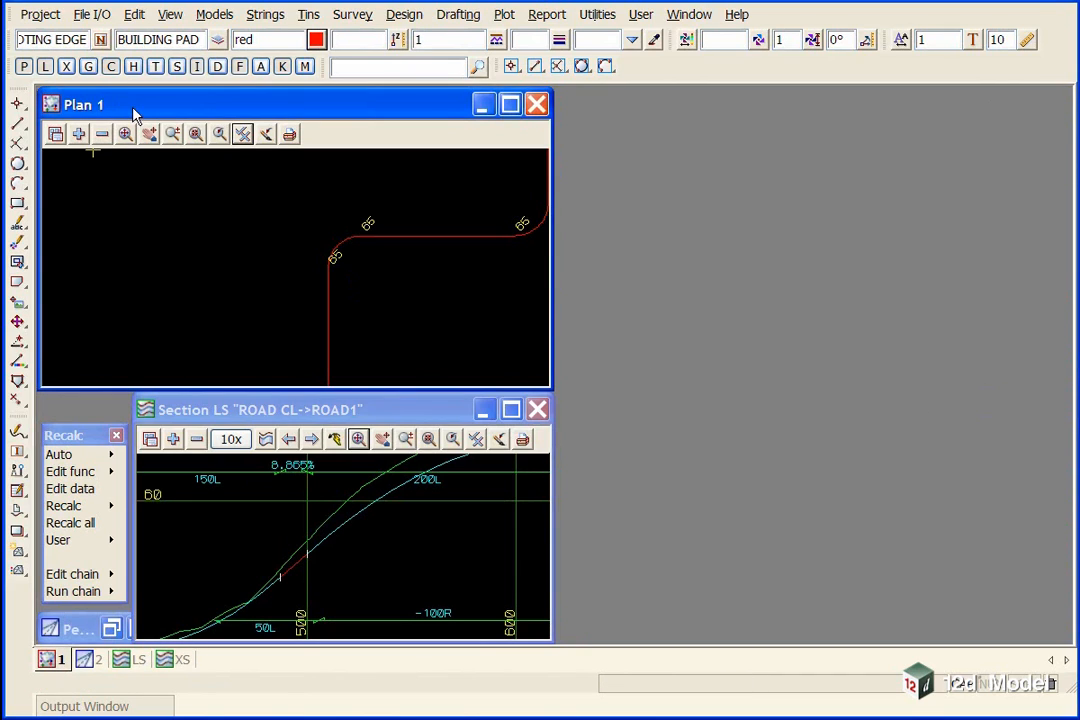
{"action": "mouse_move", "coordinate": [689, 14]}
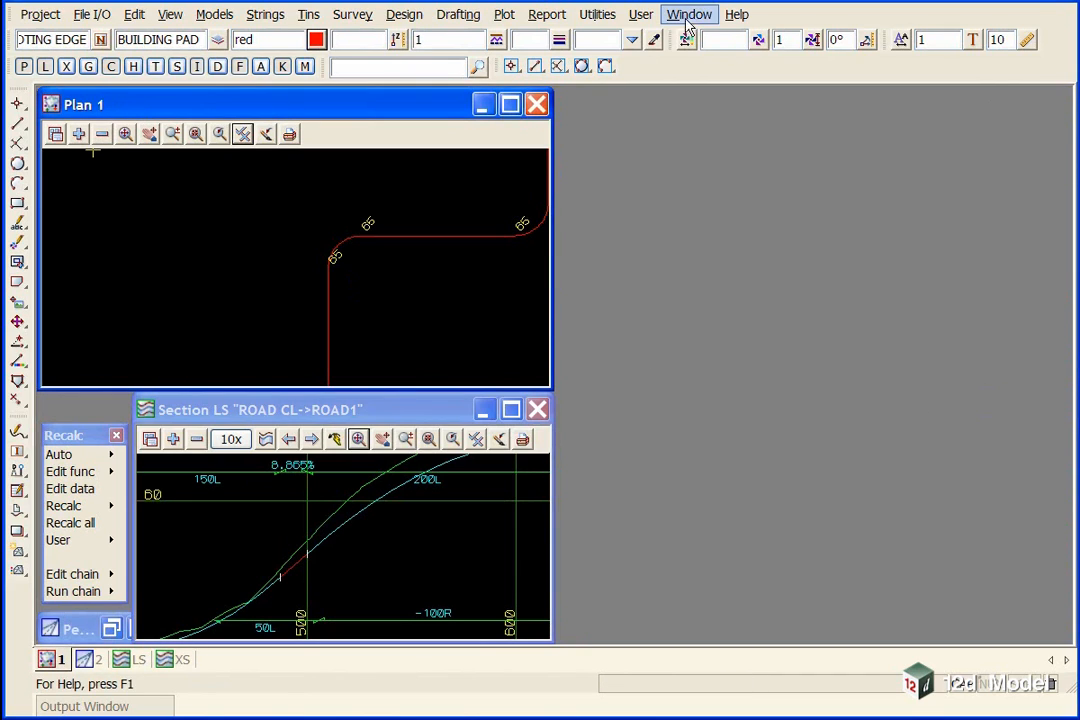
{"action": "left_click", "coordinate": [689, 14]}
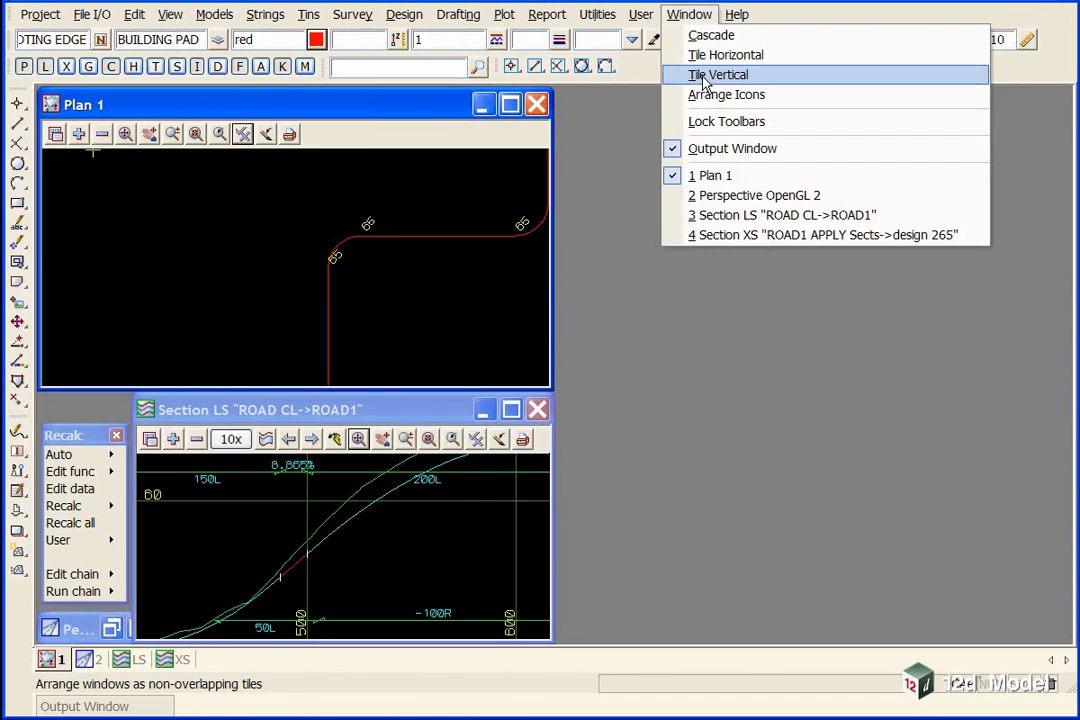
{"action": "left_click", "coordinate": [718, 74]}
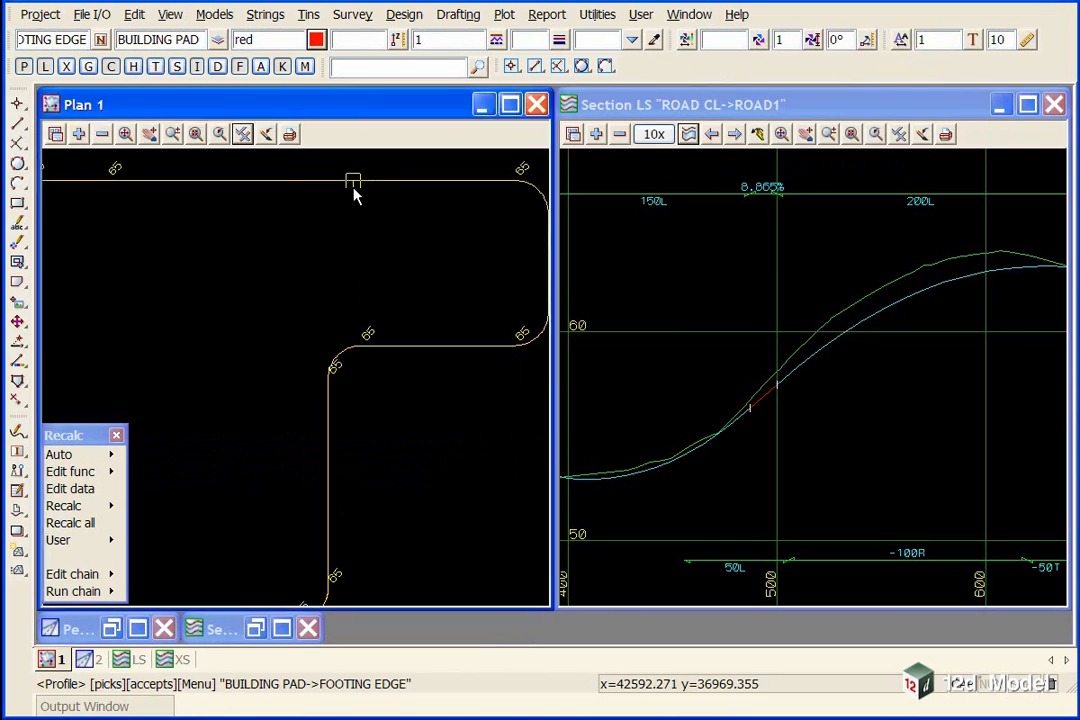
{"action": "left_click", "coordinate": [353, 183]}
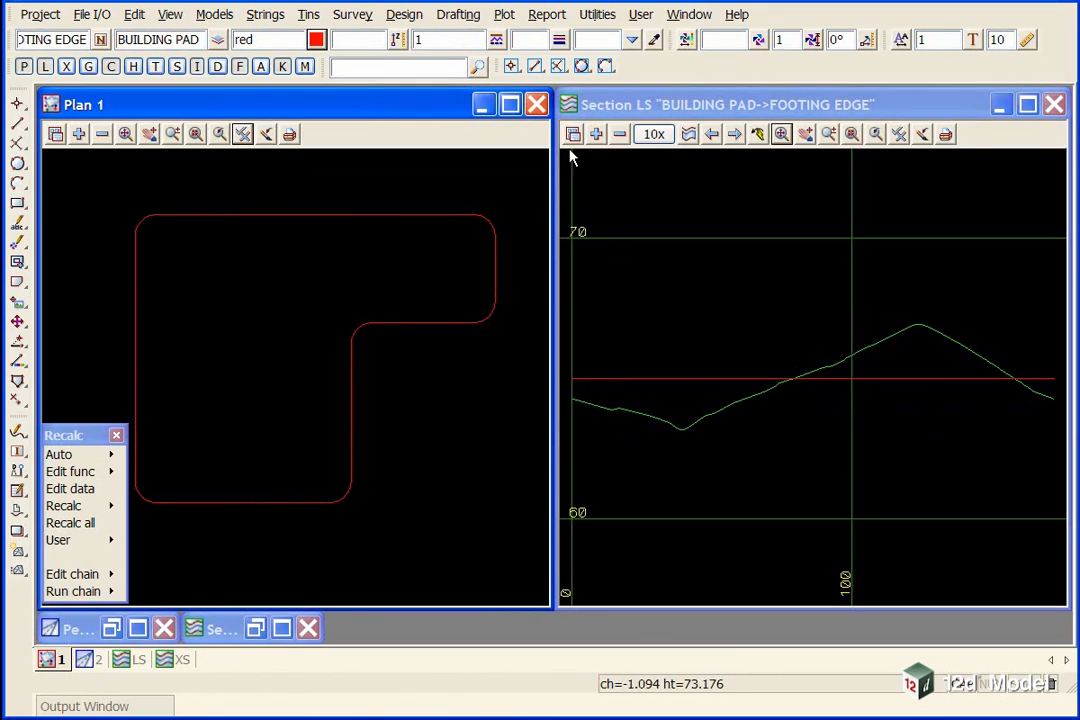
Set the Section LS grid to draw height lines every metre (55 to 75)
{"action": "left_click", "coordinate": [573, 133]}
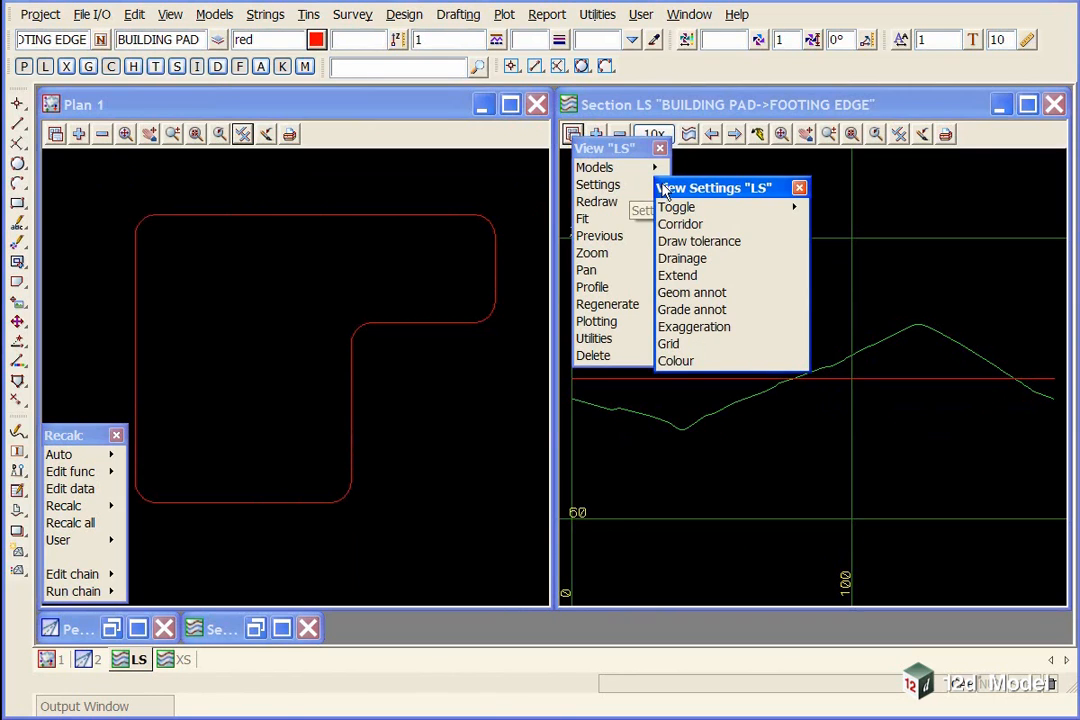
{"action": "left_click", "coordinate": [668, 343]}
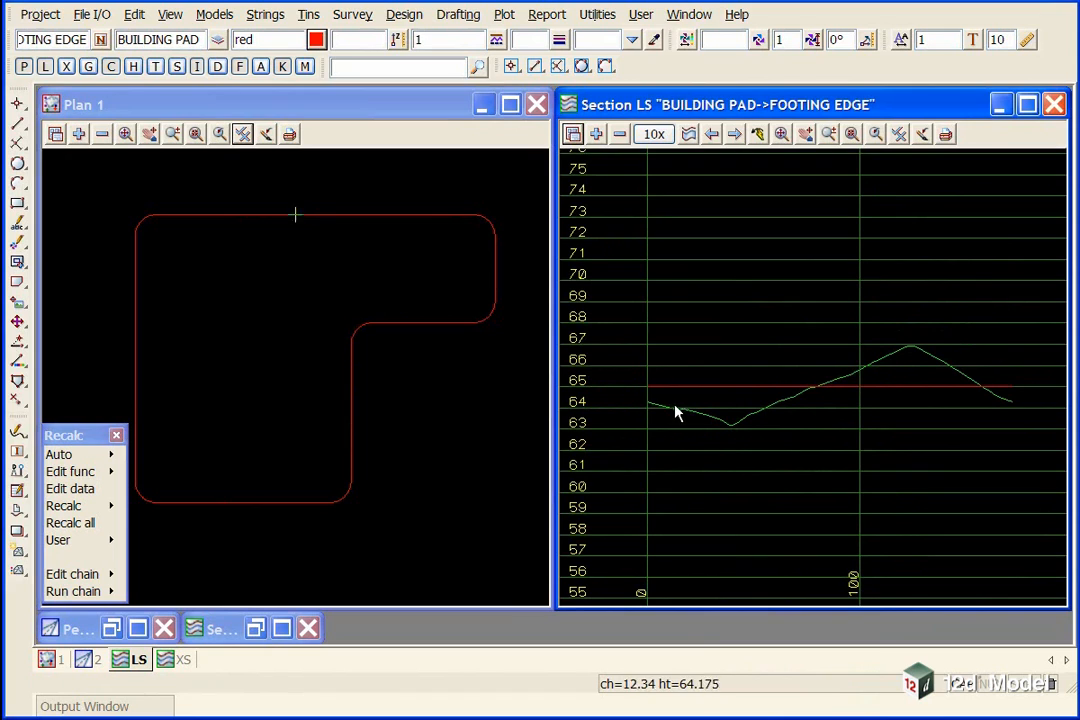
{"action": "mouse_move", "coordinate": [605, 405]}
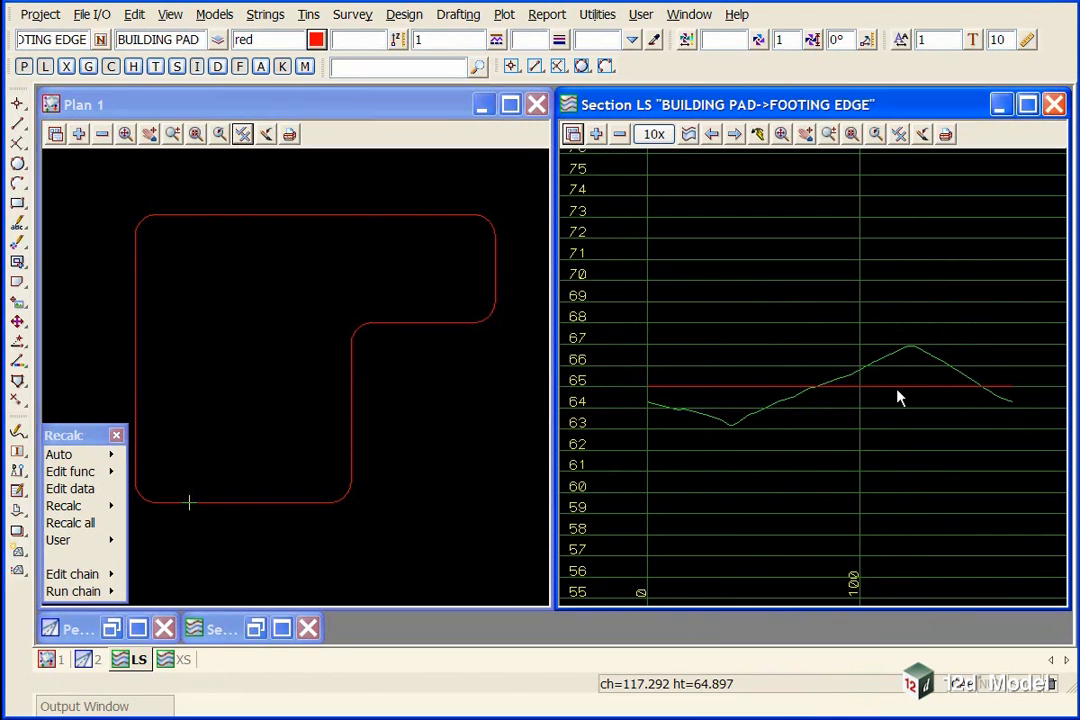
{"action": "mouse_move", "coordinate": [386, 225]}
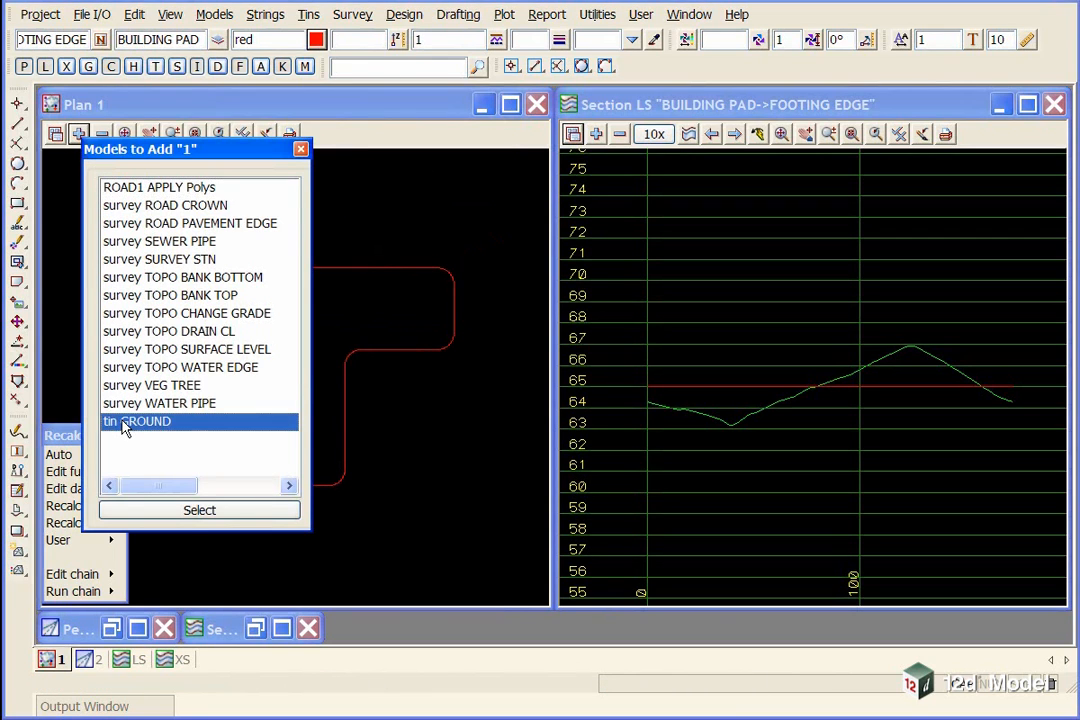
Add tin GROUND to the plan view and toggle tin contours on
{"action": "left_click", "coordinate": [199, 510]}
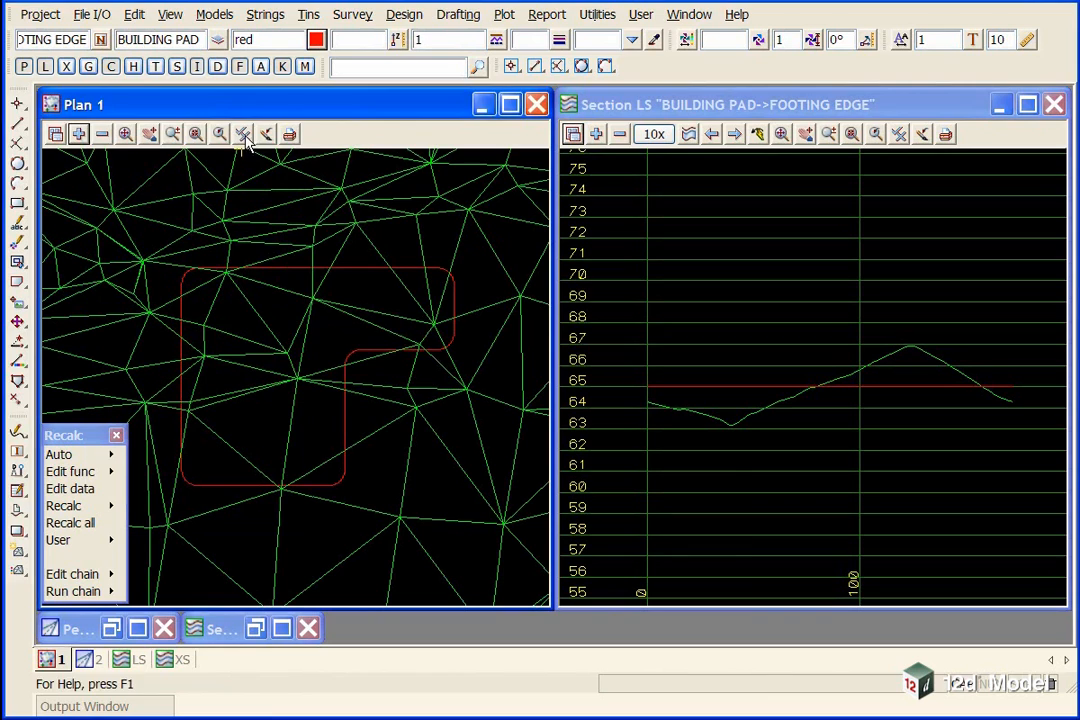
{"action": "left_click", "coordinate": [242, 133]}
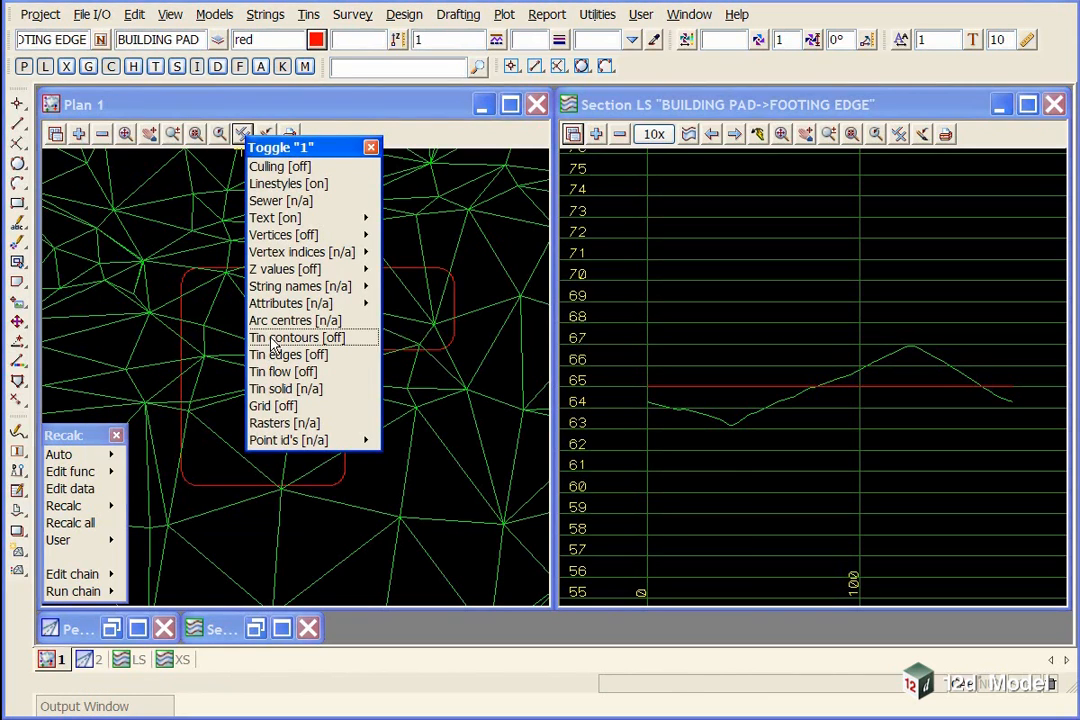
{"action": "left_click", "coordinate": [289, 354]}
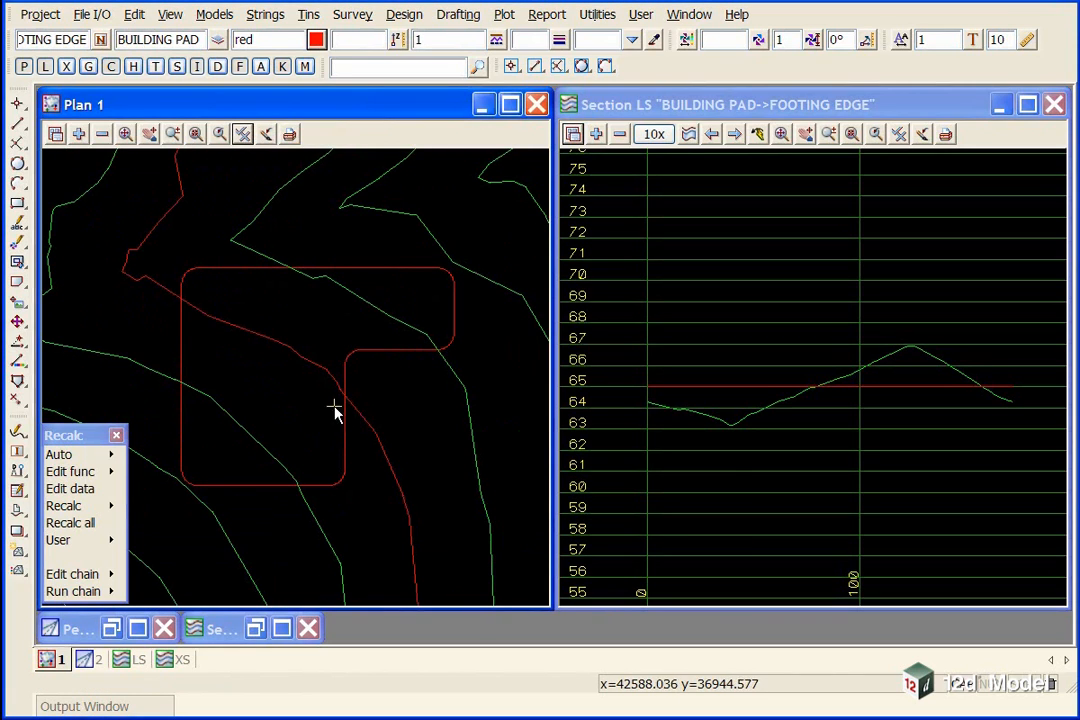
{"action": "mouse_move", "coordinate": [300, 388]}
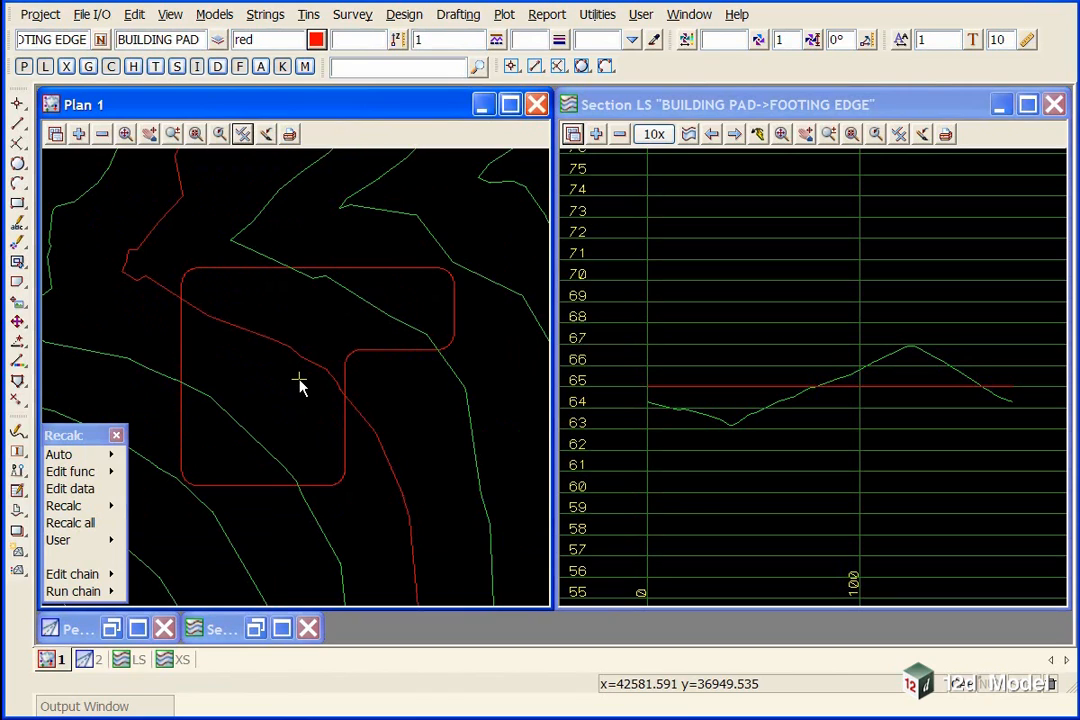
{"action": "mouse_move", "coordinate": [448, 390]}
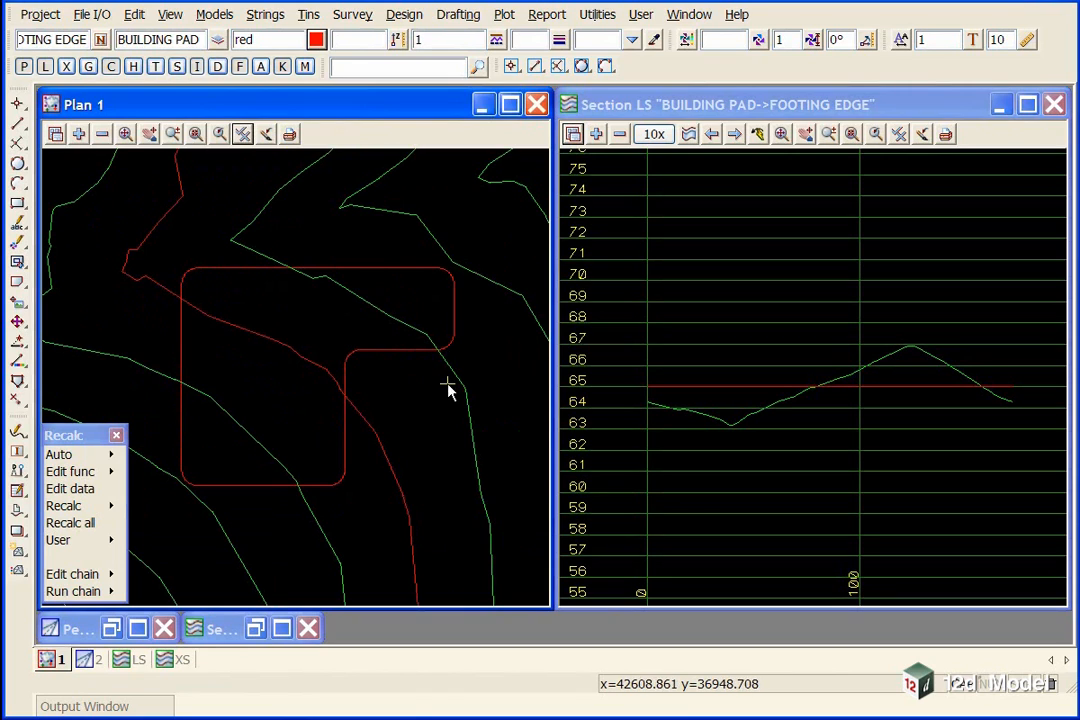
{"action": "mouse_move", "coordinate": [433, 272]}
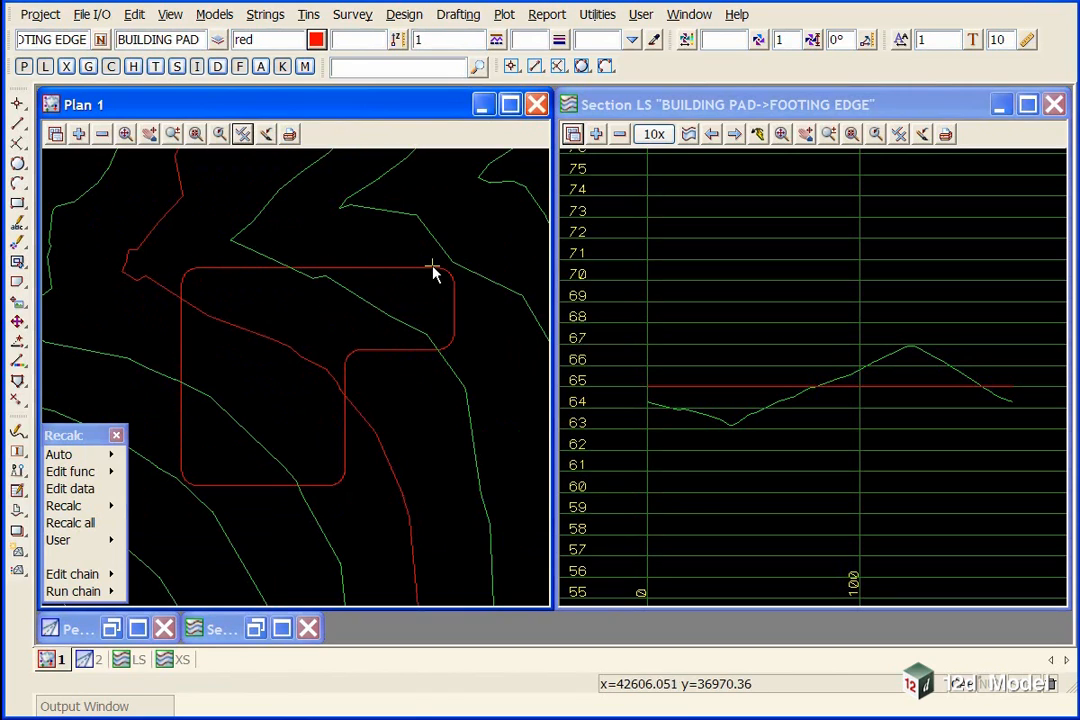
{"action": "mouse_move", "coordinate": [433, 352]}
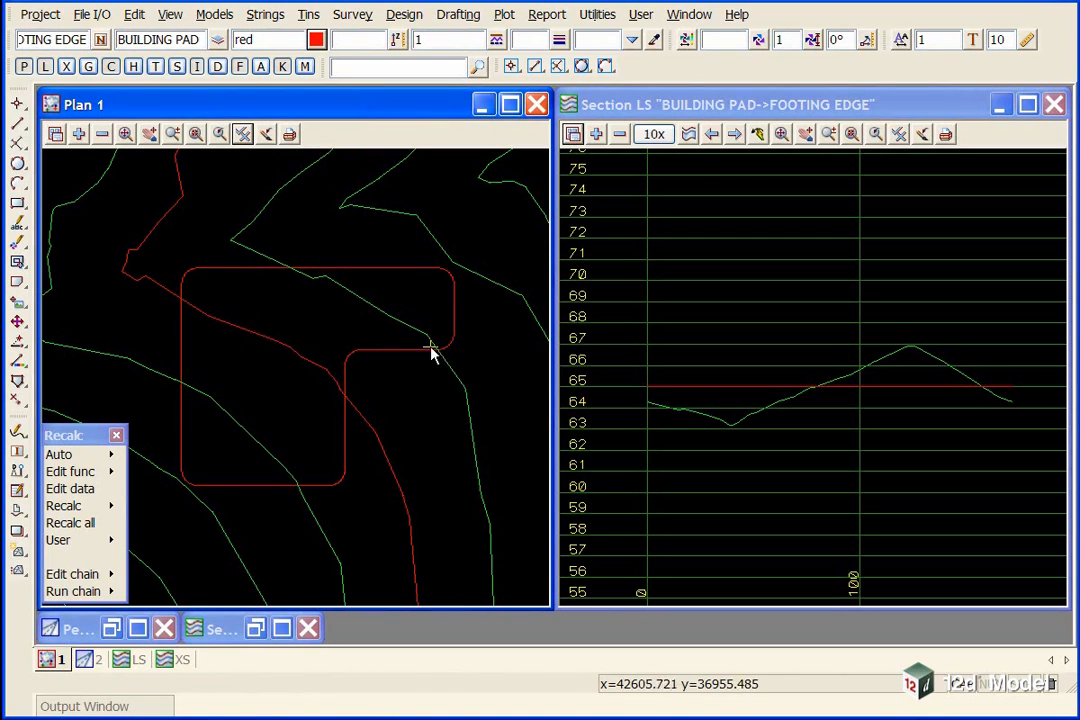
{"action": "mouse_move", "coordinate": [450, 285]}
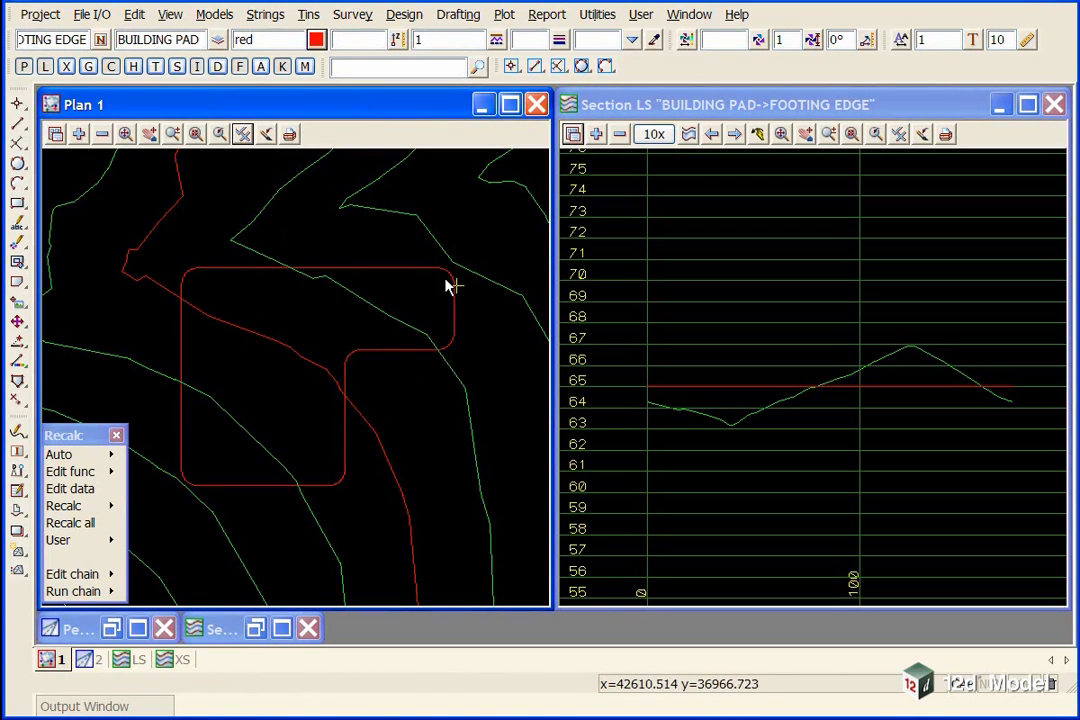
{"action": "mouse_move", "coordinate": [175, 305]}
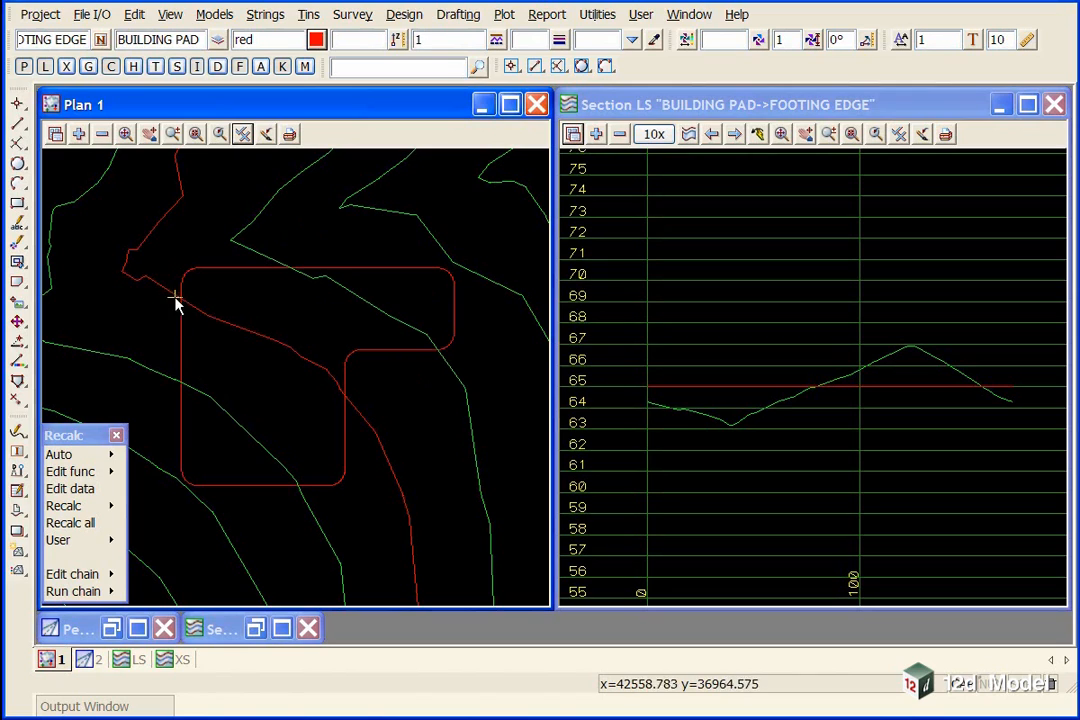
{"action": "mouse_move", "coordinate": [372, 334]}
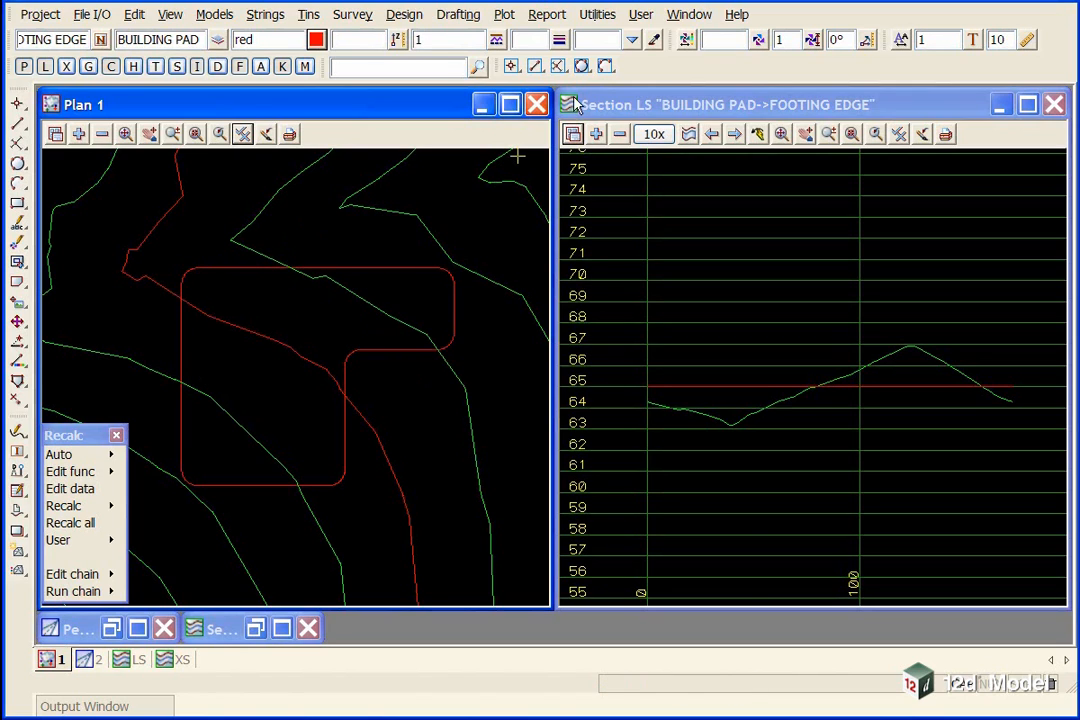
Rotate the footing edge 40° clockwise about its top-right corner, replacing the original string
{"action": "left_click", "coordinate": [597, 14]}
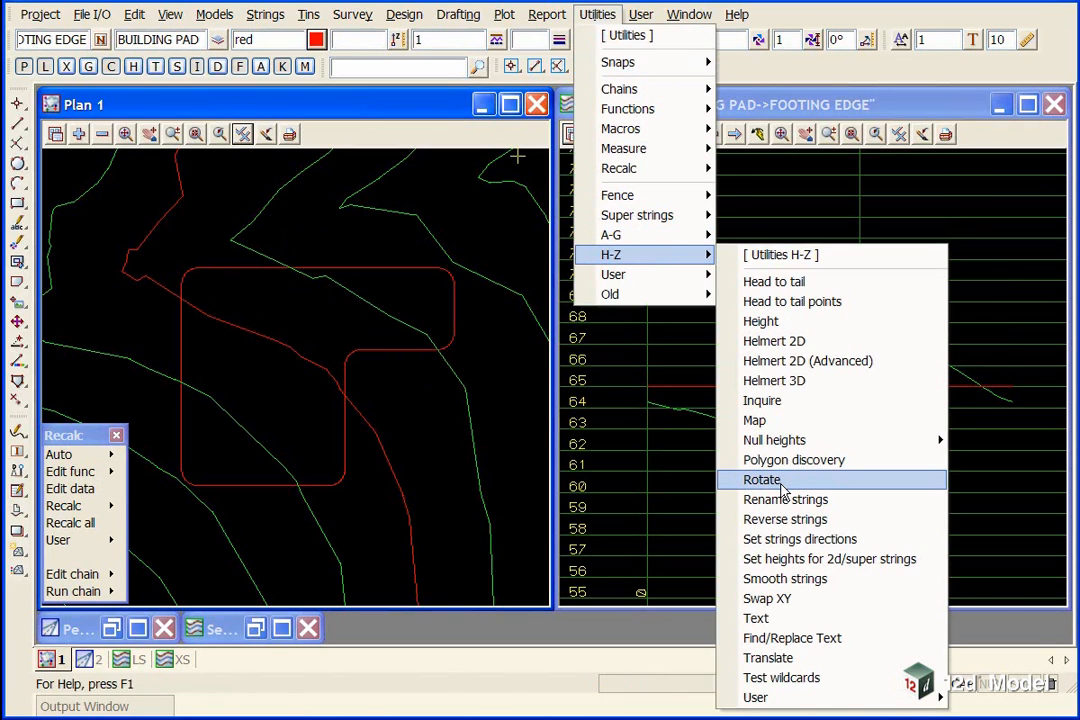
{"action": "left_click", "coordinate": [762, 479]}
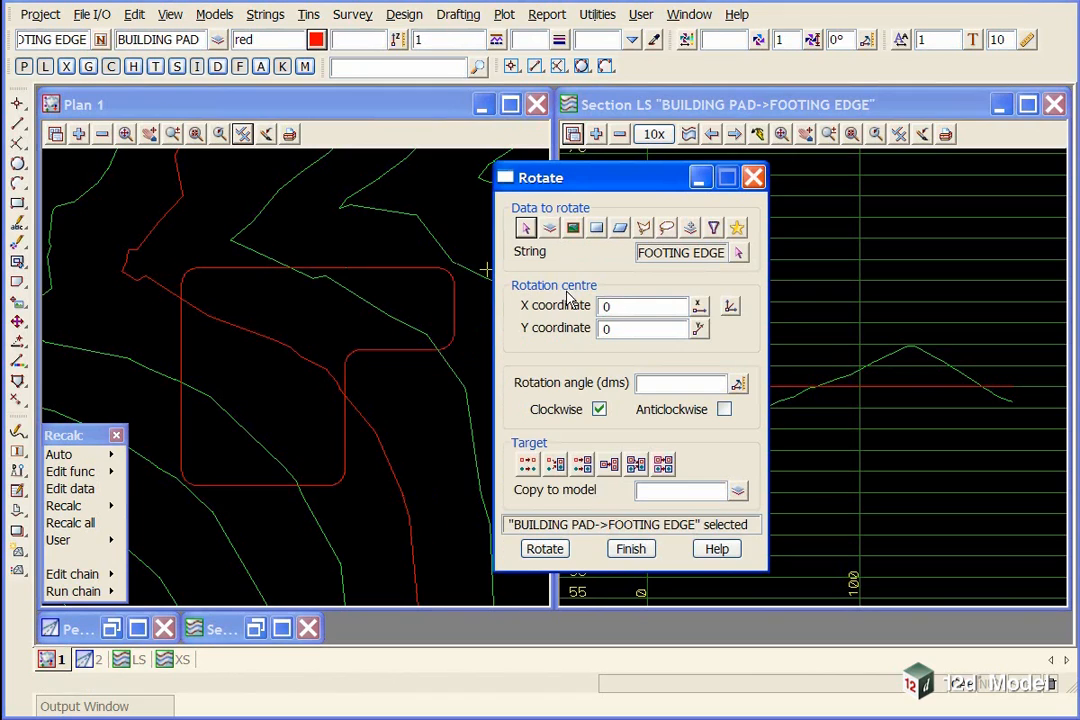
{"action": "mouse_move", "coordinate": [731, 308]}
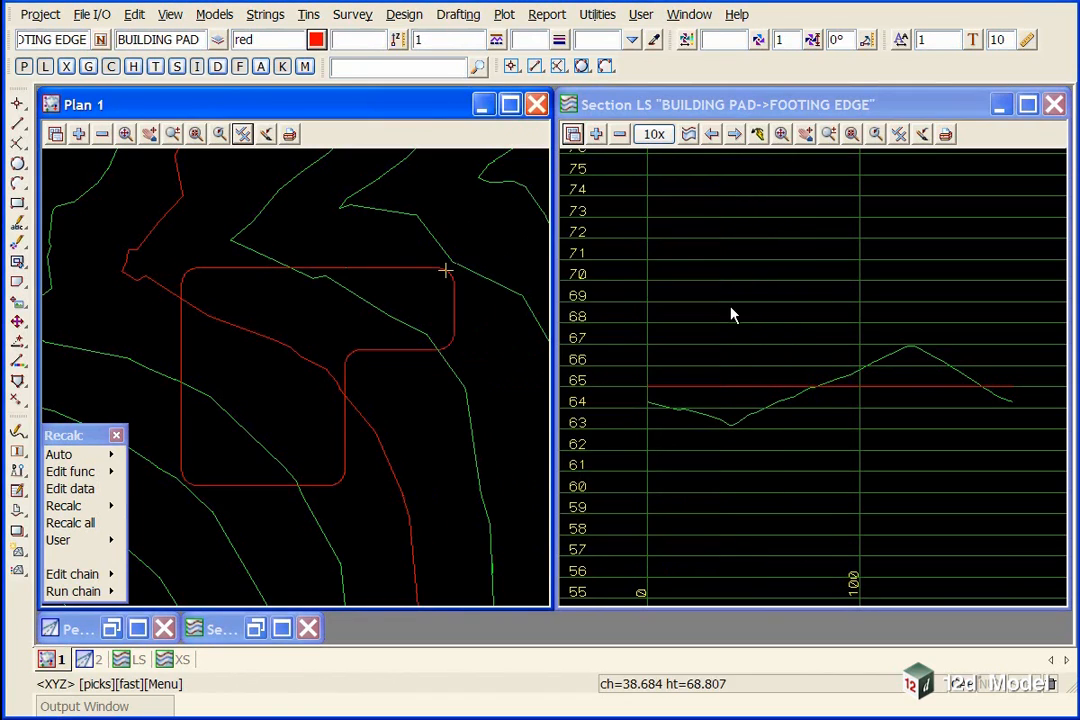
{"action": "left_click", "coordinate": [440, 270]}
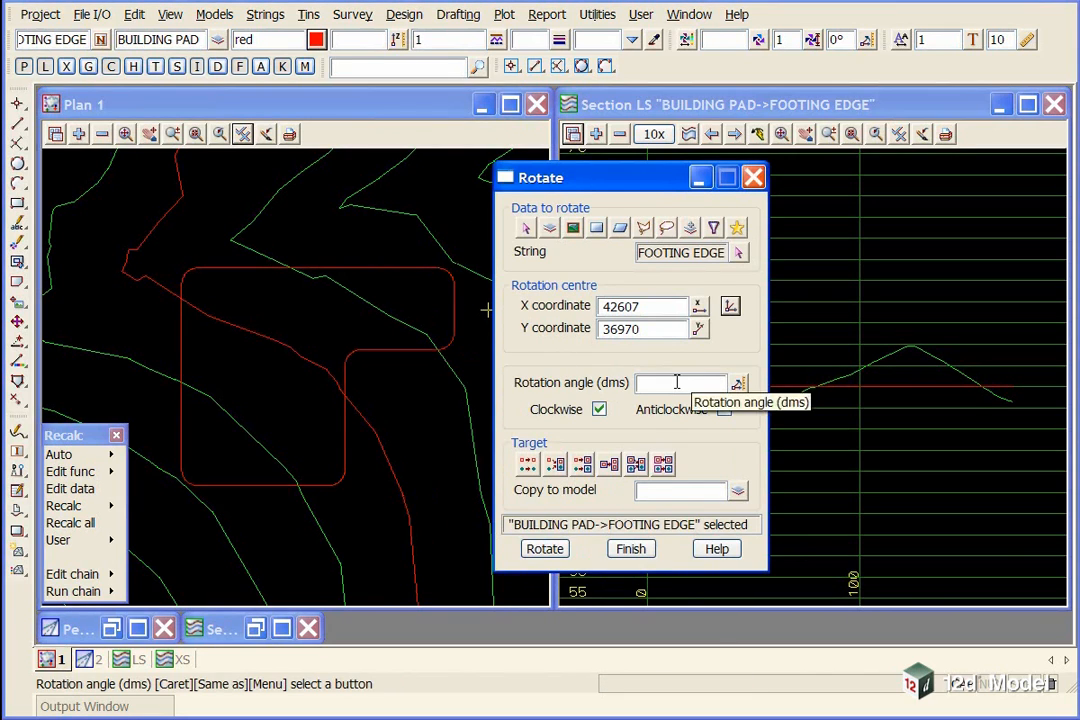
{"action": "type", "text": "40"}
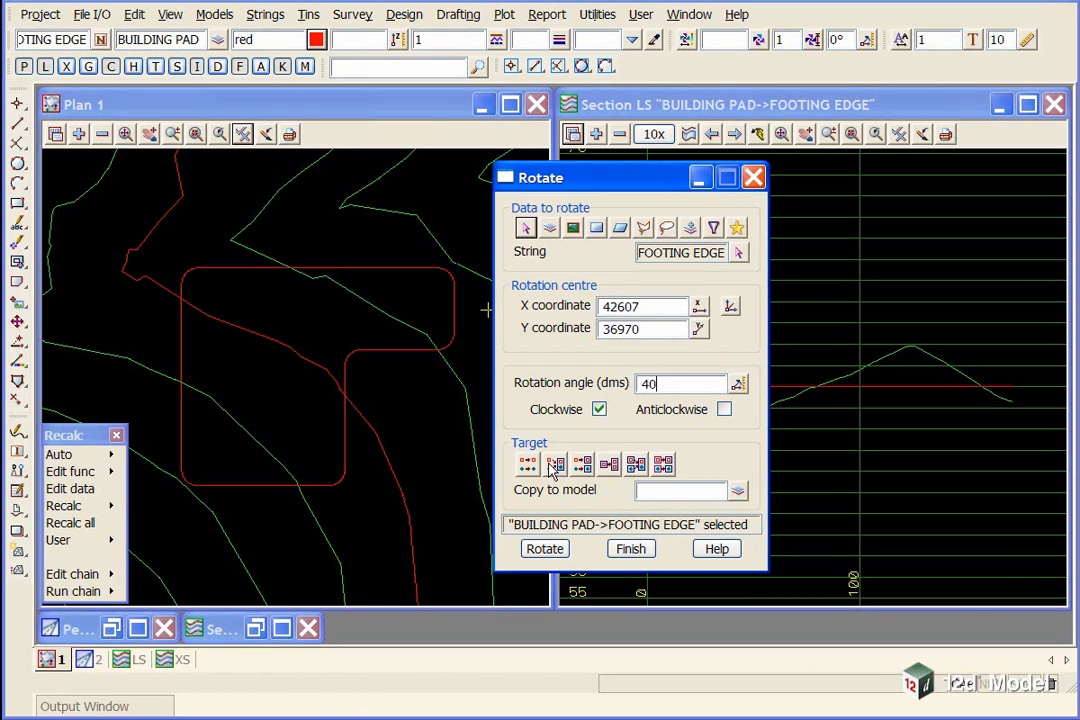
{"action": "left_click", "coordinate": [555, 464]}
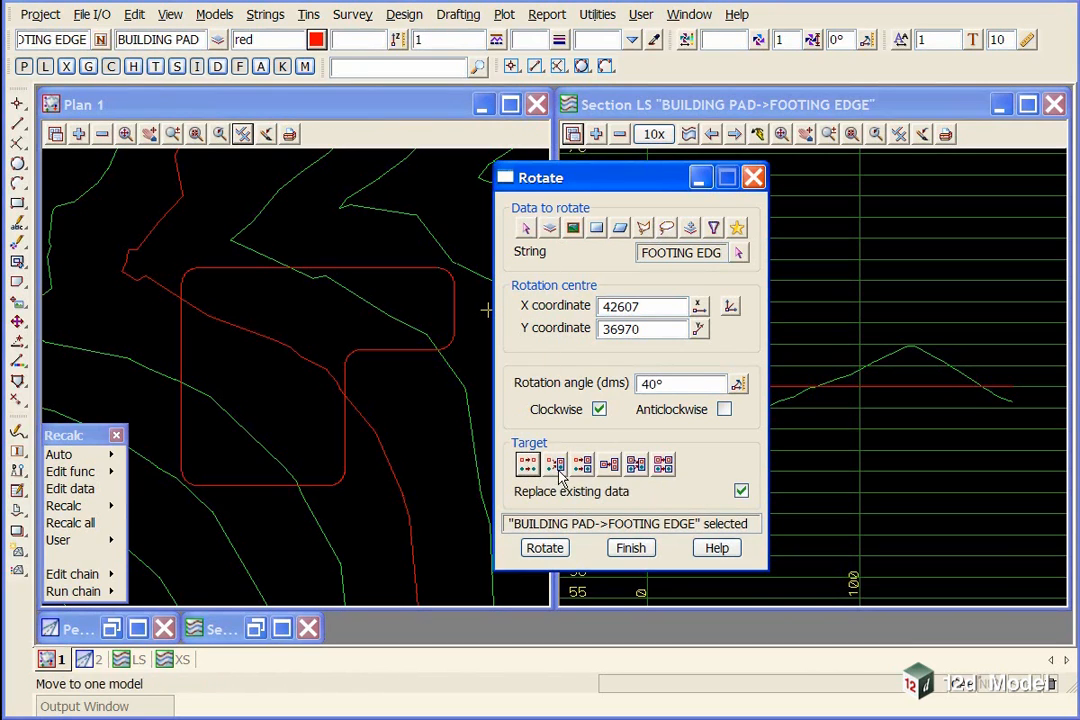
{"action": "mouse_move", "coordinate": [528, 464]}
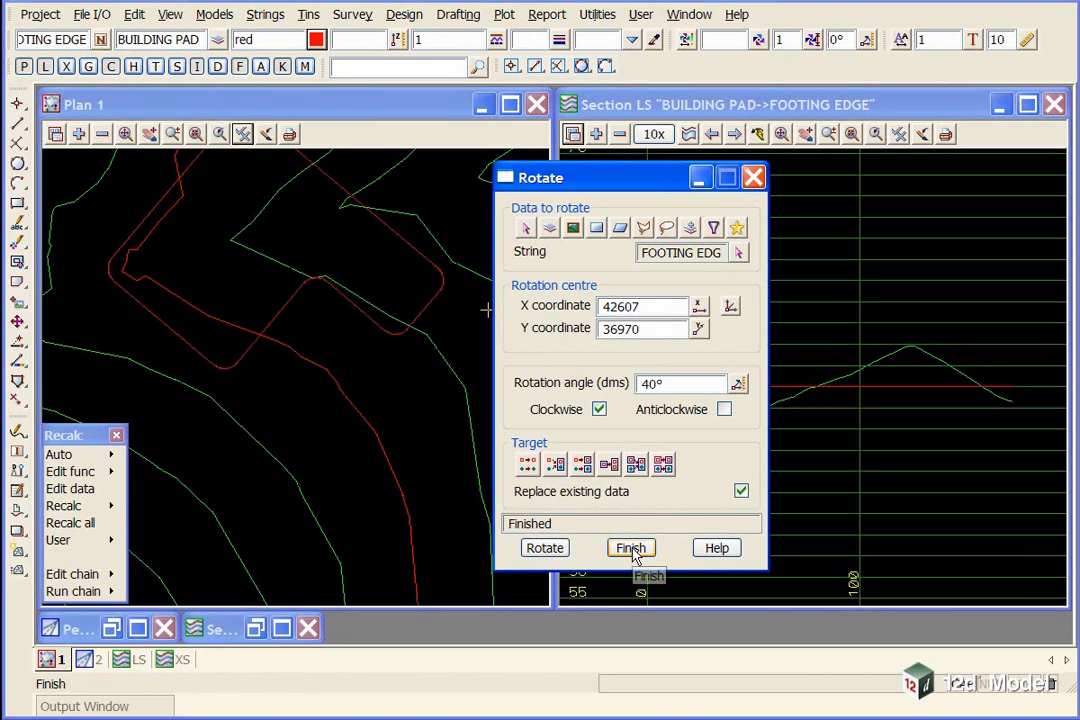
{"action": "left_click", "coordinate": [631, 547]}
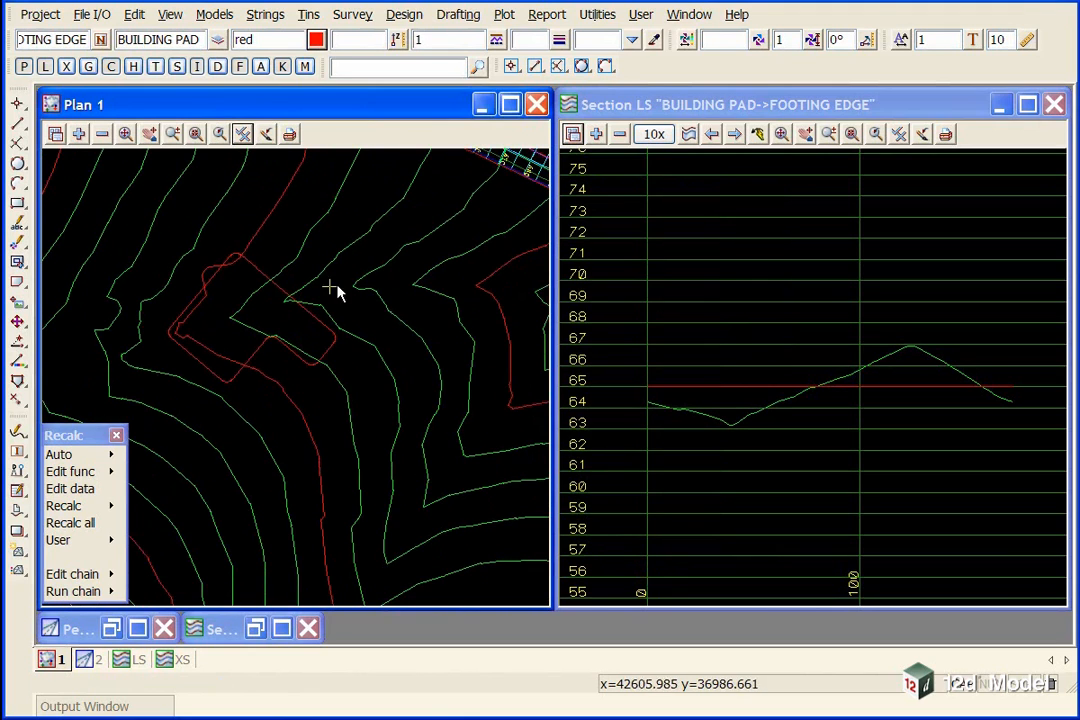
{"action": "mouse_move", "coordinate": [315, 307]}
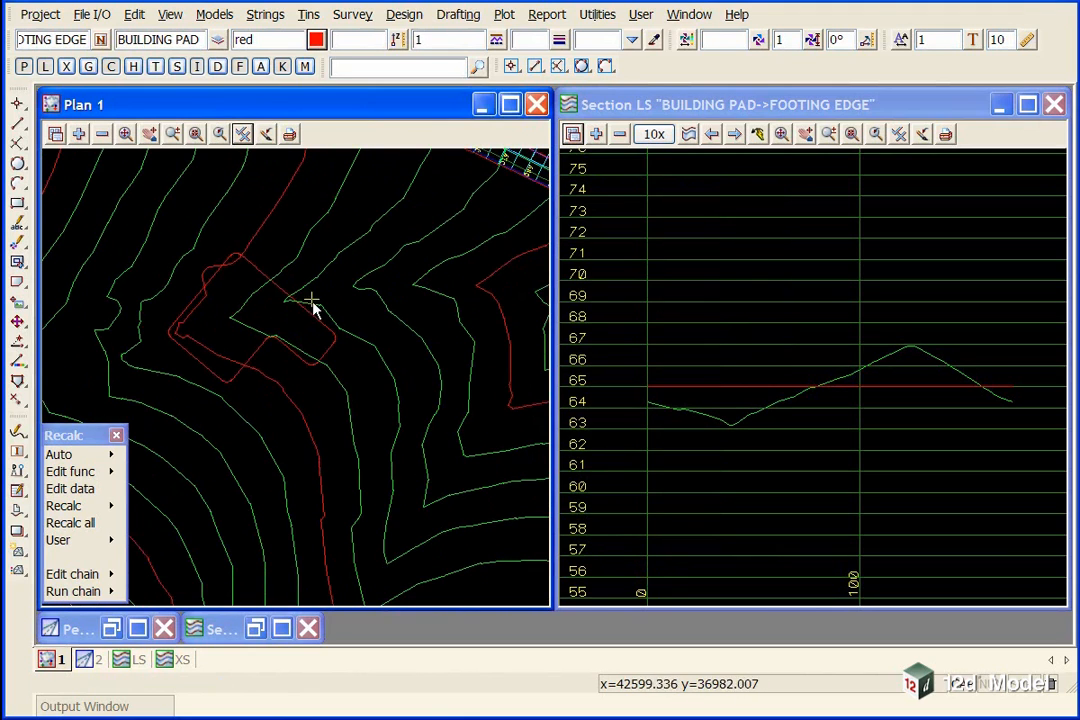
{"action": "mouse_move", "coordinate": [343, 362]}
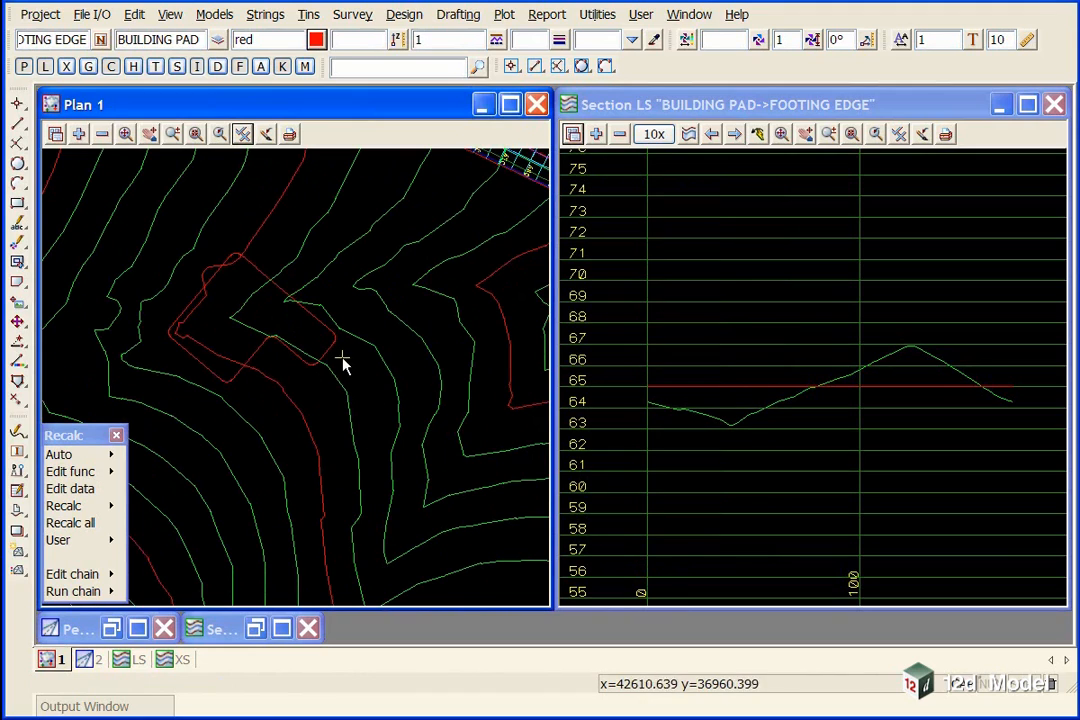
{"action": "mouse_move", "coordinate": [288, 335]}
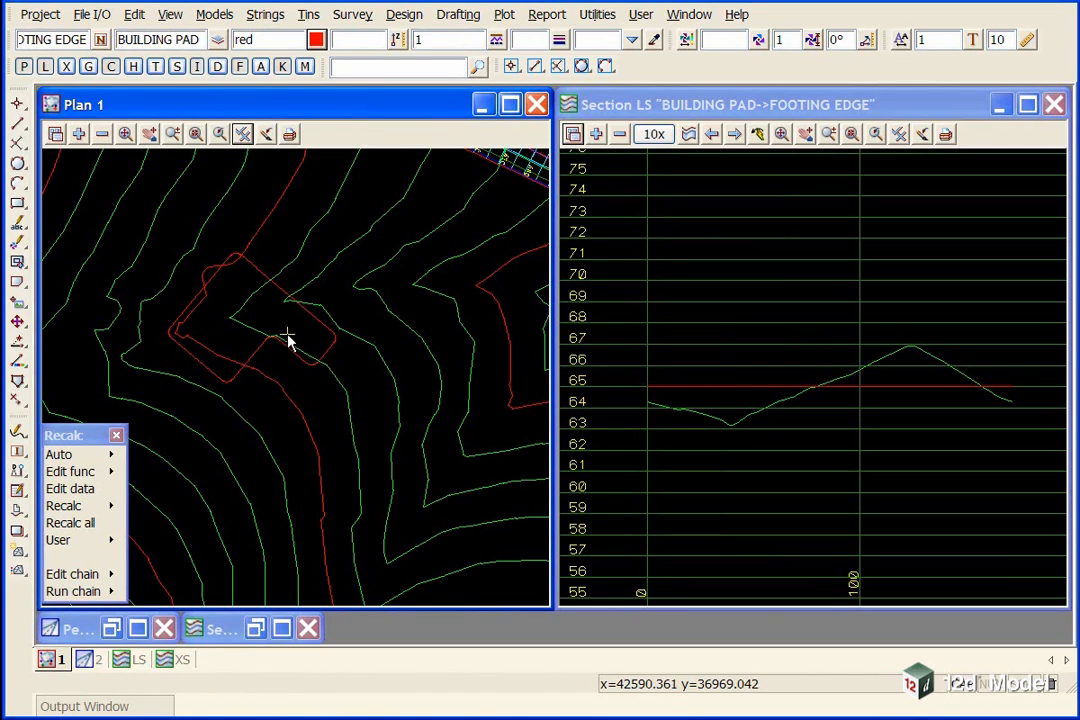
{"action": "mouse_move", "coordinate": [388, 347]}
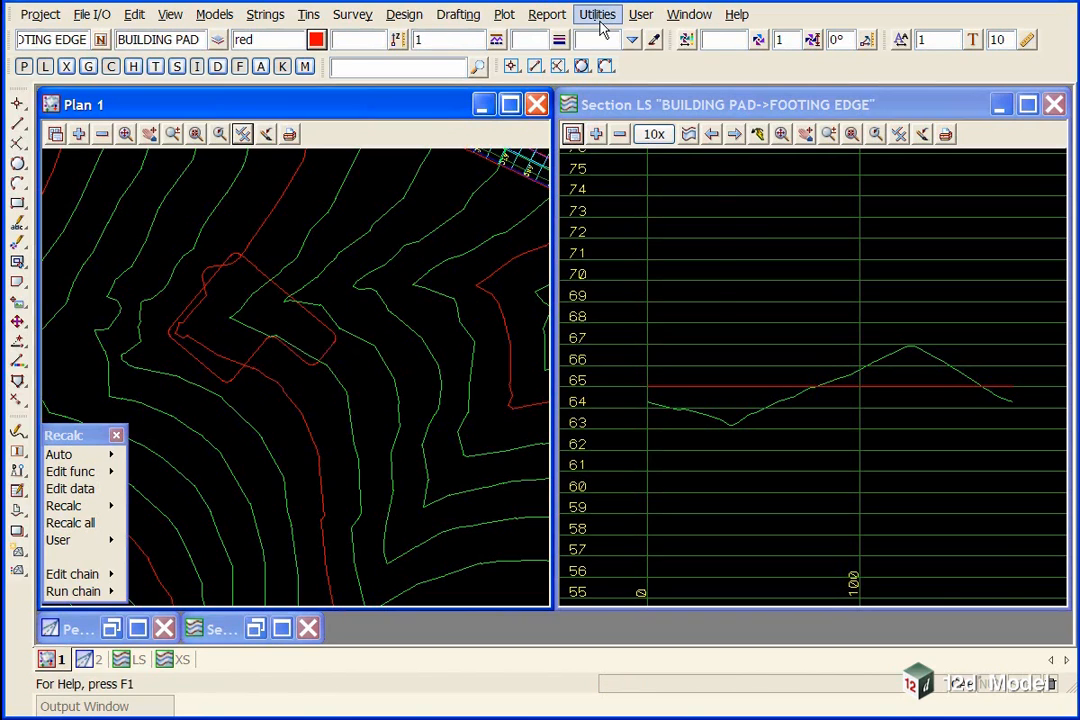
Translate the FOOTING EDGE string by Delta X 20, Delta Y -30, Delta Z 0, replacing the original
{"action": "left_click", "coordinate": [597, 14]}
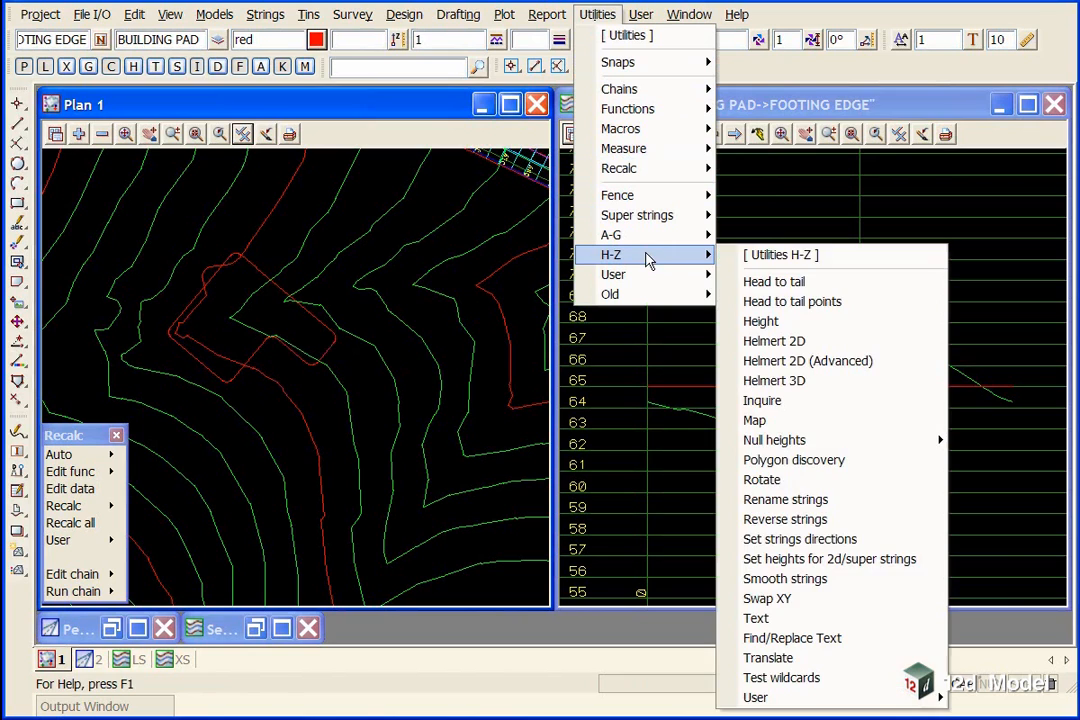
{"action": "mouse_move", "coordinate": [768, 658]}
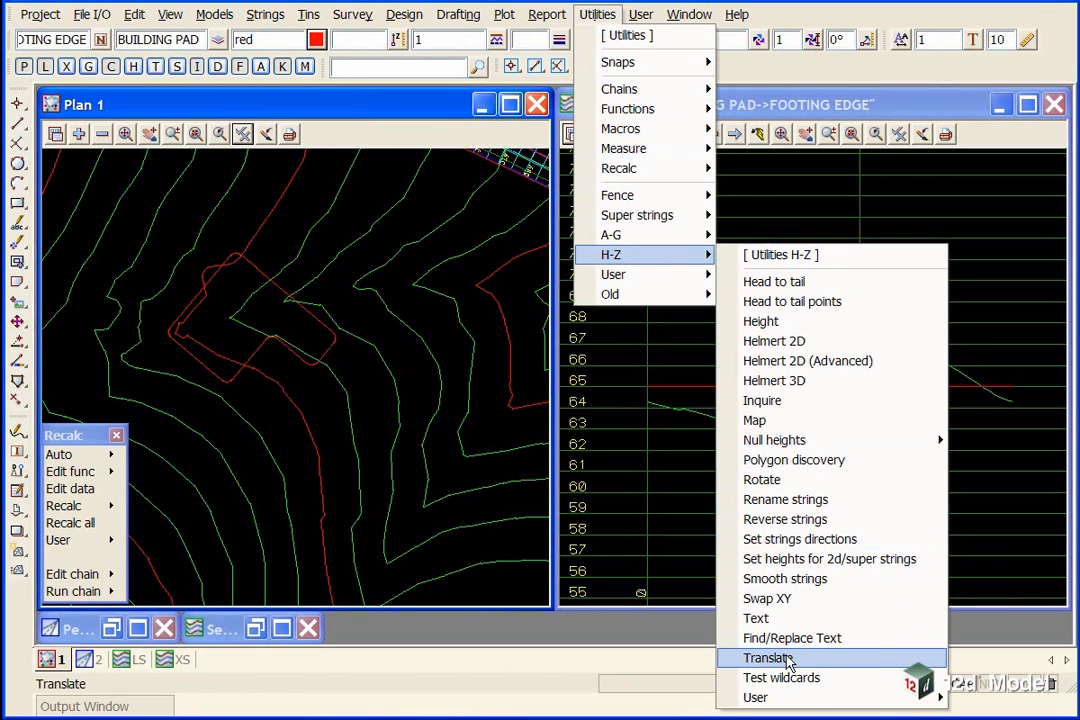
{"action": "left_click", "coordinate": [768, 658]}
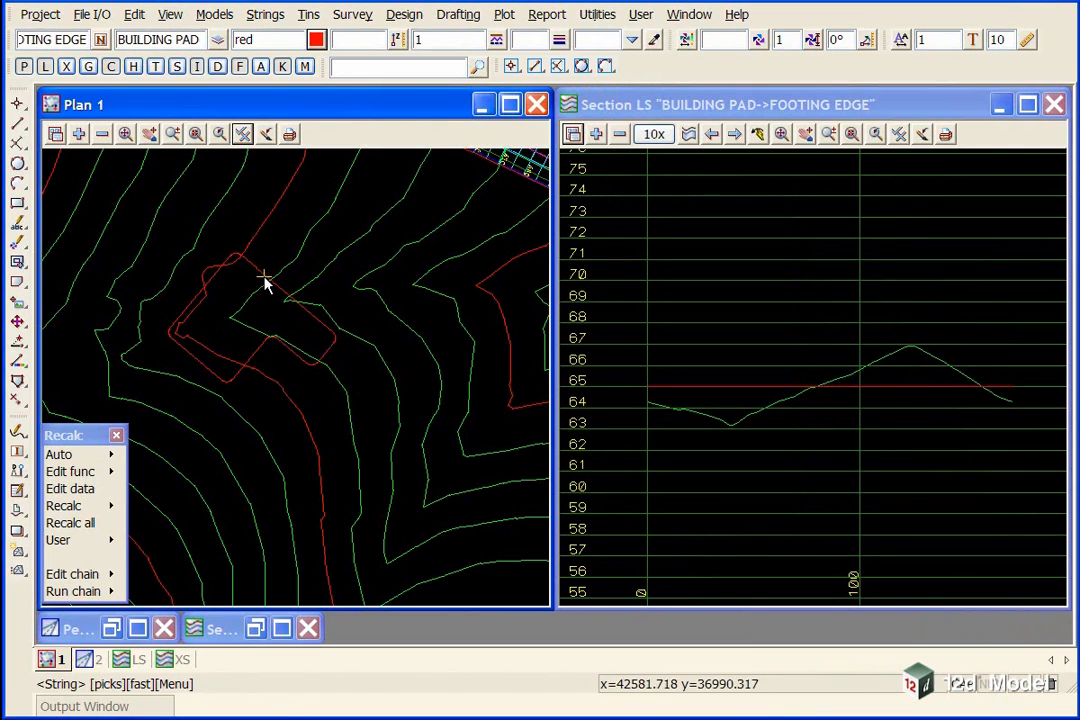
{"action": "left_click", "coordinate": [262, 275]}
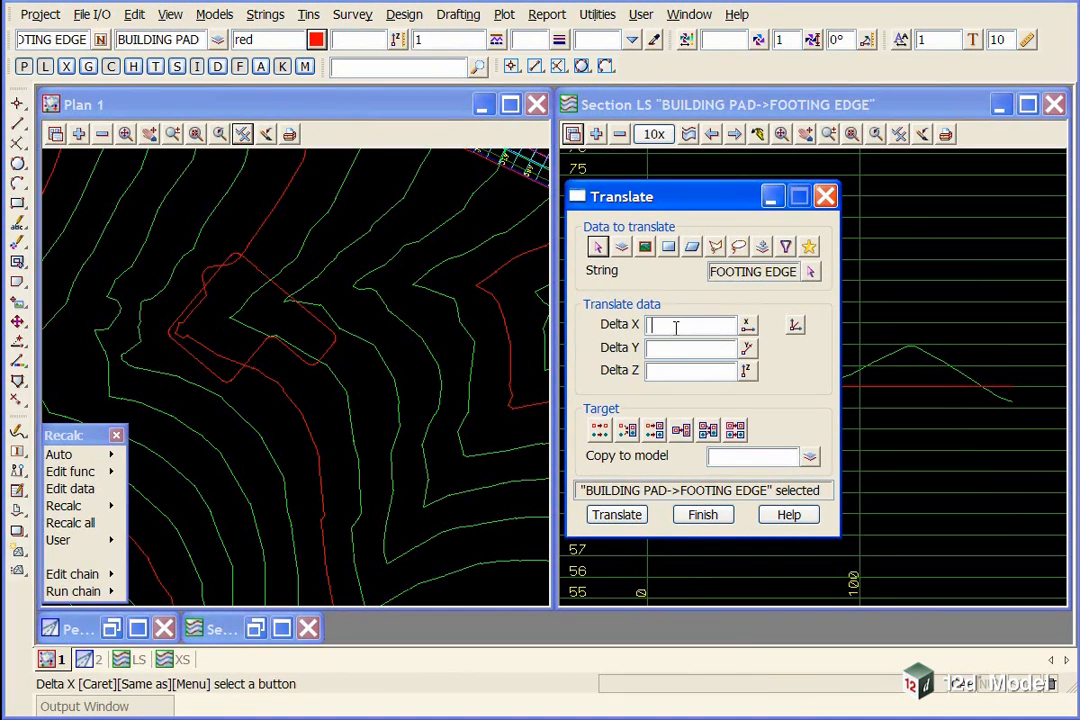
{"action": "type", "text": "20"}
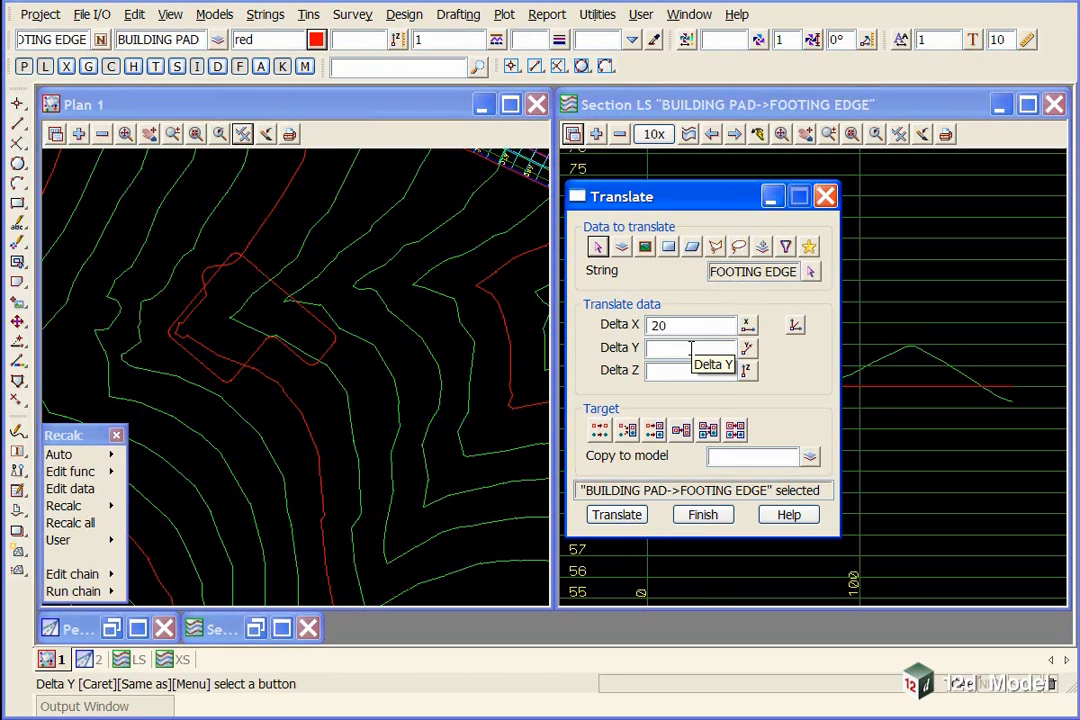
{"action": "type", "text": "-30"}
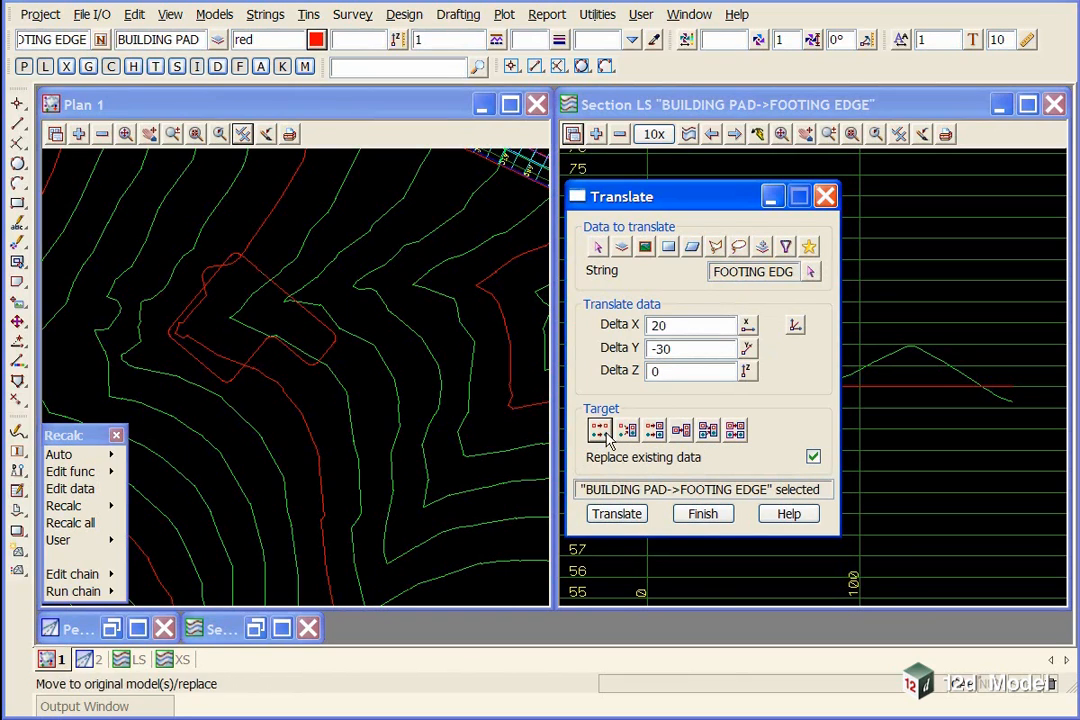
{"action": "left_click", "coordinate": [616, 513]}
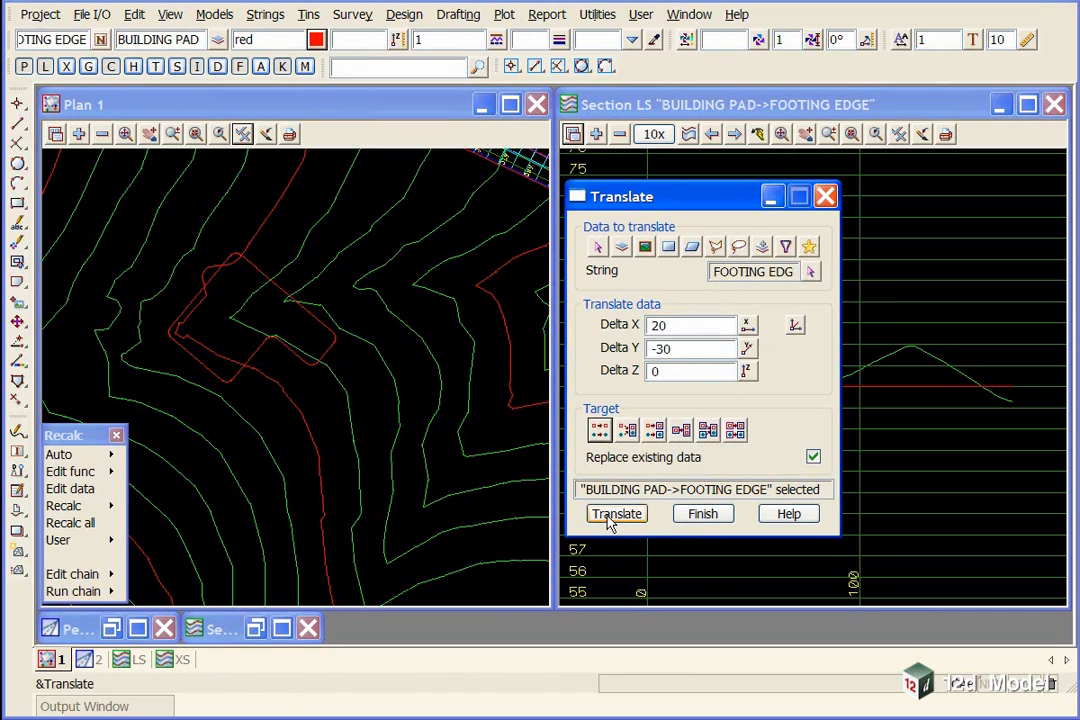
{"action": "left_click", "coordinate": [616, 513]}
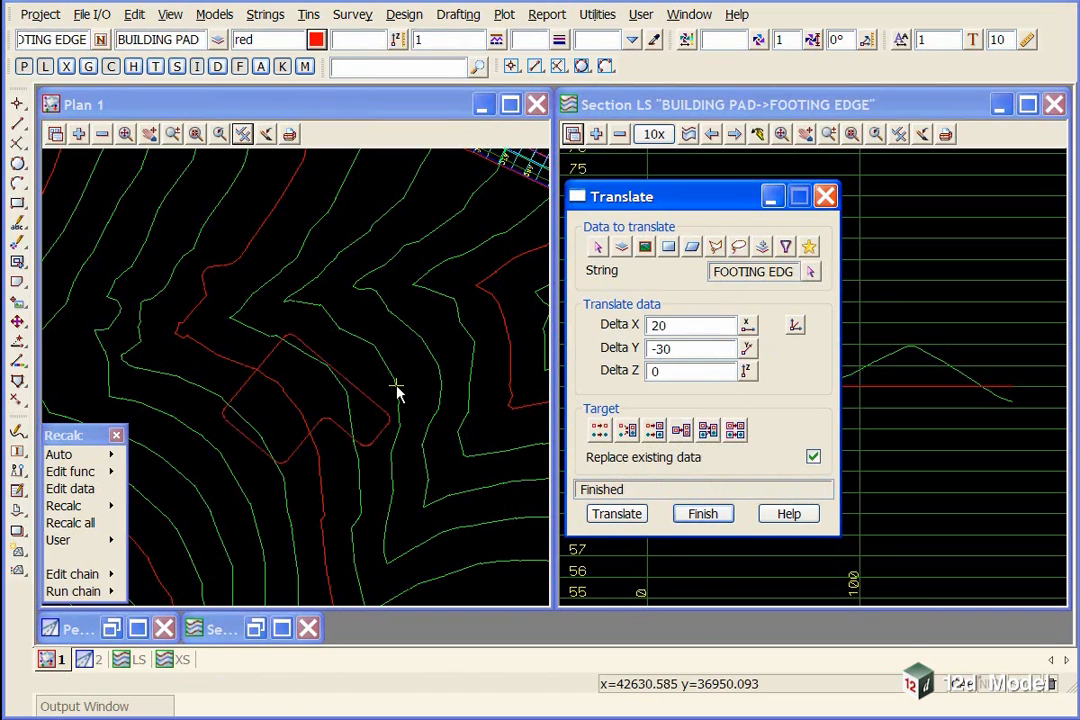
{"action": "mouse_move", "coordinate": [448, 440]}
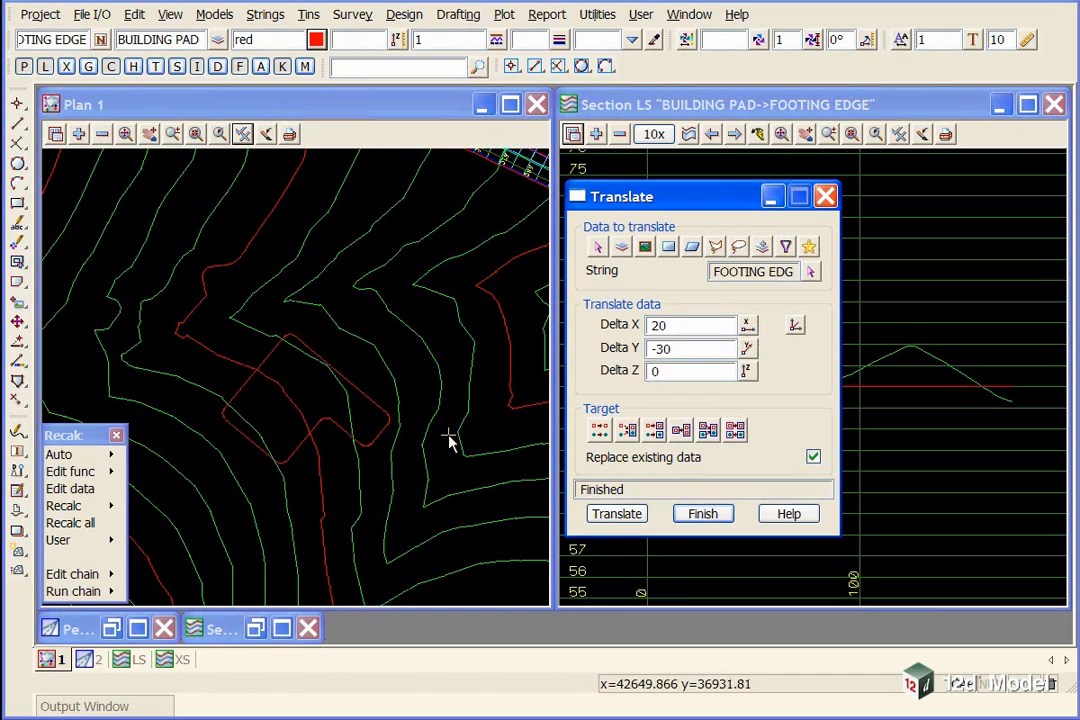
{"action": "mouse_move", "coordinate": [658, 523]}
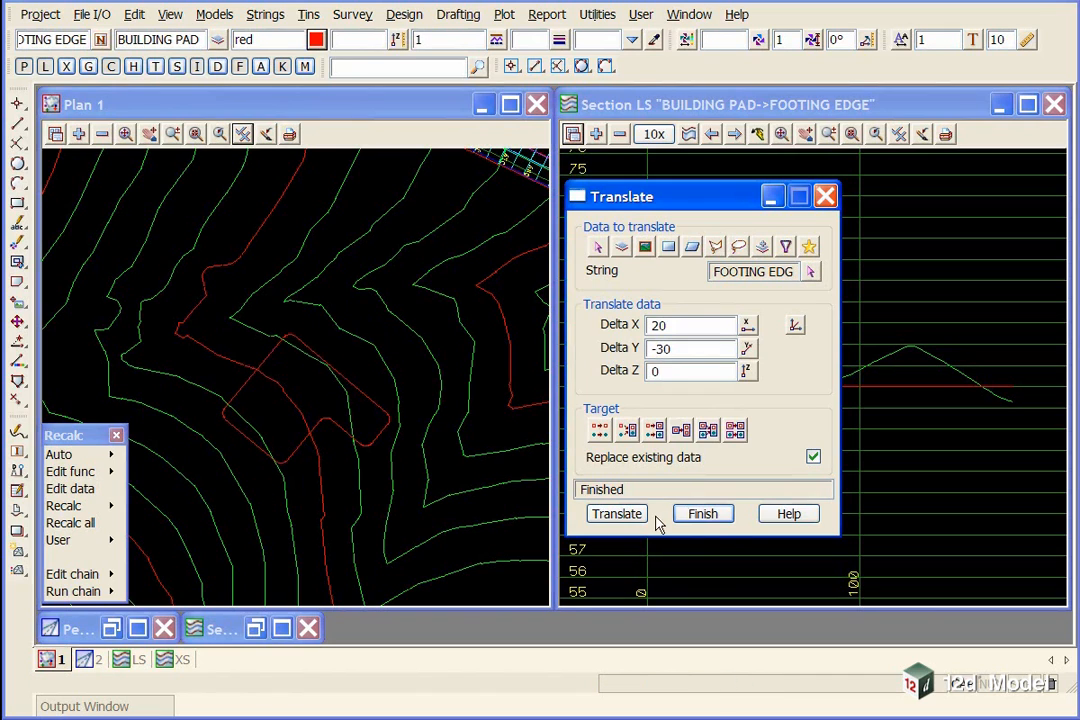
{"action": "left_click", "coordinate": [702, 513]}
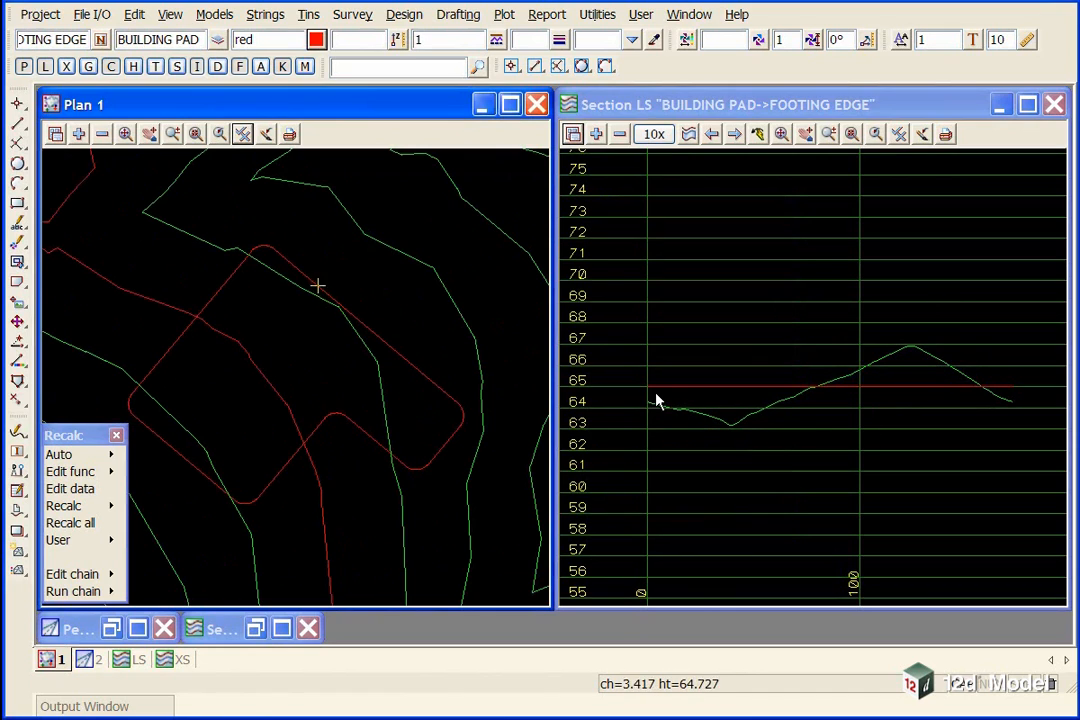
{"action": "mouse_move", "coordinate": [407, 456]}
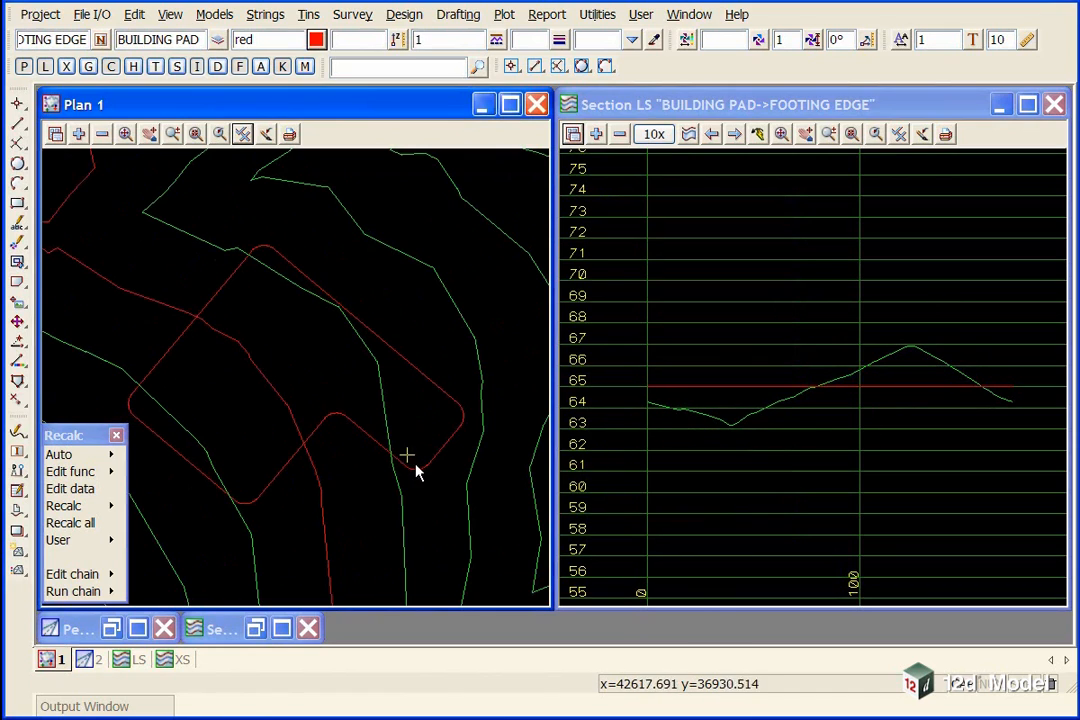
{"action": "mouse_move", "coordinate": [758, 133]}
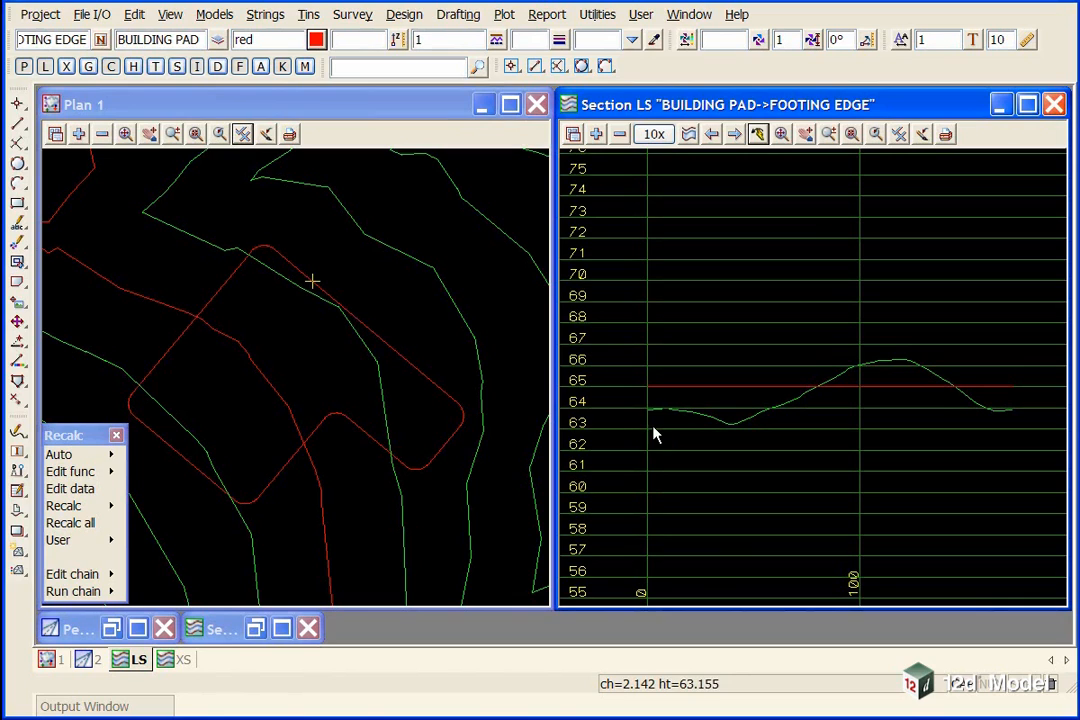
{"action": "mouse_move", "coordinate": [1007, 305]}
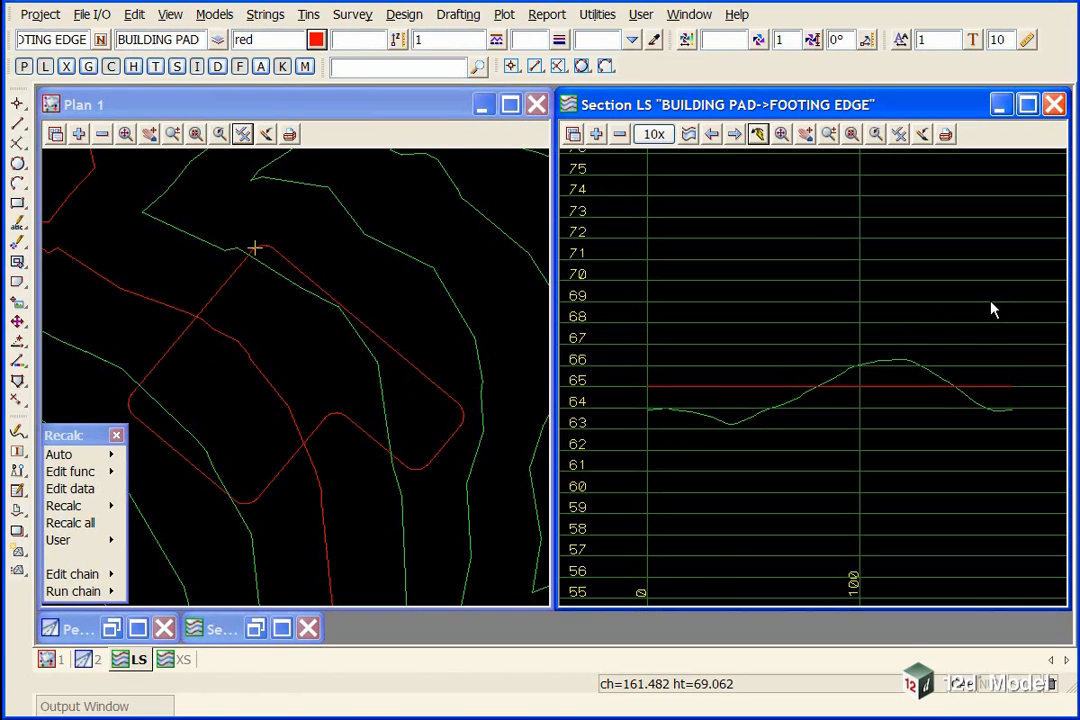
{"action": "mouse_move", "coordinate": [323, 280]}
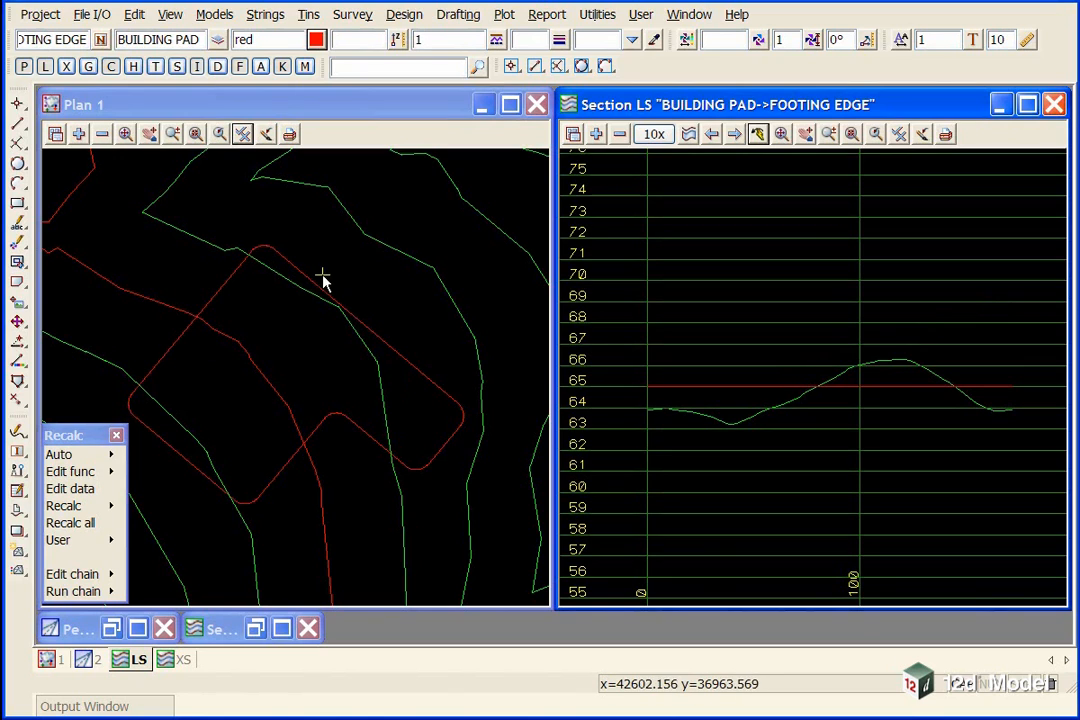
{"action": "mouse_move", "coordinate": [393, 240]}
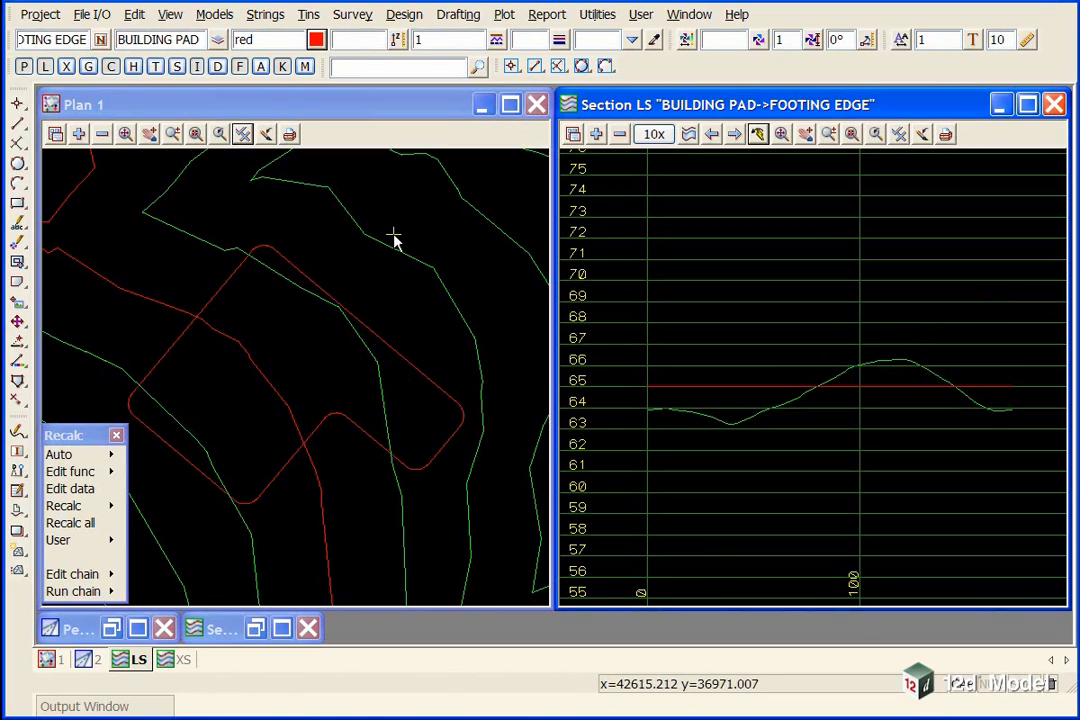
Regenerate the footing edge long section and start the Design commands
{"action": "left_click", "coordinate": [404, 14]}
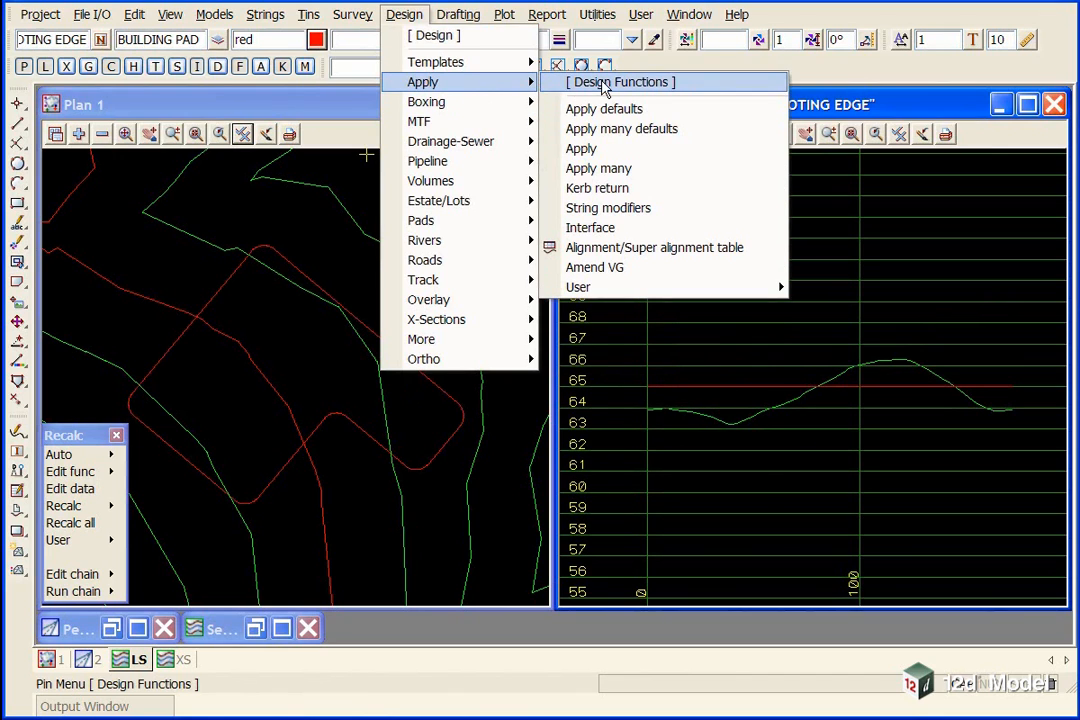
Run interface PAD on the footing edge against GROUND with fill slope 2, models PAD INTERFACE and PAD SLOPE LINES
{"action": "left_click", "coordinate": [590, 227]}
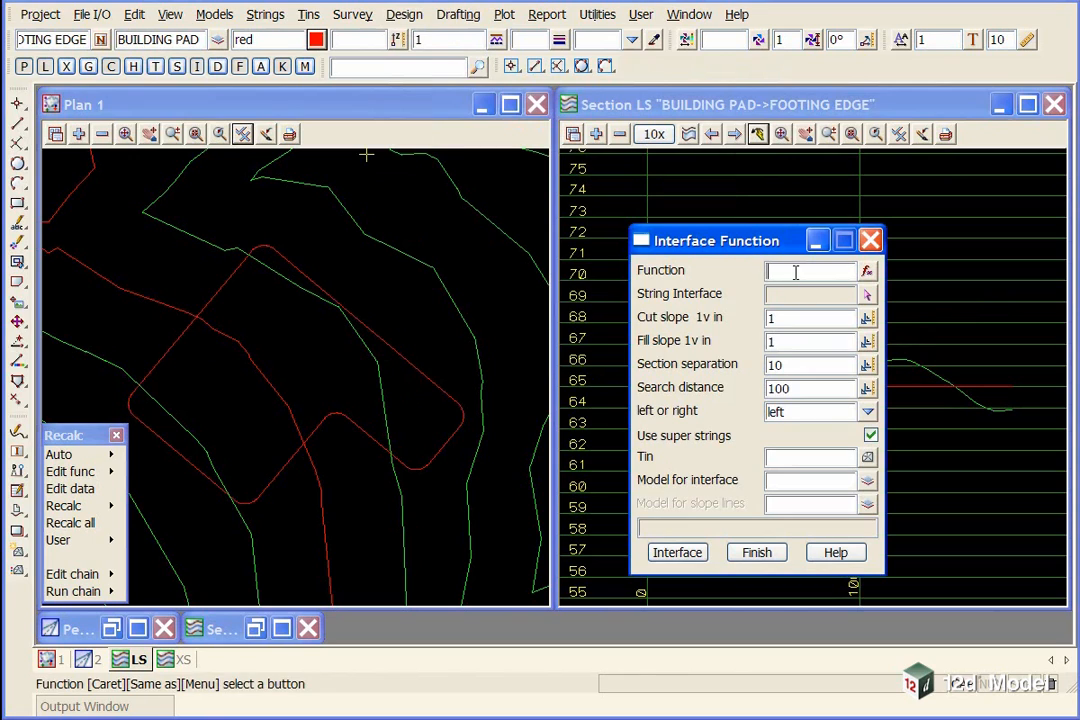
{"action": "type", "text": "PAD1"}
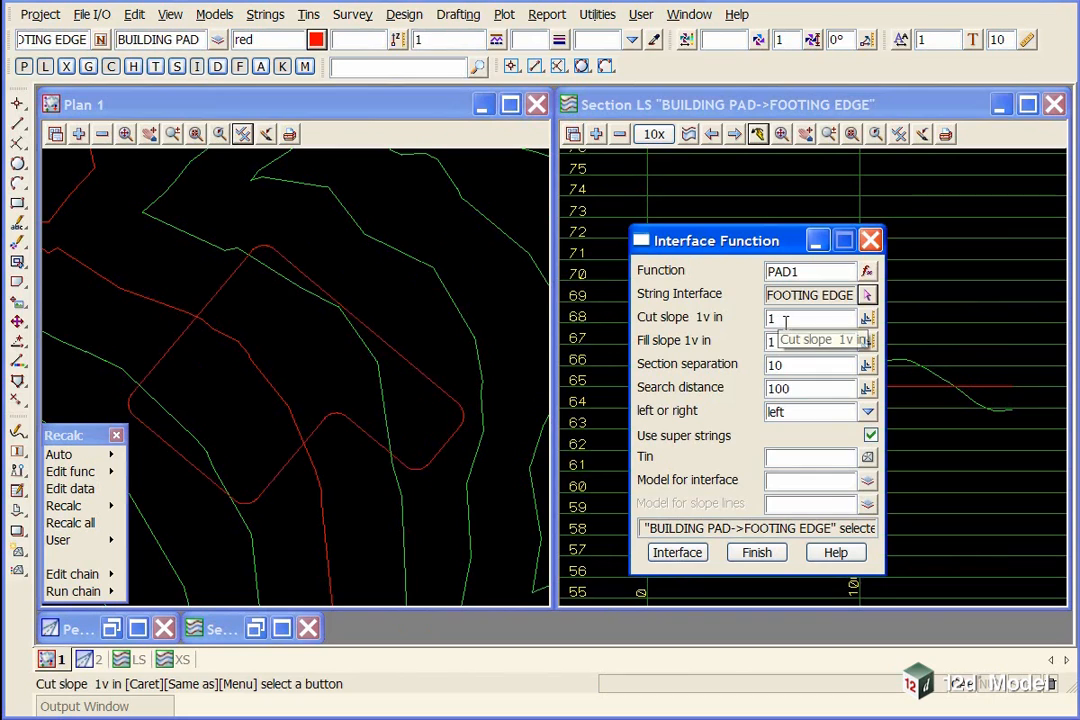
{"action": "left_click", "coordinate": [810, 340]}
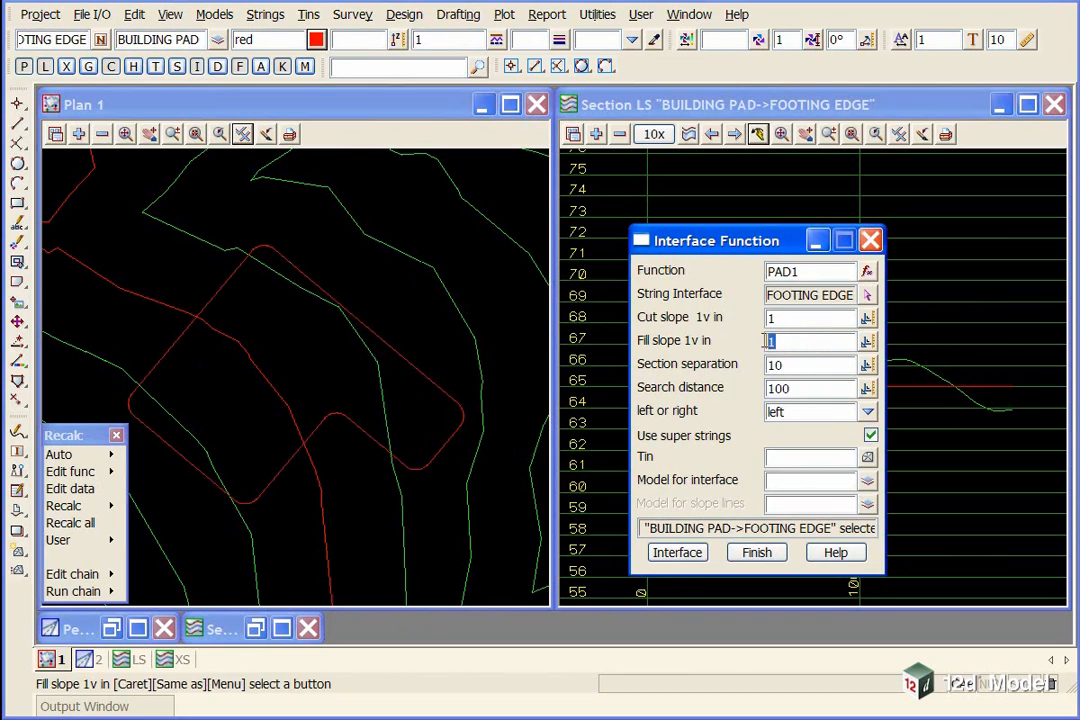
{"action": "type", "text": "2"}
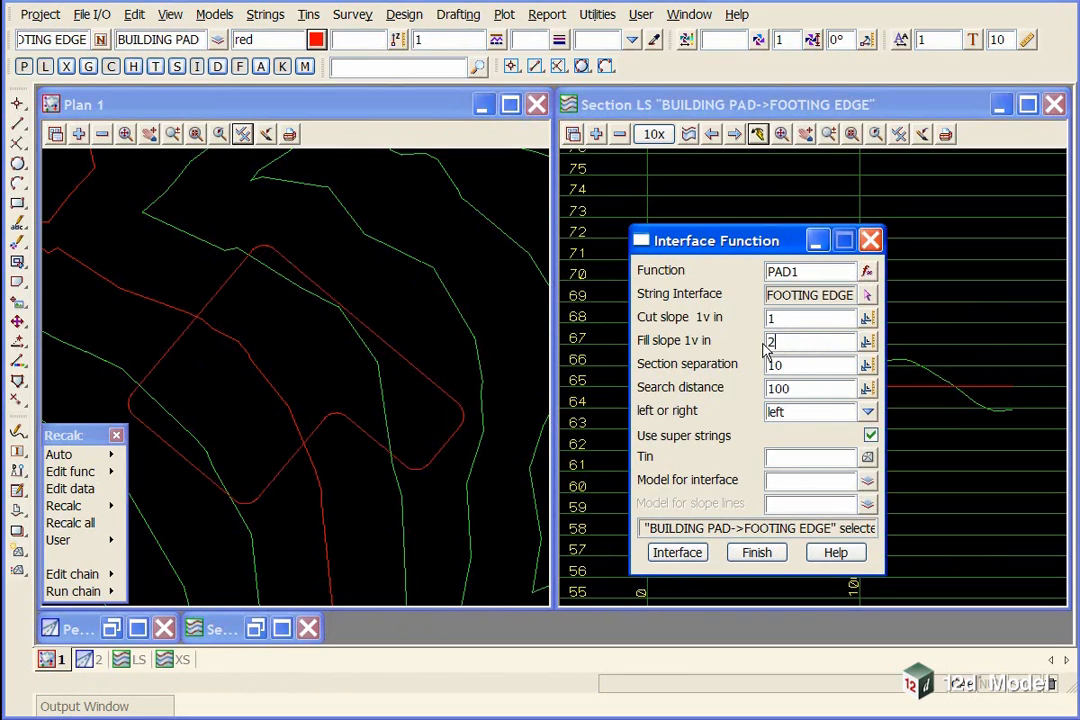
{"action": "mouse_move", "coordinate": [795, 364]}
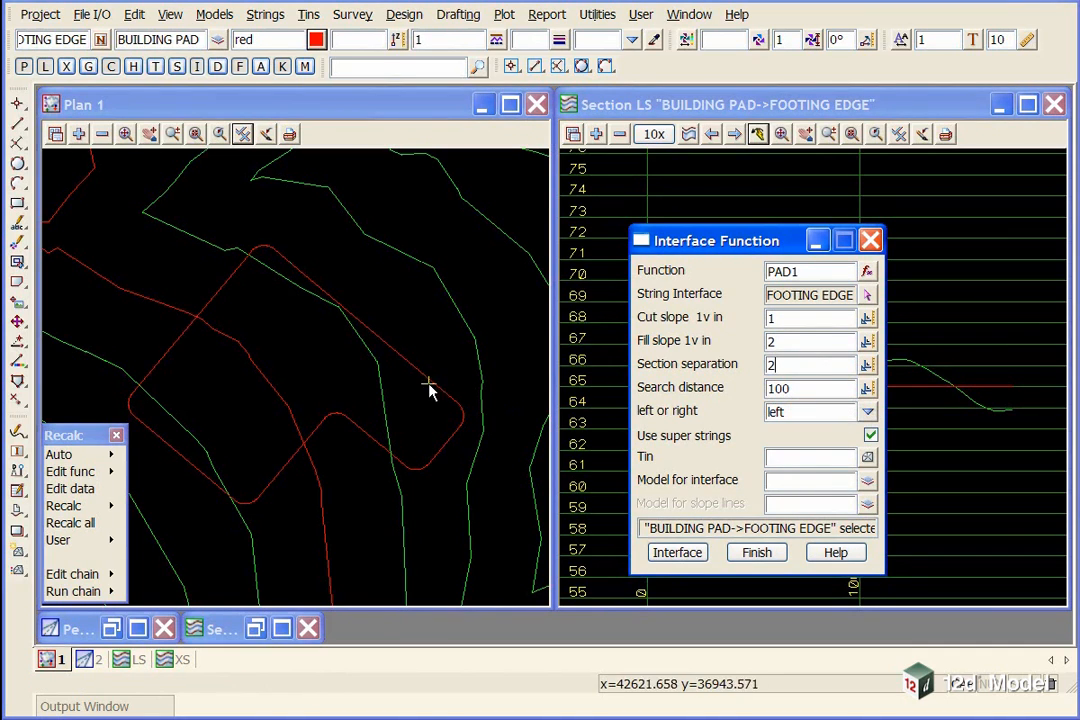
{"action": "mouse_move", "coordinate": [143, 378]}
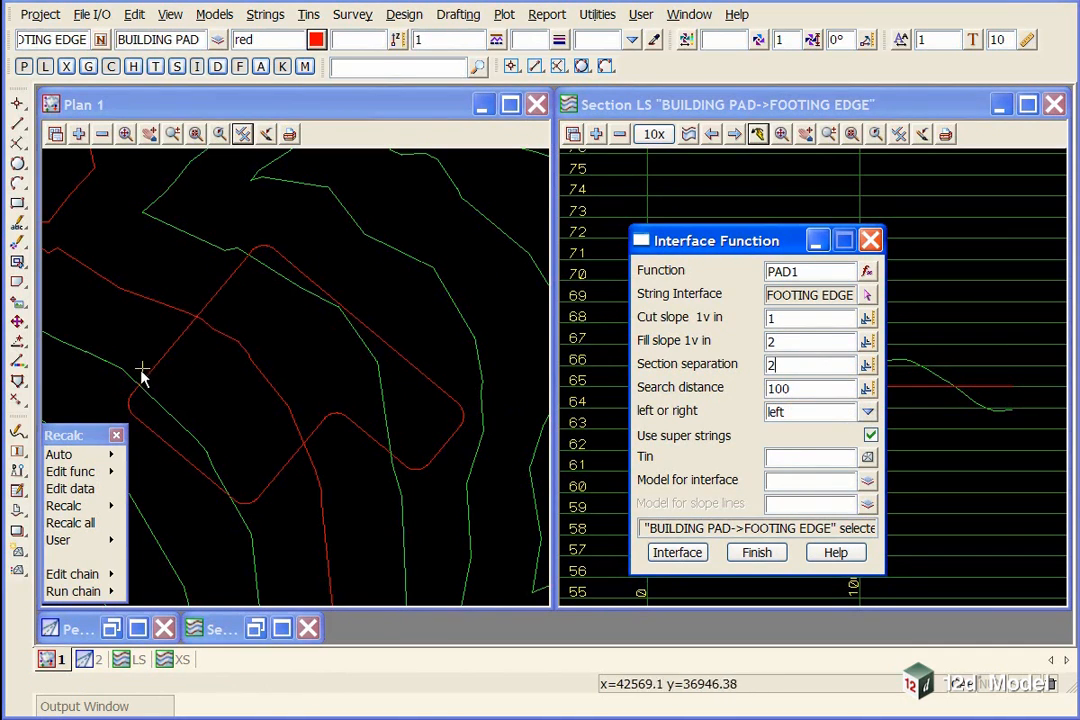
{"action": "mouse_move", "coordinate": [175, 317]}
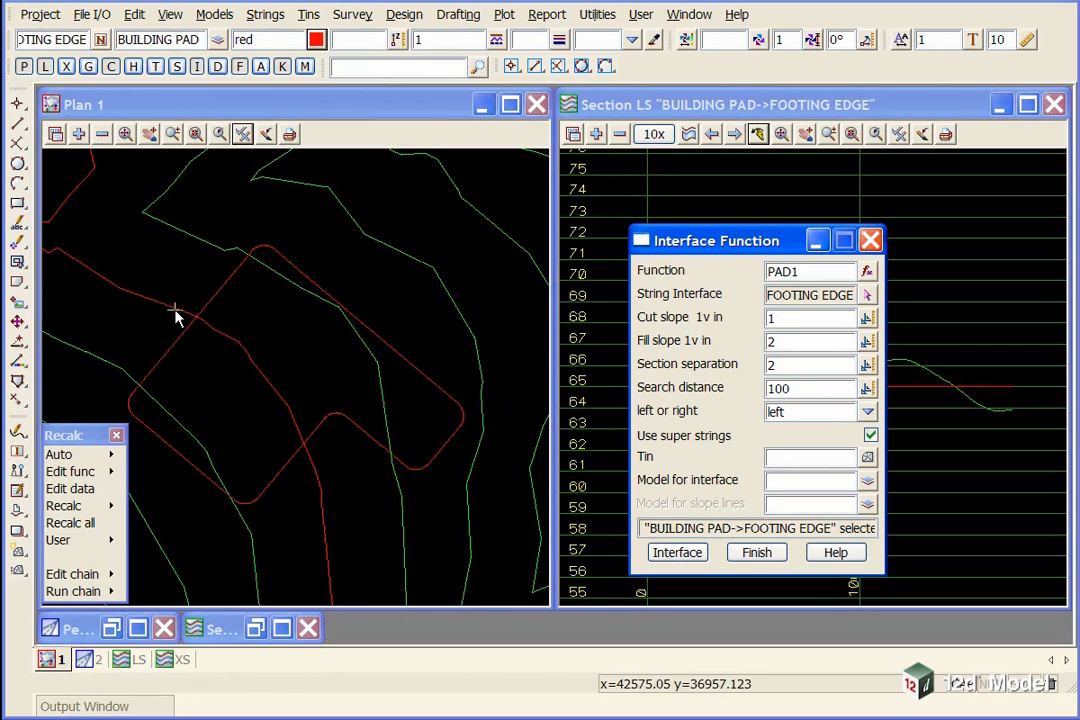
{"action": "mouse_move", "coordinate": [218, 303]}
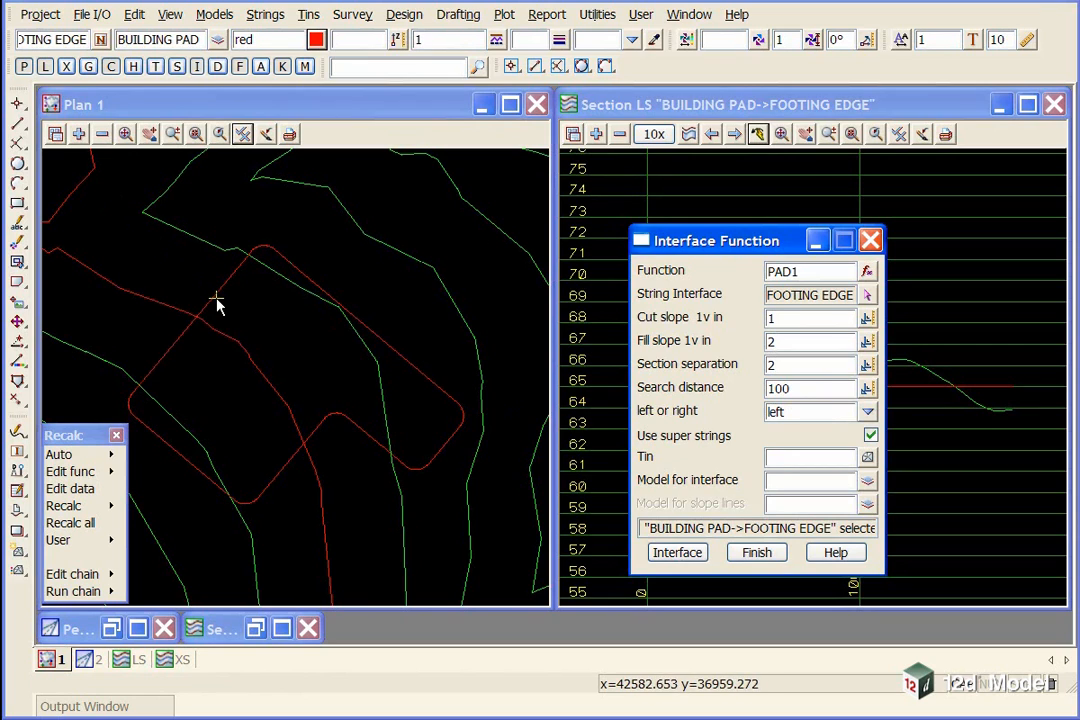
{"action": "mouse_move", "coordinate": [140, 242]}
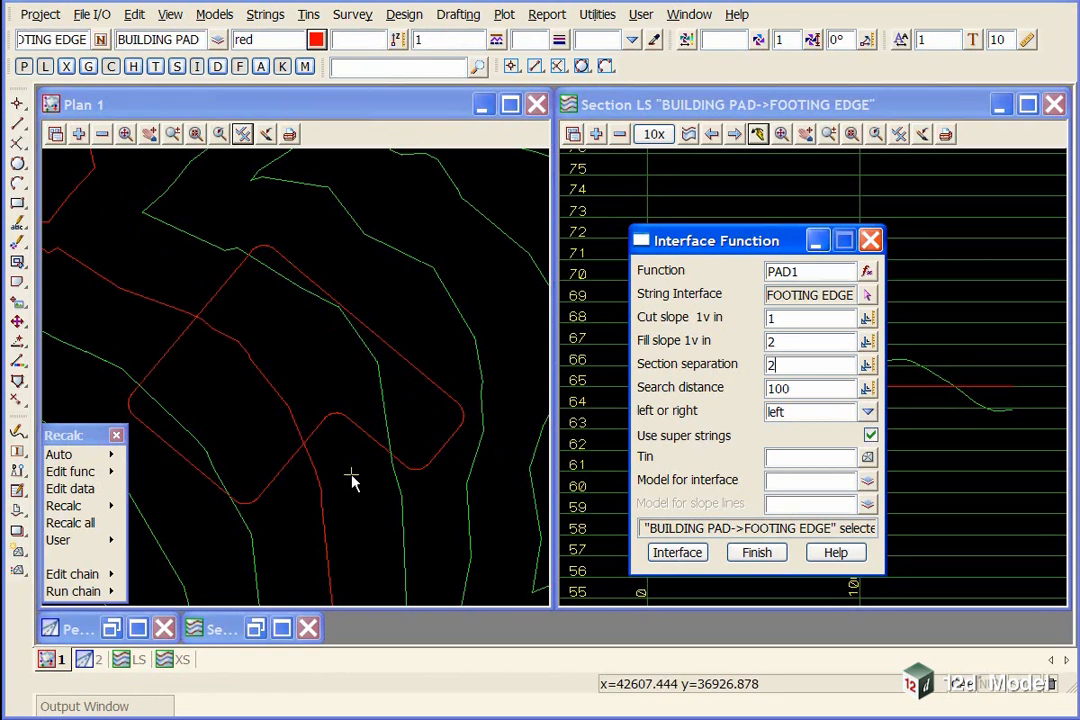
{"action": "mouse_move", "coordinate": [318, 293]}
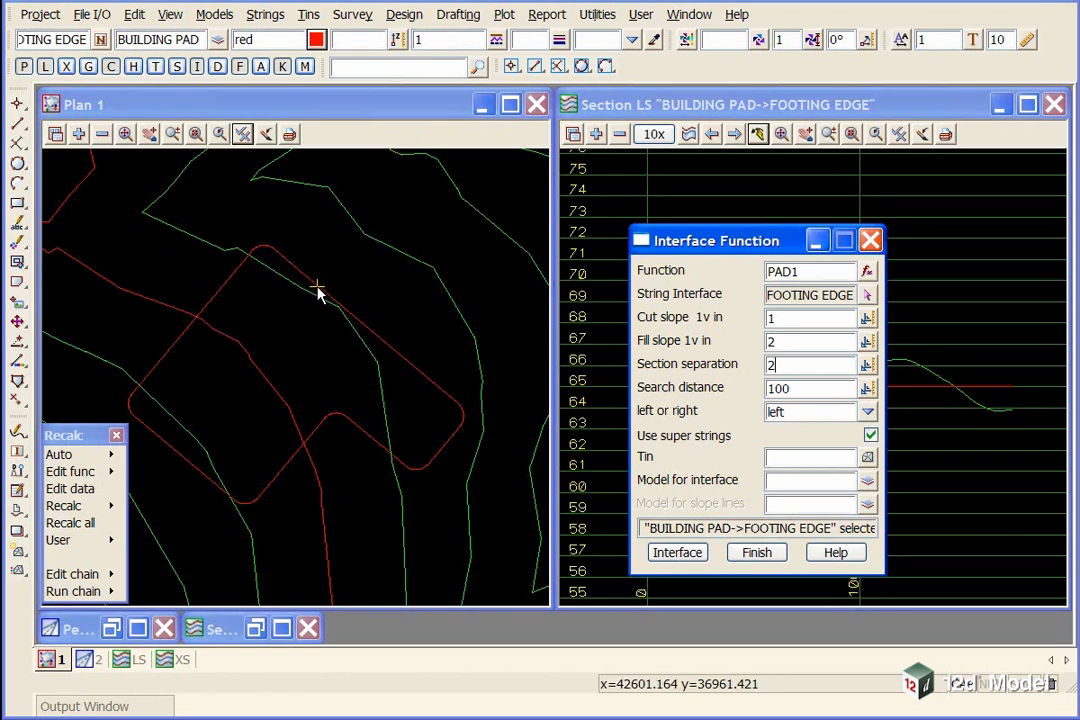
{"action": "mouse_move", "coordinate": [413, 470]}
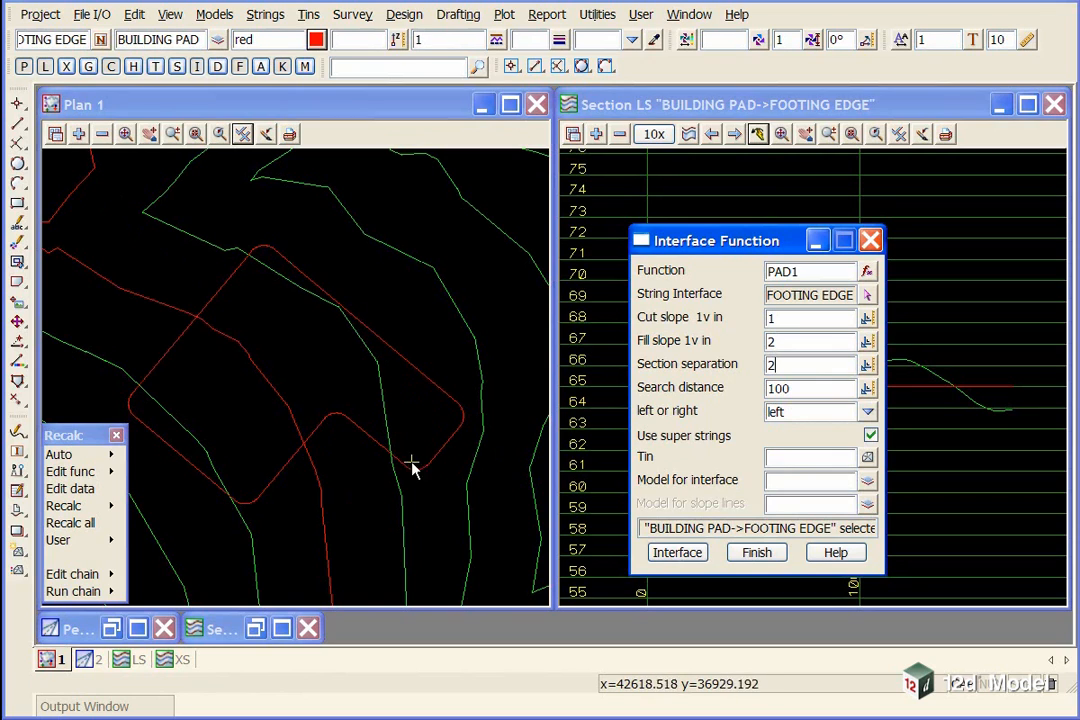
{"action": "mouse_move", "coordinate": [400, 207]}
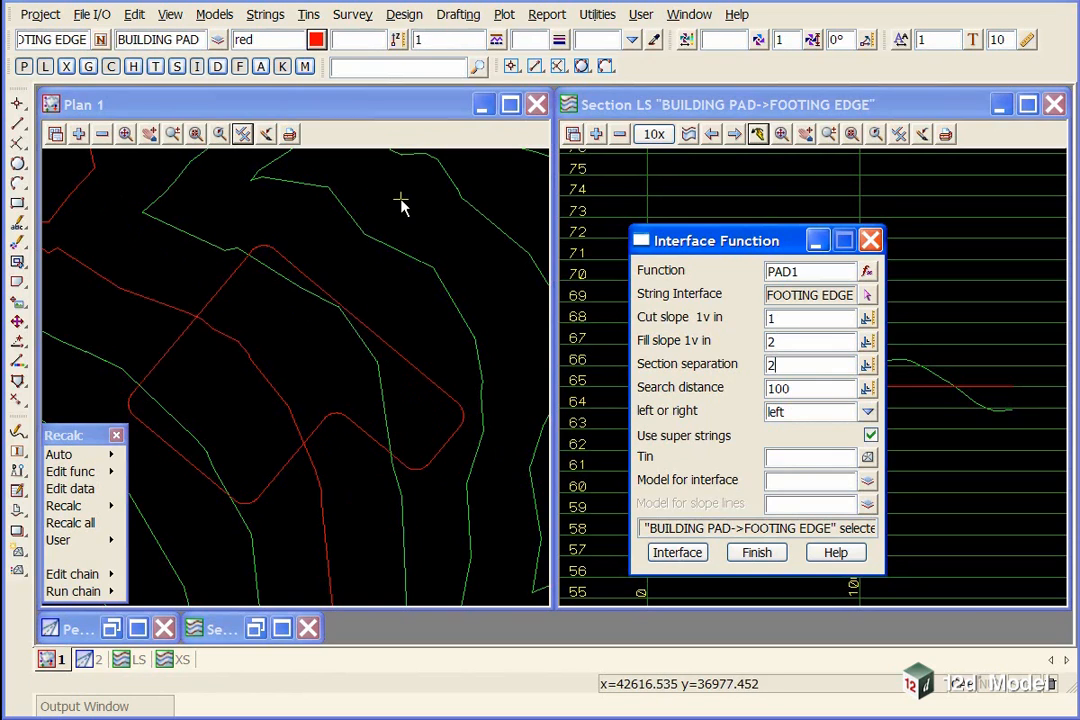
{"action": "mouse_move", "coordinate": [770, 425]}
{"action": "type", "text": "GROUND"}
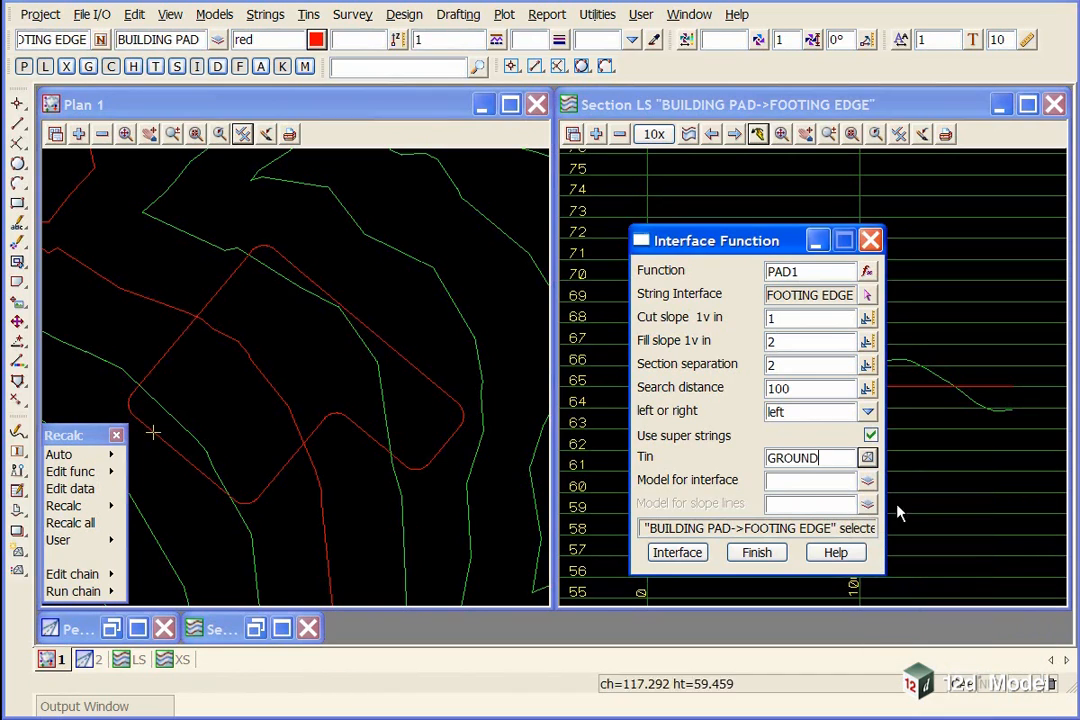
{"action": "mouse_move", "coordinate": [428, 458]}
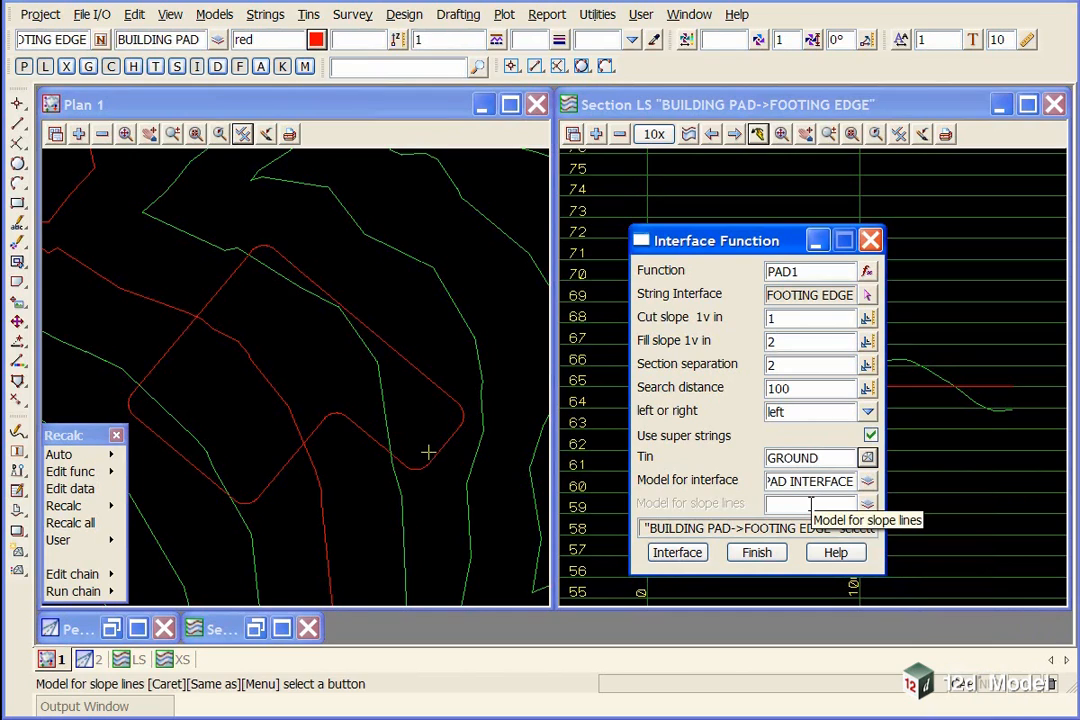
{"action": "type", "text": "PAD S"}
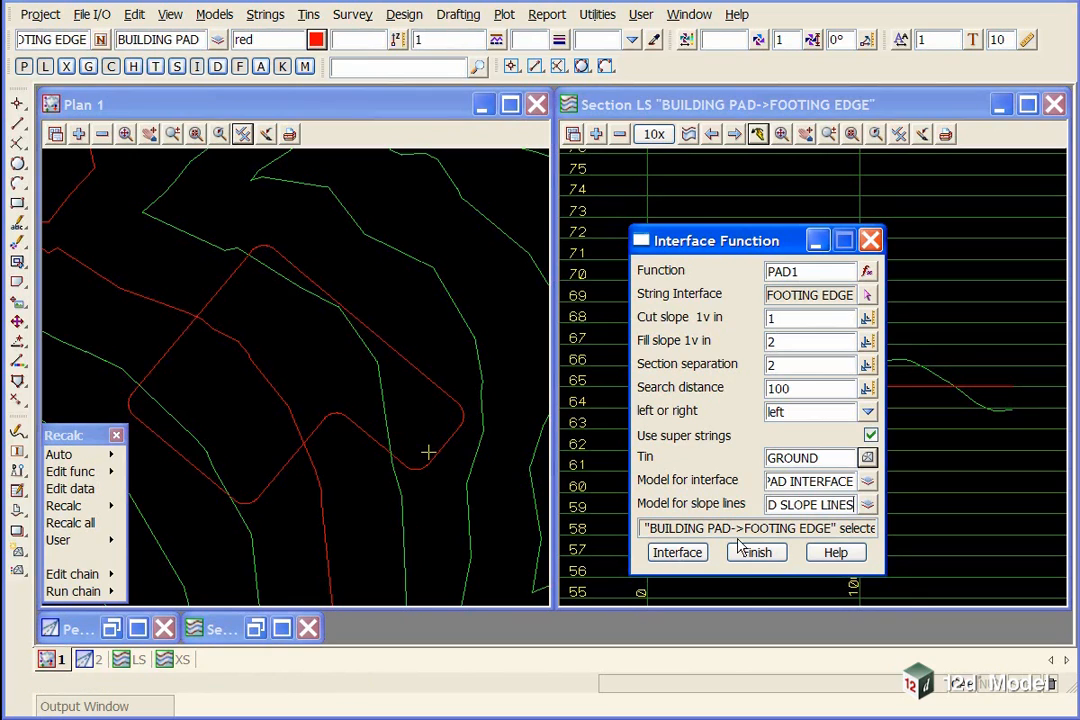
{"action": "left_click", "coordinate": [755, 552]}
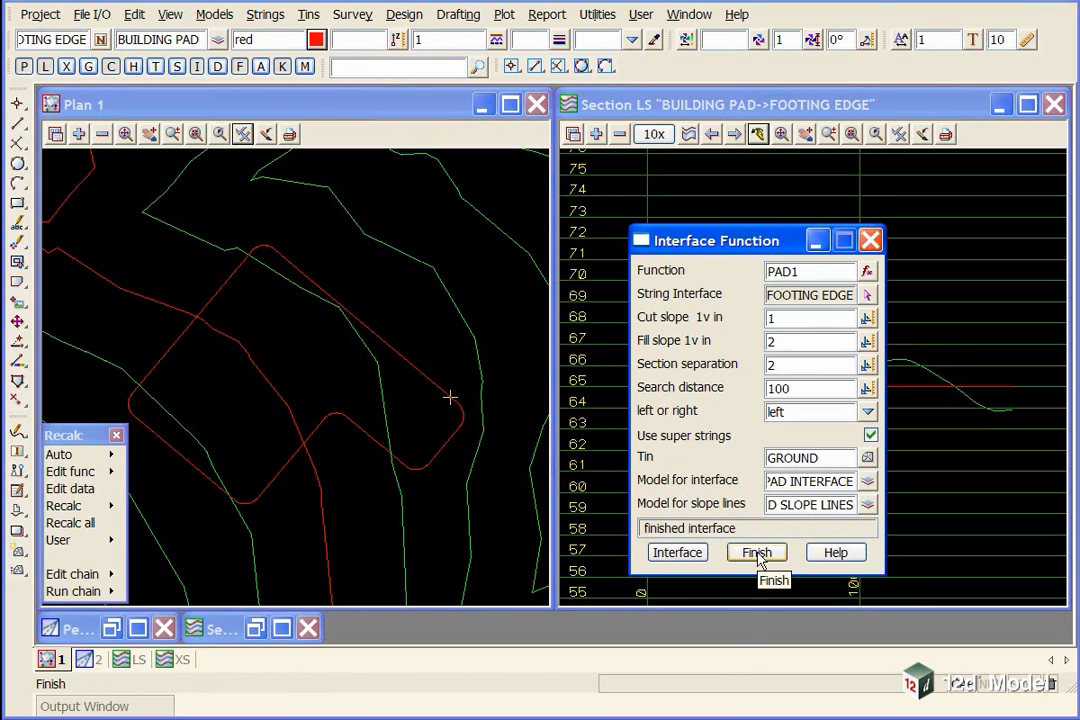
{"action": "mouse_move", "coordinate": [107, 180]}
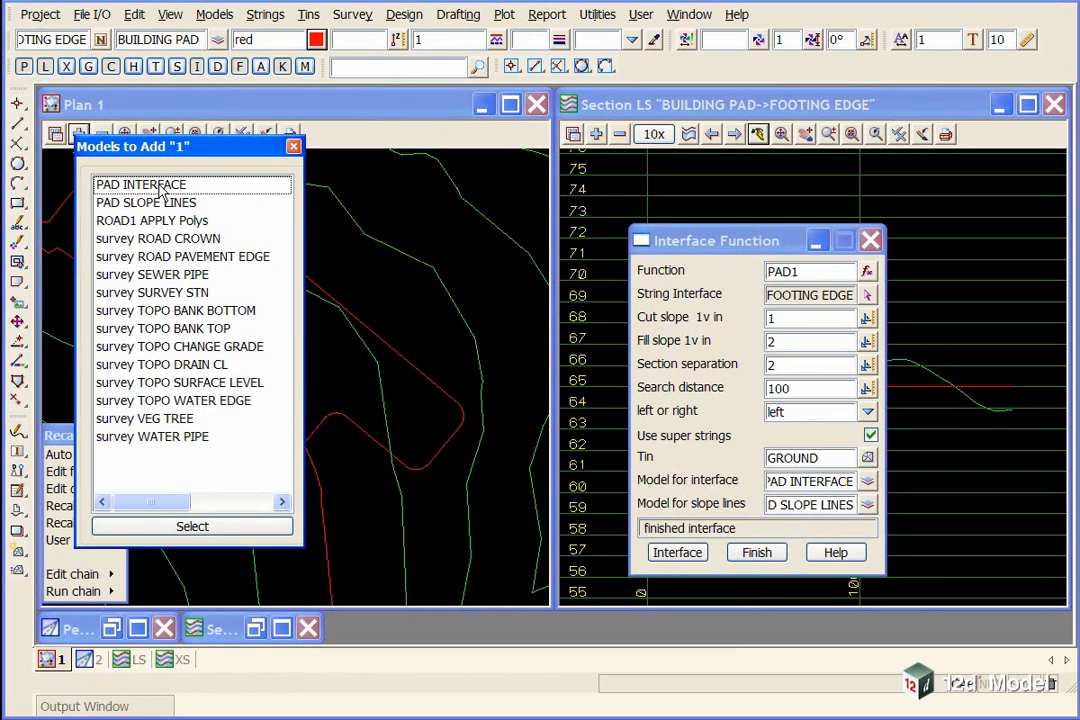
Add PAD INTERFACE and PAD SLOPE LINES to Plan 1 and finish the Interface Function panel
{"action": "left_click", "coordinate": [145, 202]}
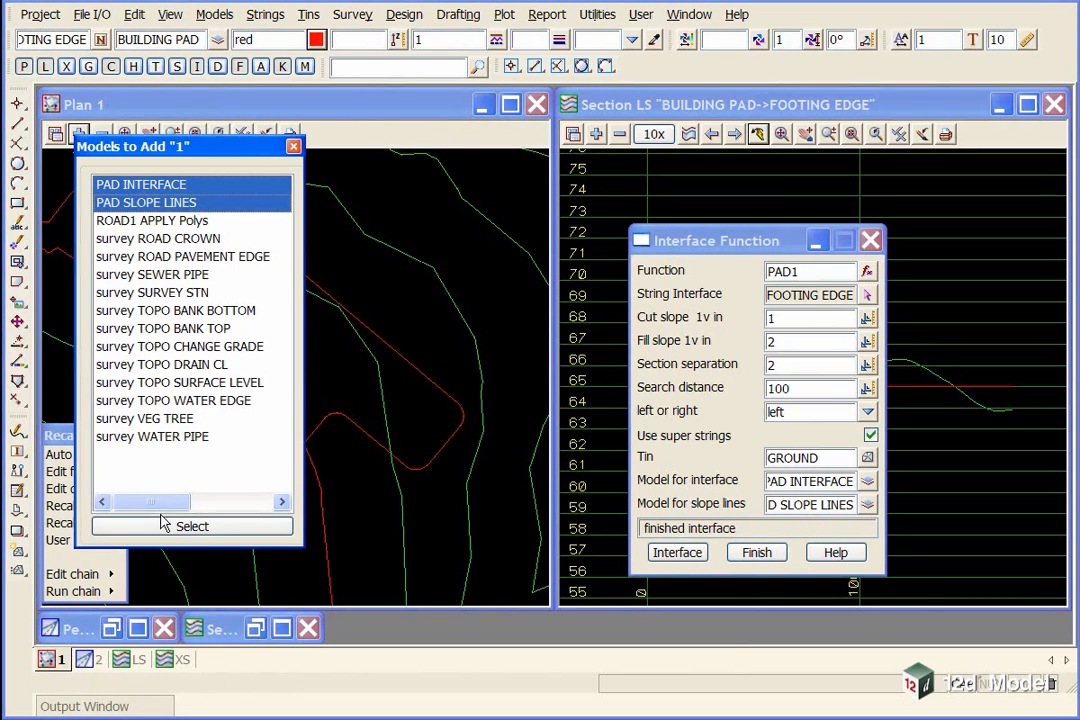
{"action": "left_click", "coordinate": [191, 526]}
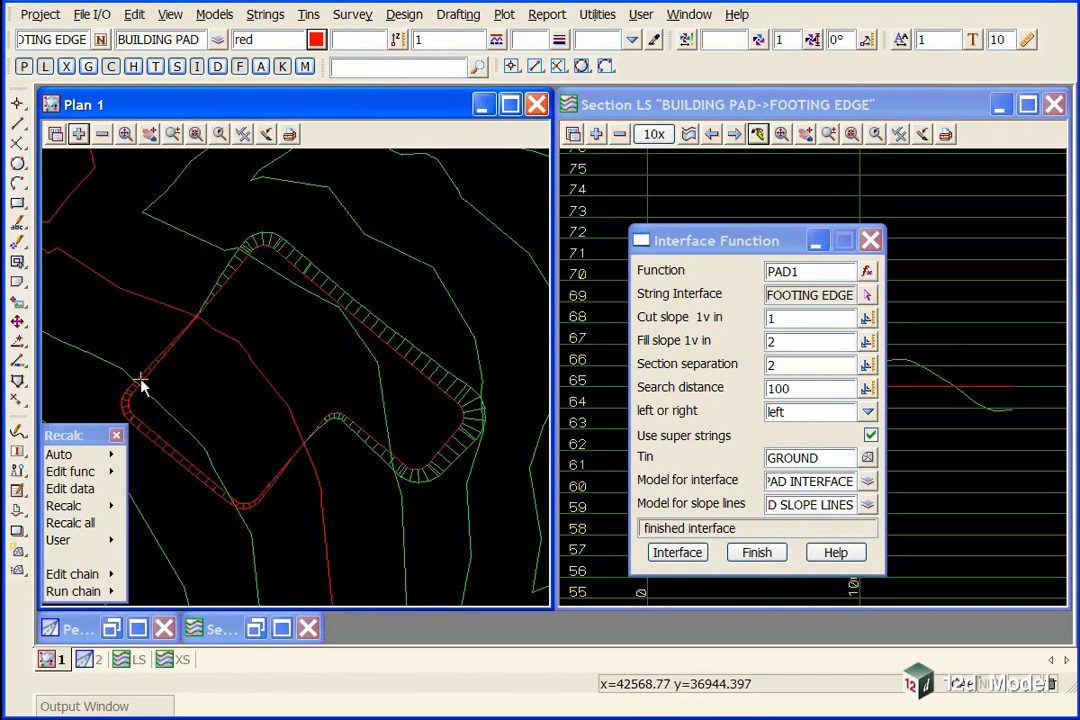
{"action": "mouse_move", "coordinate": [208, 318]}
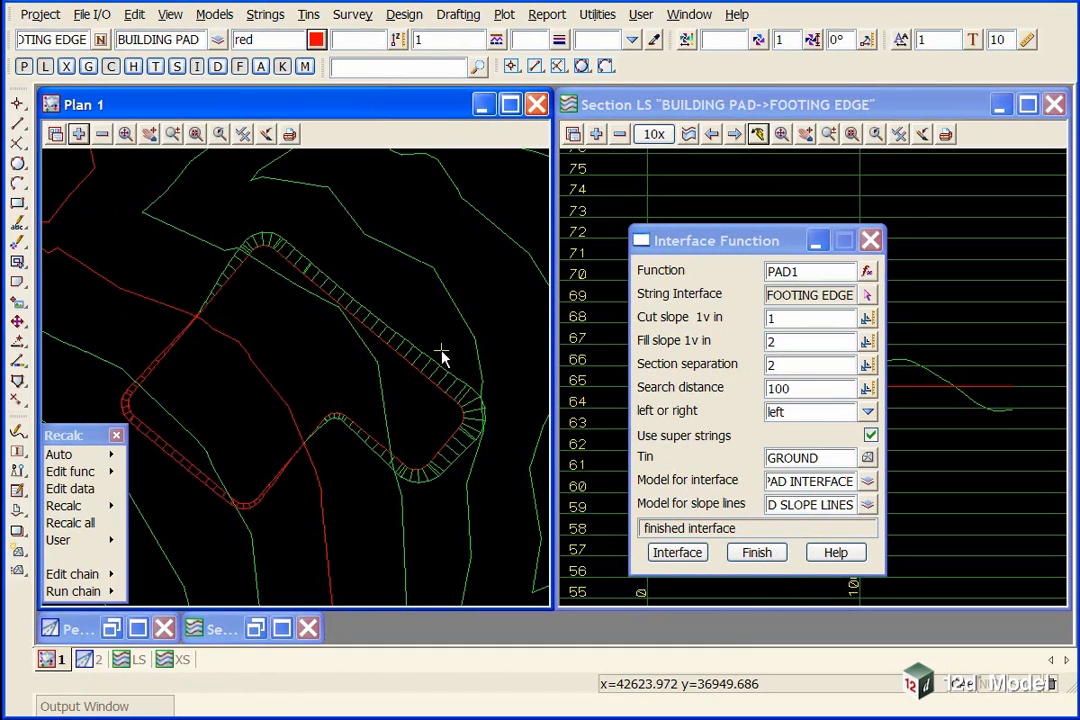
{"action": "mouse_move", "coordinate": [217, 507]}
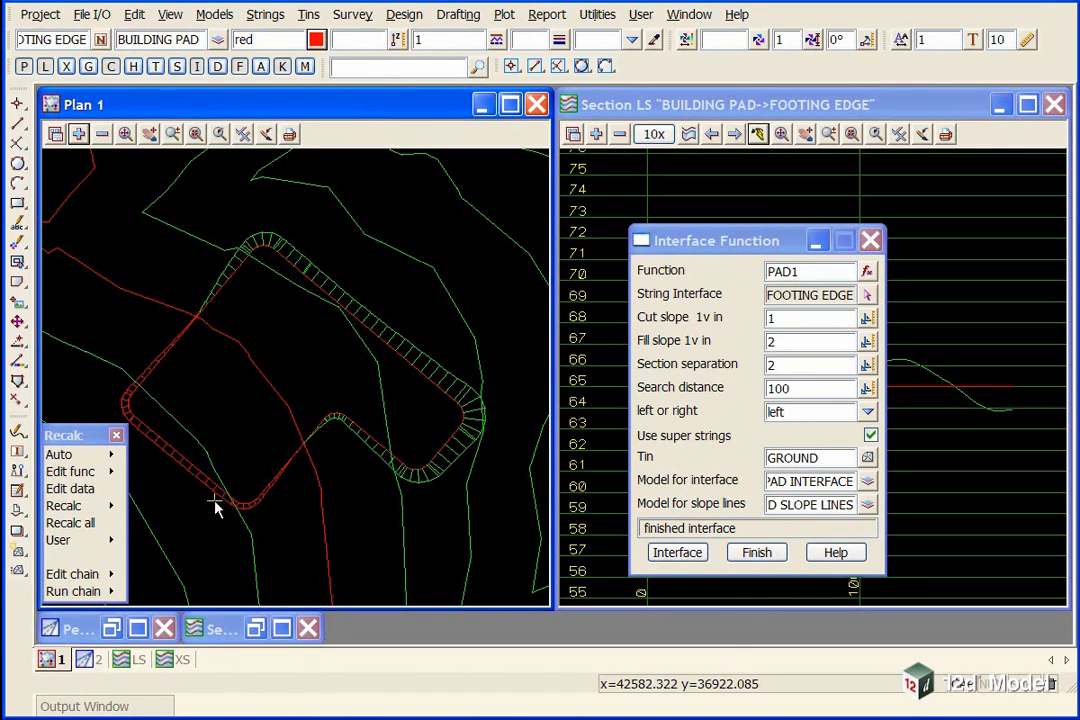
{"action": "mouse_move", "coordinate": [225, 308]}
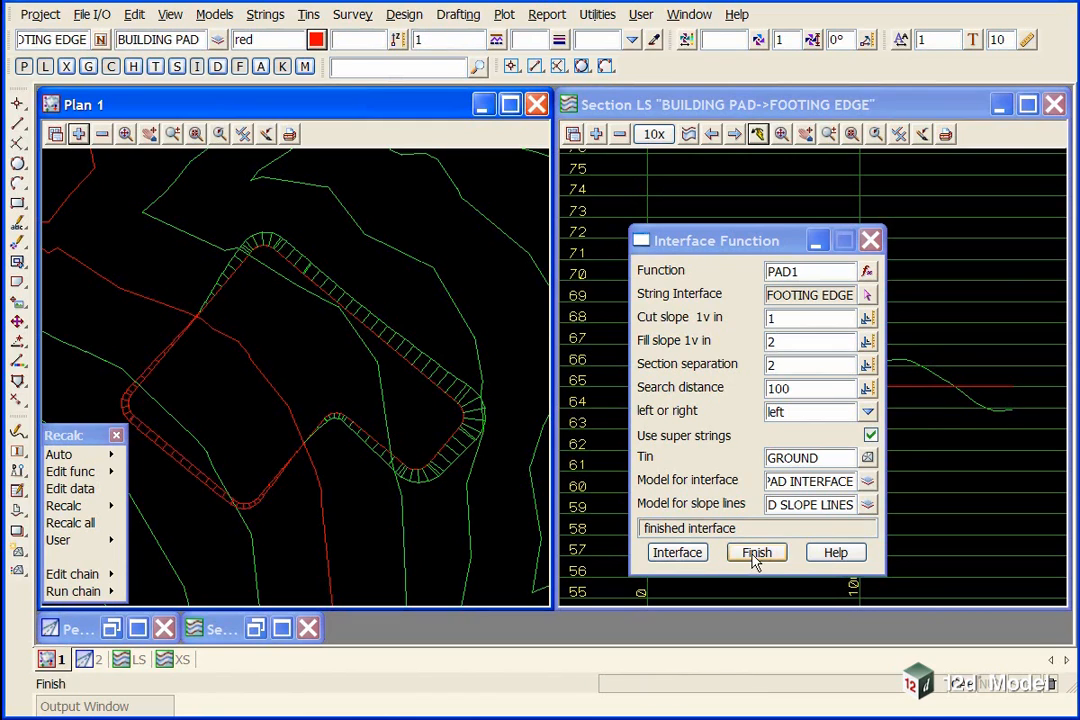
{"action": "left_click", "coordinate": [756, 552]}
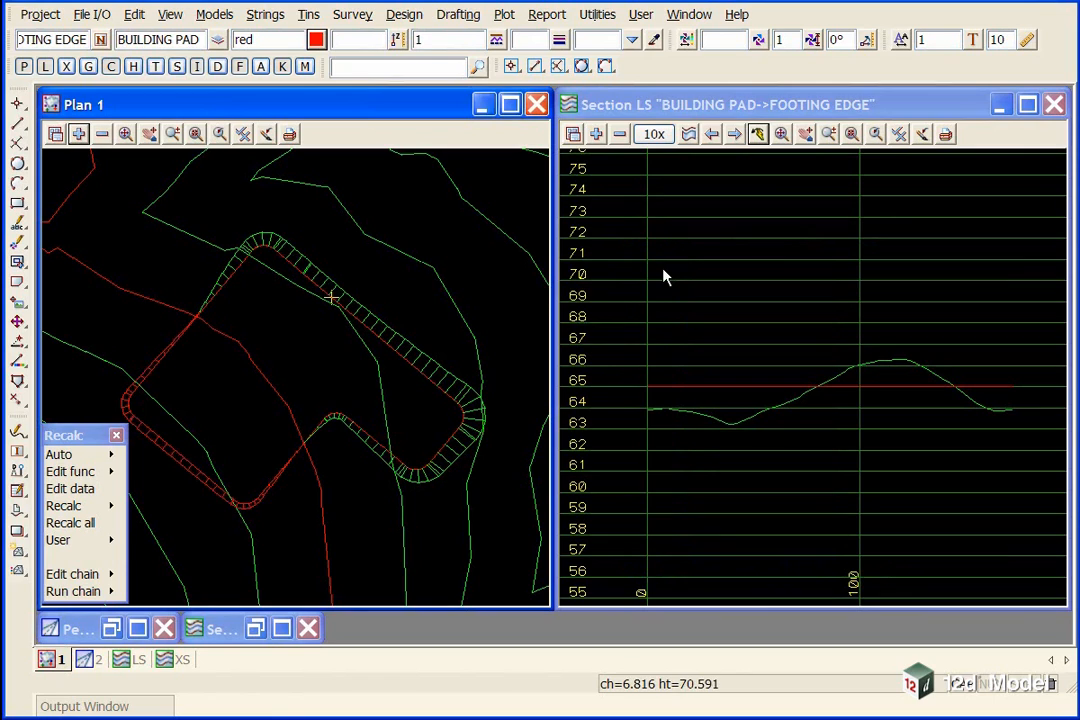
{"action": "mouse_move", "coordinate": [337, 473]}
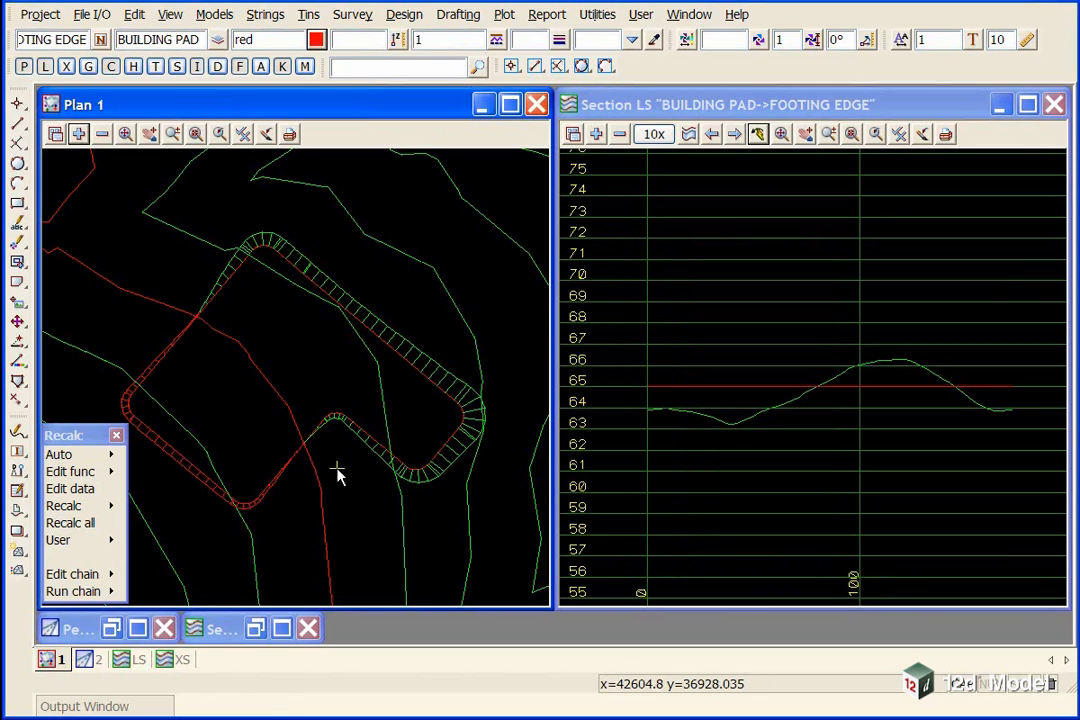
{"action": "mouse_move", "coordinate": [405, 510]}
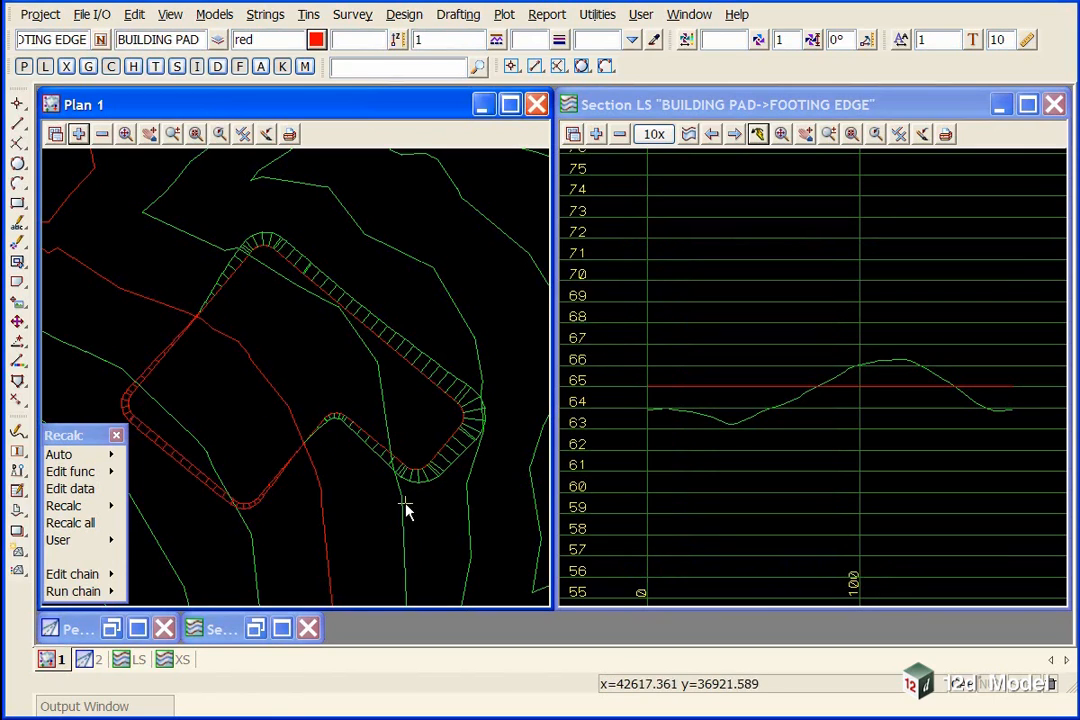
{"action": "mouse_move", "coordinate": [415, 305]}
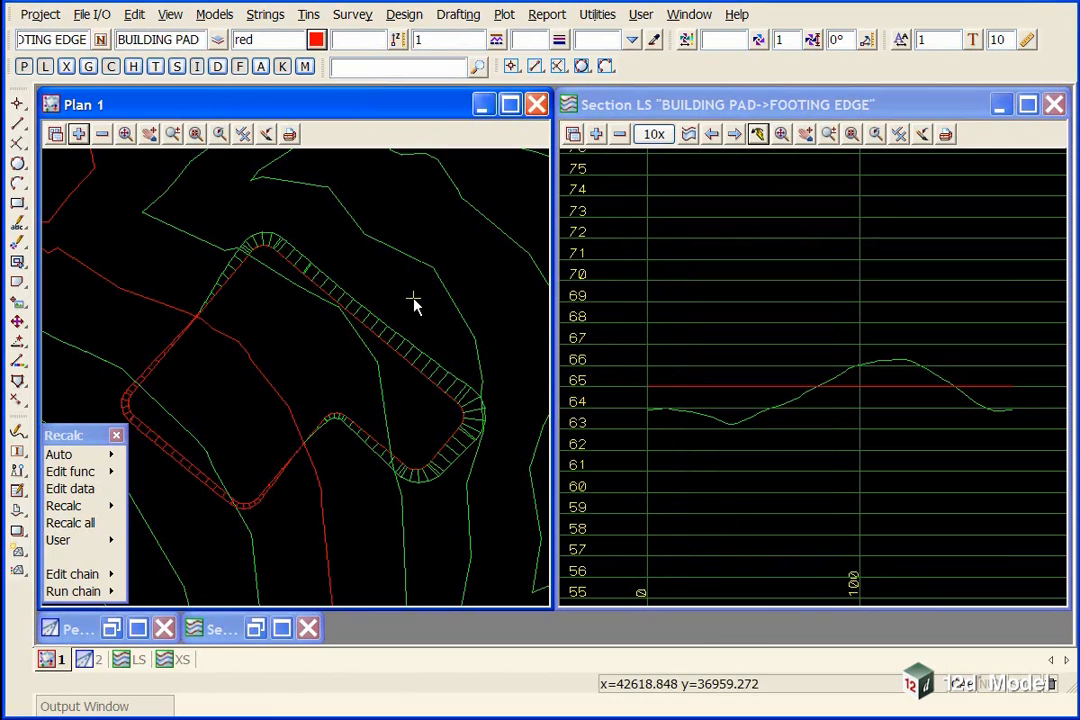
{"action": "mouse_move", "coordinate": [337, 413]}
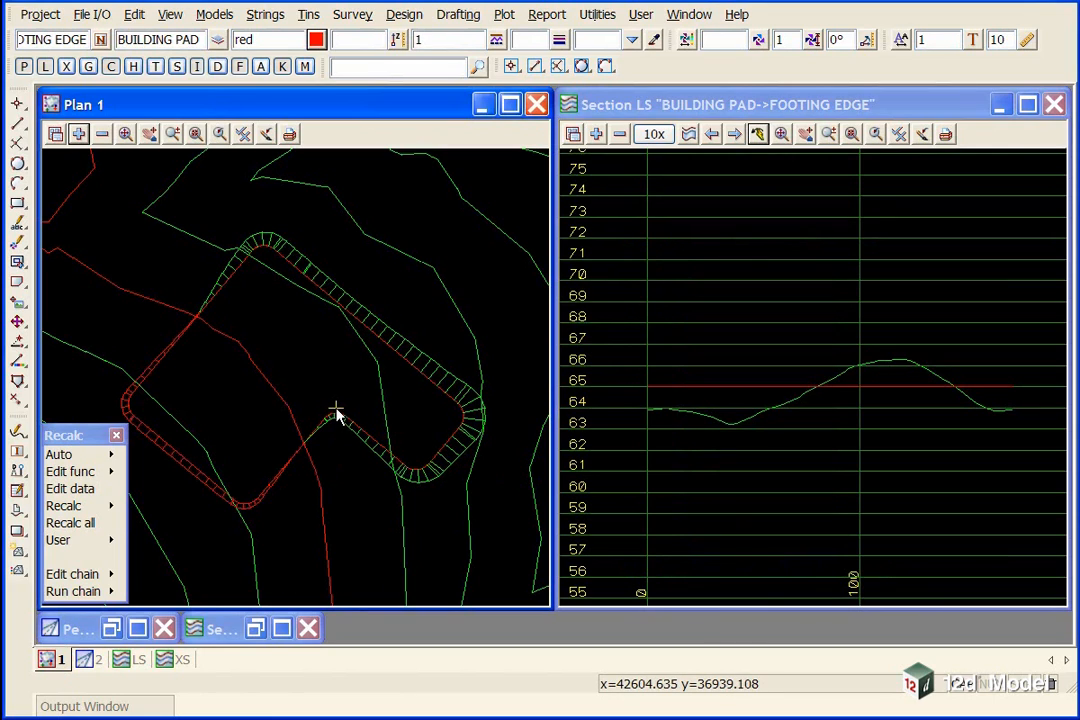
{"action": "mouse_move", "coordinate": [365, 438]}
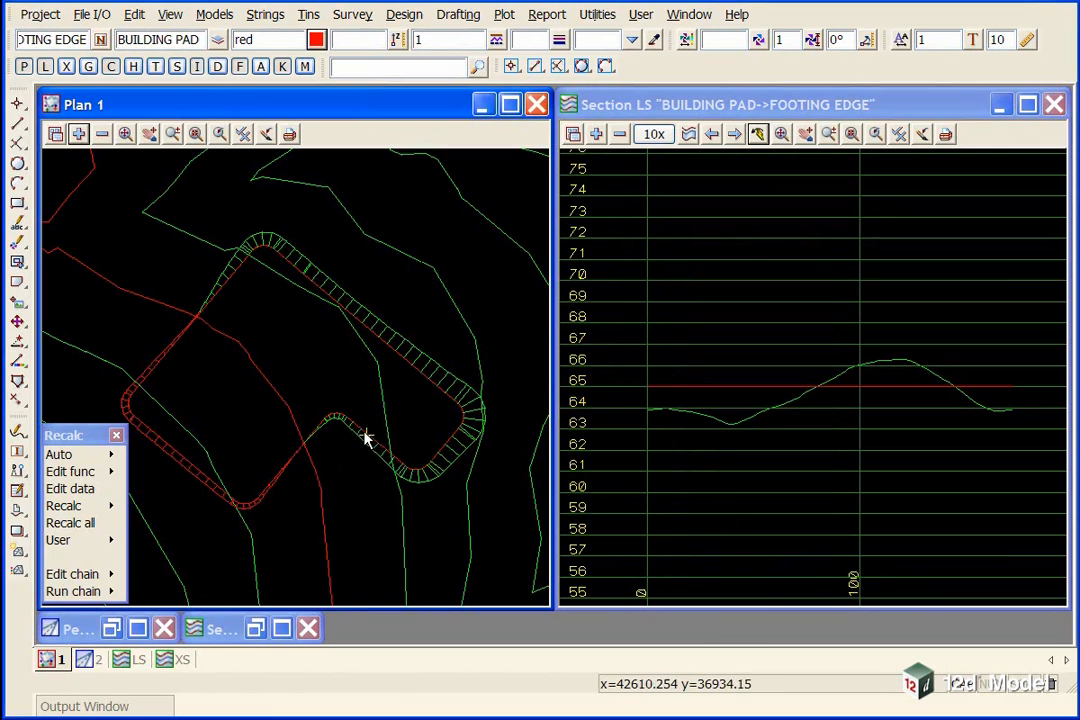
{"action": "mouse_move", "coordinate": [337, 407]}
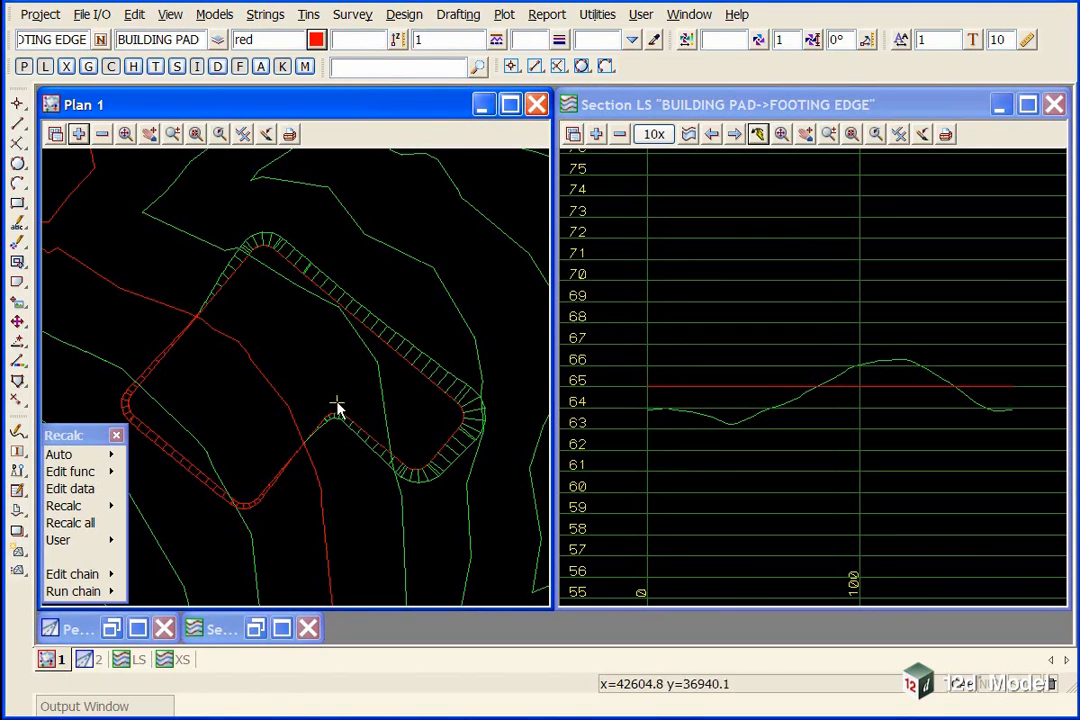
{"action": "mouse_move", "coordinate": [332, 415]}
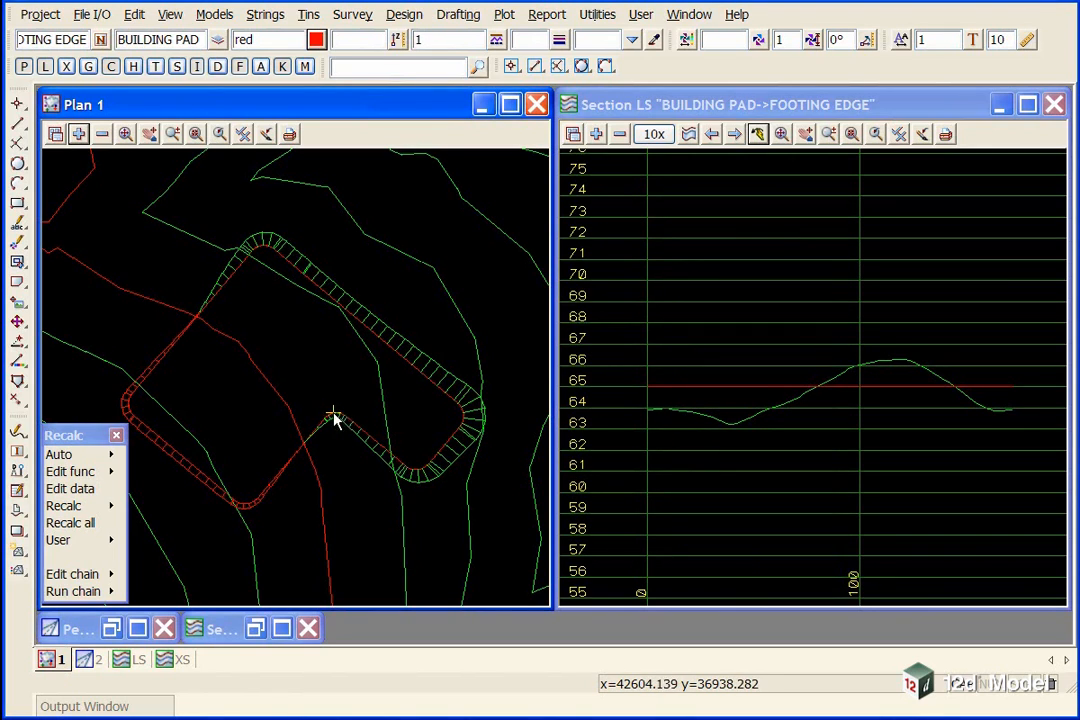
{"action": "mouse_move", "coordinate": [300, 450]}
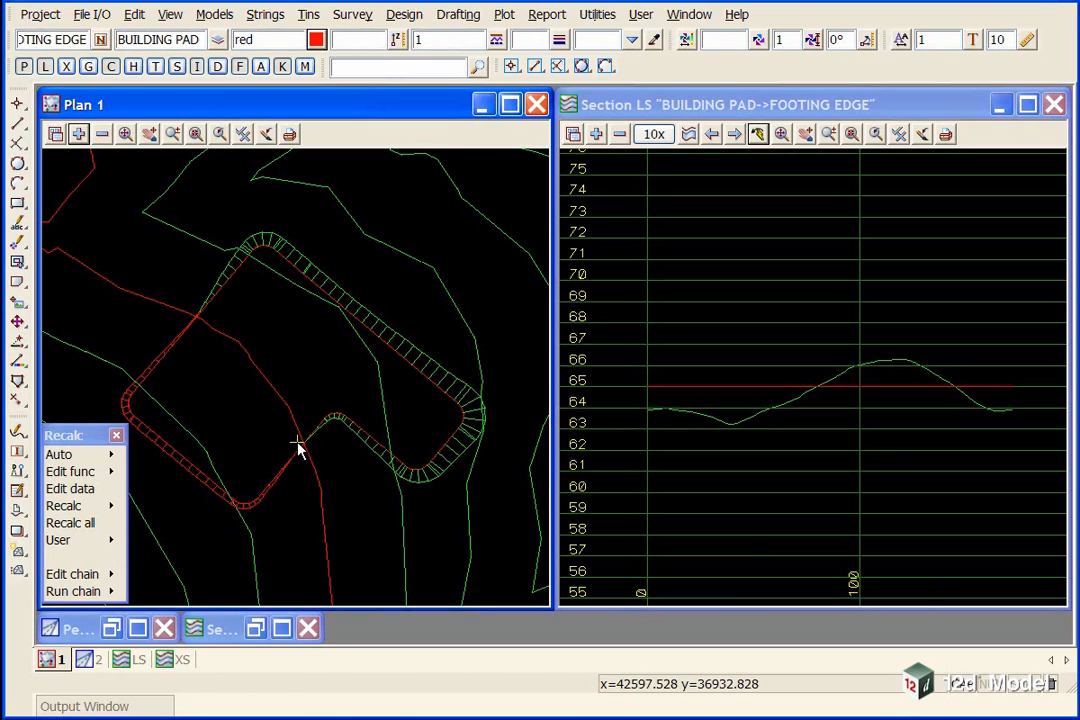
{"action": "mouse_move", "coordinate": [337, 413]}
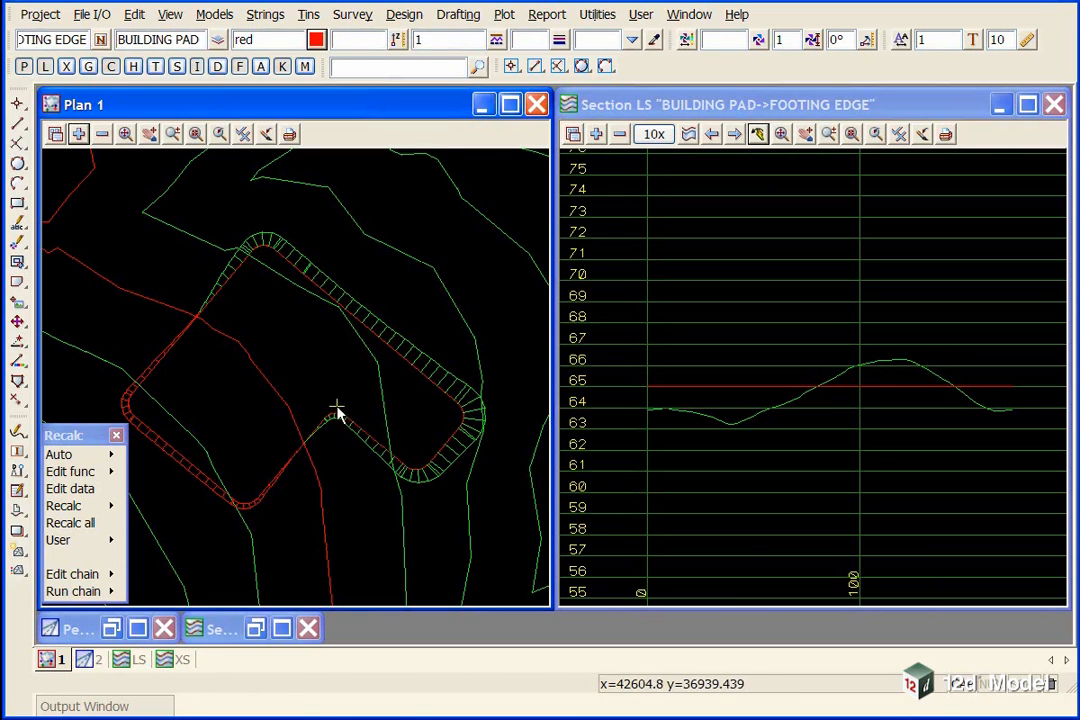
{"action": "mouse_move", "coordinate": [240, 517]}
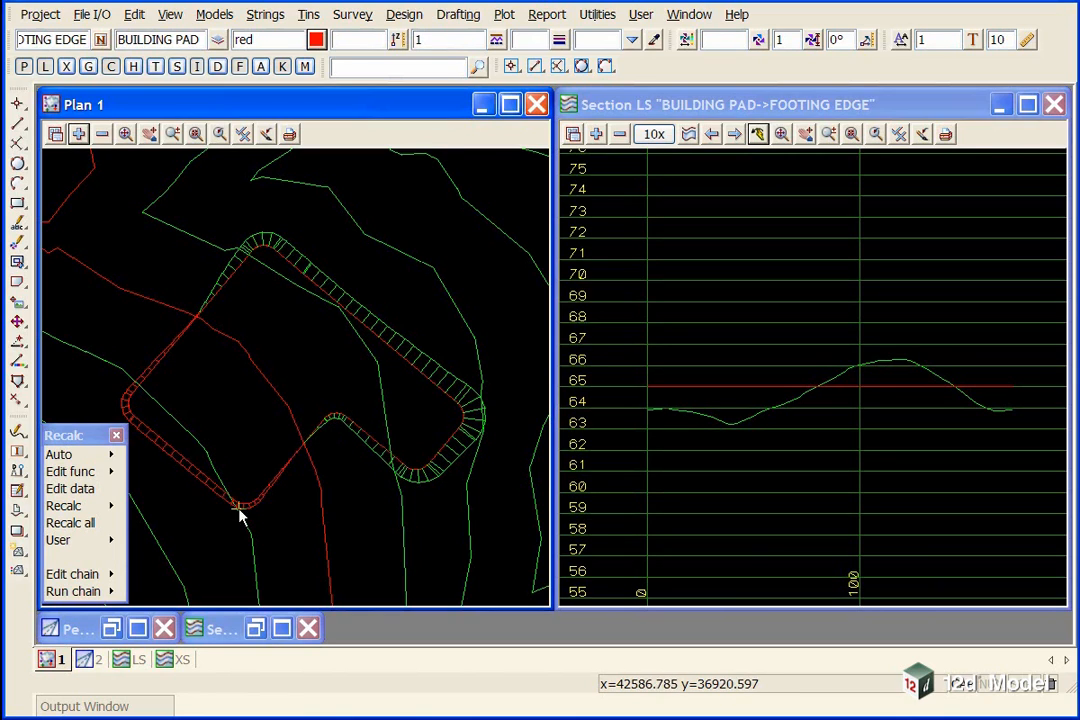
{"action": "mouse_move", "coordinate": [295, 520]}
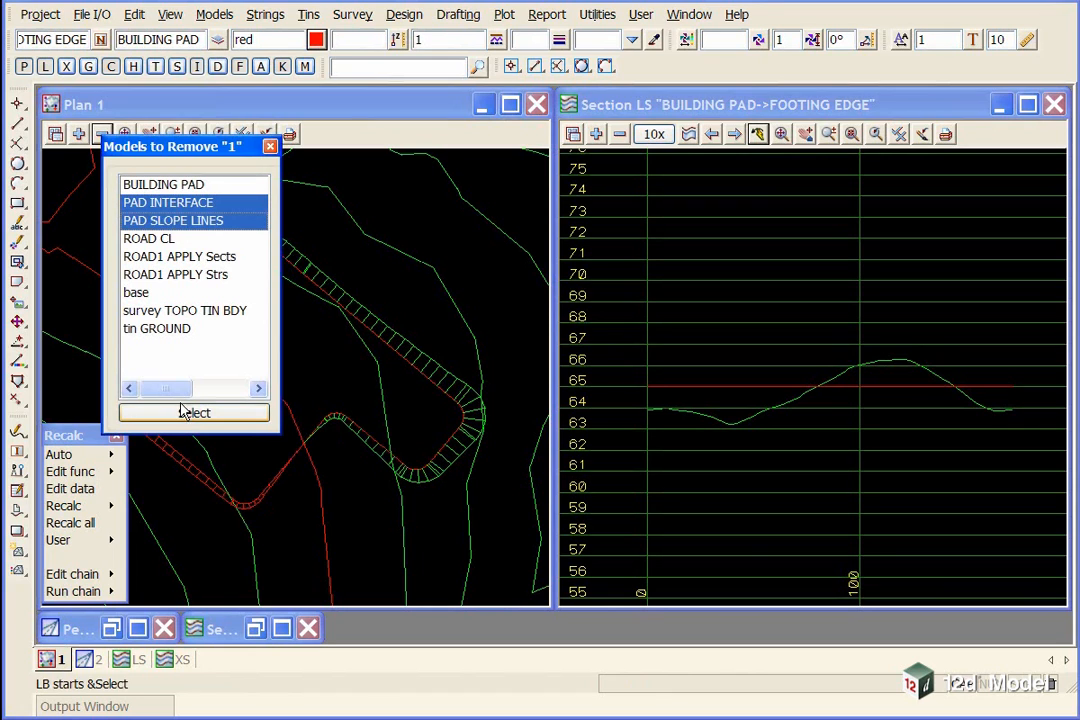
Remove PAD INTERFACE and PAD SLOPE LINES from Plan 1, then begin the string join option
{"action": "left_click", "coordinate": [193, 413]}
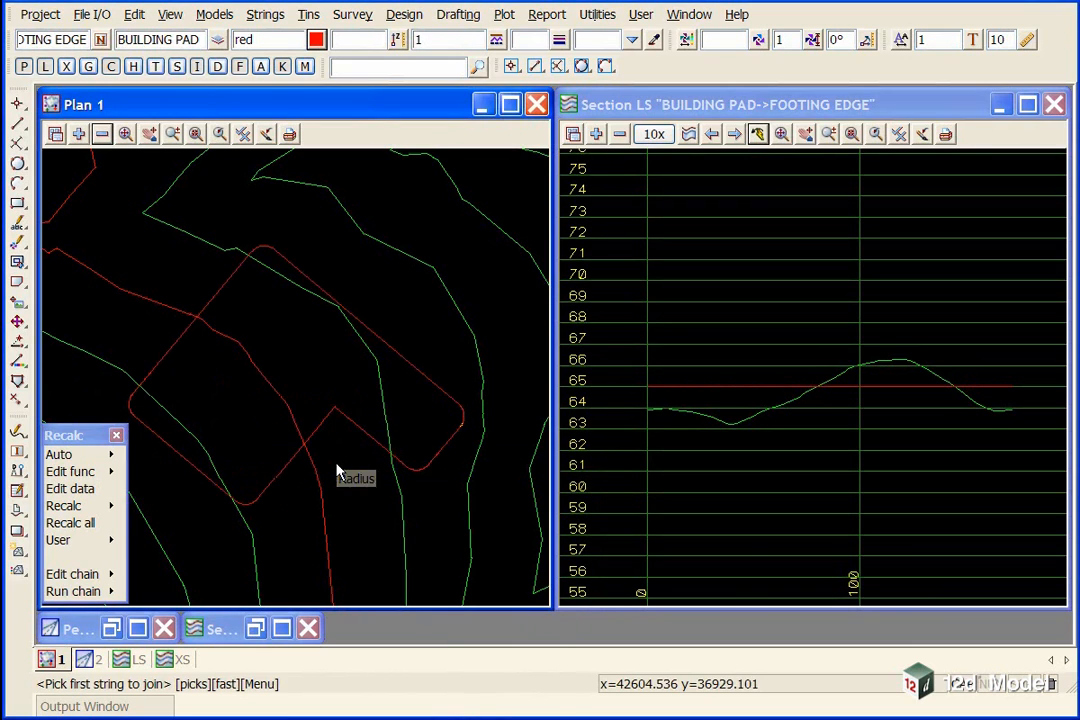
{"action": "mouse_move", "coordinate": [295, 465]}
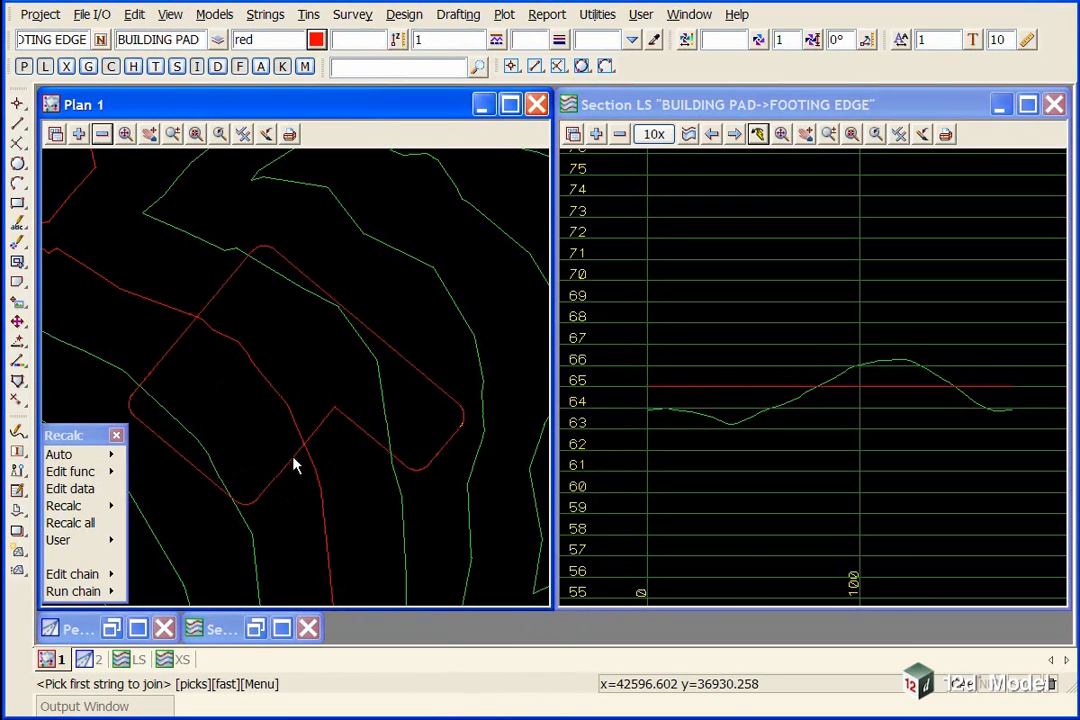
{"action": "left_click", "coordinate": [198, 470]}
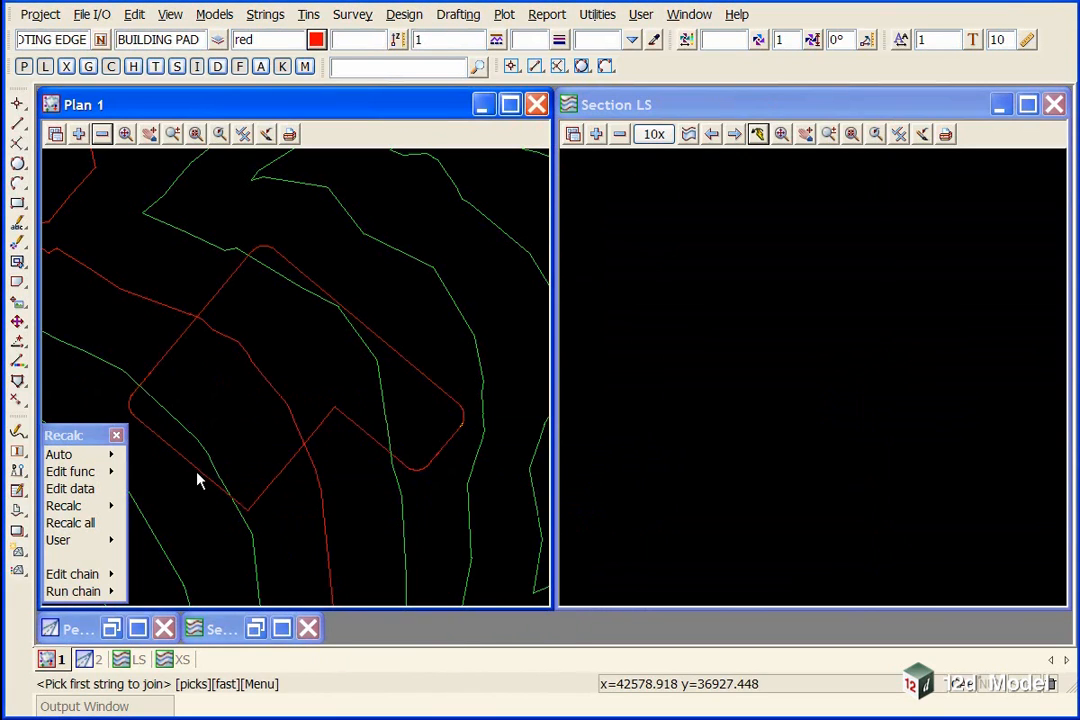
{"action": "mouse_move", "coordinate": [337, 420]}
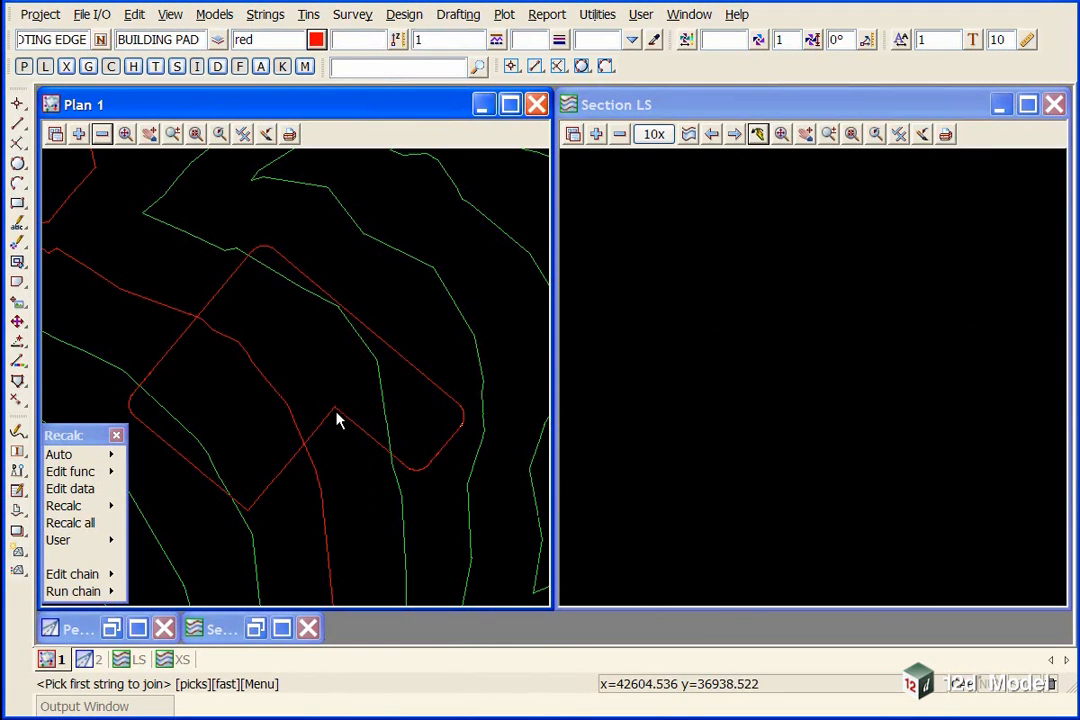
{"action": "mouse_move", "coordinate": [360, 432]}
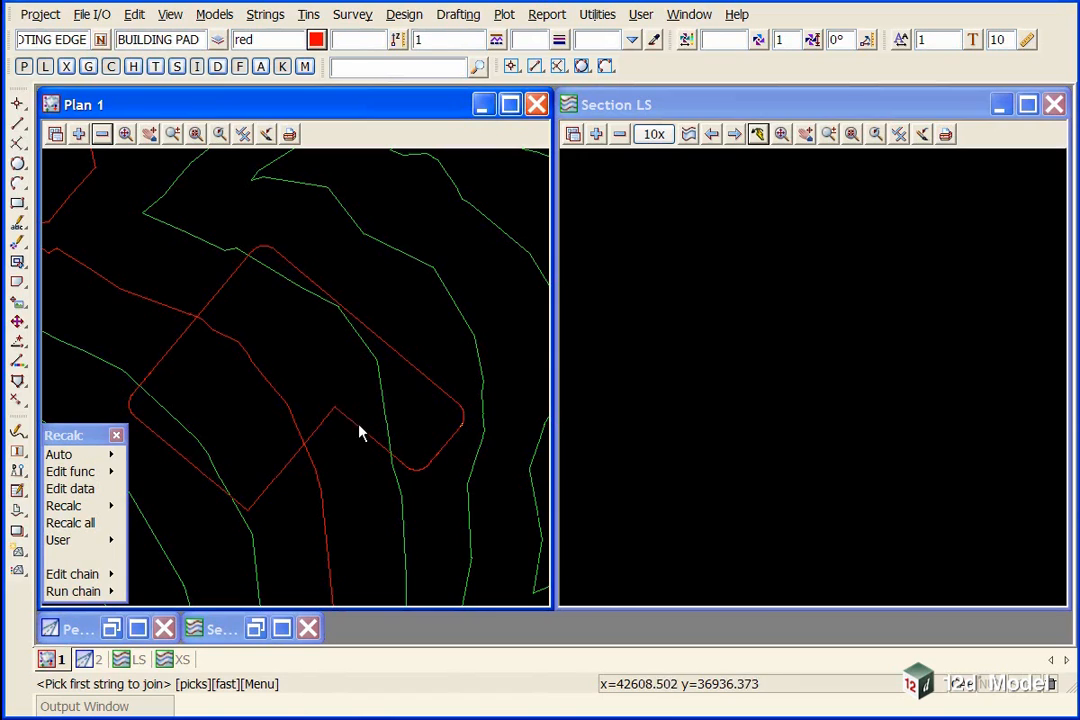
{"action": "mouse_move", "coordinate": [345, 420]}
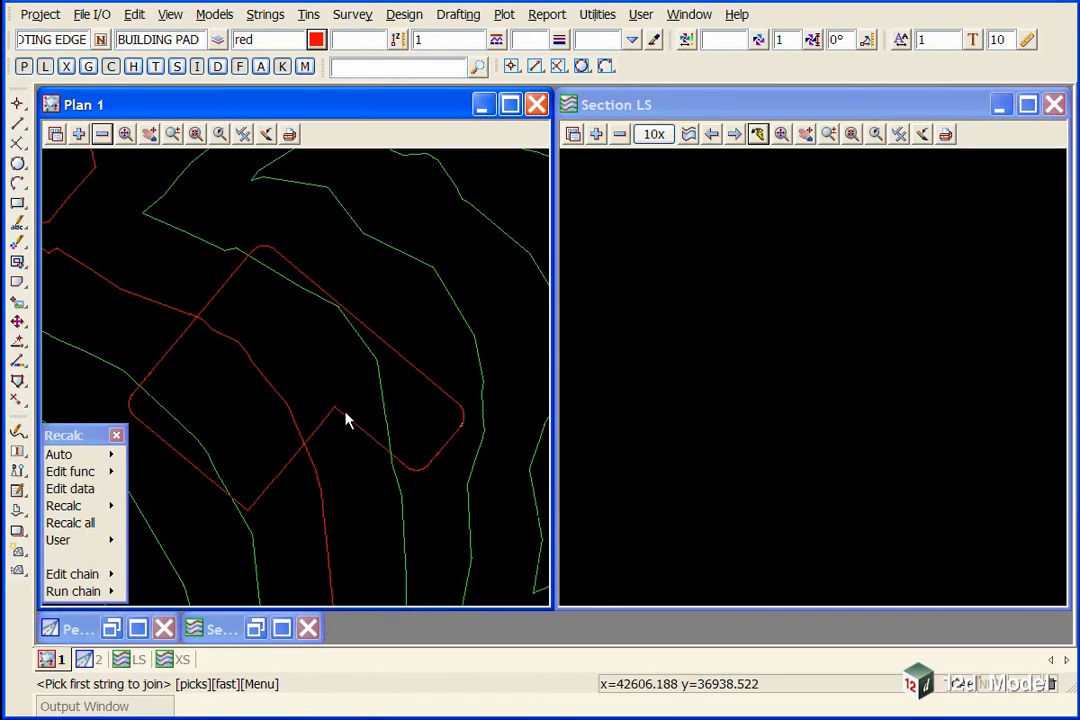
{"action": "mouse_move", "coordinate": [310, 400]}
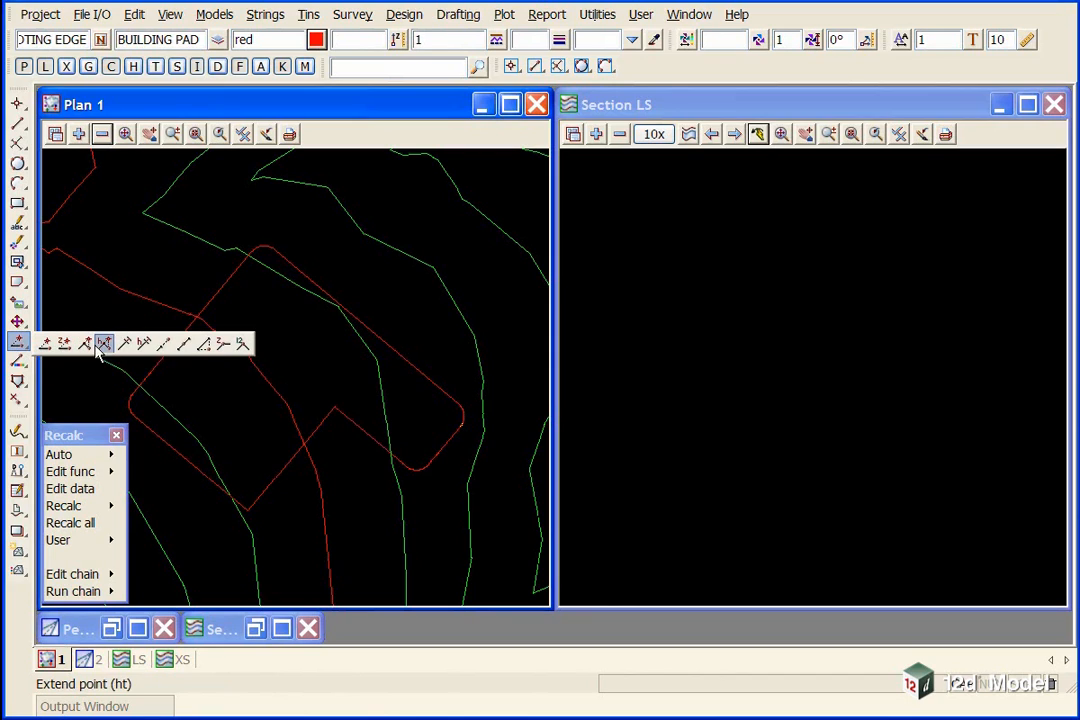
{"action": "mouse_move", "coordinate": [124, 343]}
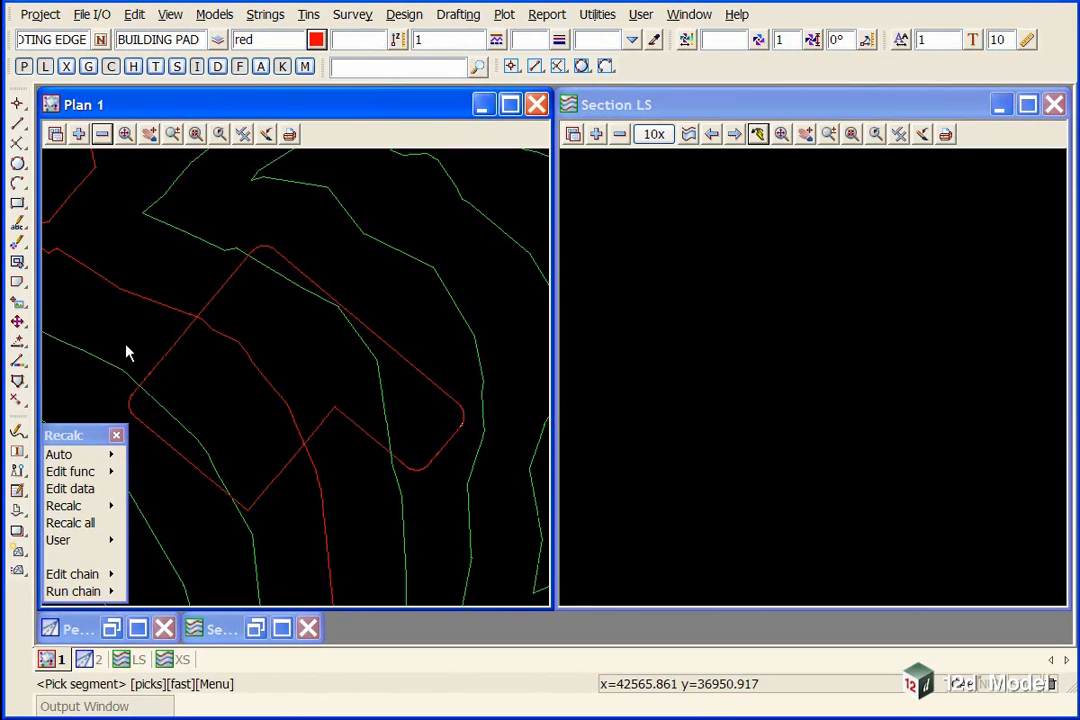
Extend the picked pad edge segment by a typed length of 10
{"action": "left_click", "coordinate": [333, 410]}
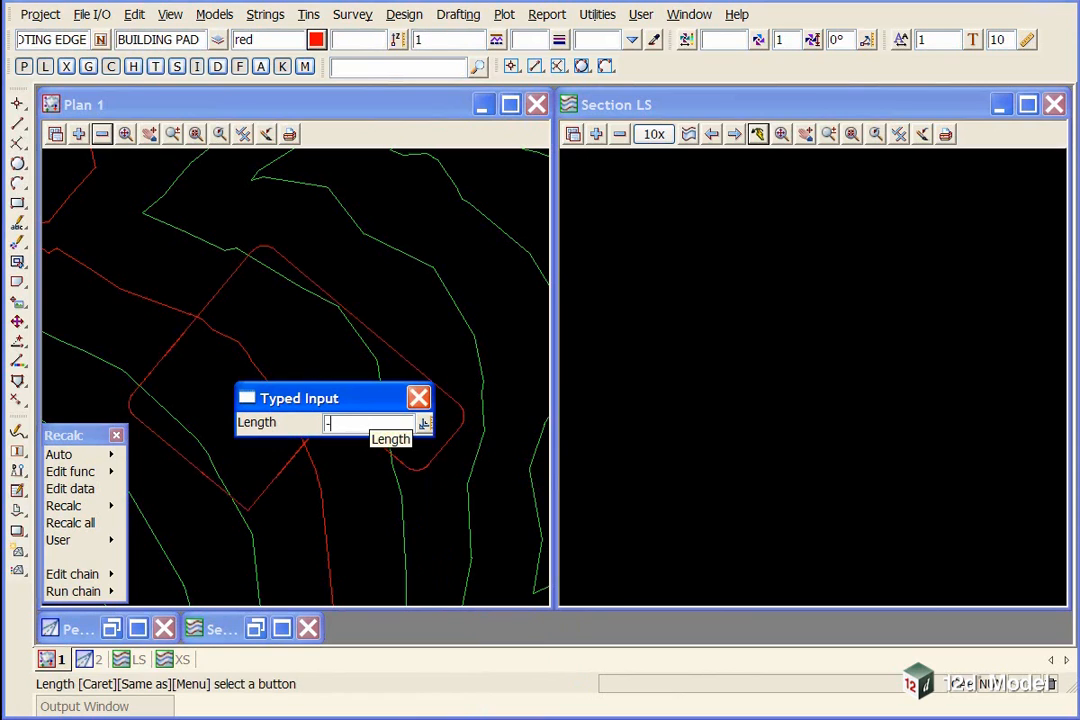
{"action": "type", "text": "10"}
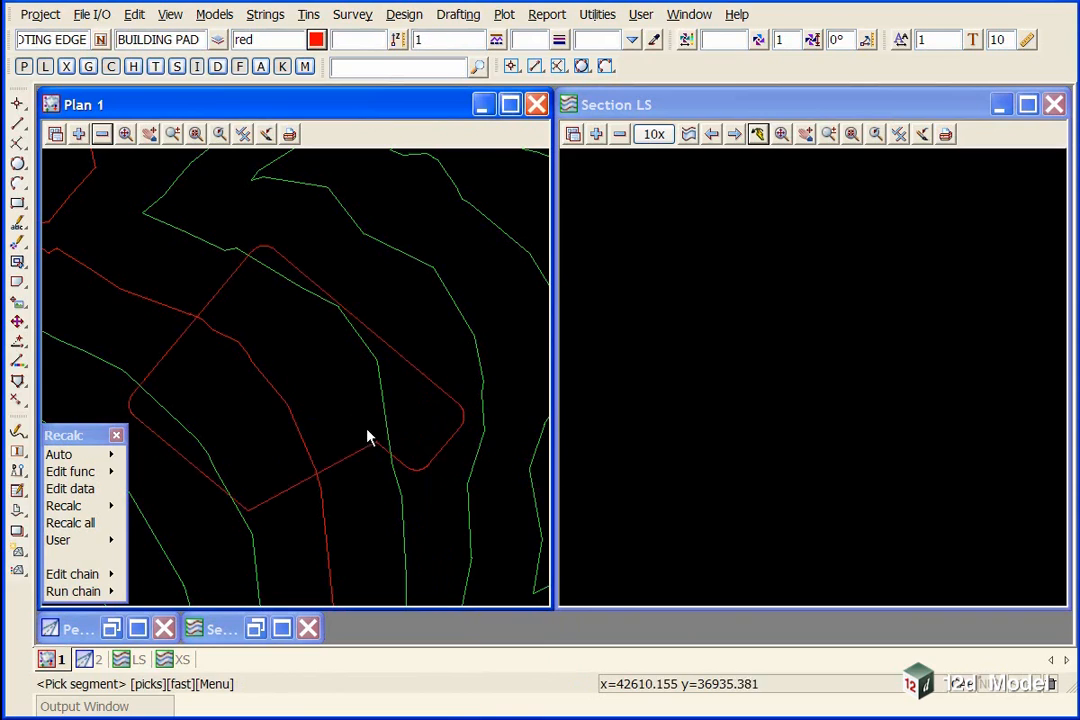
{"action": "mouse_move", "coordinate": [323, 362]}
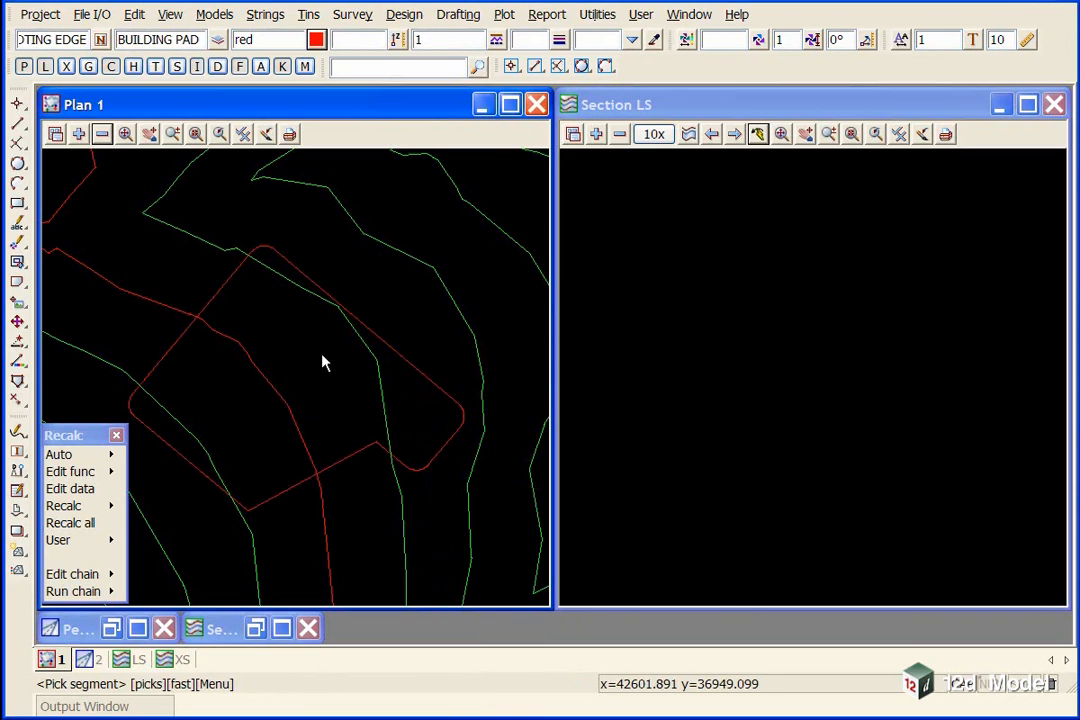
{"action": "mouse_move", "coordinate": [388, 456]}
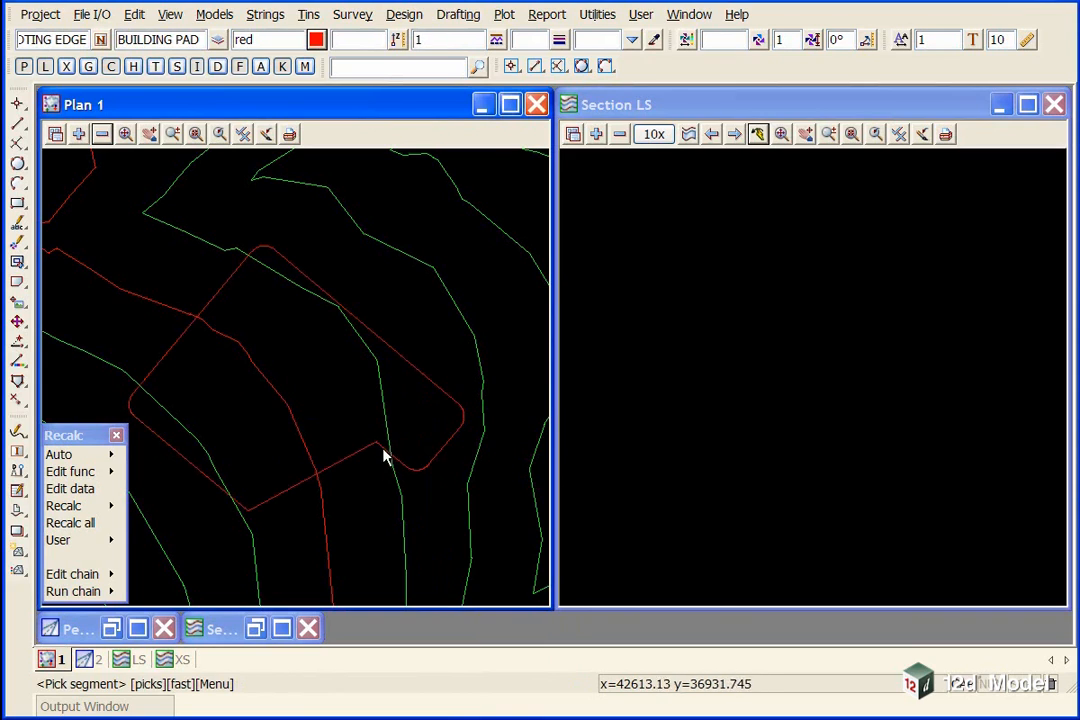
{"action": "mouse_move", "coordinate": [272, 501]}
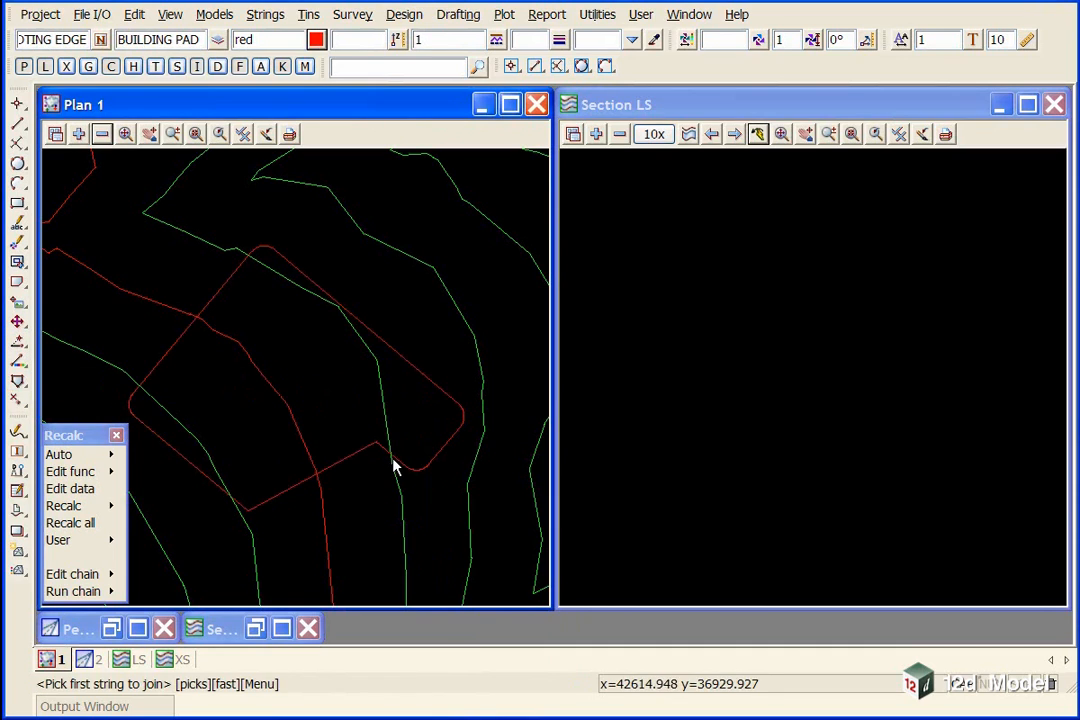
Join the two pad edges at the corner with a fillet of radius -3
{"action": "left_click", "coordinate": [393, 465]}
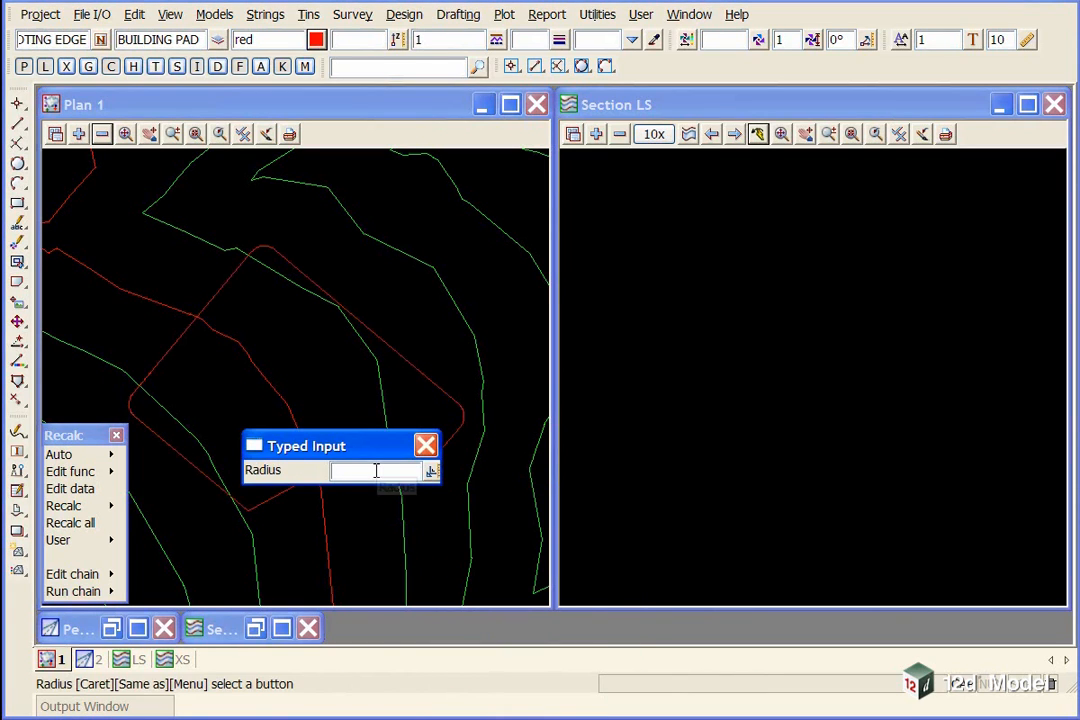
{"action": "type", "text": "-3"}
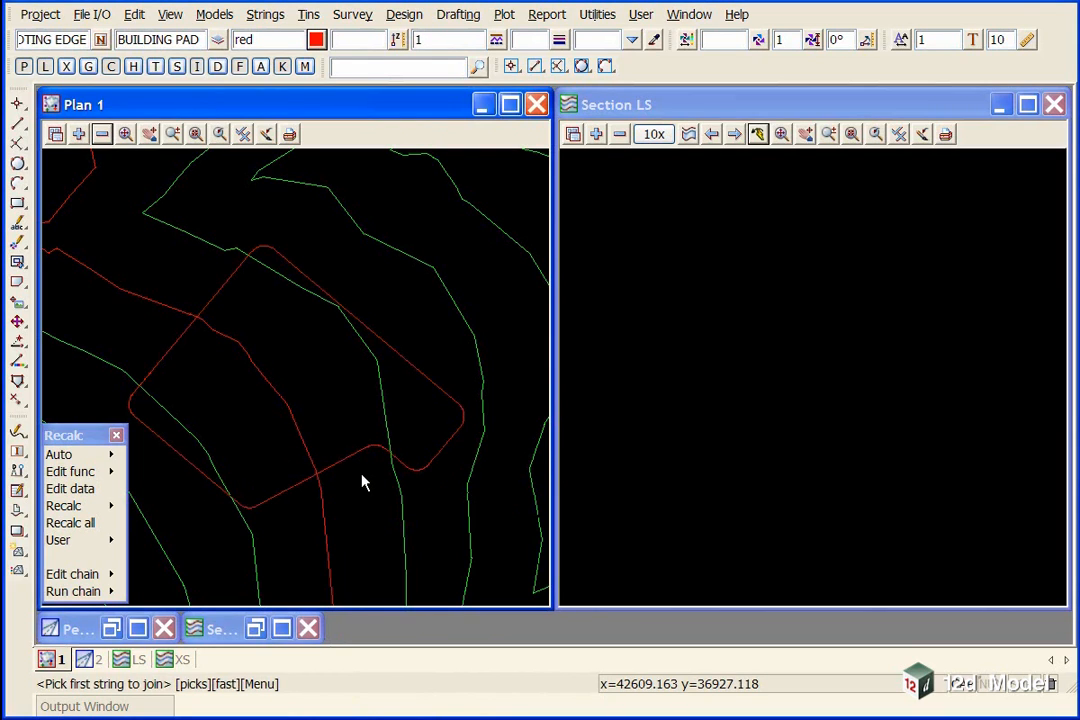
{"action": "left_click", "coordinate": [78, 133]}
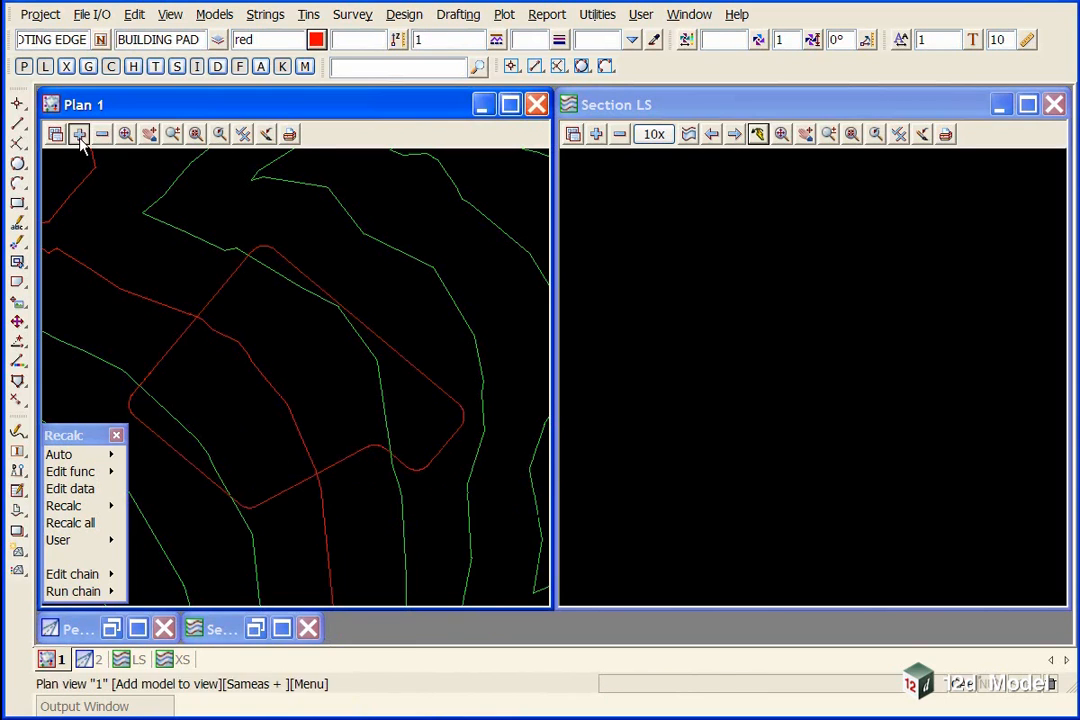
Add the pad interface model to the plan so the batter ticks show around the pad
{"action": "left_click", "coordinate": [78, 132]}
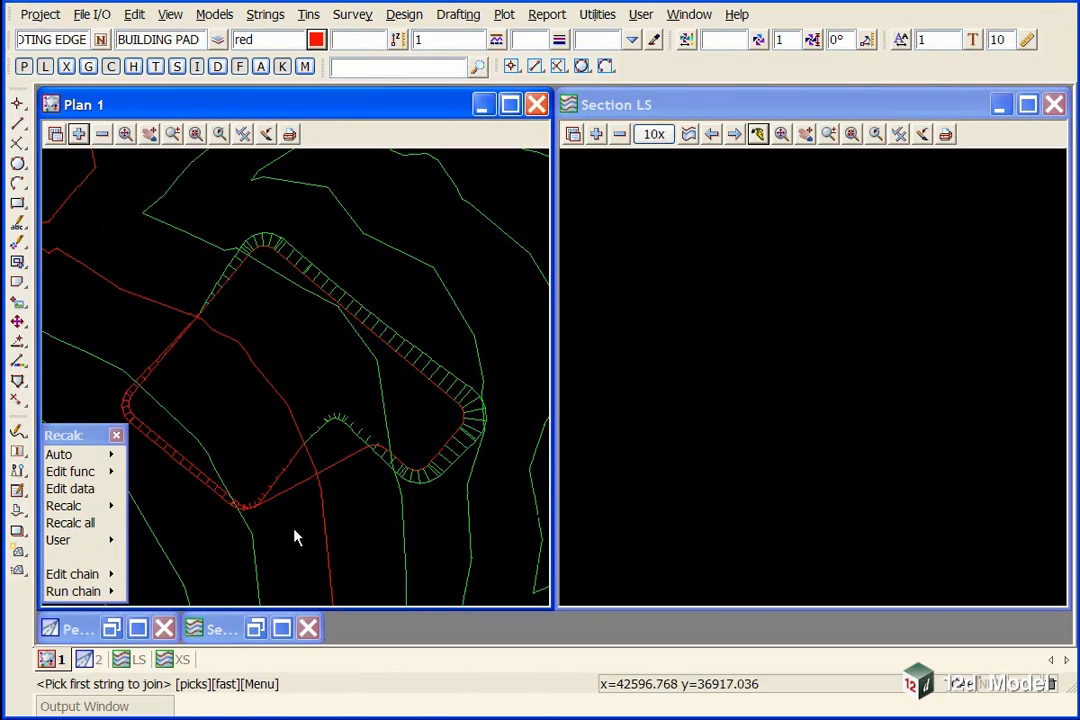
{"action": "mouse_move", "coordinate": [447, 477]}
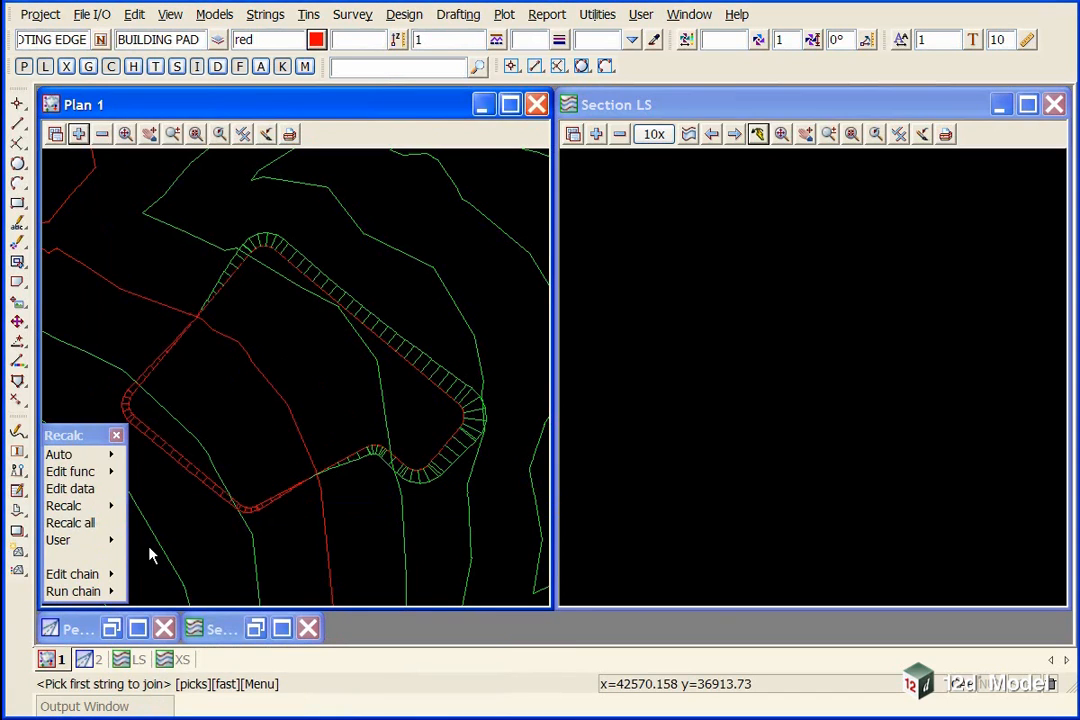
{"action": "mouse_move", "coordinate": [198, 325]}
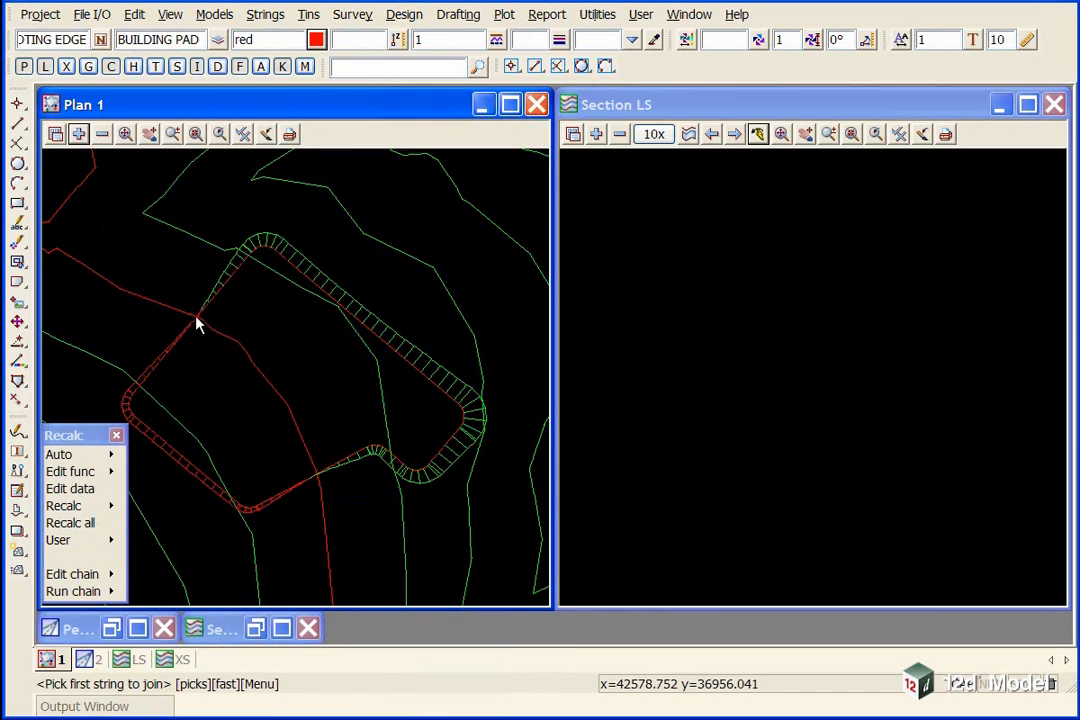
{"action": "mouse_move", "coordinate": [278, 488]}
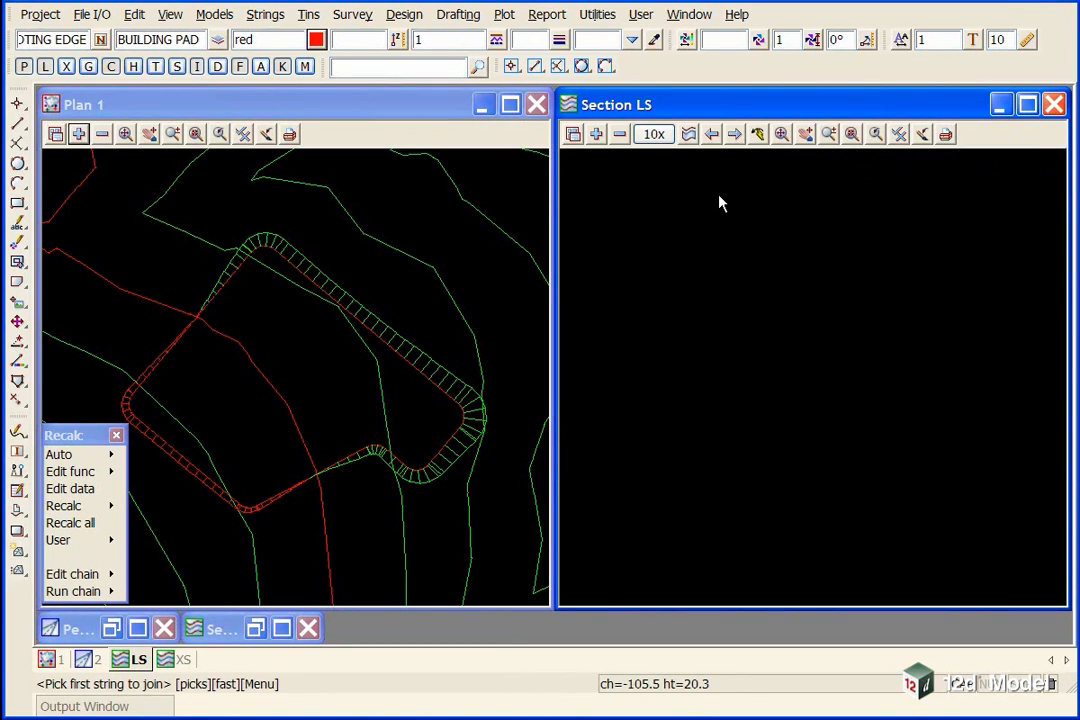
{"action": "mouse_move", "coordinate": [460, 470]}
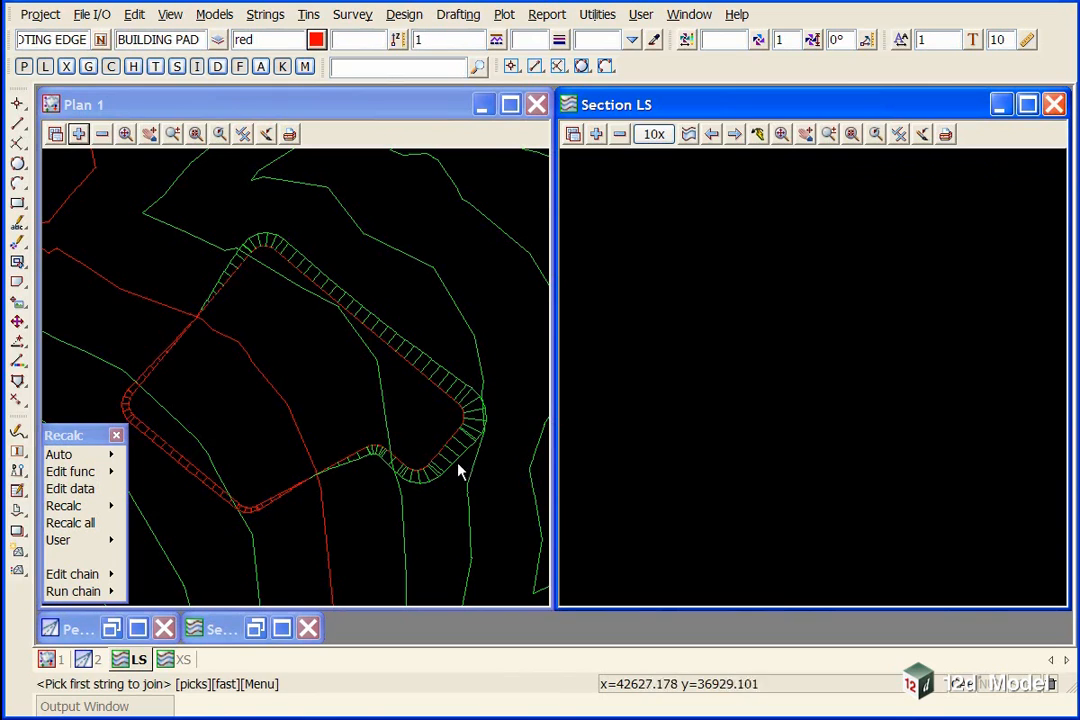
{"action": "mouse_move", "coordinate": [255, 295]}
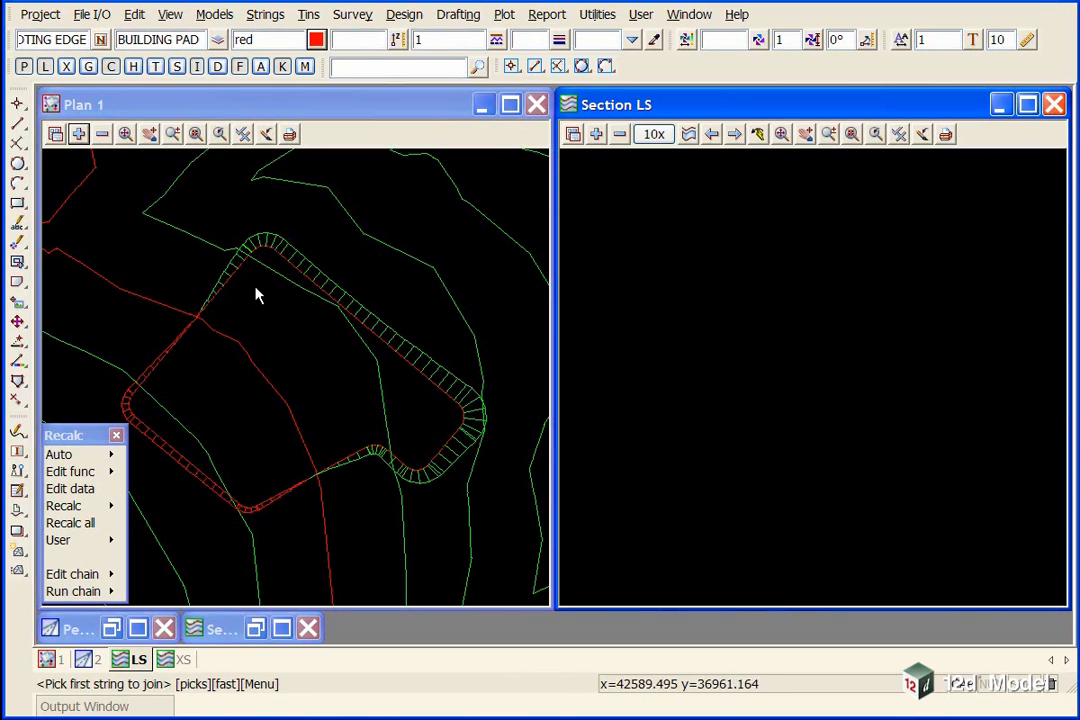
{"action": "mouse_move", "coordinate": [743, 90]}
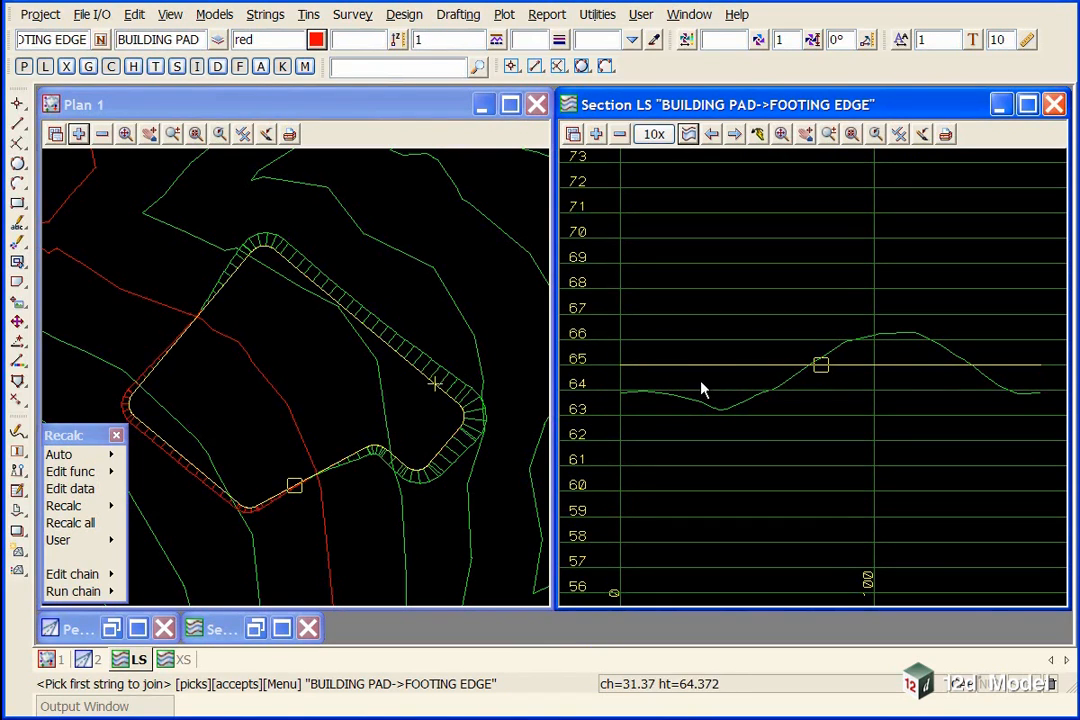
Accept the FOOTING EDGE string so the section view profiles it over the terrain
{"action": "left_click", "coordinate": [597, 14]}
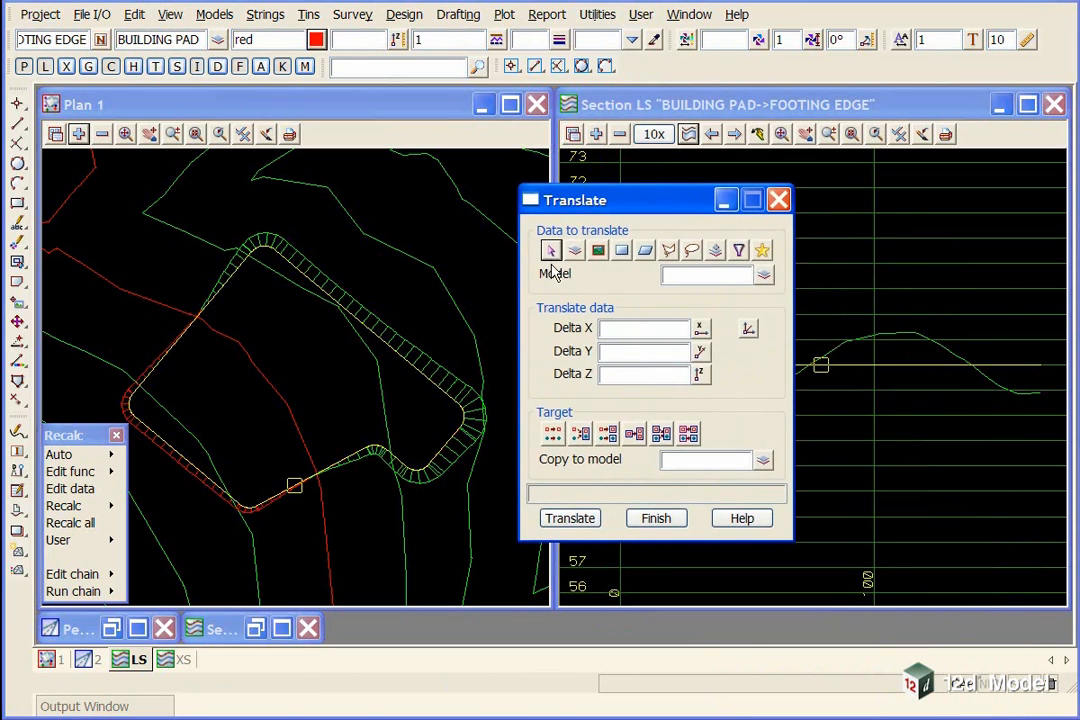
Translate the FOOTING EDGE string by Delta Z -0.5 m, replacing the existing data
{"action": "left_click", "coordinate": [551, 250]}
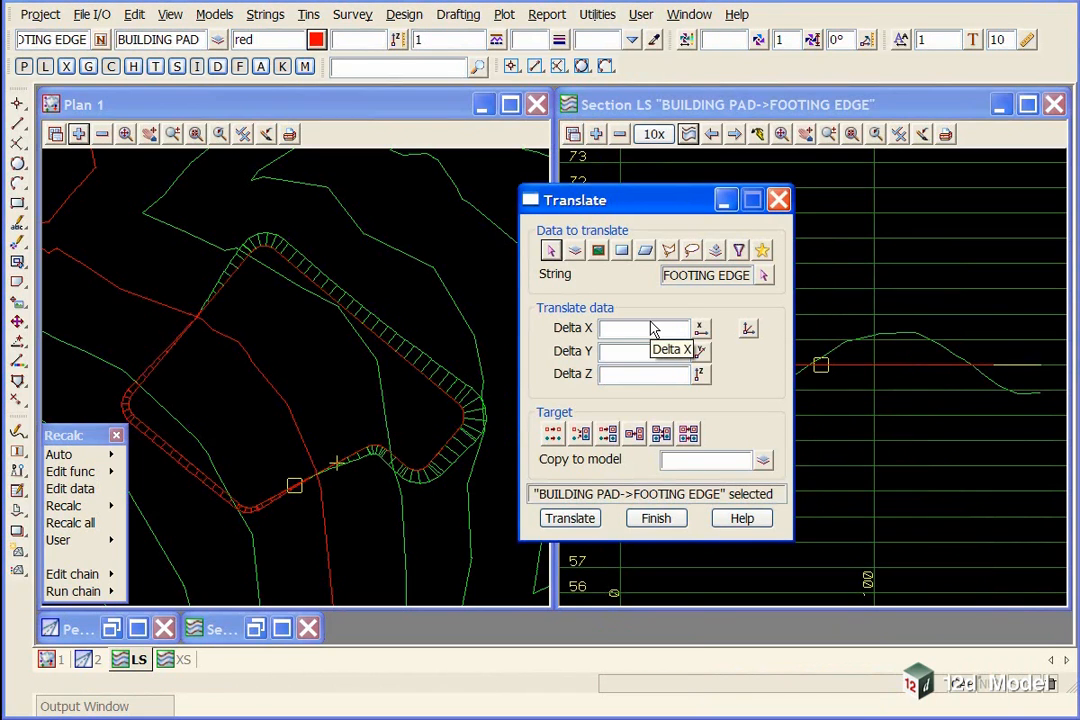
{"action": "left_click", "coordinate": [640, 328]}
{"action": "type", "text": "0"}
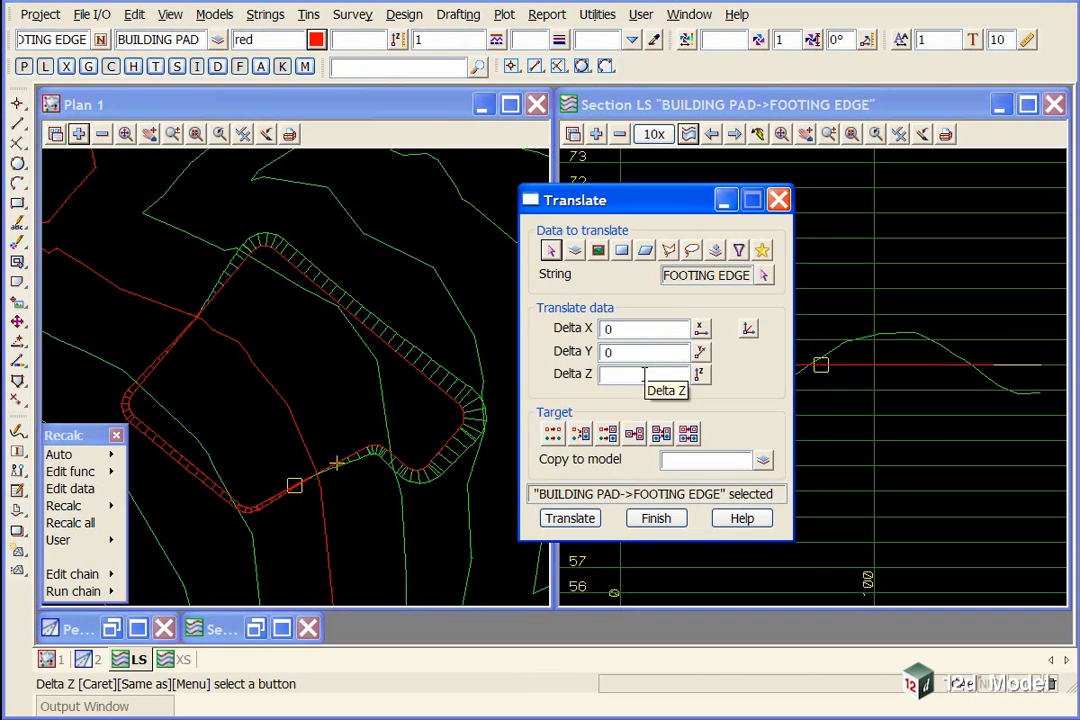
{"action": "type", "text": "-0.5"}
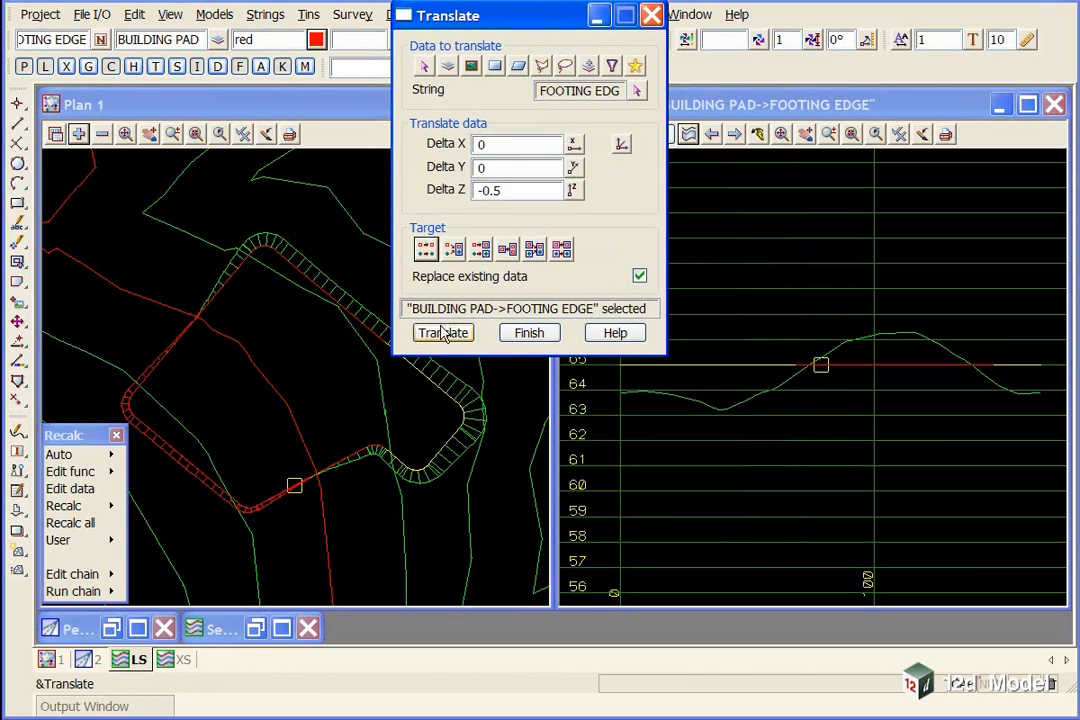
{"action": "left_click", "coordinate": [443, 332]}
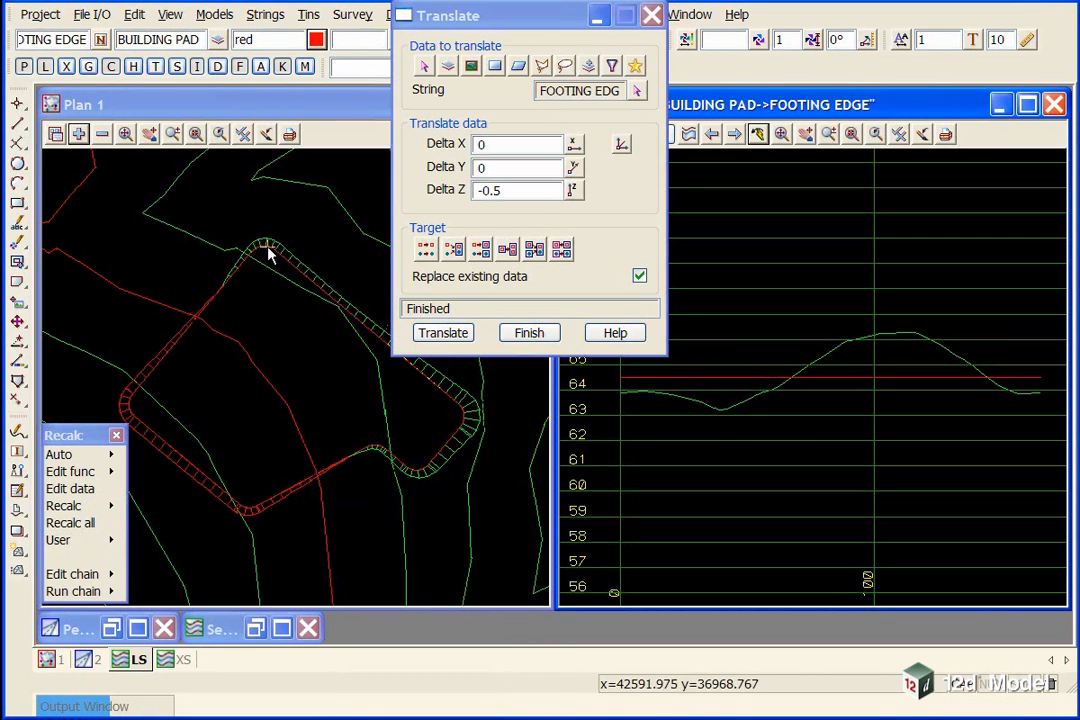
{"action": "mouse_move", "coordinate": [290, 483]}
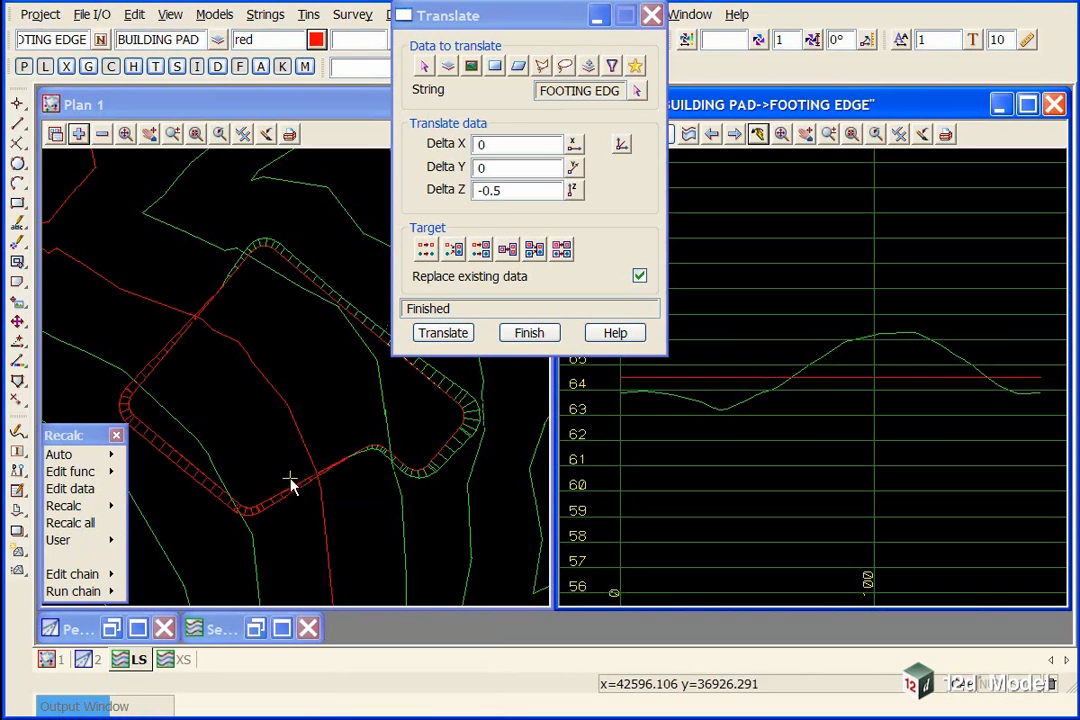
{"action": "mouse_move", "coordinate": [415, 485]}
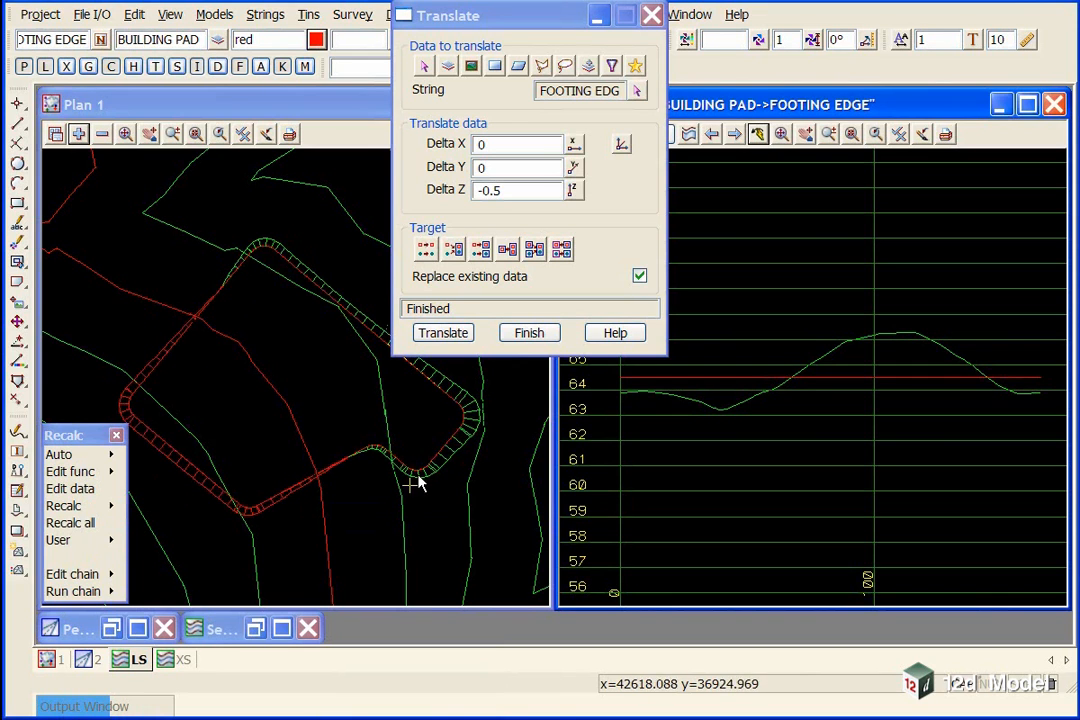